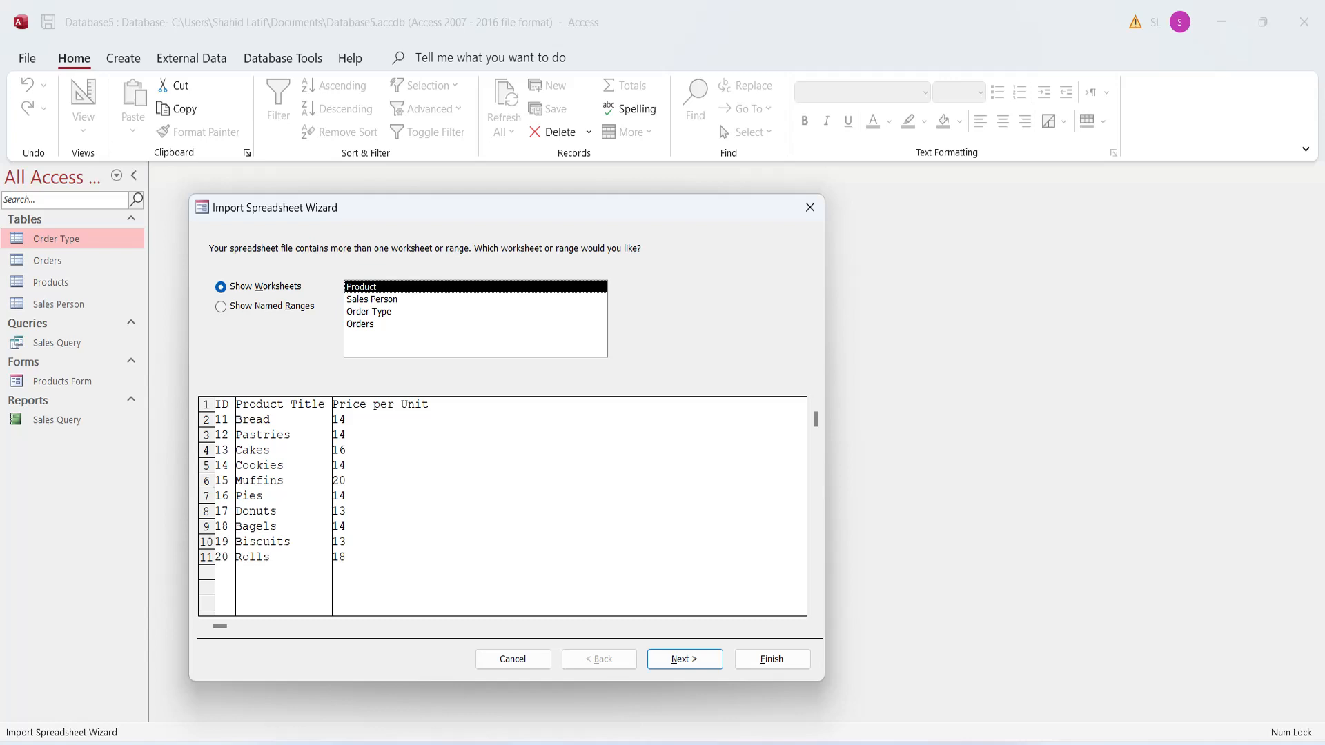
Review the Sales Person, Order Type and Orders worksheets, then return to the Access database
{"action": "left_click", "coordinate": [360, 322]}
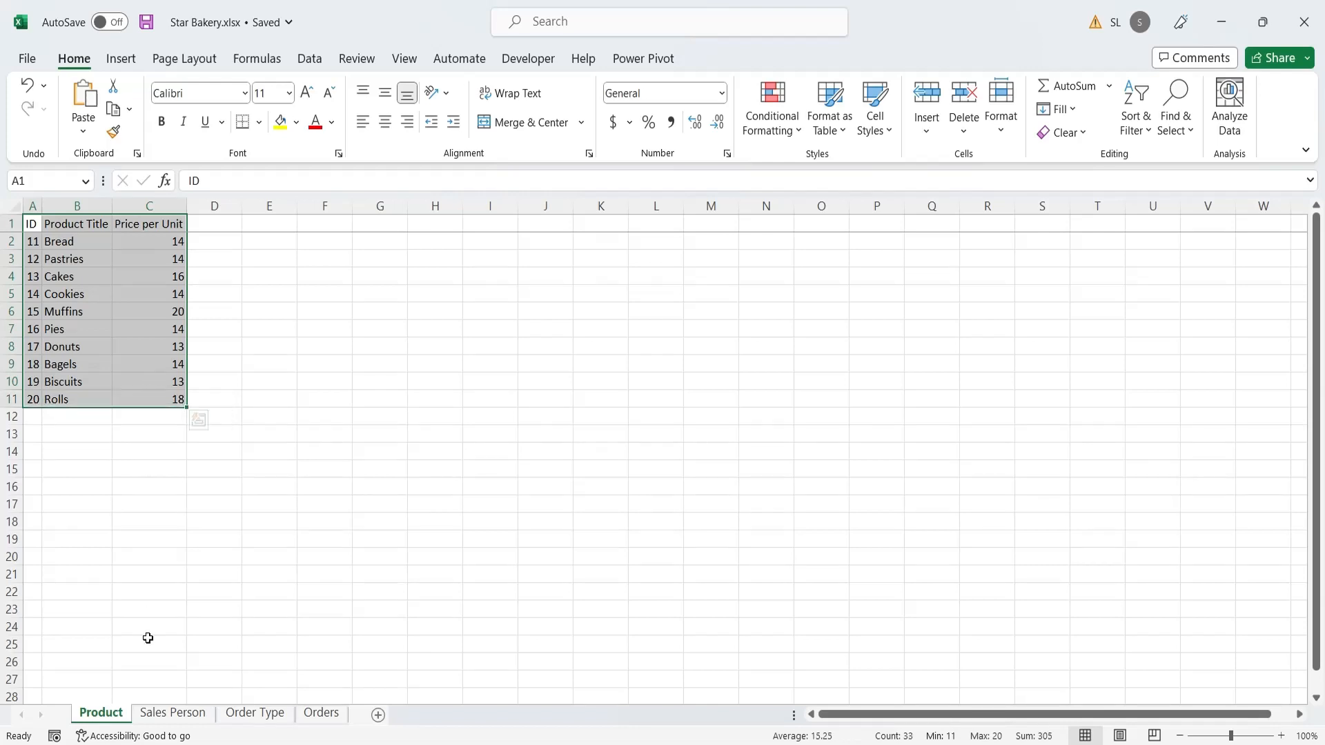
{"action": "left_click", "coordinate": [173, 712]}
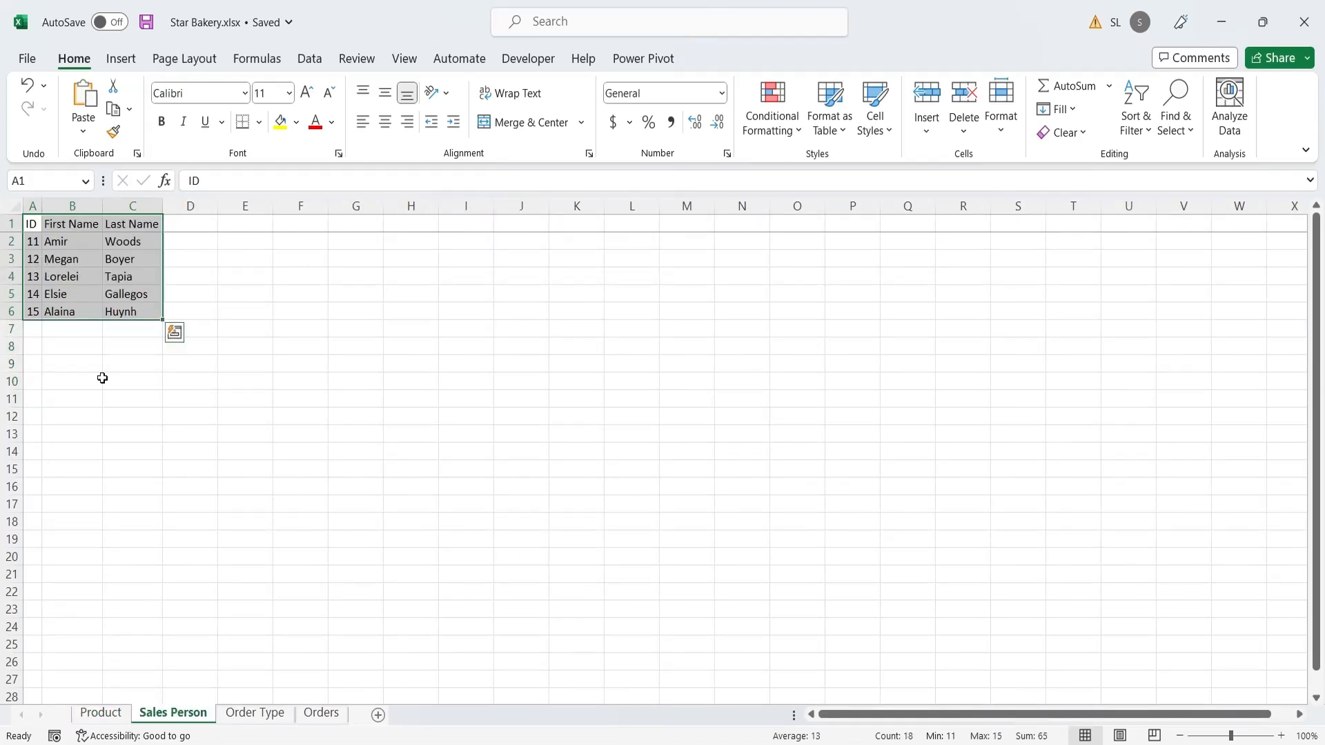
{"action": "left_click", "coordinate": [254, 712]}
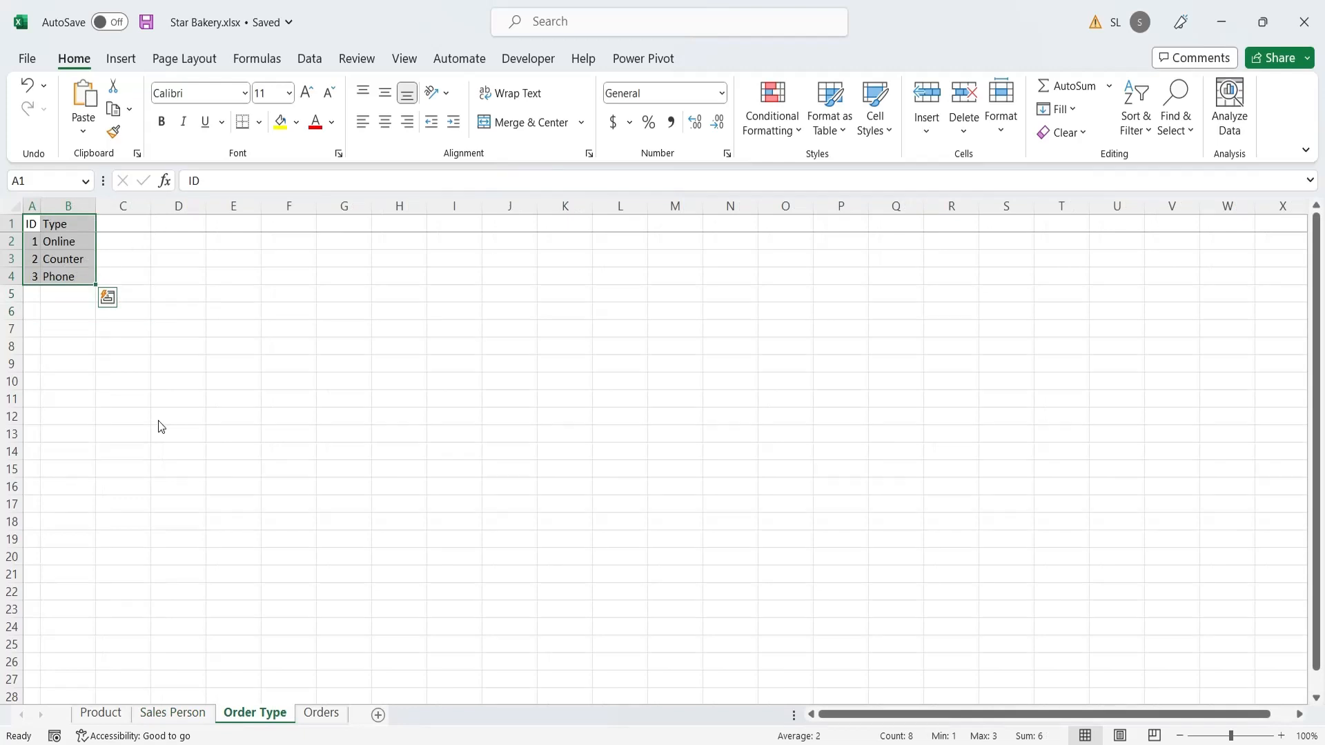
{"action": "left_click", "coordinate": [322, 712]}
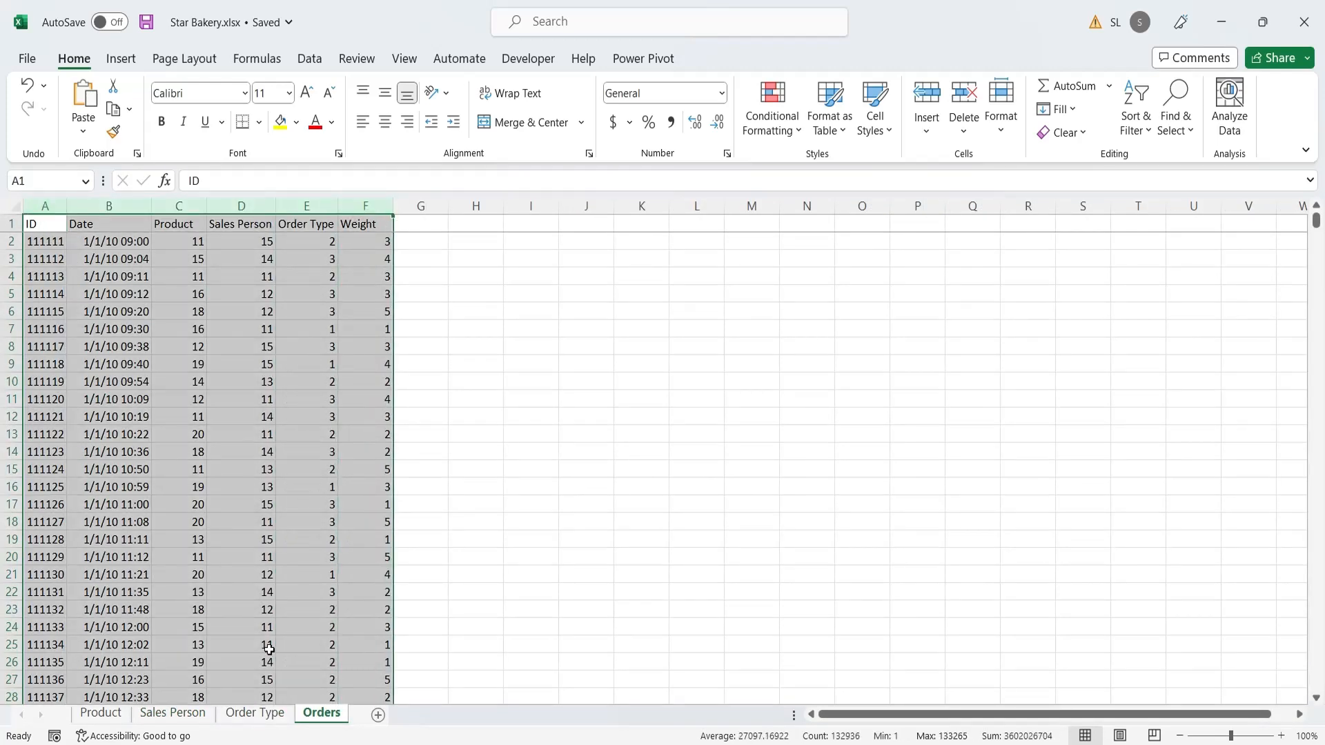
{"action": "left_click", "coordinate": [99, 713]}
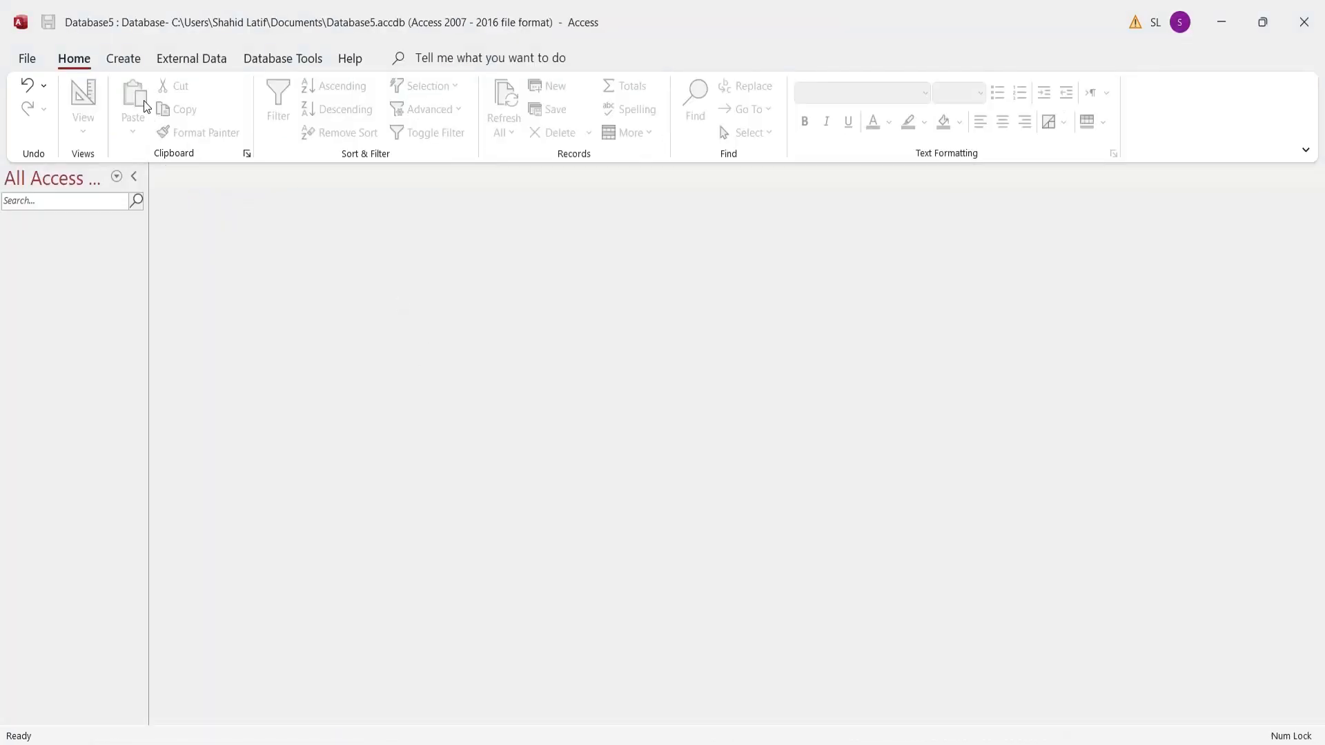
Start a new table design with an ID field stored as Number
{"action": "left_click", "coordinate": [123, 58]}
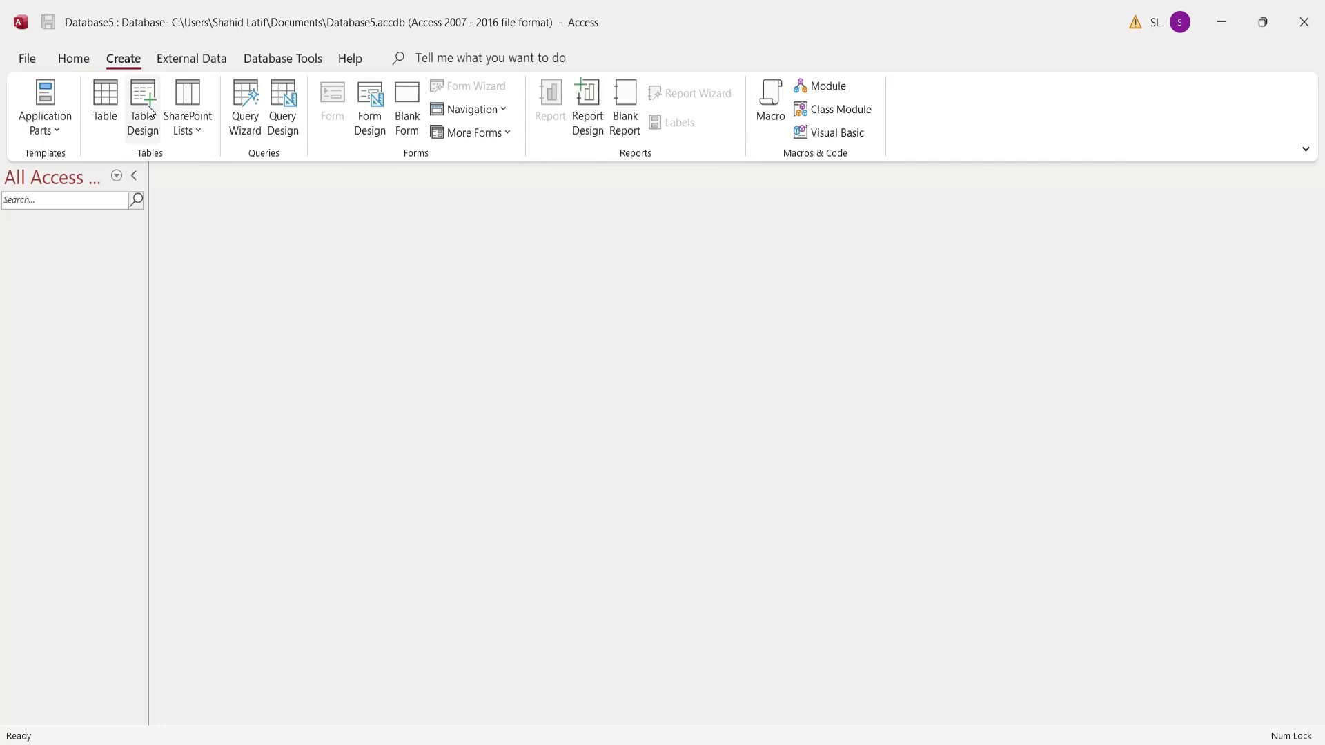
{"action": "left_click", "coordinate": [143, 107]}
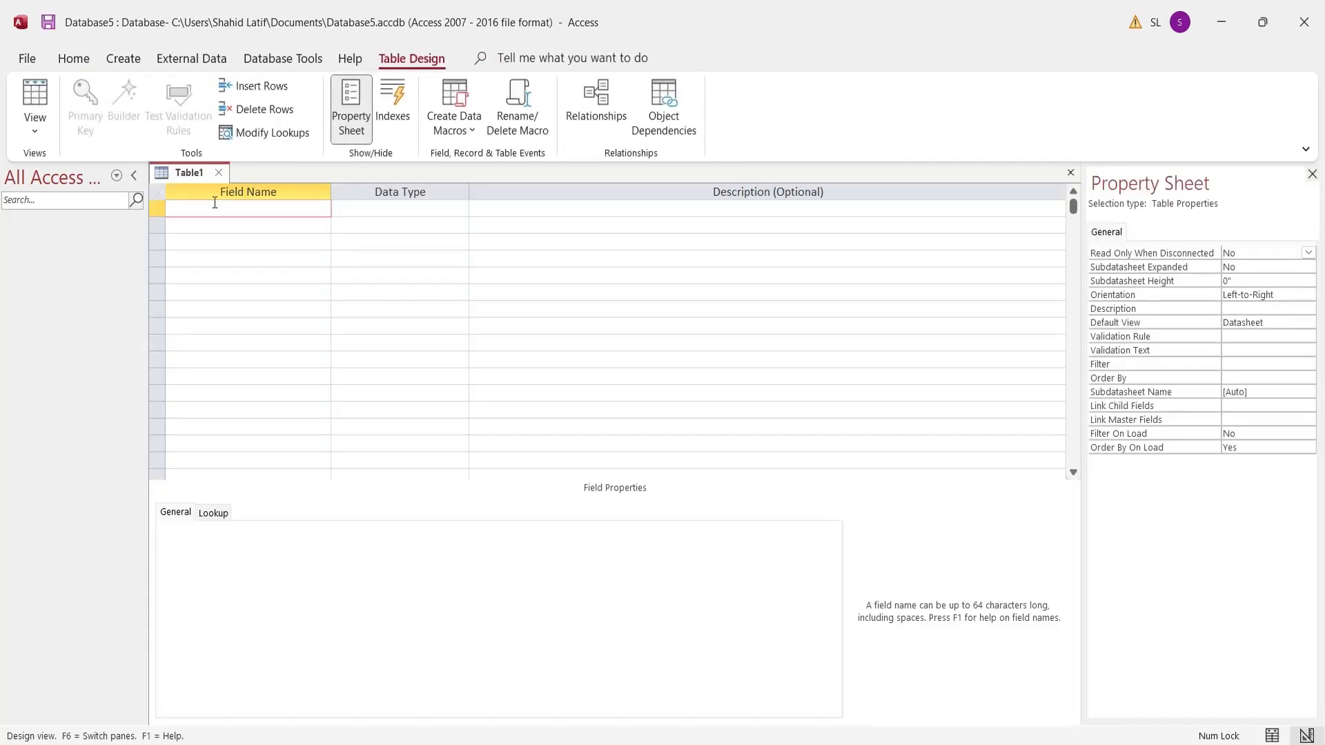
{"action": "type", "text": "ID"}
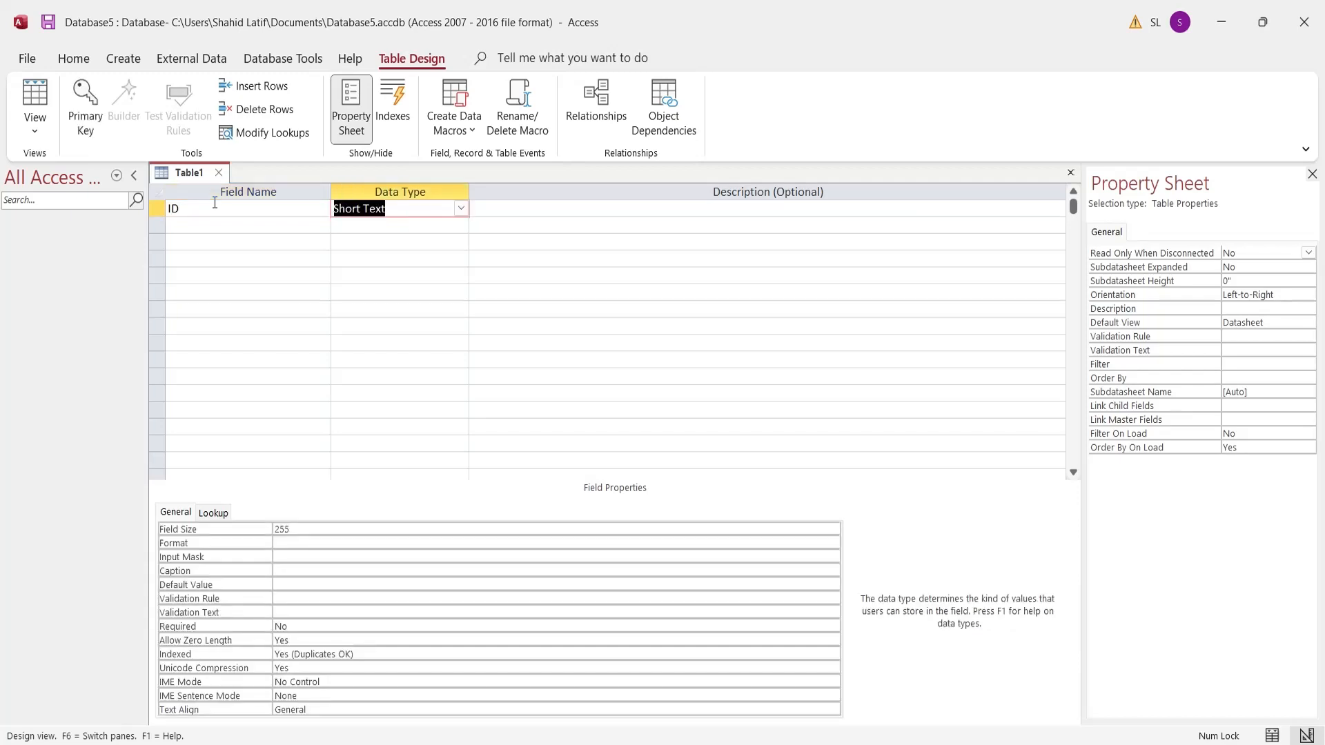
{"action": "mouse_move", "coordinate": [540, 235]}
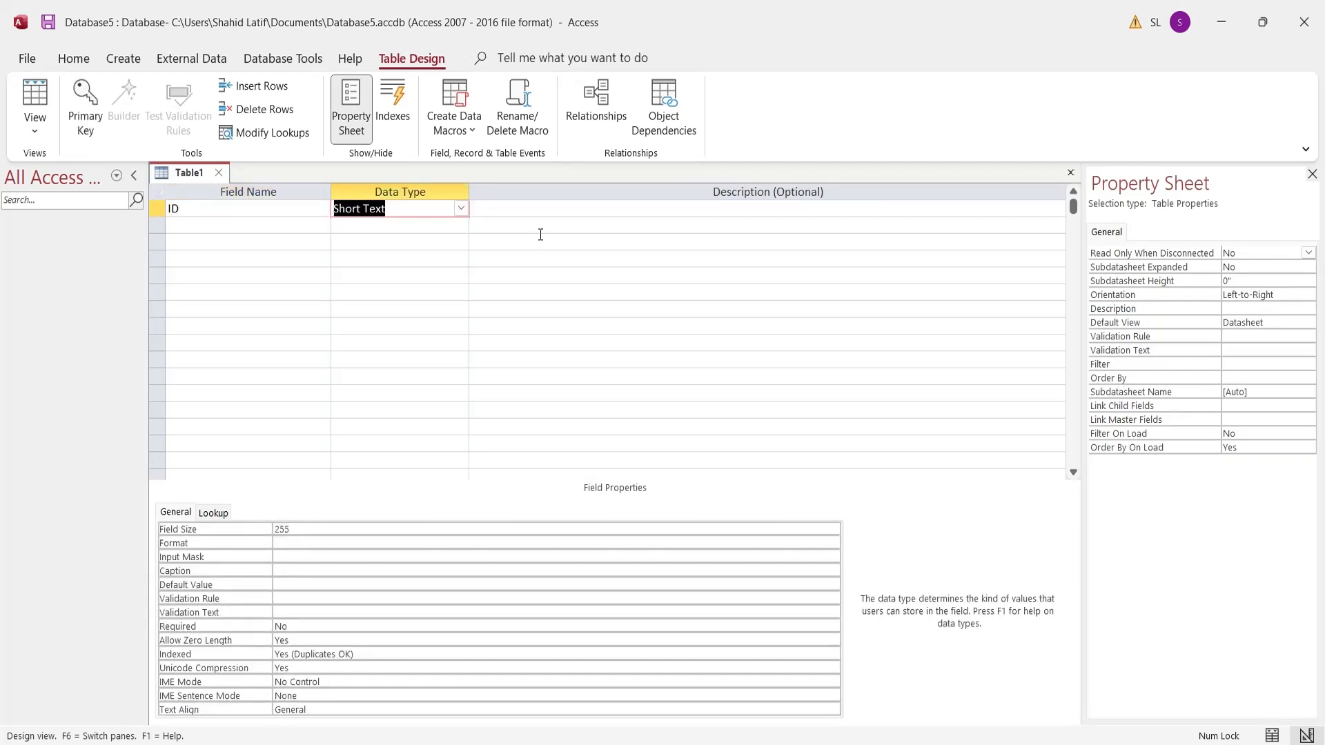
{"action": "left_click", "coordinate": [461, 209]}
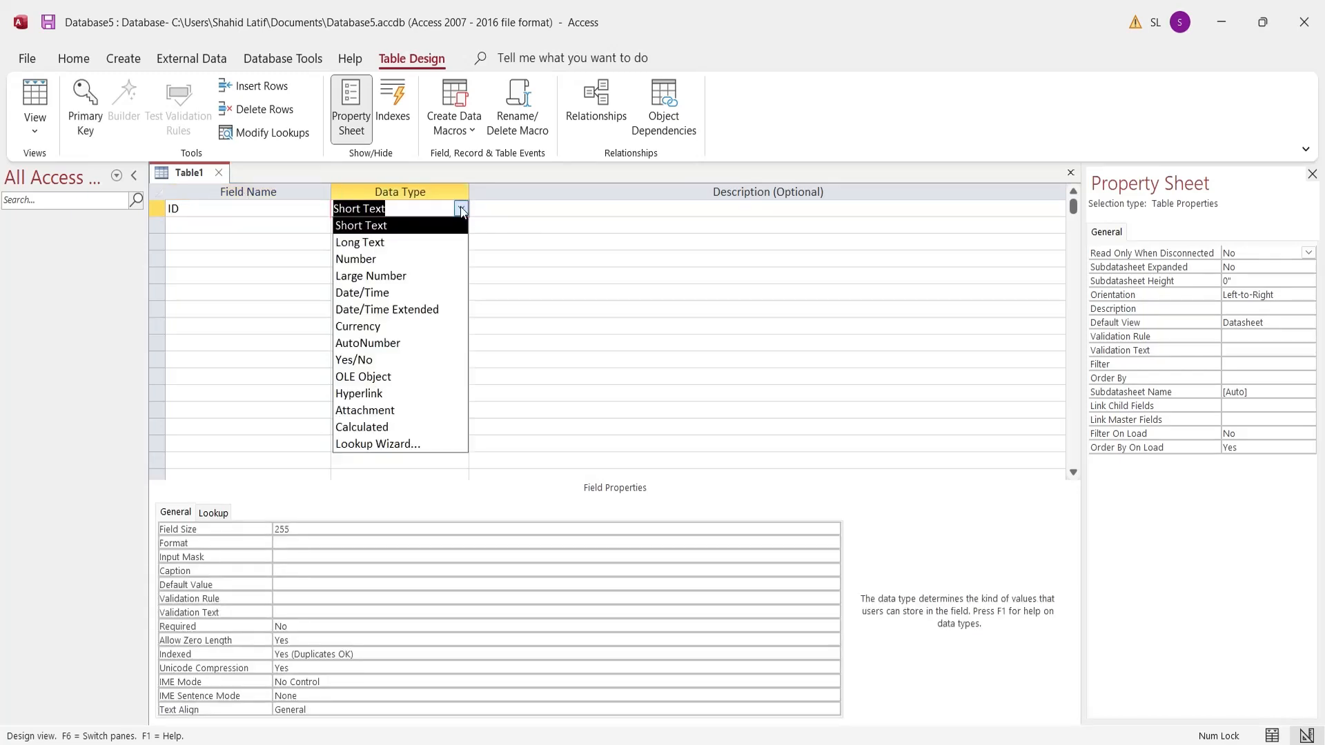
{"action": "left_click", "coordinate": [356, 258]}
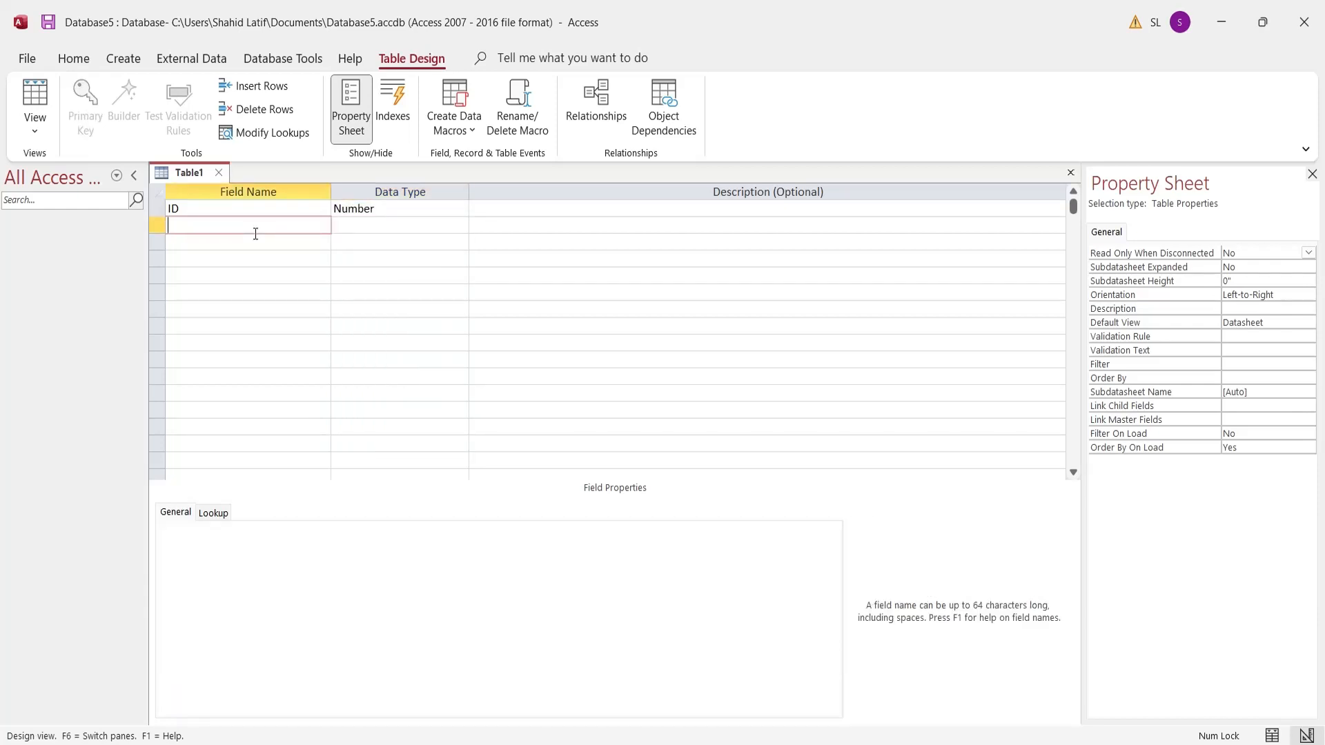
Add Product Title as Short Text and Price Per Unit as Currency
{"action": "type", "text": "Pro"}
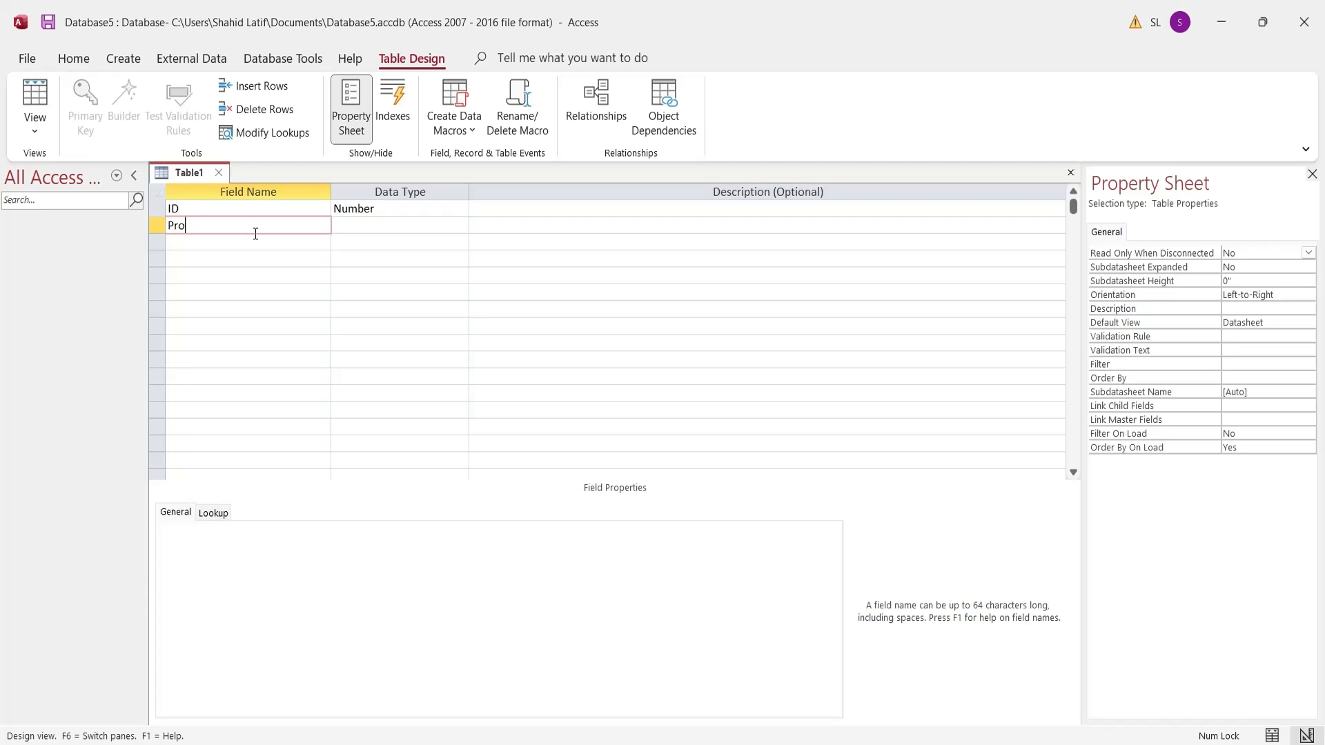
{"action": "type", "text": "duct"}
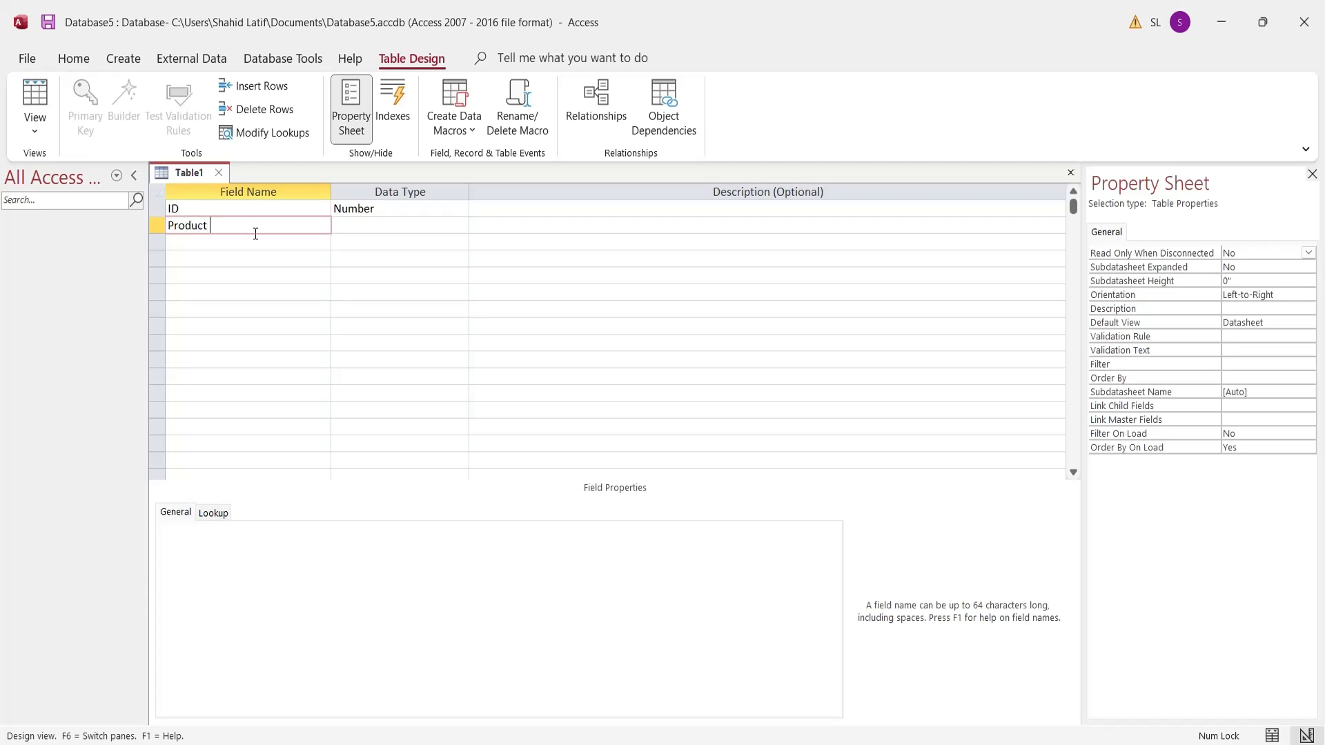
{"action": "type", "text": "Title"}
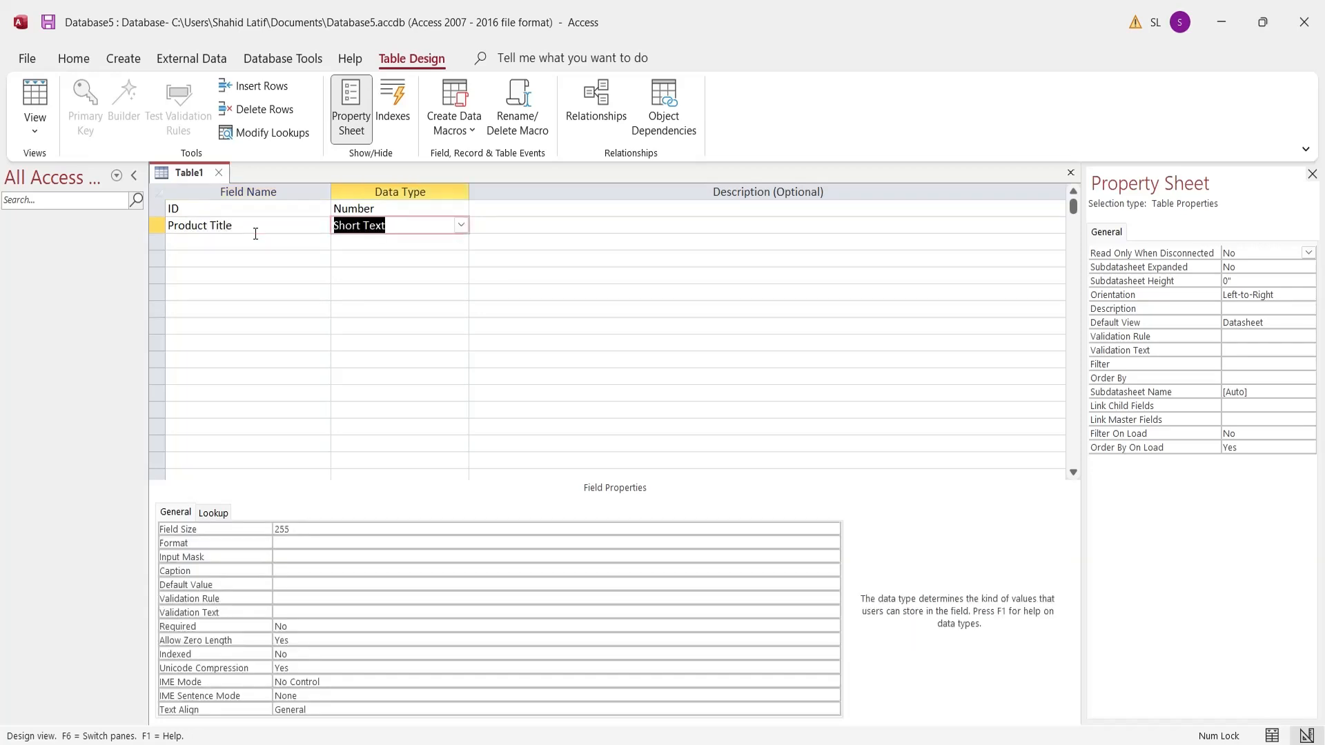
{"action": "left_click", "coordinate": [461, 225]}
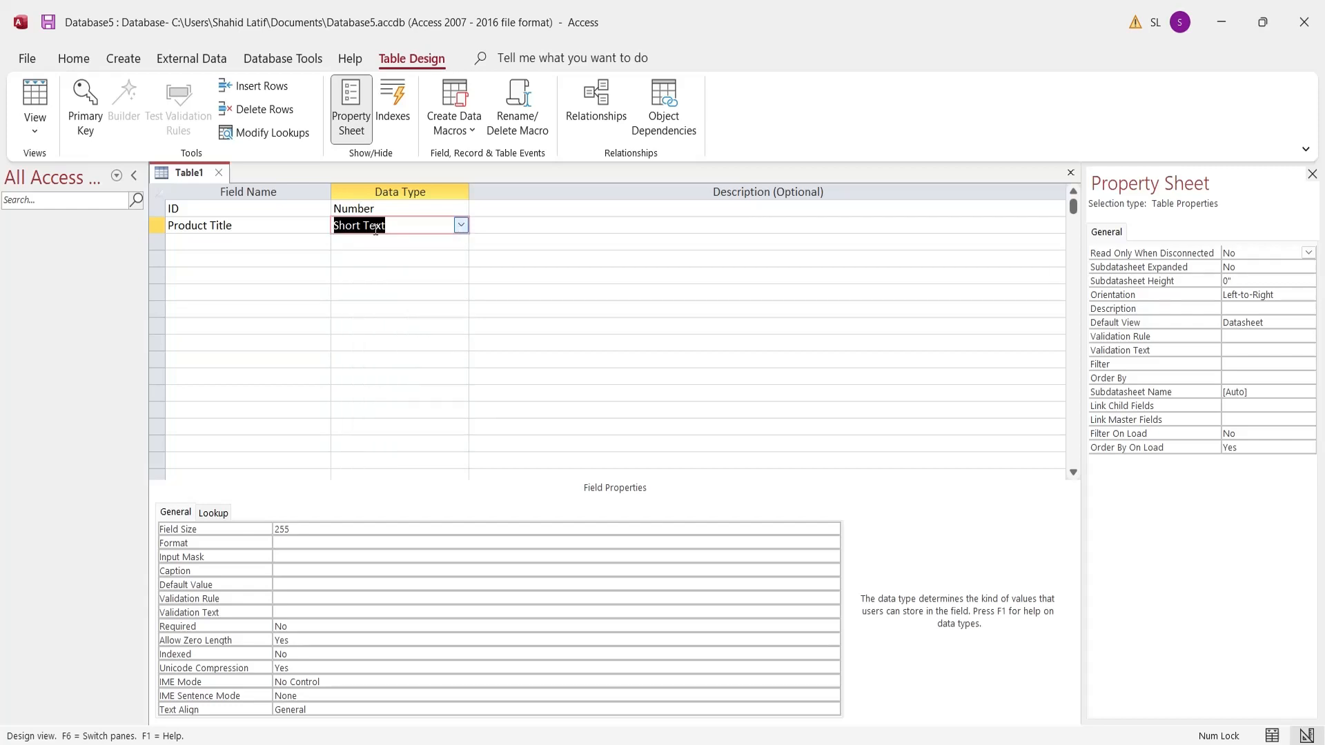
{"action": "left_click", "coordinate": [247, 242]}
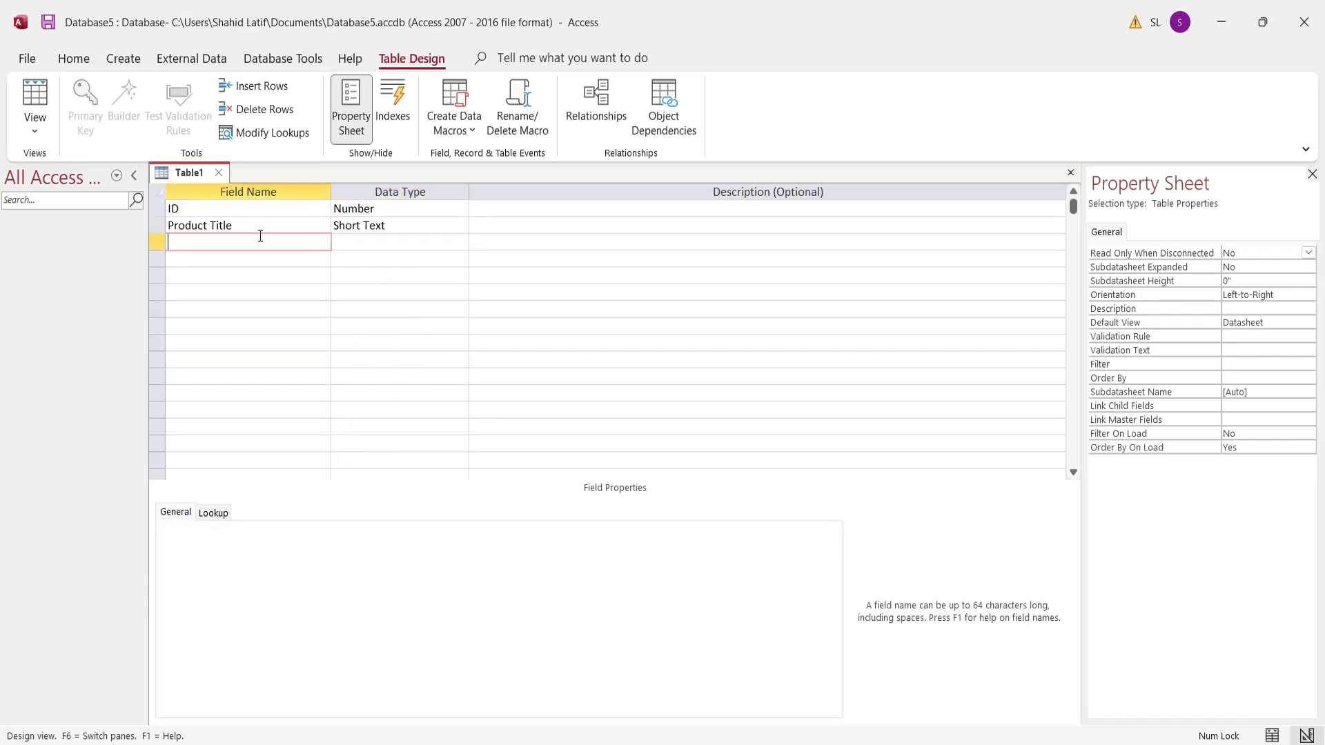
{"action": "type", "text": "Price Per Unit"}
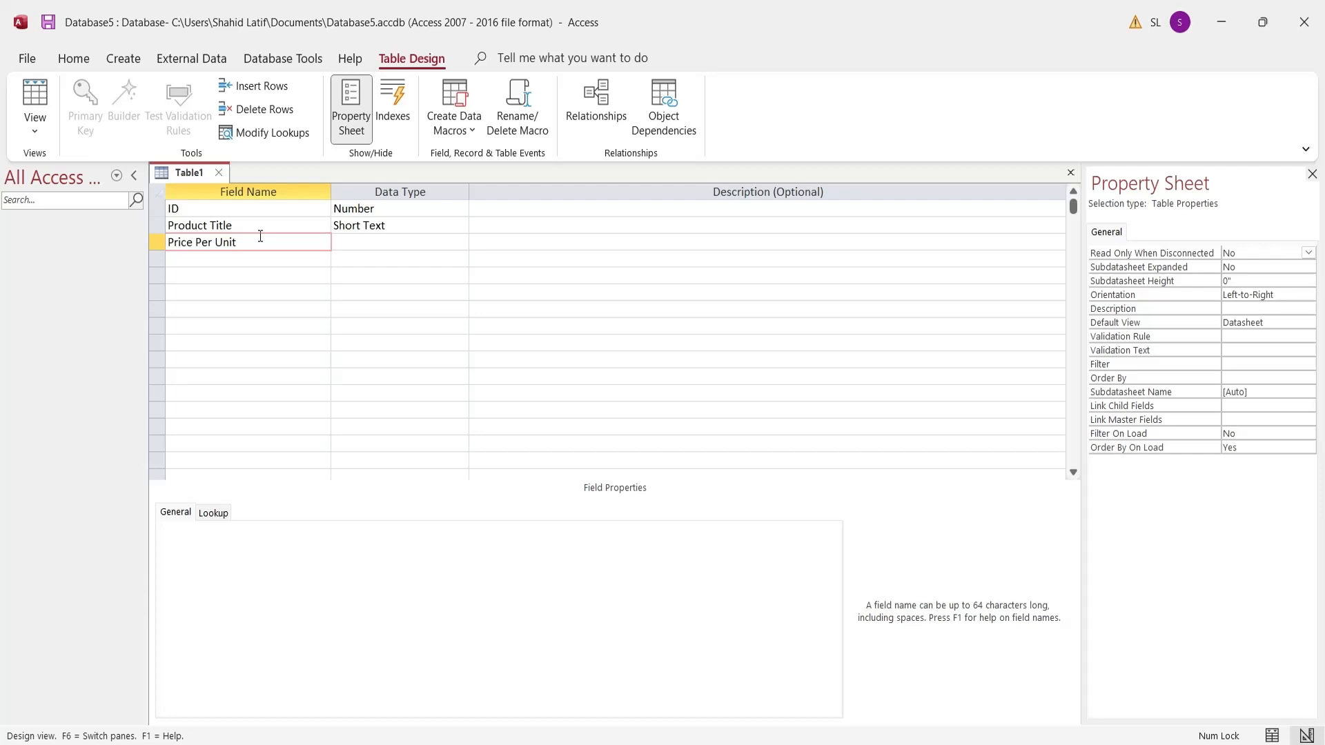
{"action": "left_click", "coordinate": [460, 241]}
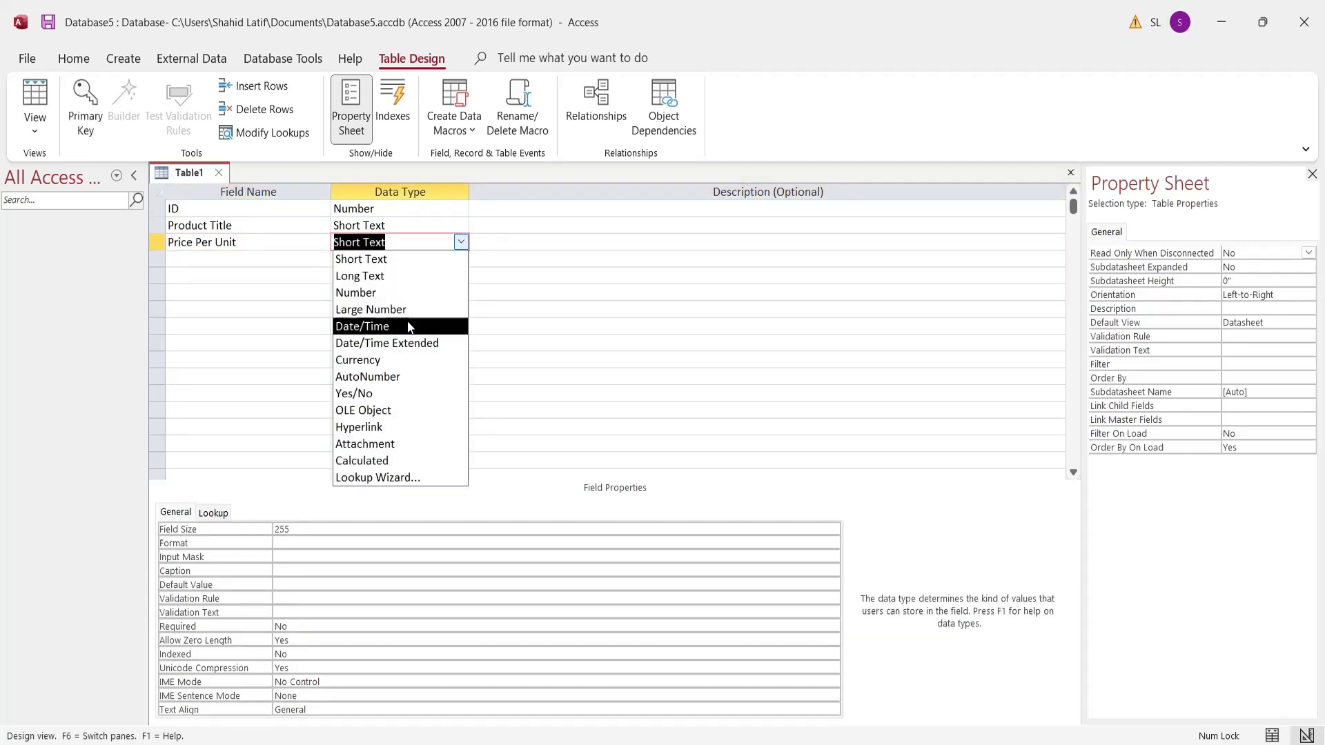
{"action": "left_click", "coordinate": [358, 358]}
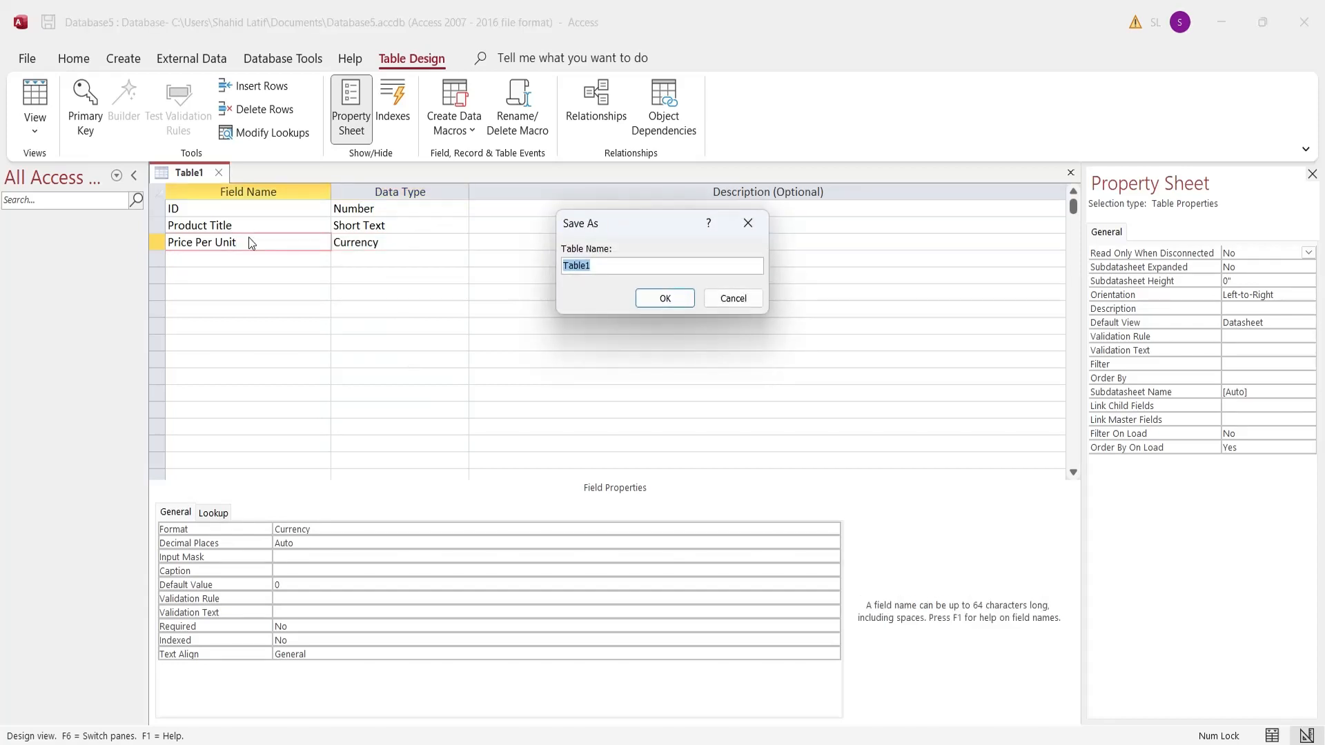
Save the table as Products with ID as its primary key and close the design
{"action": "type", "text": "Product"}
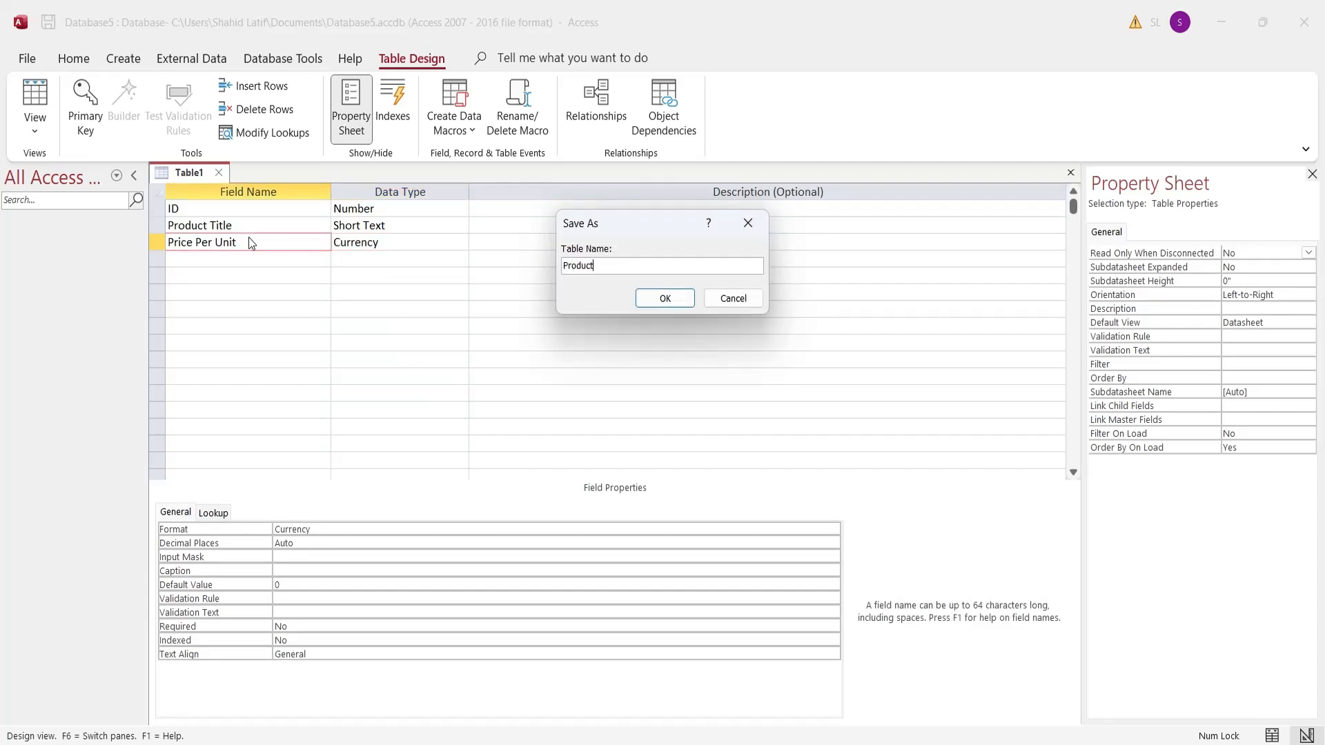
{"action": "left_click", "coordinate": [664, 298]}
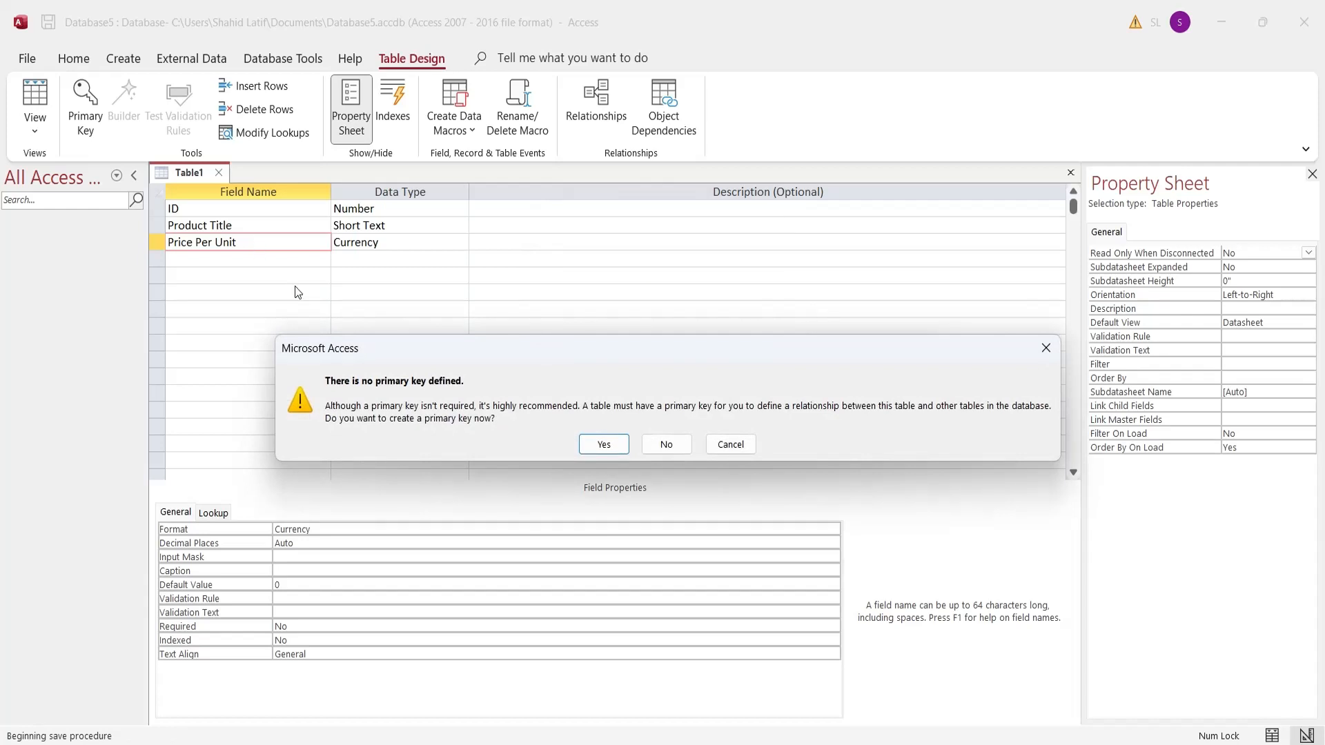
{"action": "left_click", "coordinate": [665, 443]}
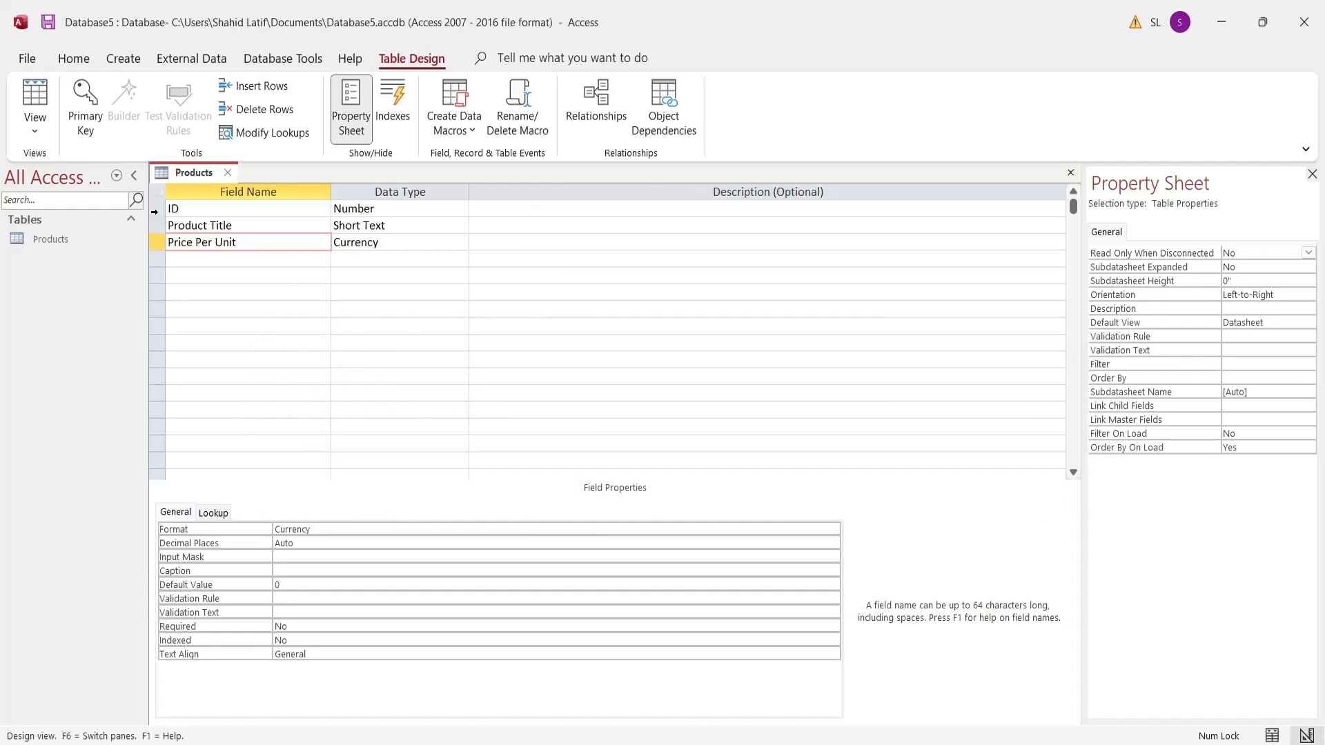
{"action": "right_click", "coordinate": [174, 208]}
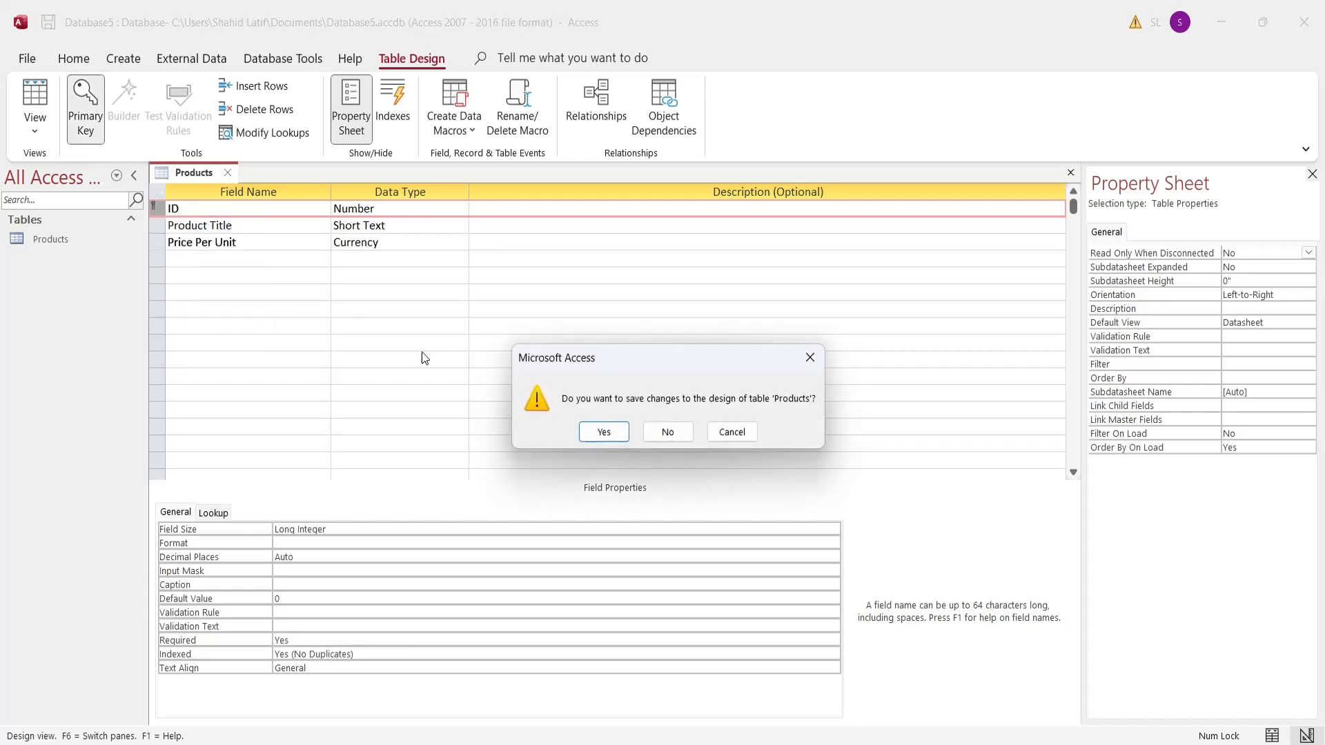
{"action": "left_click", "coordinate": [603, 432]}
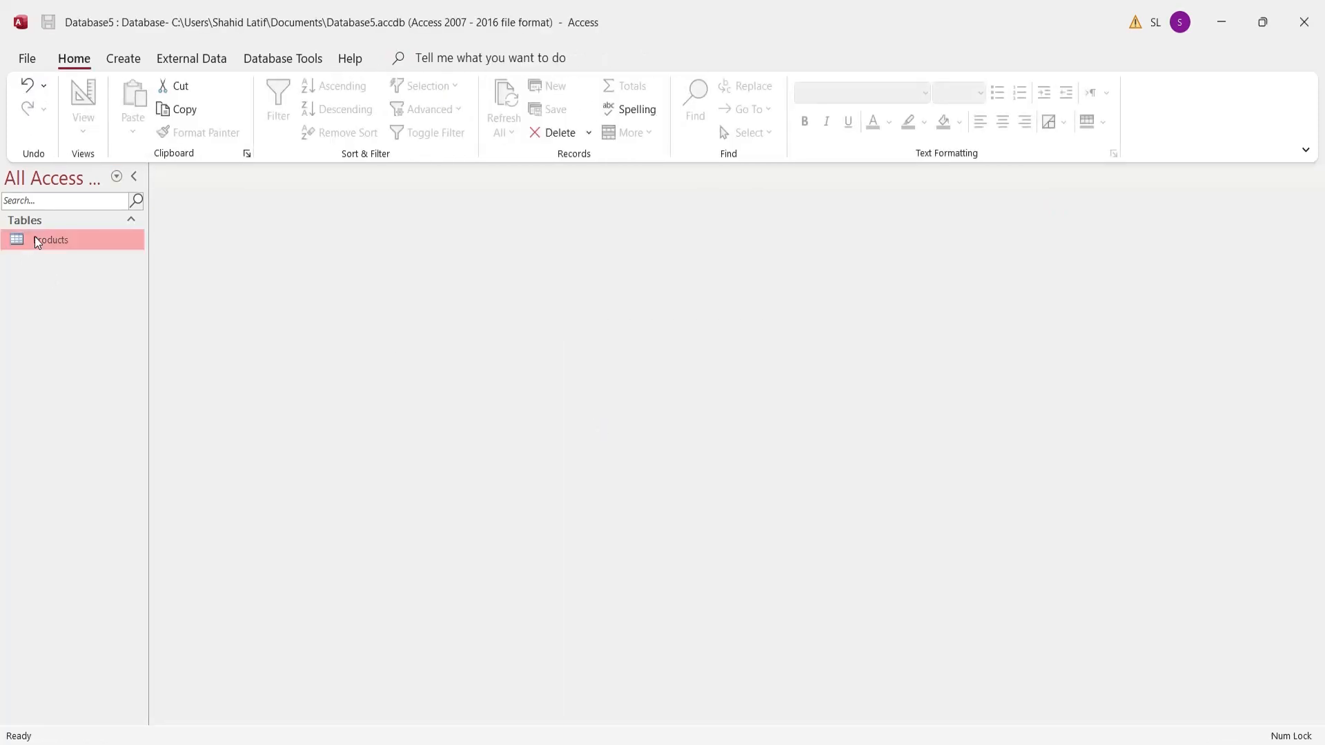
Enter the first Products record, ID 11 Bread at $14.00, and close the table
{"action": "double_click", "coordinate": [52, 240]}
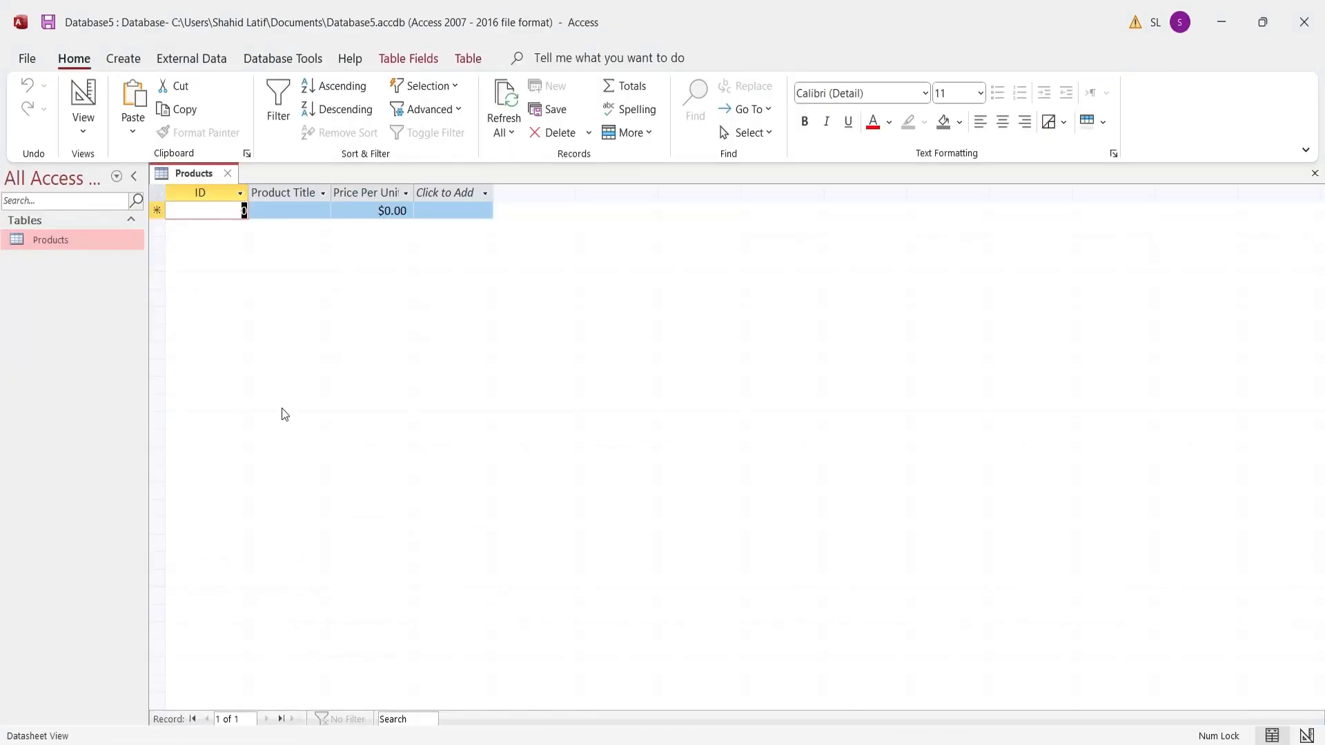
{"action": "type", "text": "Bread"}
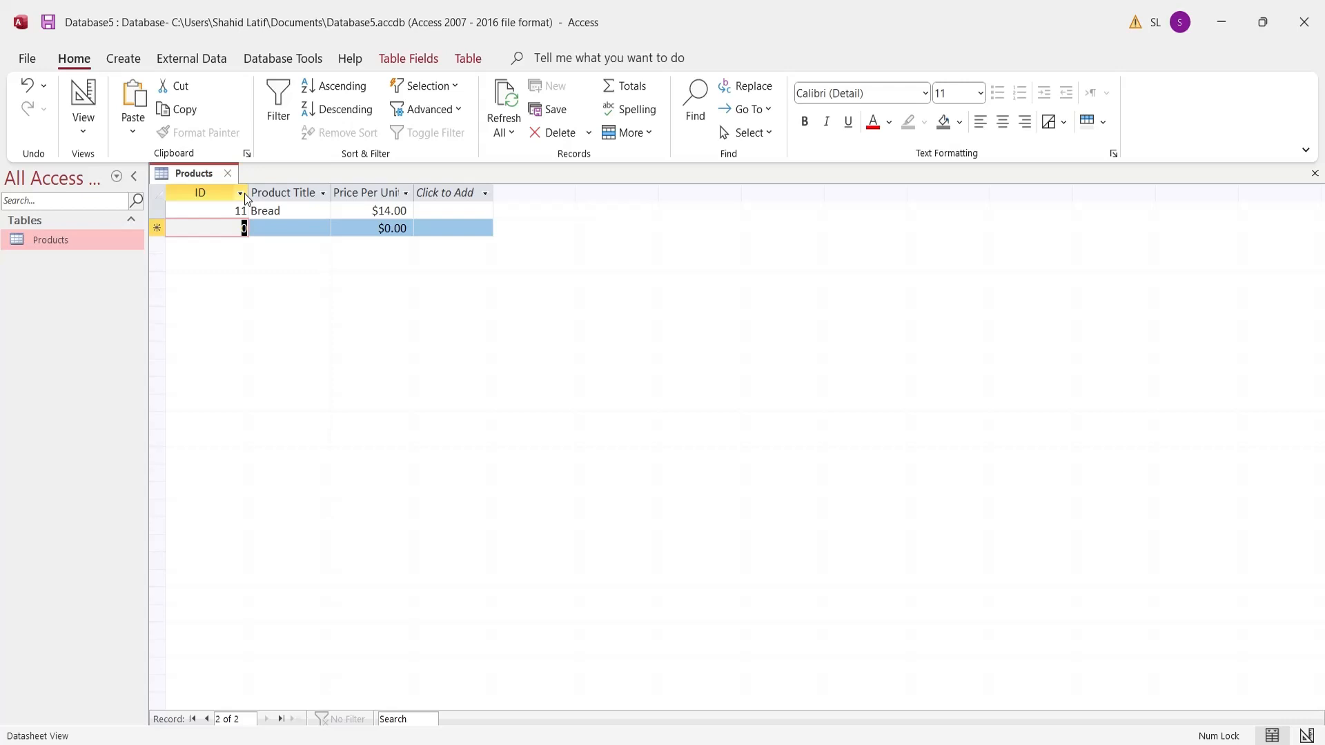
{"action": "left_click", "coordinate": [226, 173]}
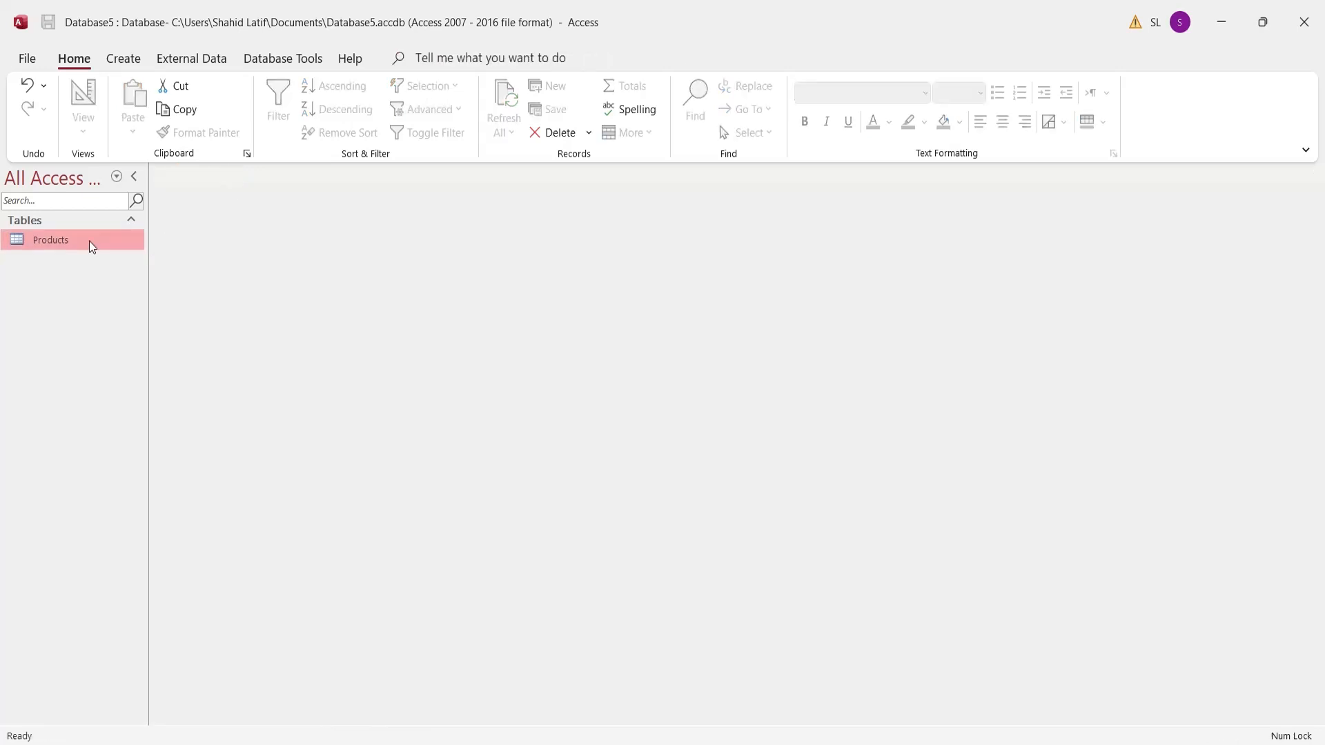
{"action": "mouse_move", "coordinate": [138, 55]}
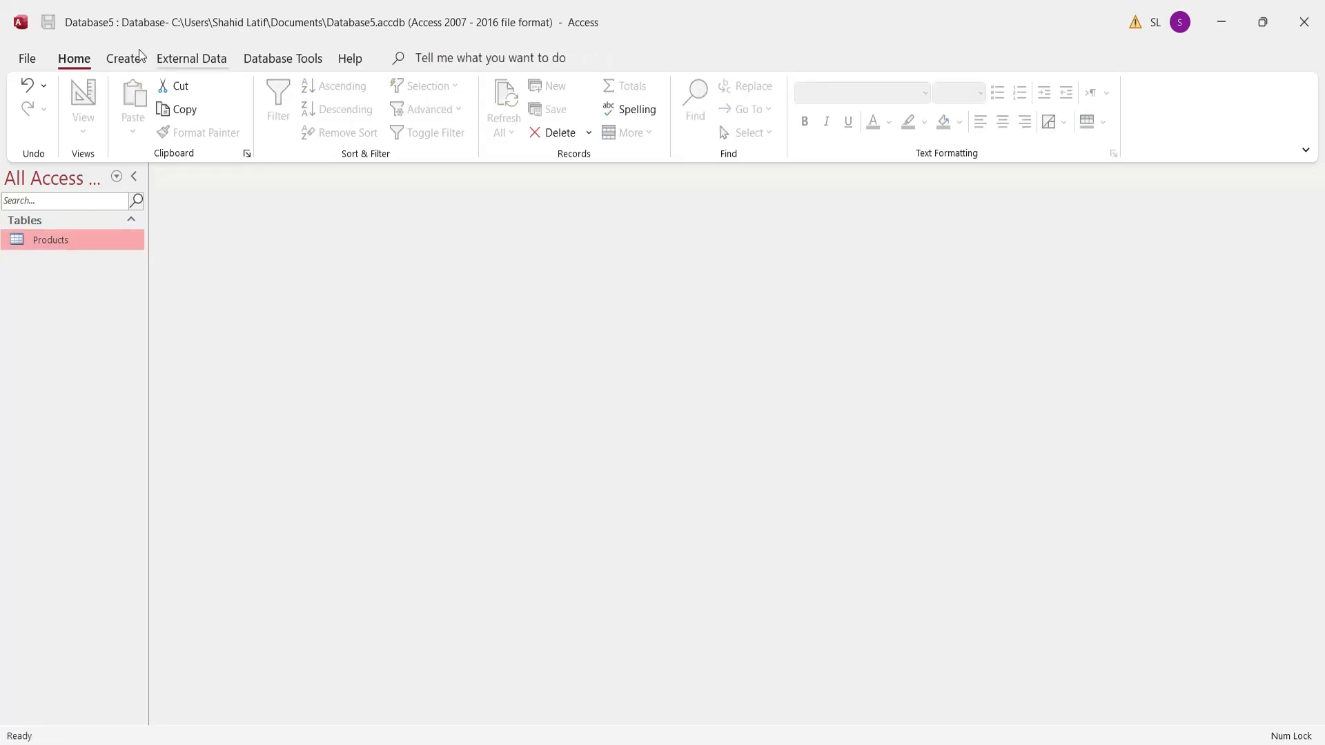
Create a form on the Products table, save it as Products Form and show it in form view
{"action": "left_click", "coordinate": [123, 58]}
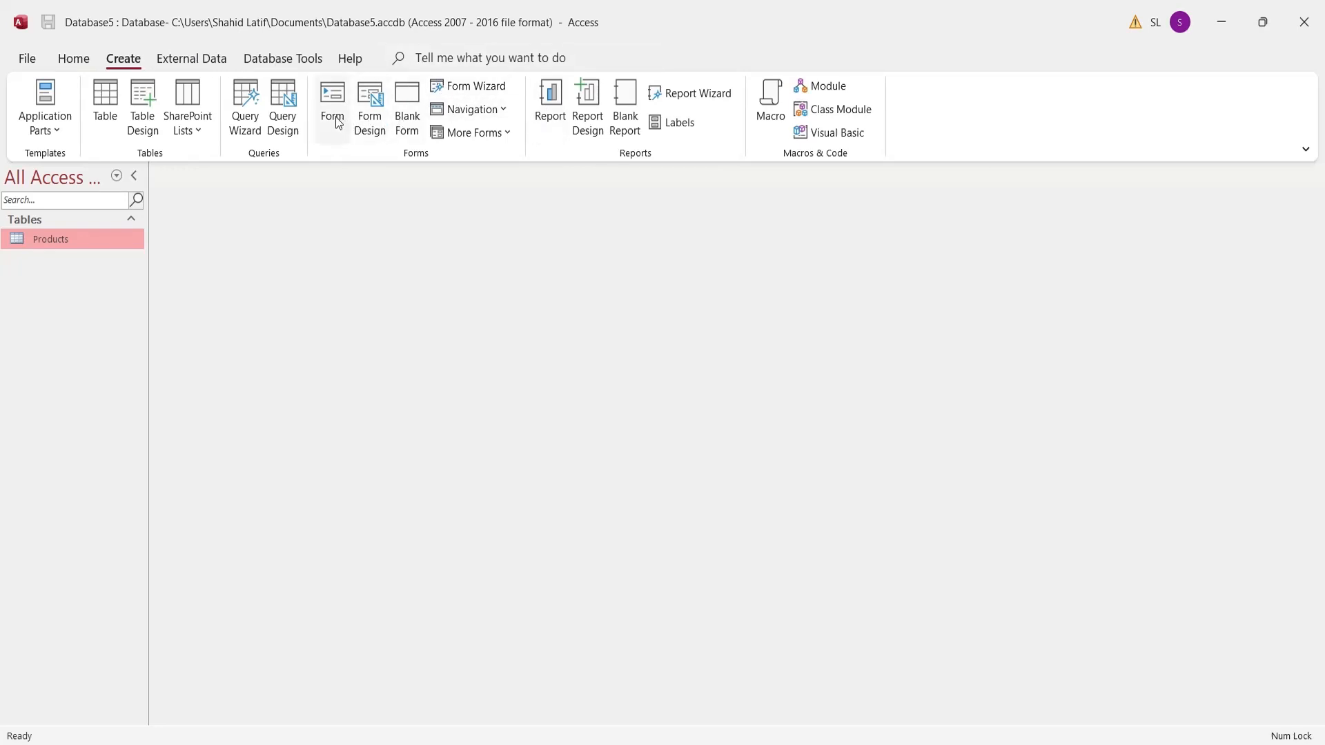
{"action": "left_click", "coordinate": [331, 108]}
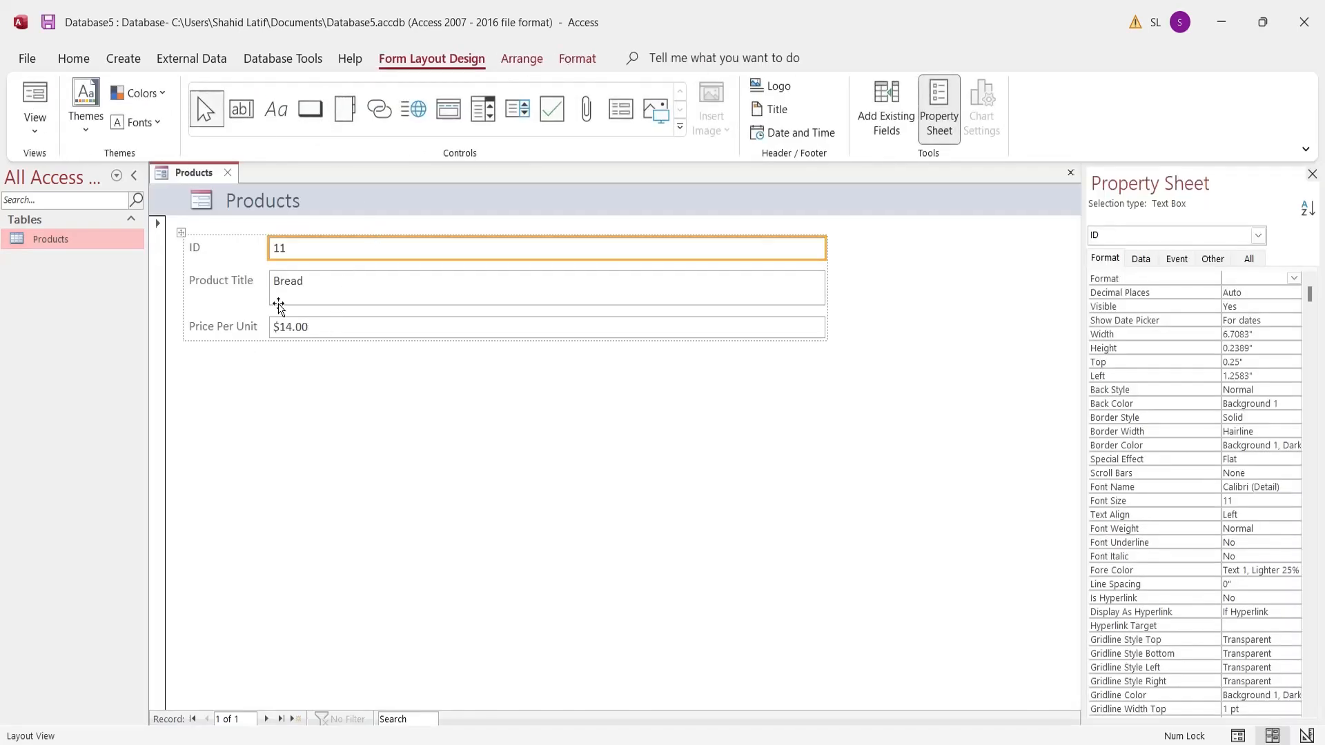
{"action": "mouse_move", "coordinate": [160, 115]}
{"action": "type", "text": "Products For"}
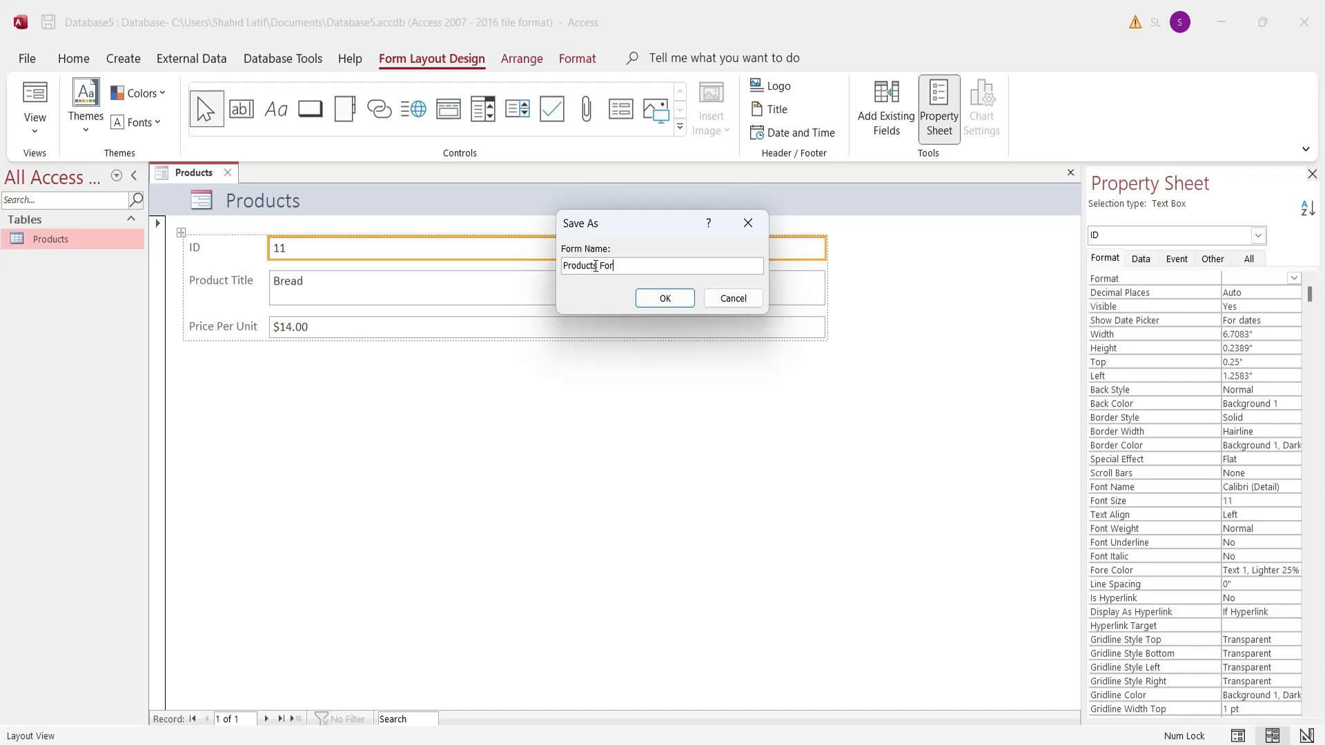
{"action": "left_click", "coordinate": [663, 298]}
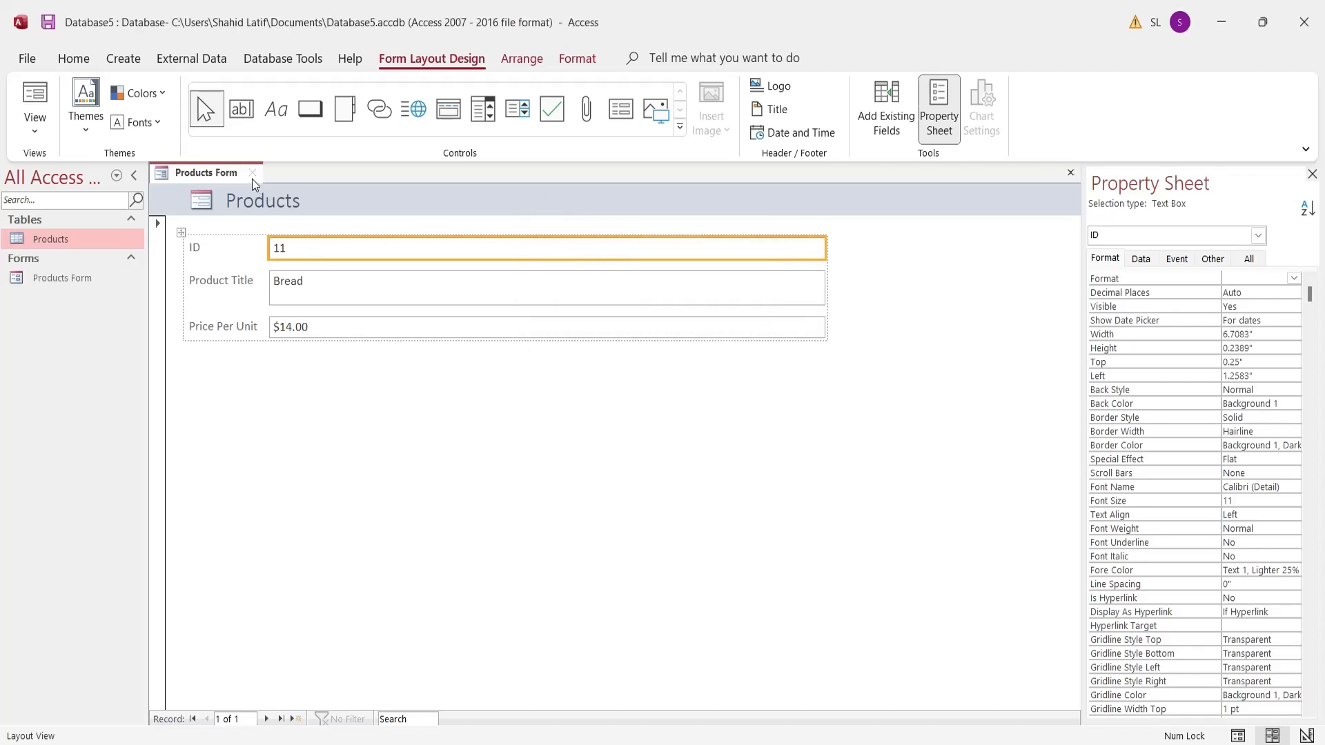
{"action": "left_click", "coordinate": [33, 101]}
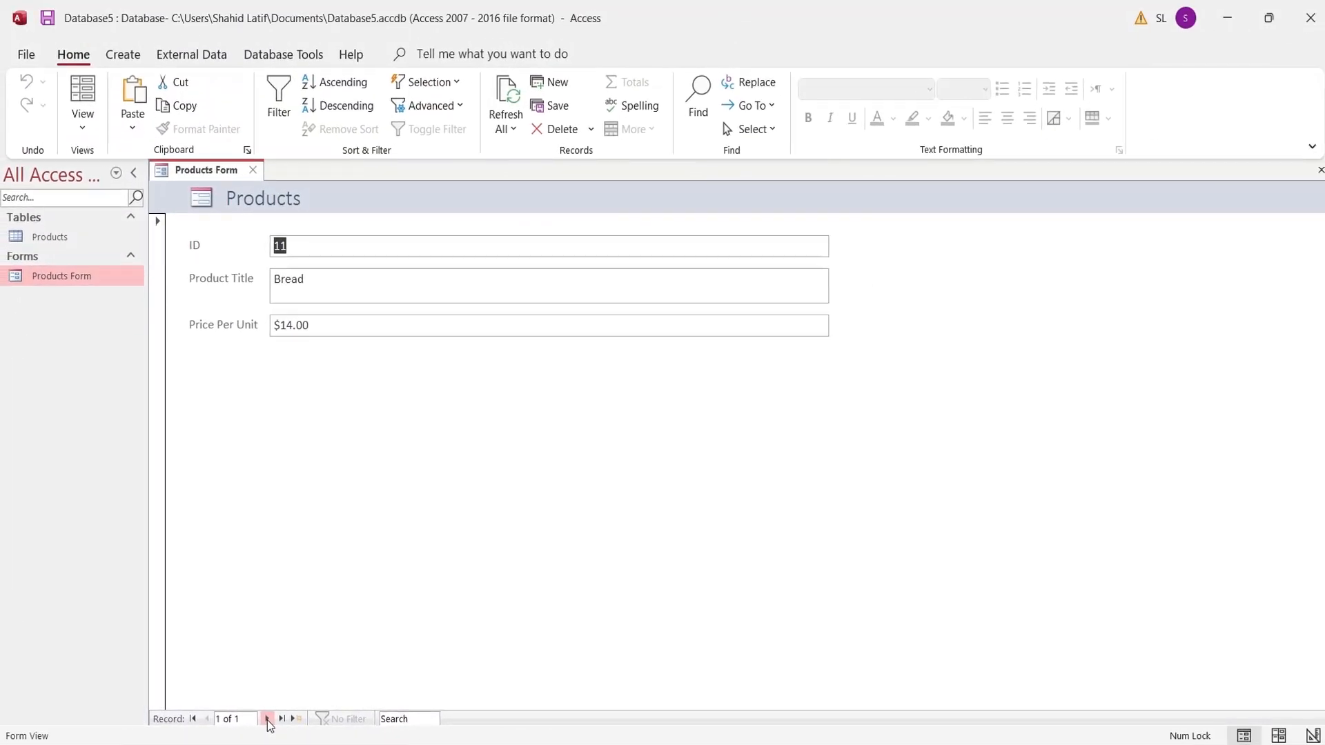
Add a second record through the form: ID 12, Pastries, priced 14
{"action": "left_click", "coordinate": [281, 719]}
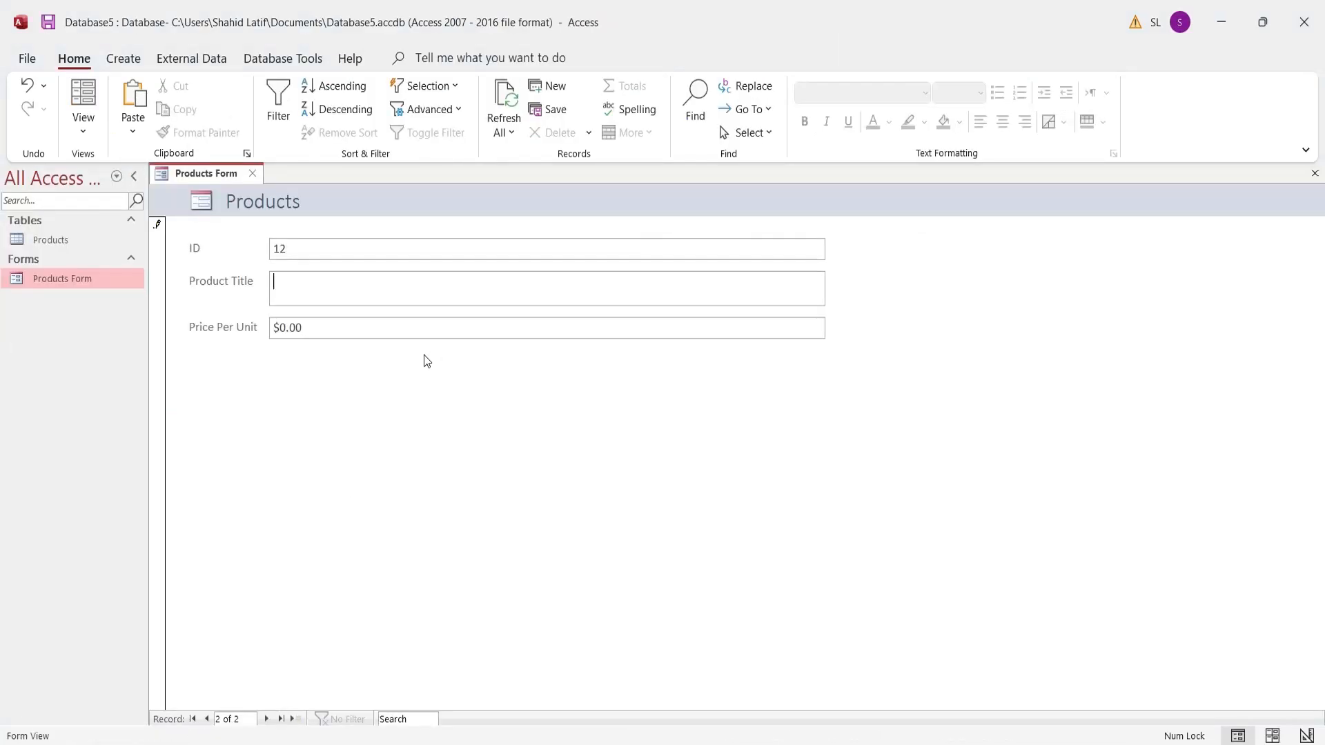
{"action": "type", "text": "Pastries"}
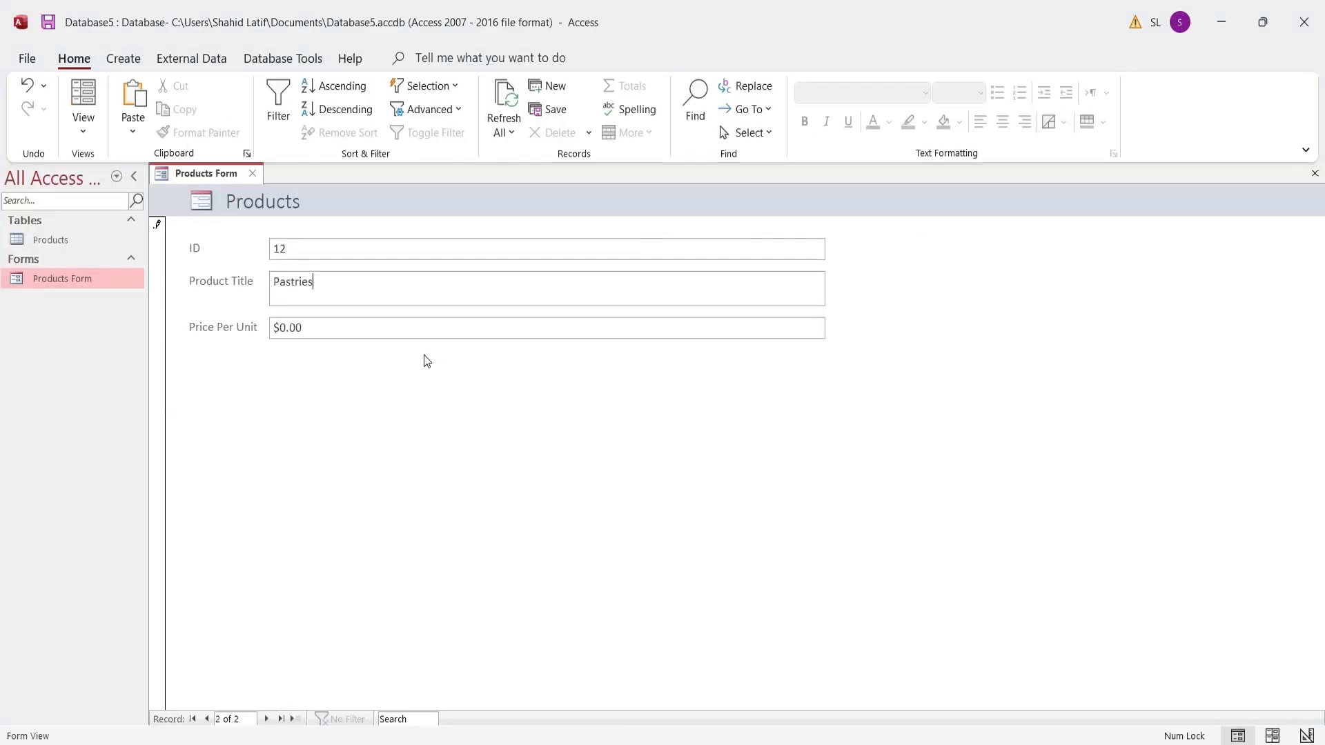
{"action": "type", "text": "14"}
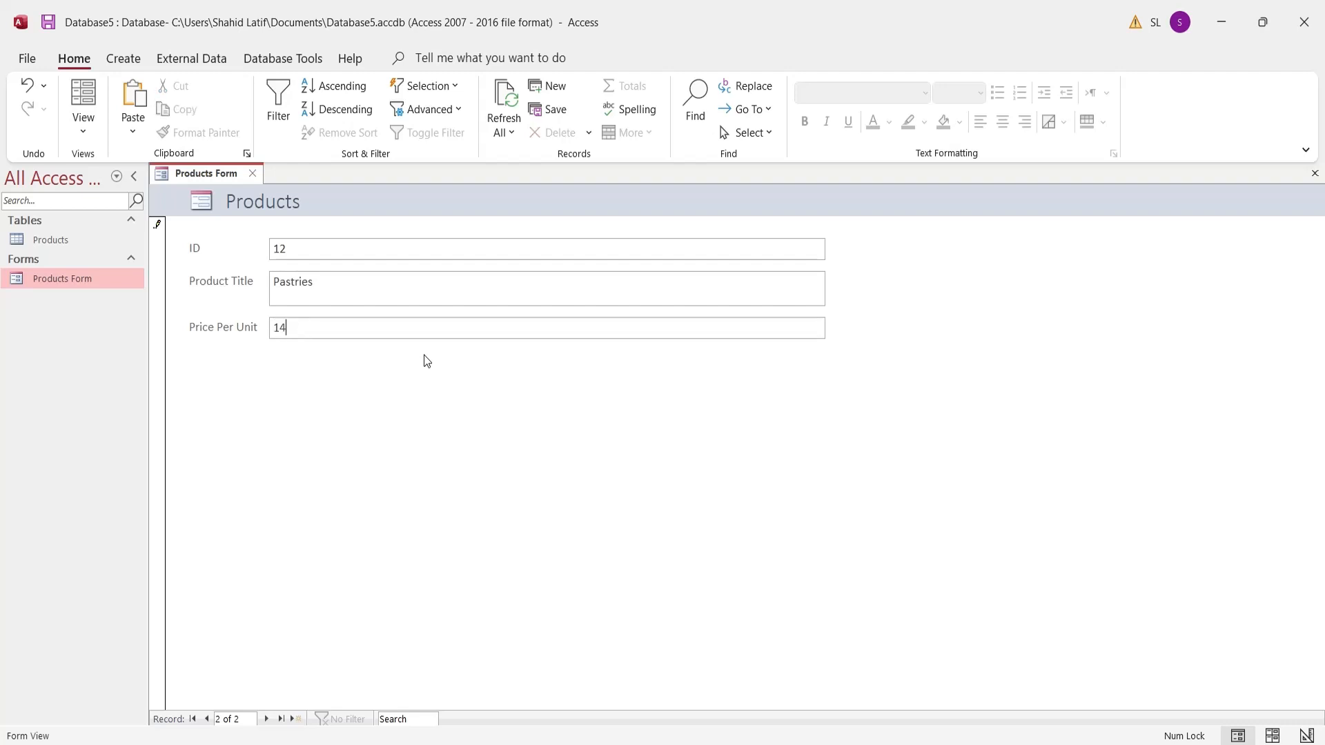
{"action": "left_click", "coordinate": [281, 719]}
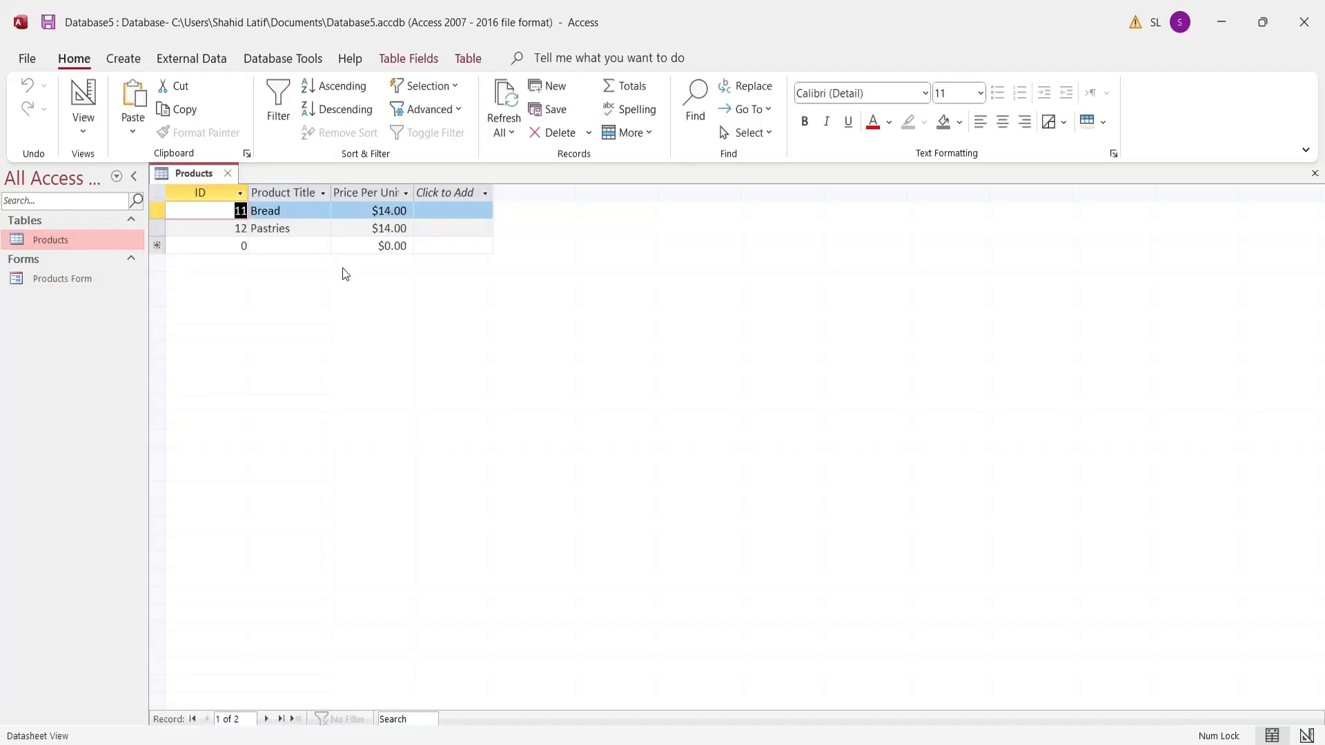
Delete the Bread and Pastries records from the Products table
{"action": "left_click", "coordinate": [155, 209]}
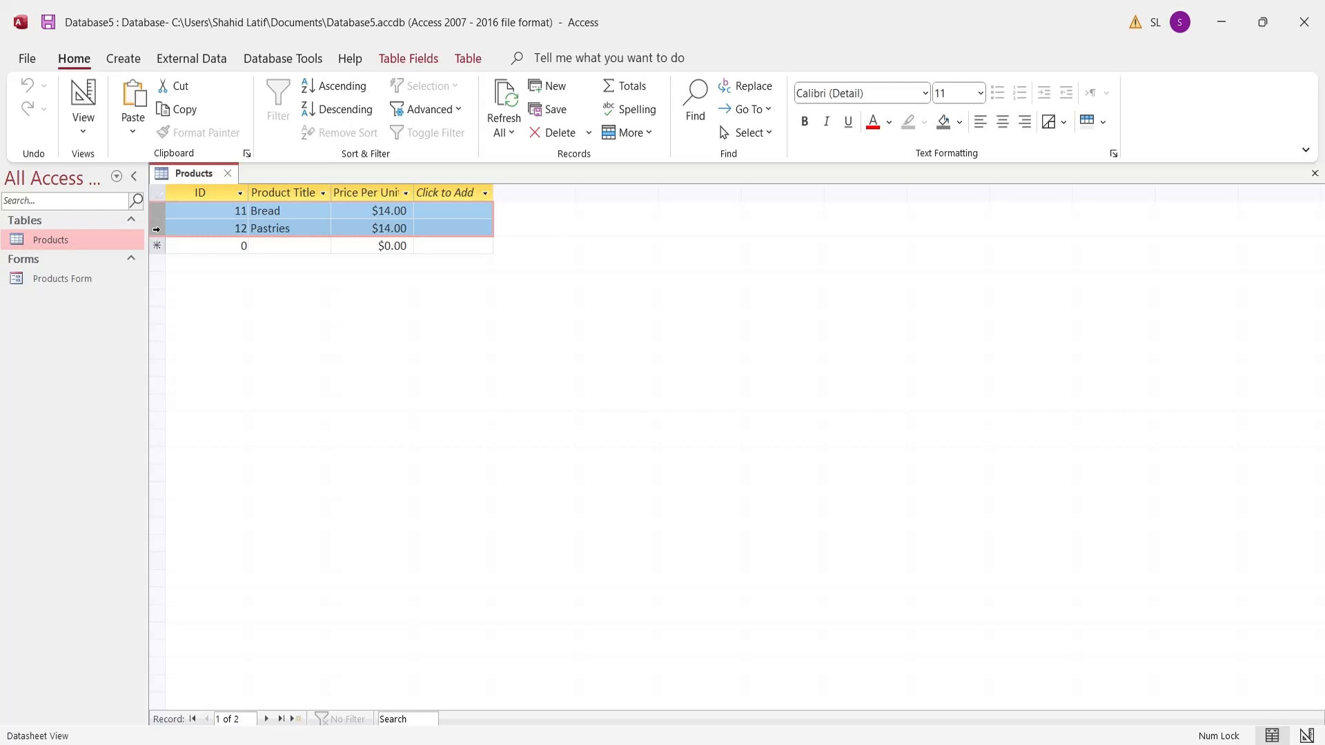
{"action": "left_click", "coordinate": [558, 133]}
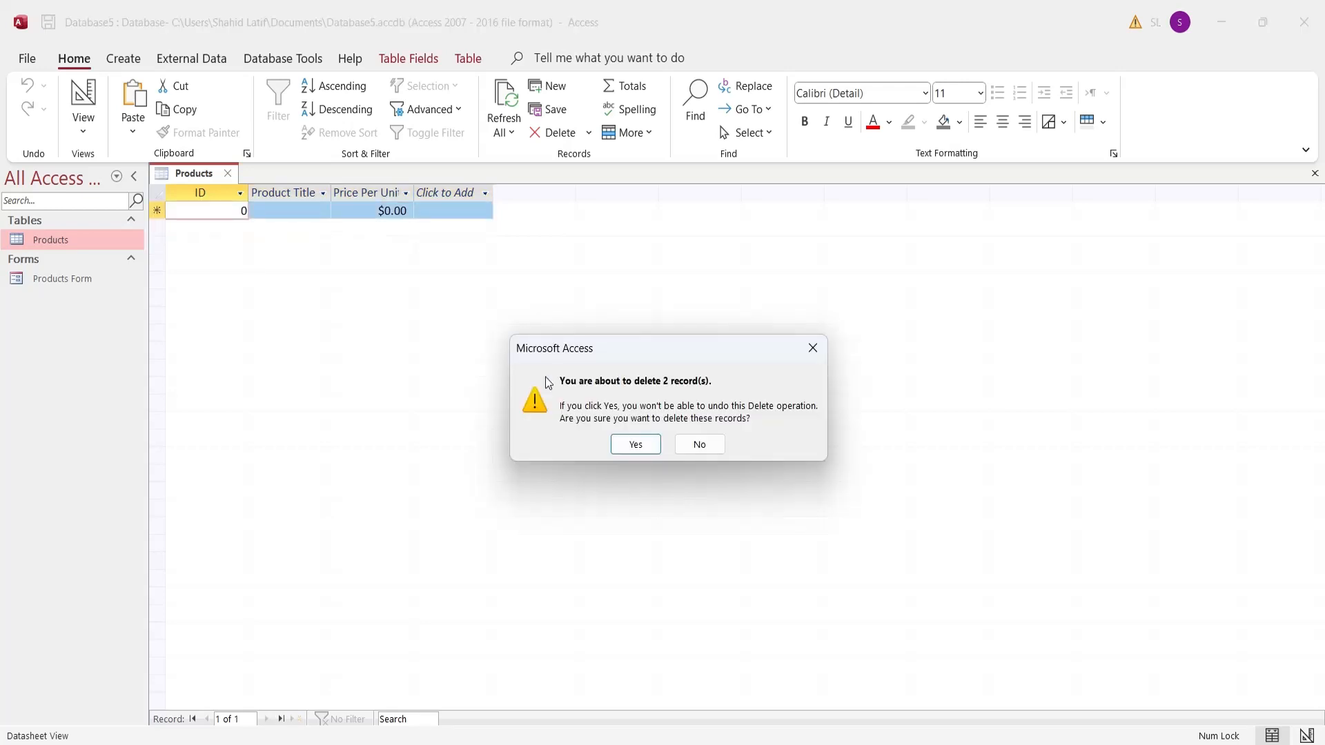
{"action": "left_click", "coordinate": [635, 445]}
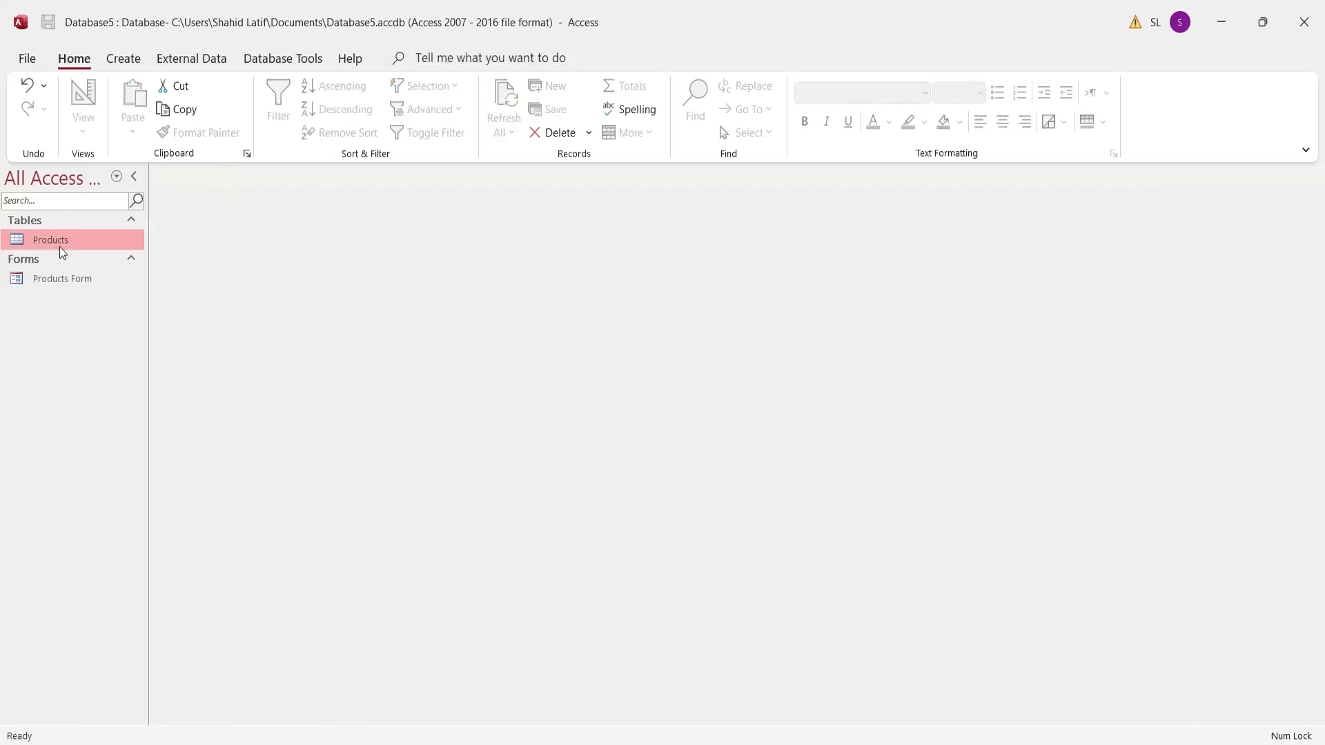
Append the Product worksheet rows from Star Bakery.xlsx into the Products table
{"action": "right_click", "coordinate": [49, 240]}
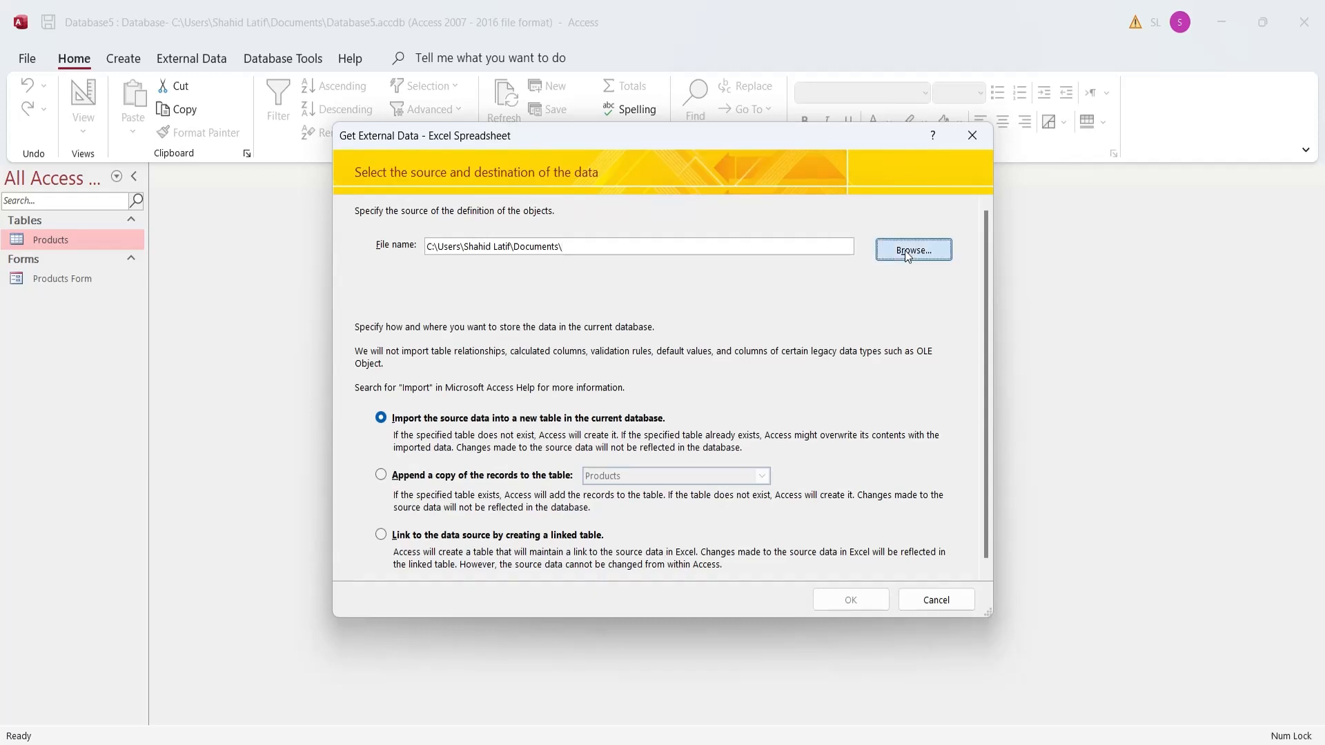
{"action": "left_click", "coordinate": [912, 249]}
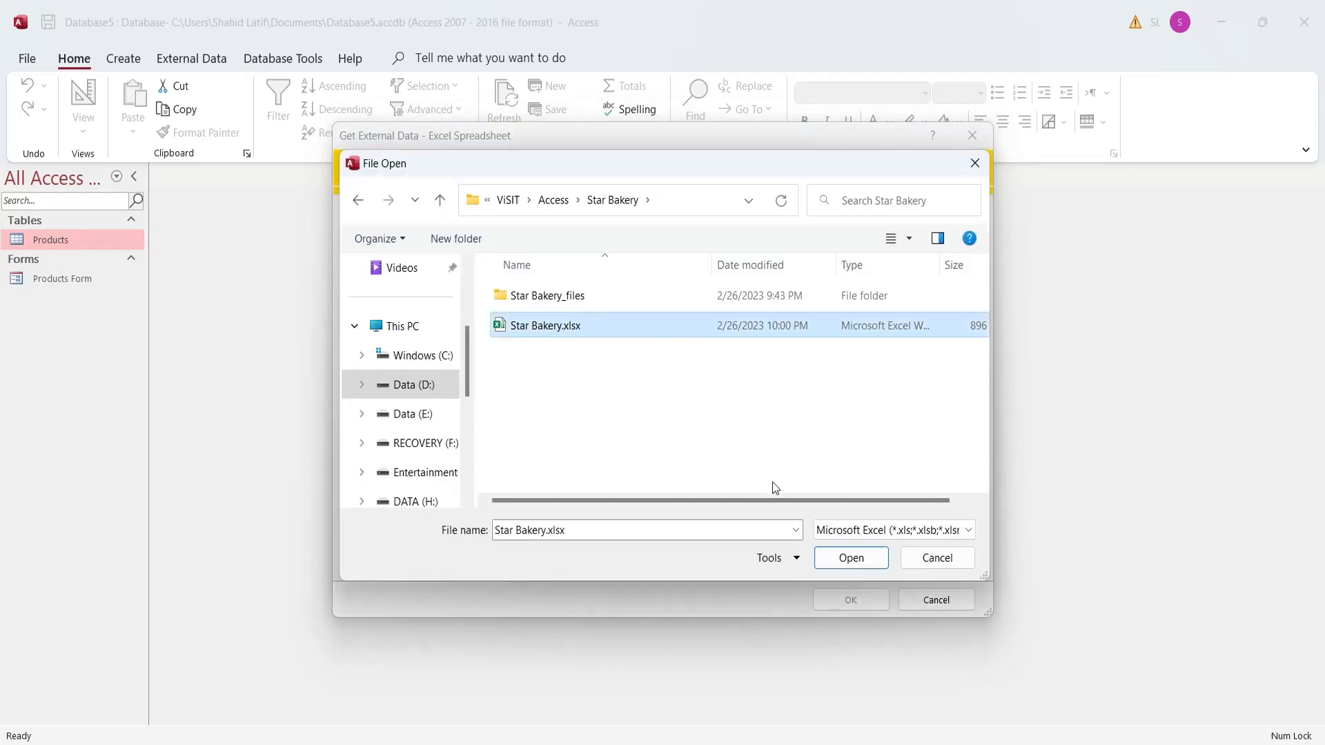
{"action": "left_click", "coordinate": [850, 557]}
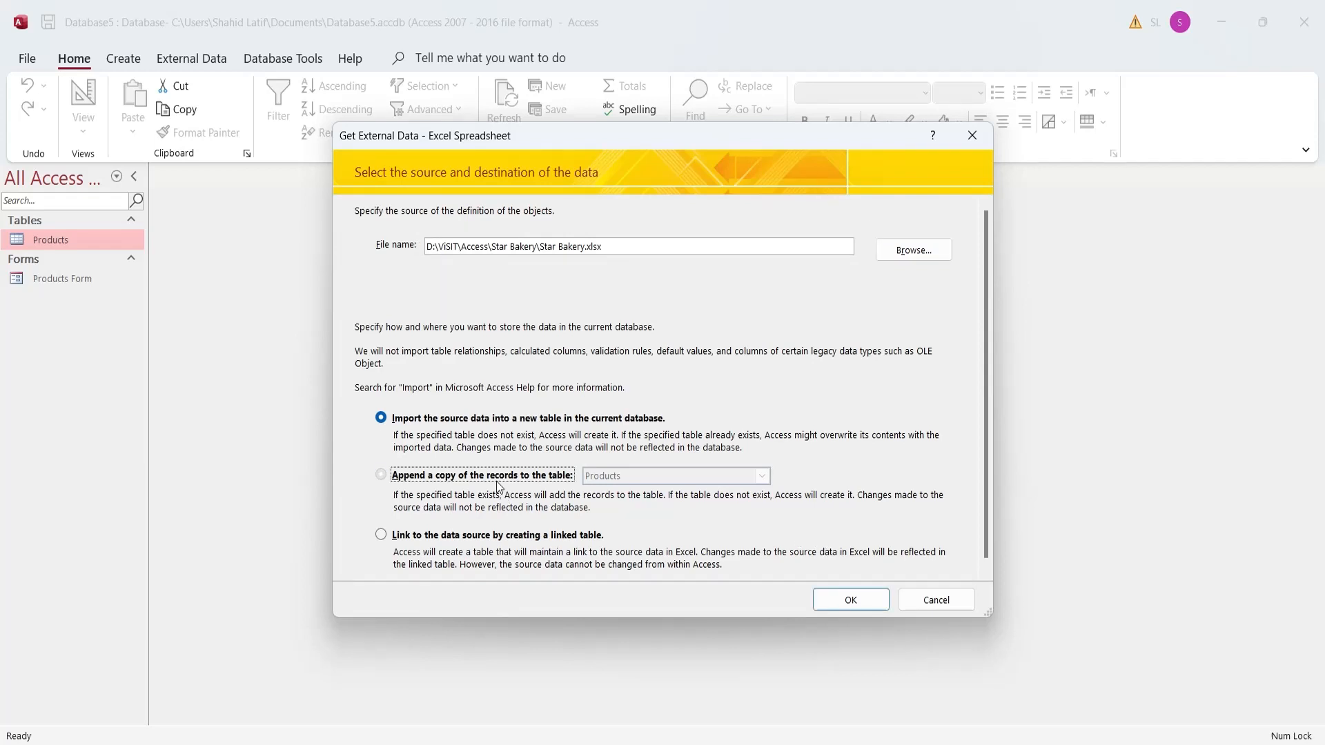
{"action": "left_click", "coordinate": [381, 474]}
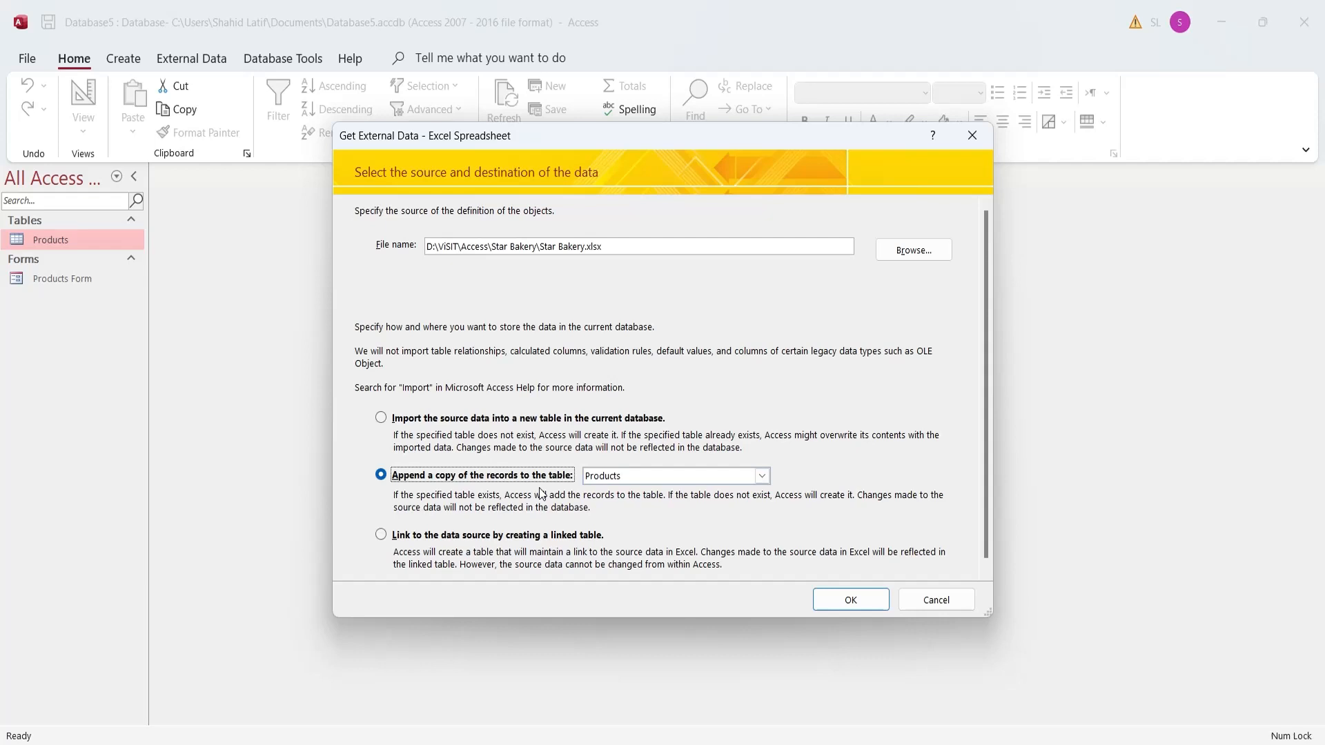
{"action": "mouse_move", "coordinate": [870, 585]}
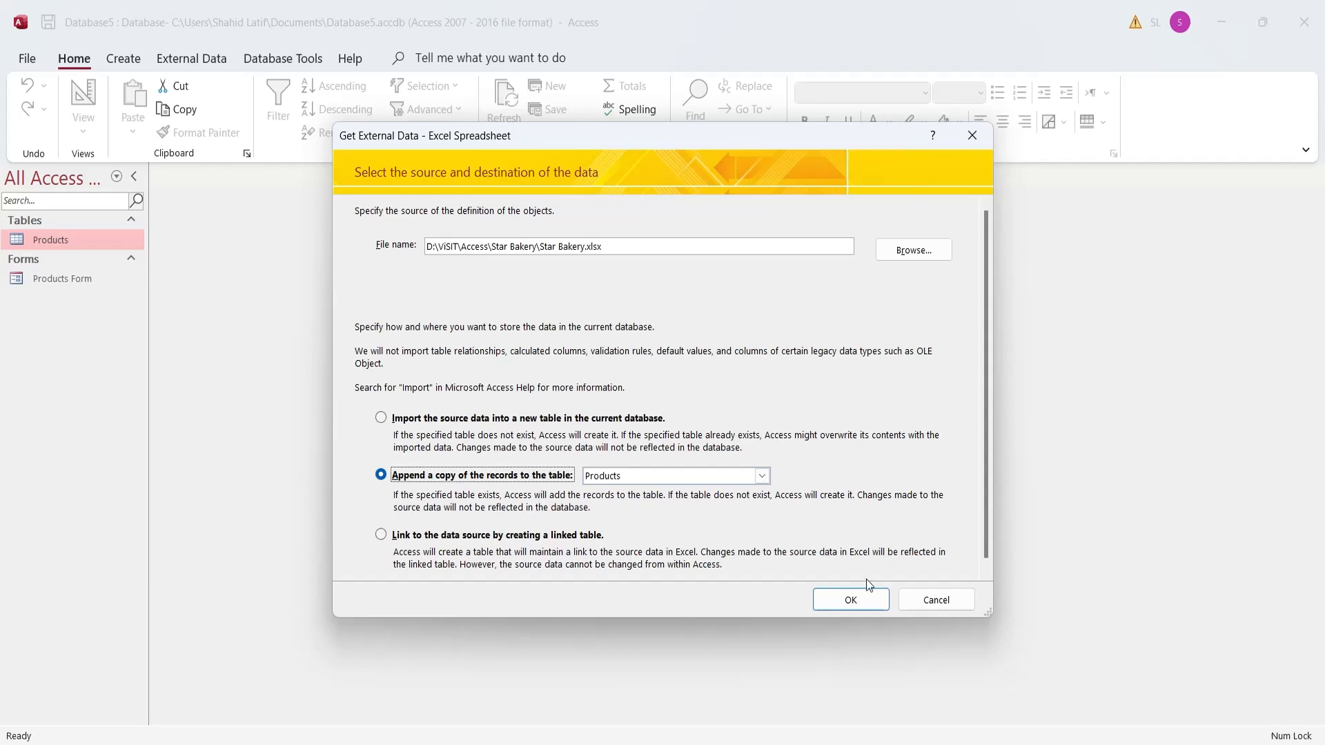
{"action": "left_click", "coordinate": [849, 599]}
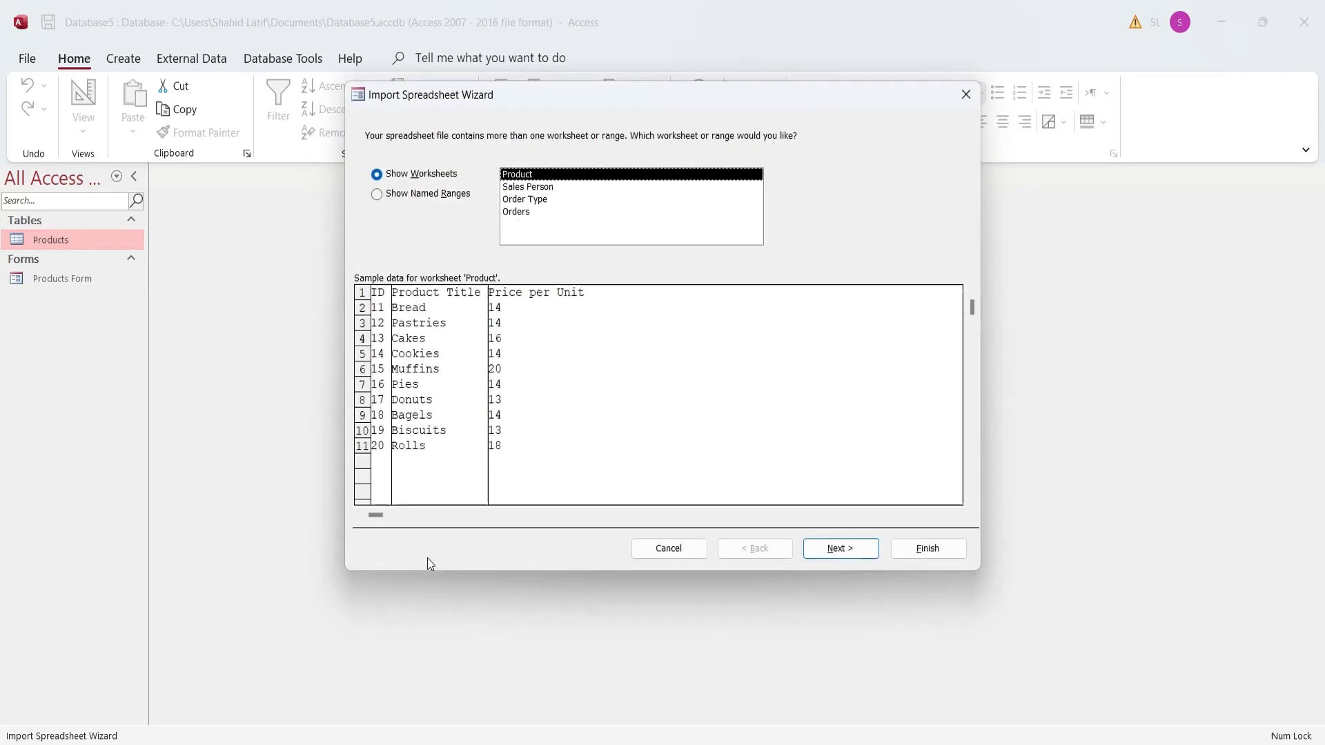
{"action": "mouse_move", "coordinate": [667, 476]}
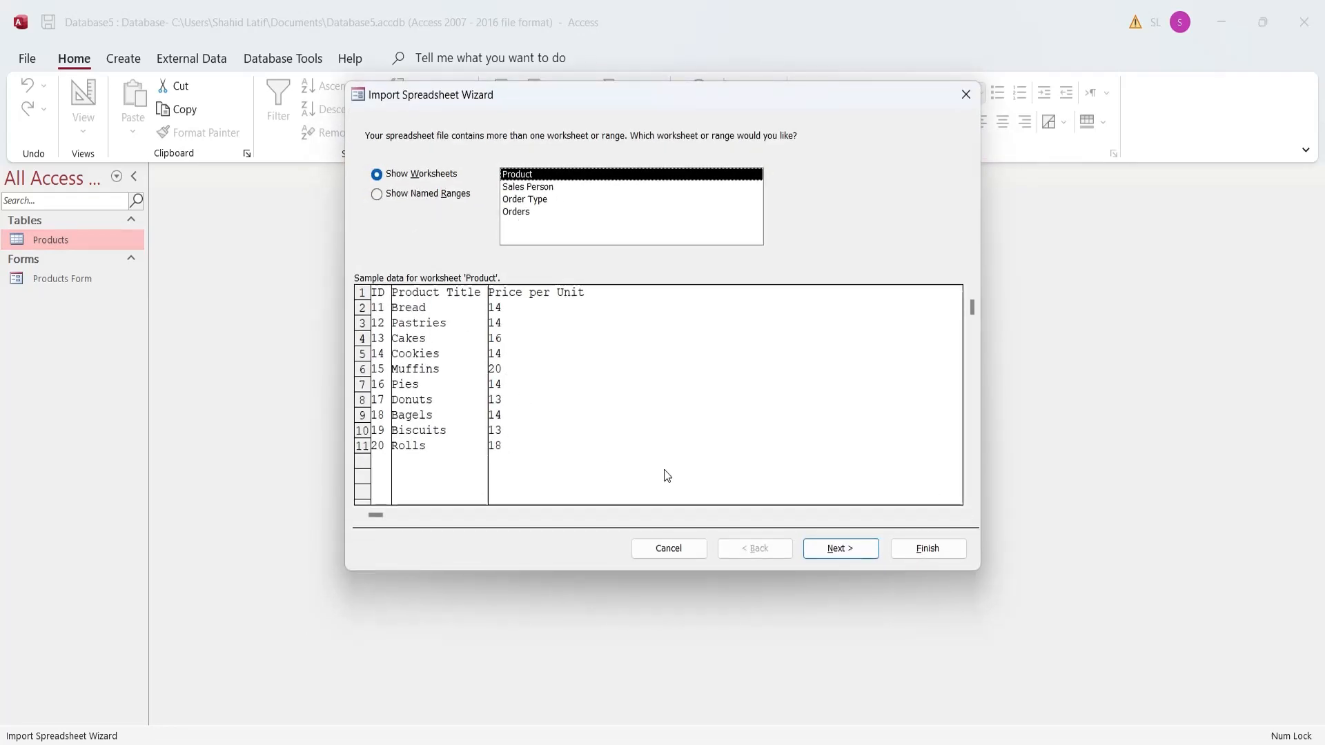
{"action": "left_click", "coordinate": [839, 548]}
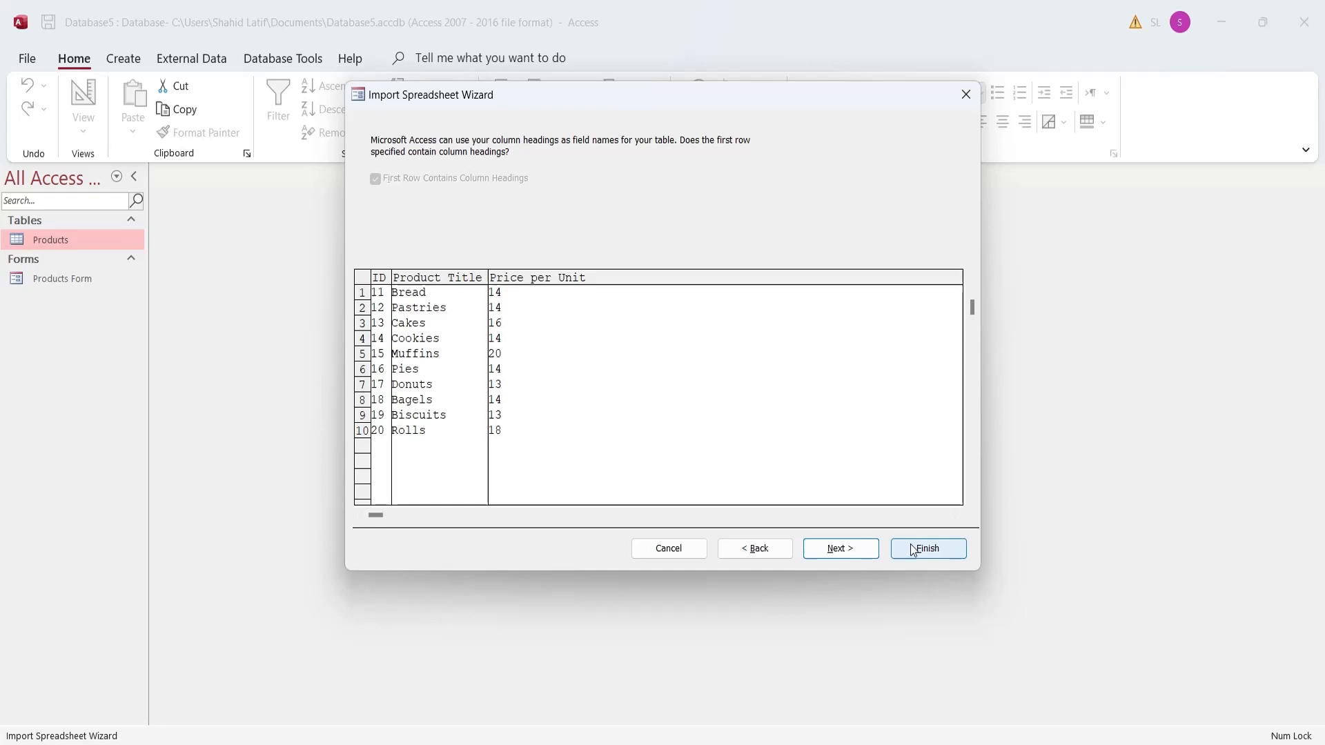
{"action": "left_click", "coordinate": [928, 548]}
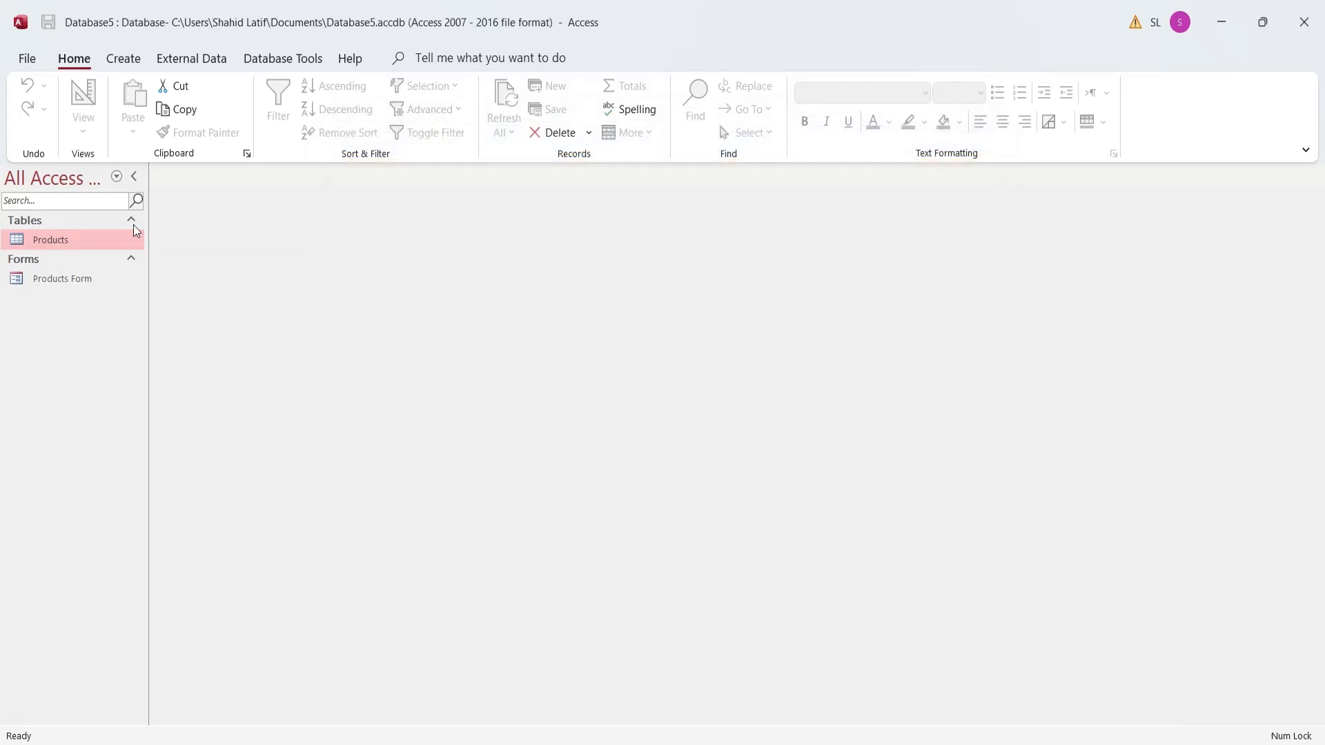
Show the Products table's ten imported products, IDs 11 to 20, Bread to Rolls
{"action": "double_click", "coordinate": [50, 238]}
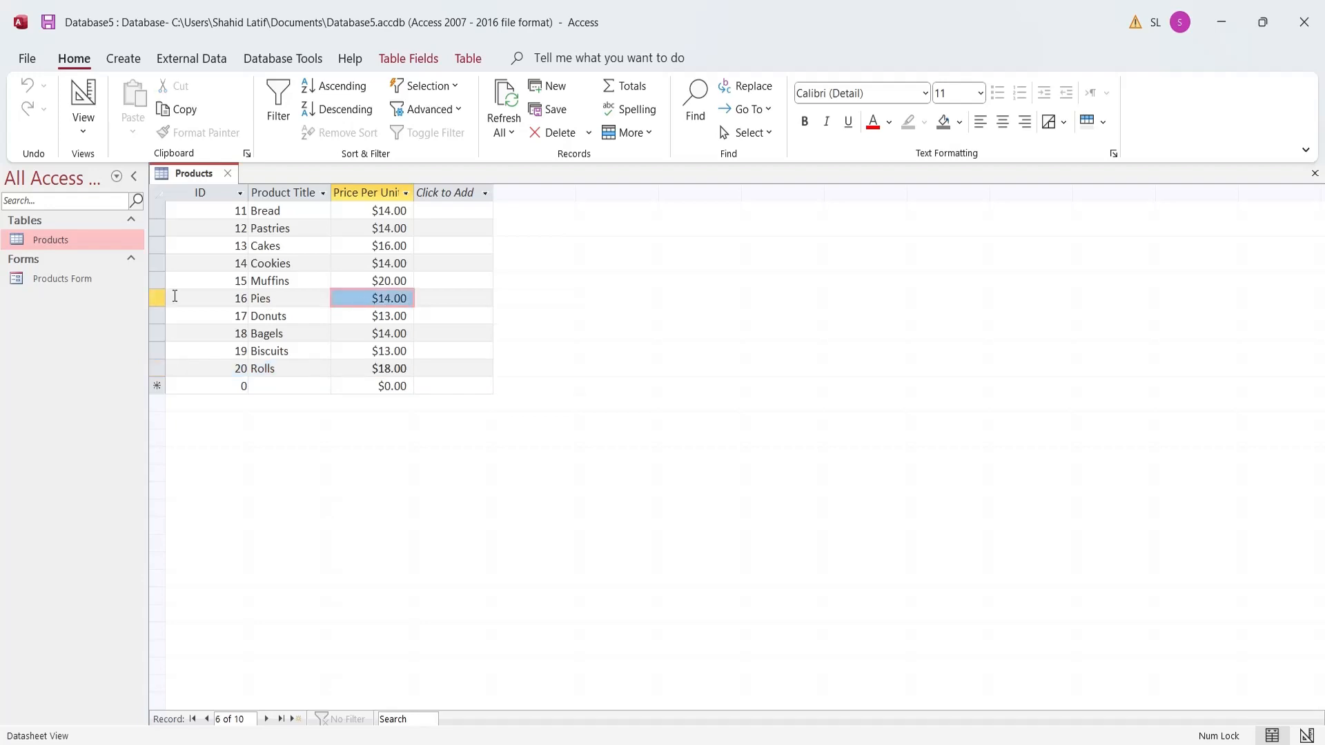
Import the Sales Person worksheet into a new table using the first row as headings
{"action": "right_click", "coordinate": [49, 238]}
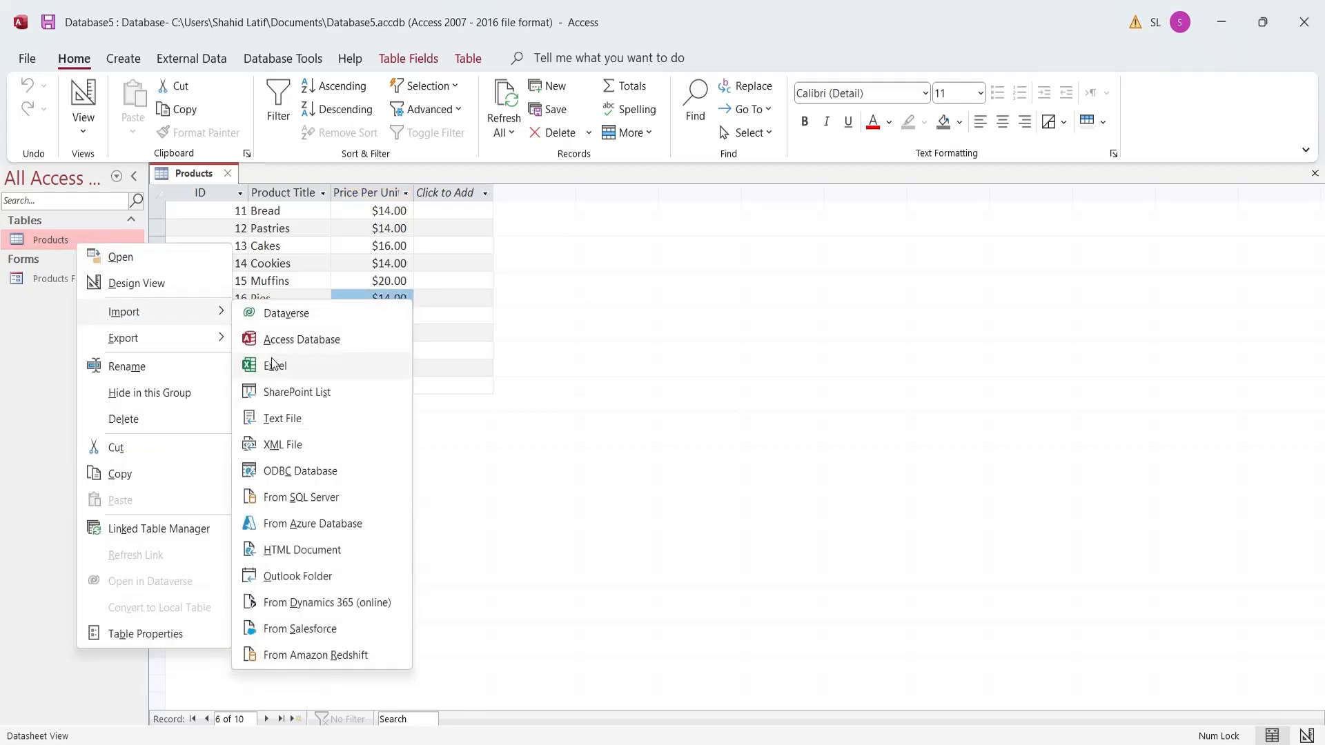
{"action": "left_click", "coordinate": [276, 365]}
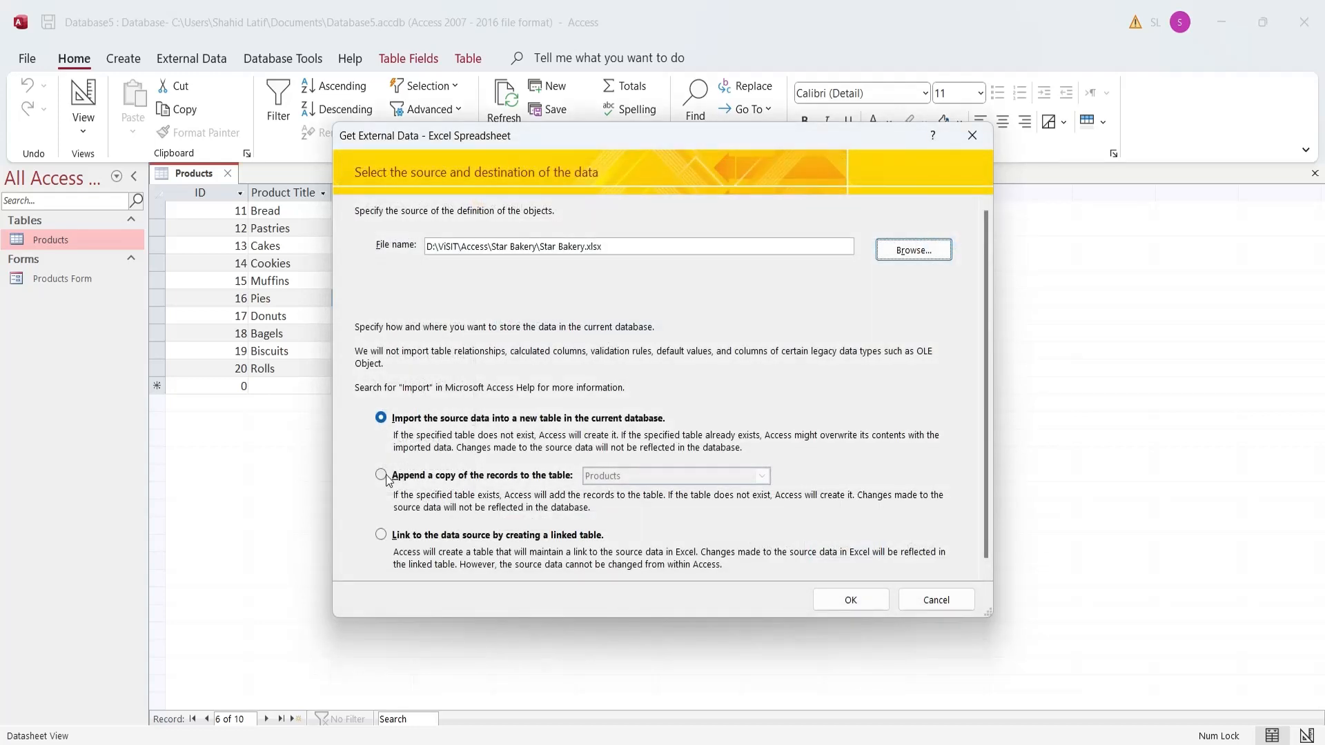
{"action": "left_click", "coordinate": [381, 474]}
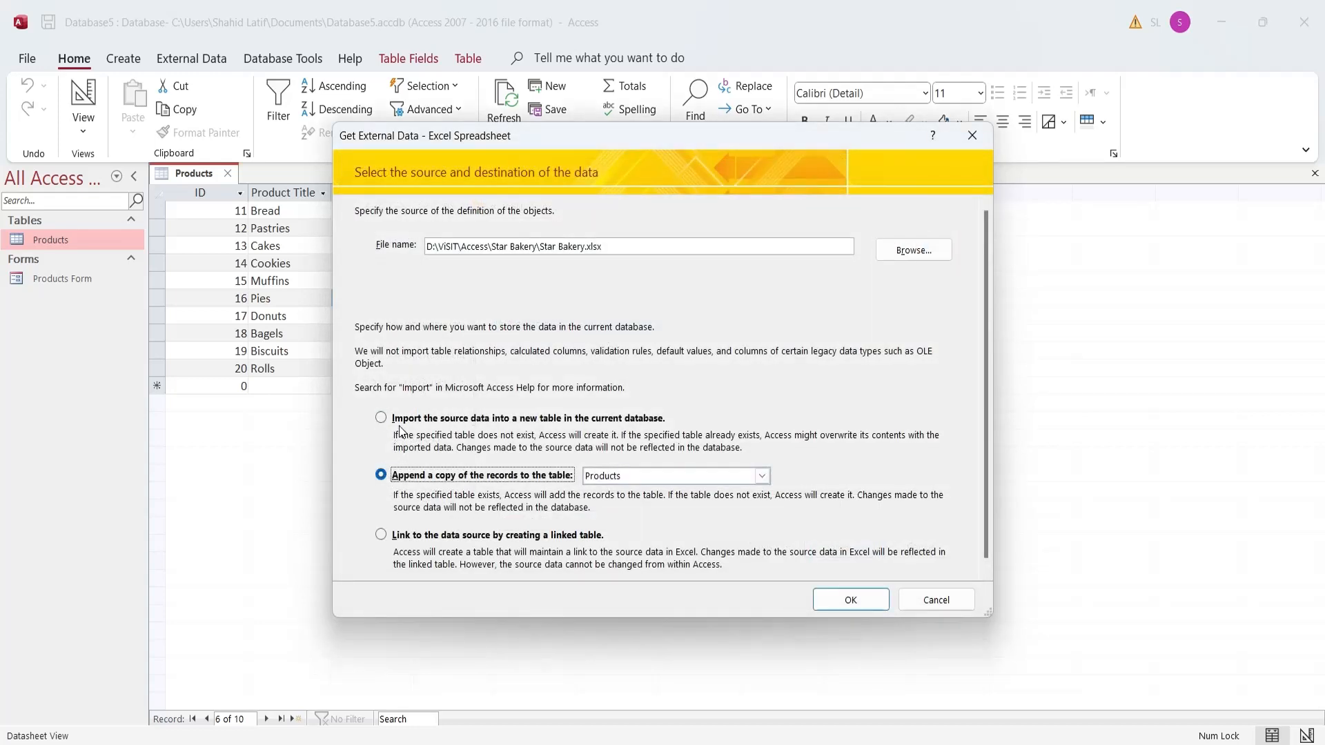
{"action": "left_click", "coordinate": [381, 417]}
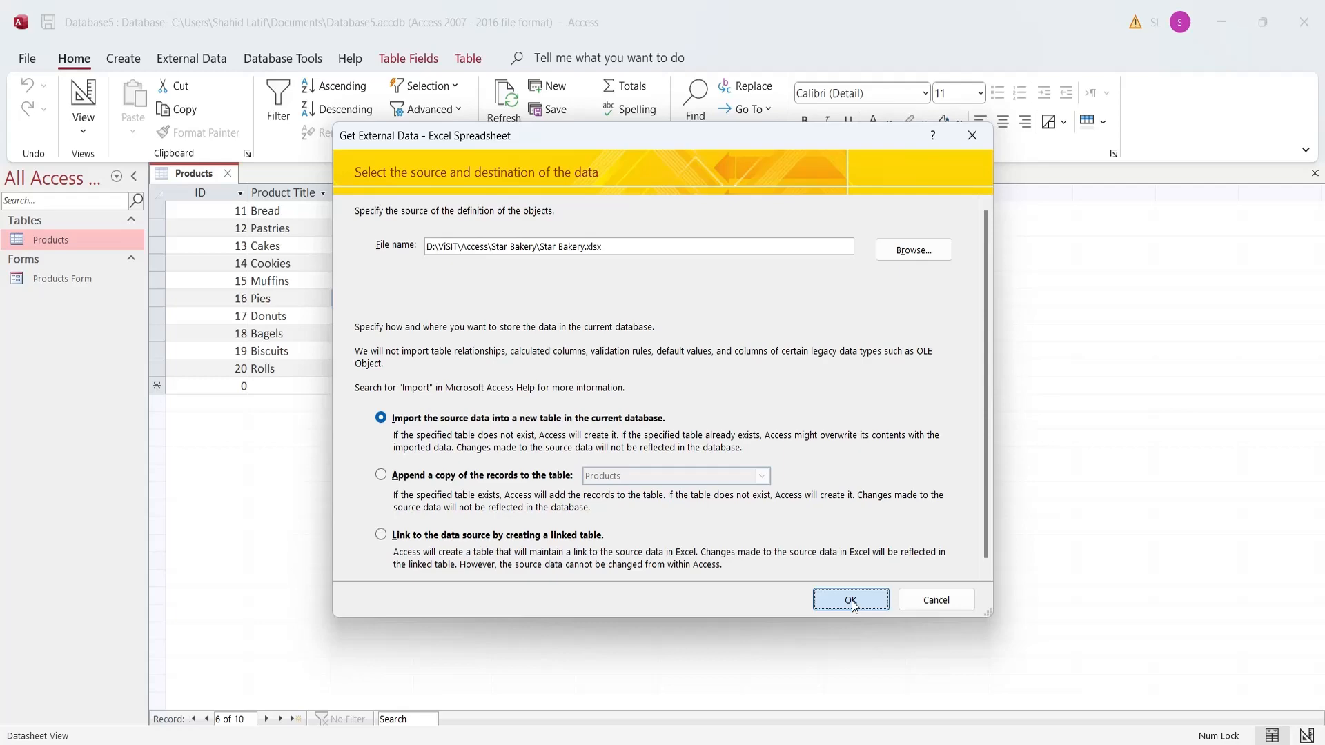
{"action": "left_click", "coordinate": [849, 599]}
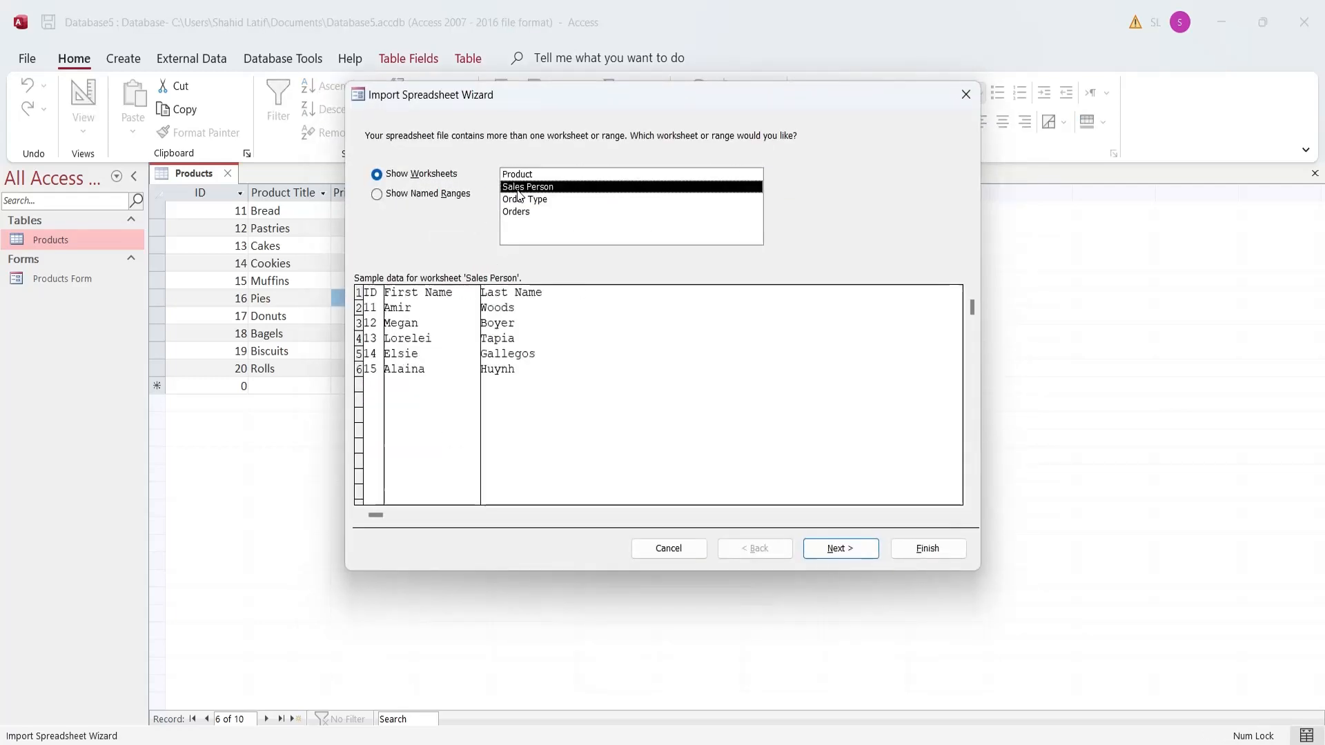
{"action": "mouse_move", "coordinate": [182, 740]}
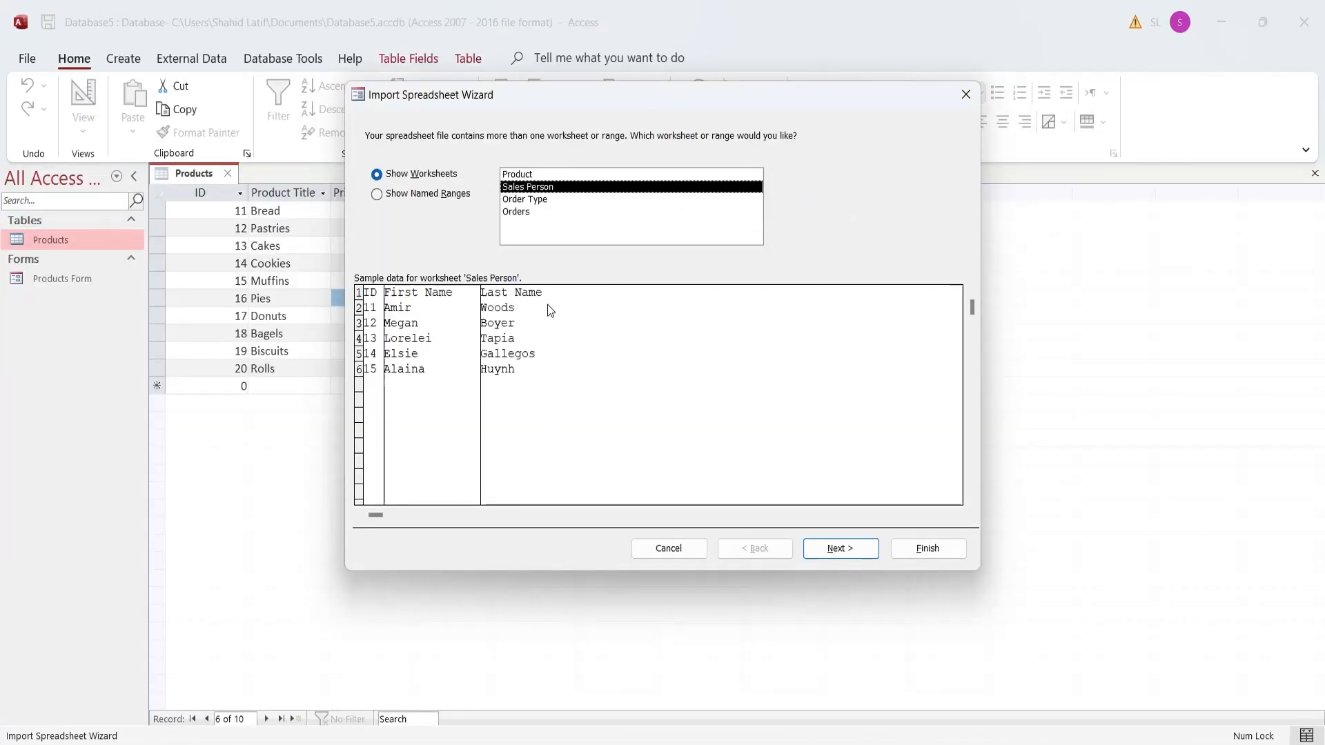
{"action": "left_click", "coordinate": [839, 548]}
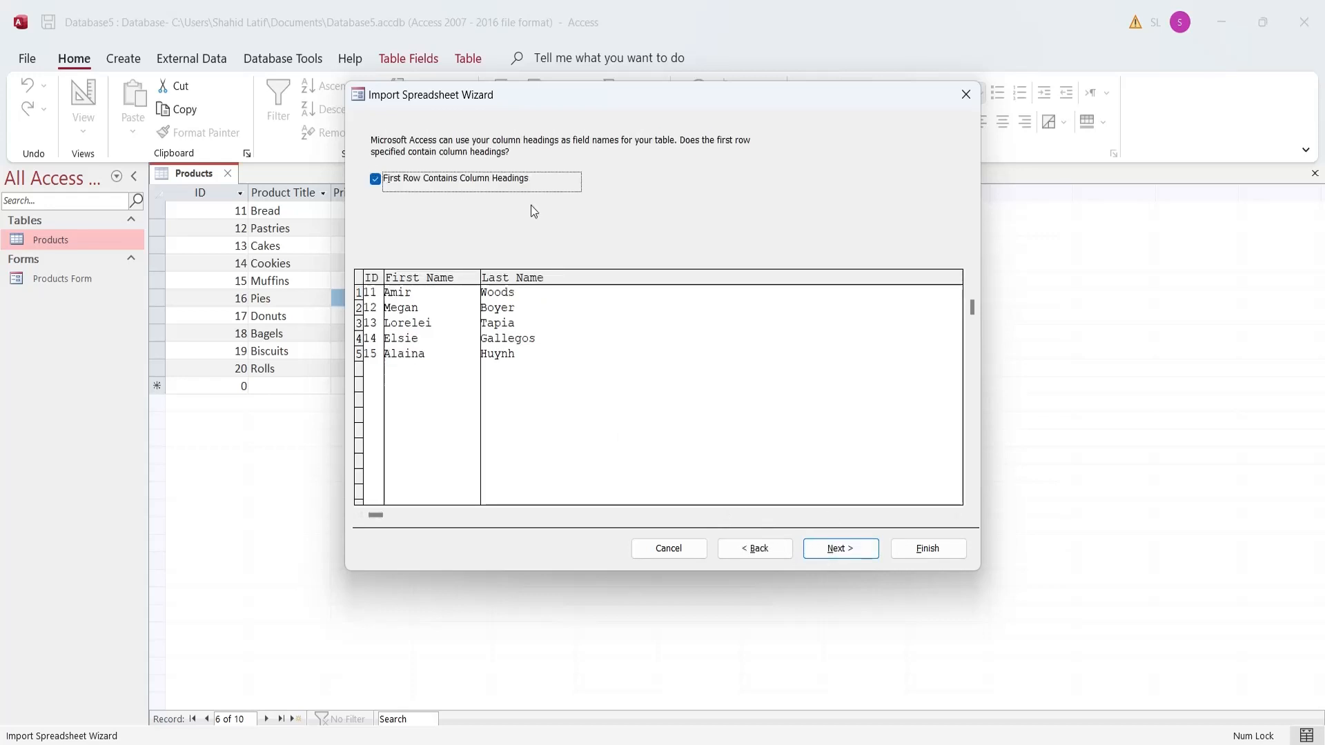
{"action": "mouse_move", "coordinate": [438, 321]}
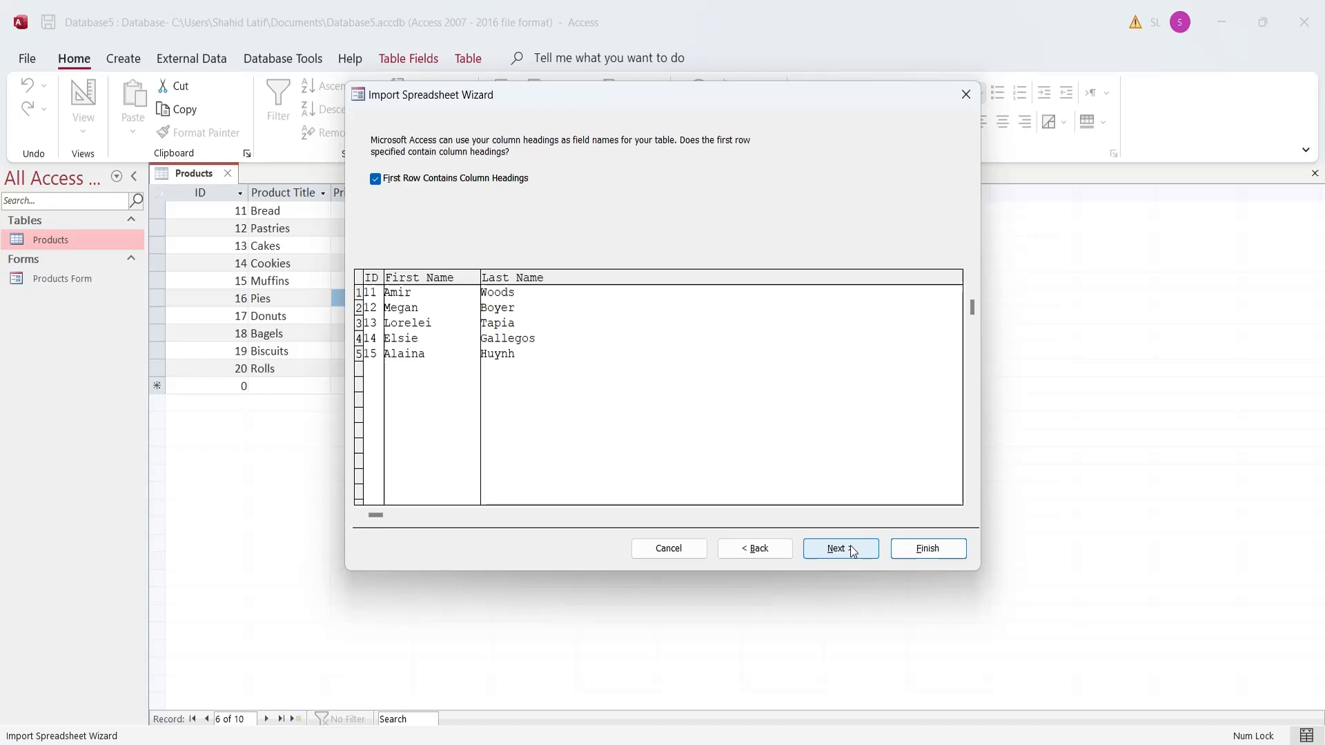
{"action": "left_click", "coordinate": [840, 548]}
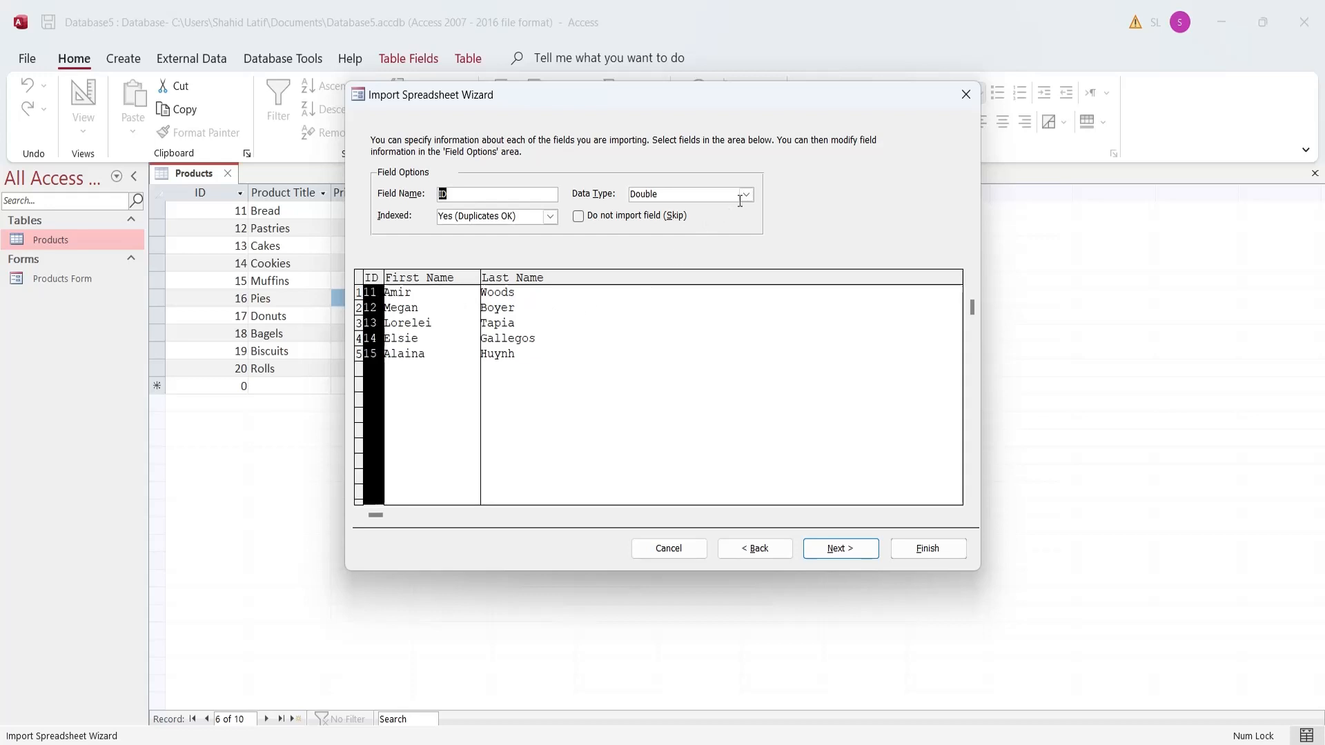
Store ID as Integer, make it the primary key and finish the Sales Person import
{"action": "left_click", "coordinate": [744, 194]}
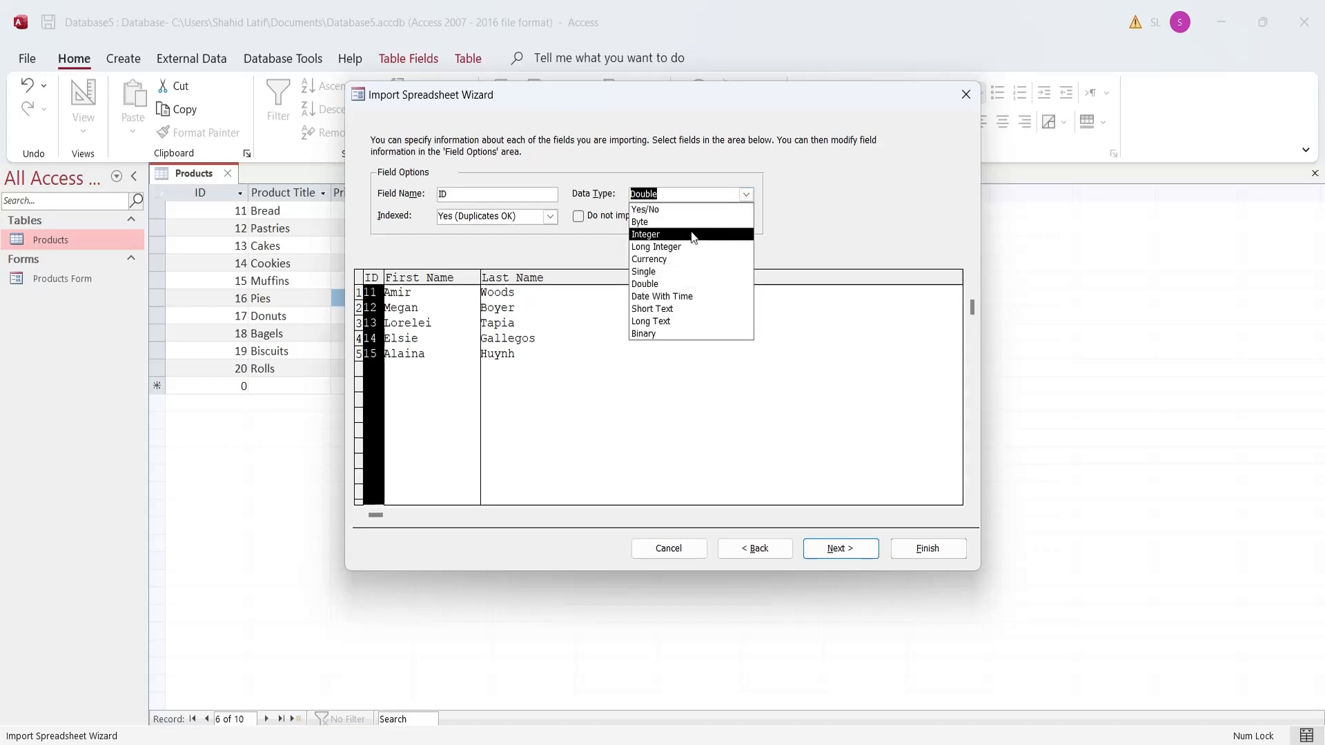
{"action": "left_click", "coordinate": [646, 234]}
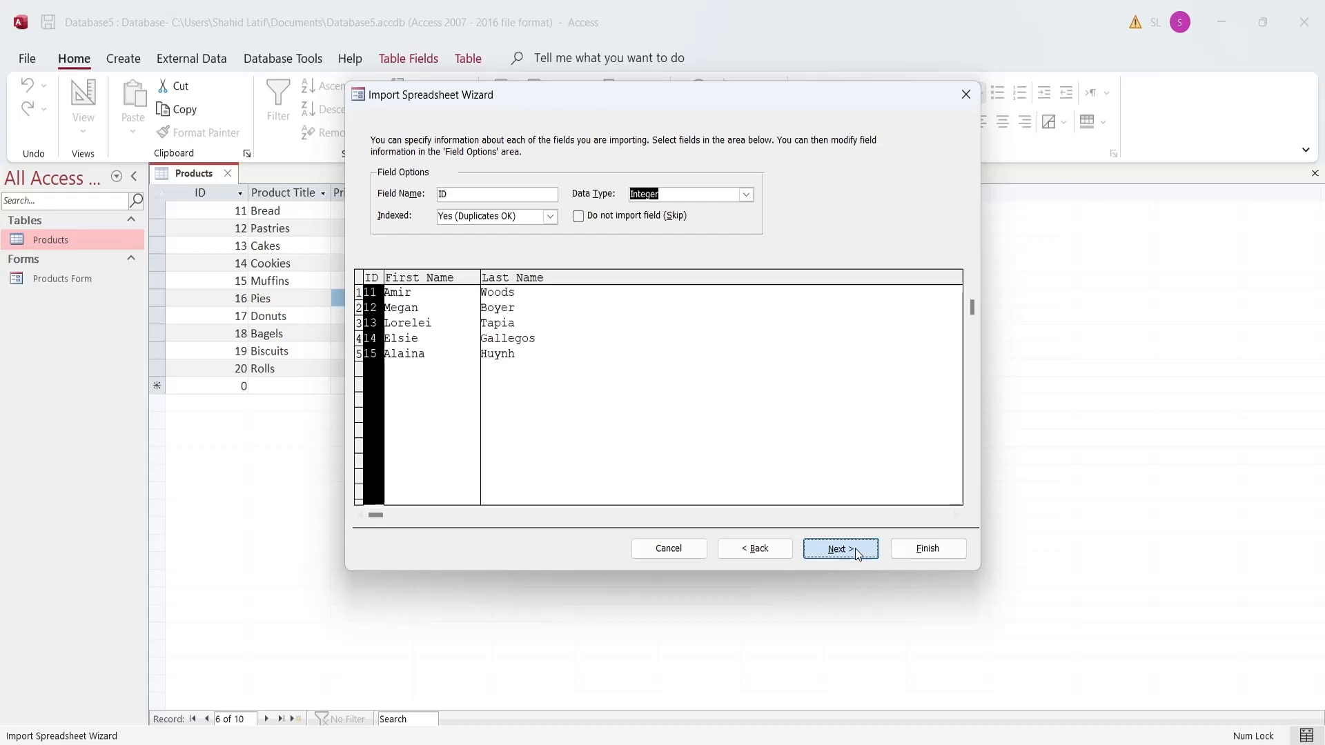
{"action": "left_click", "coordinate": [839, 548]}
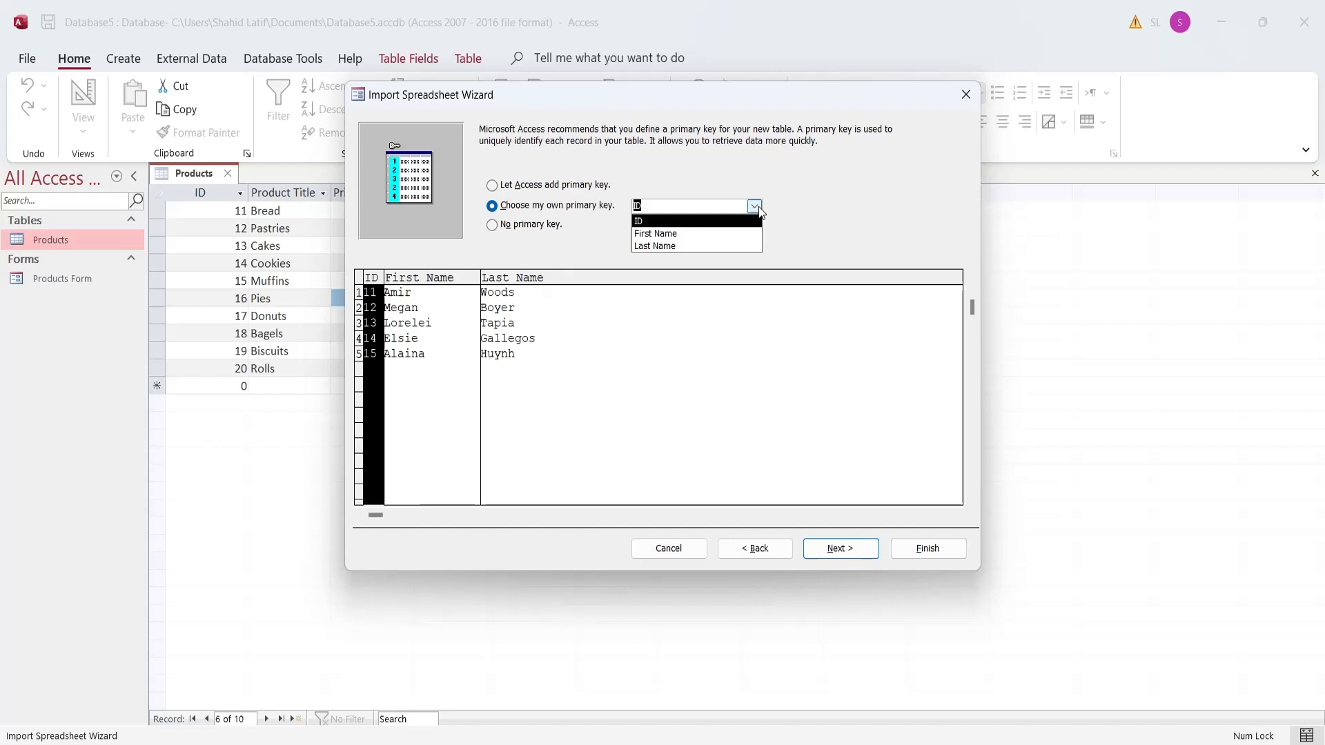
{"action": "left_click", "coordinate": [839, 548]}
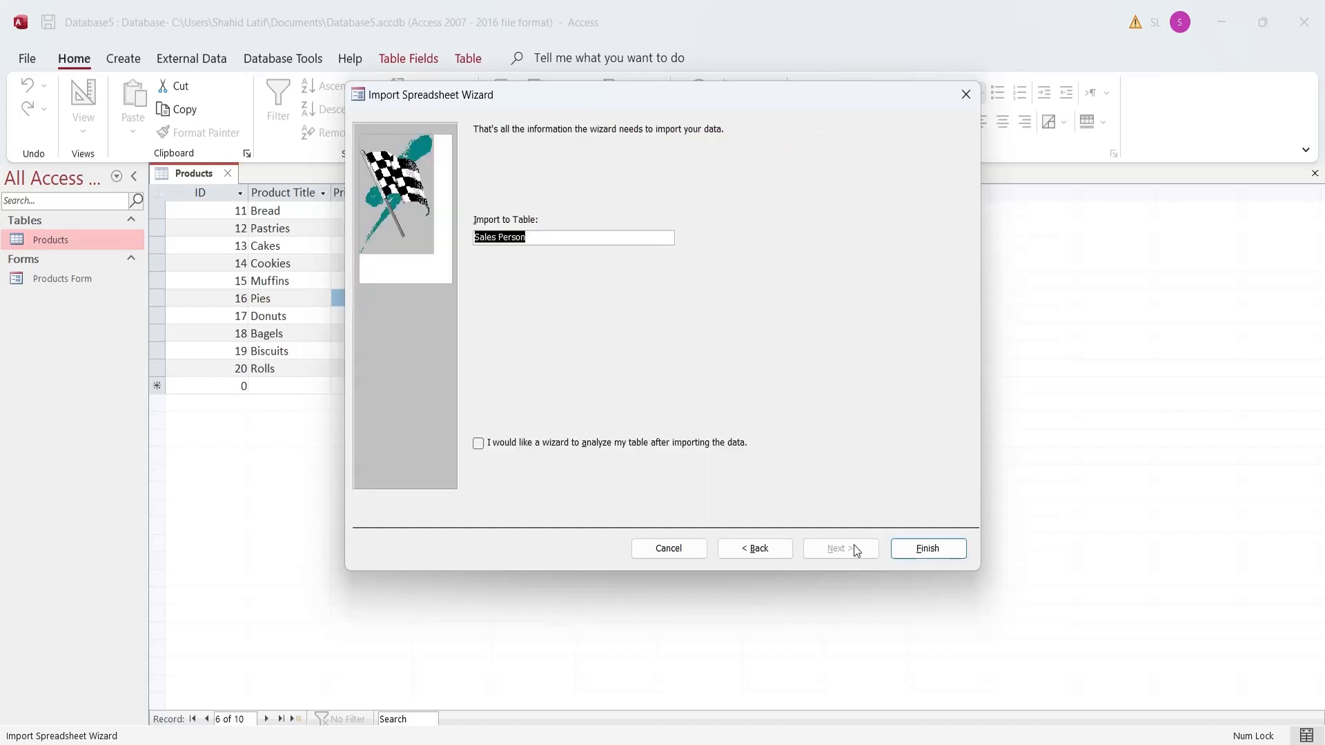
{"action": "left_click", "coordinate": [926, 547]}
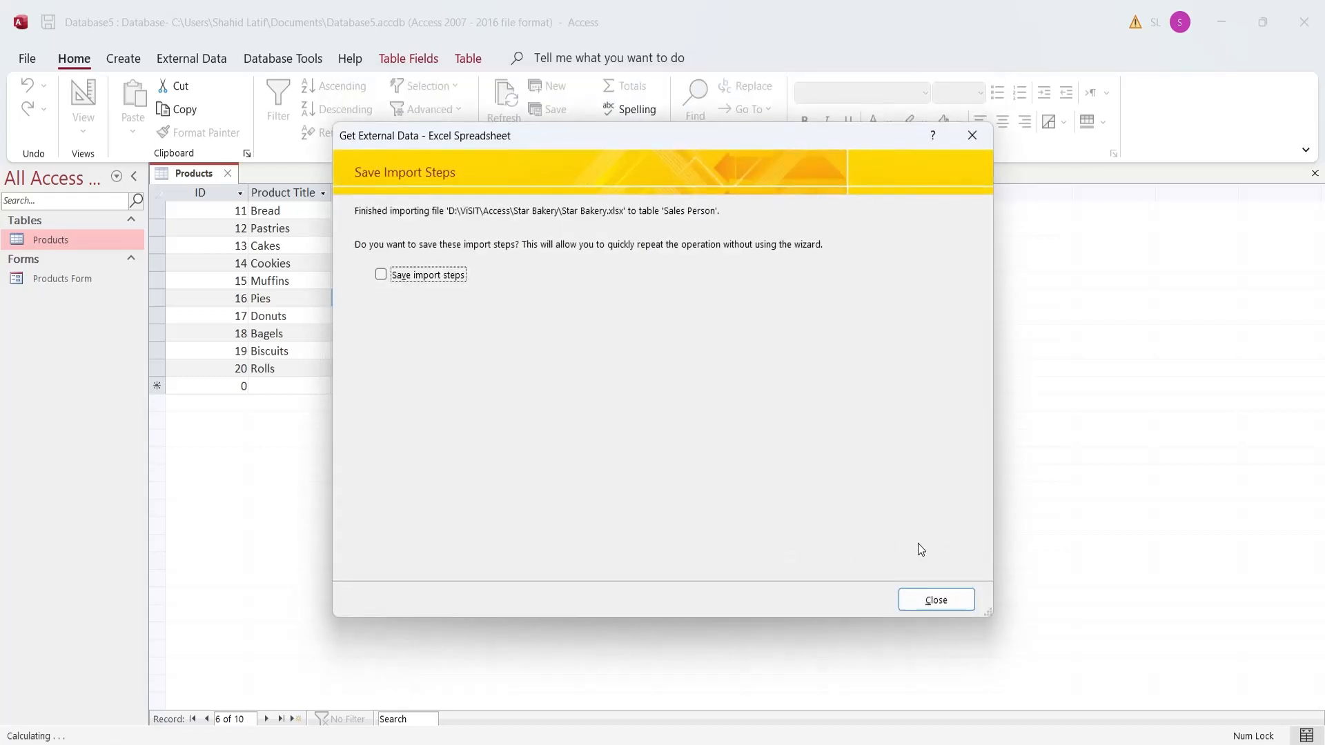
Close the import summary and switch the Star Bakery workbook to the Order Type sheet
{"action": "left_click", "coordinate": [934, 599]}
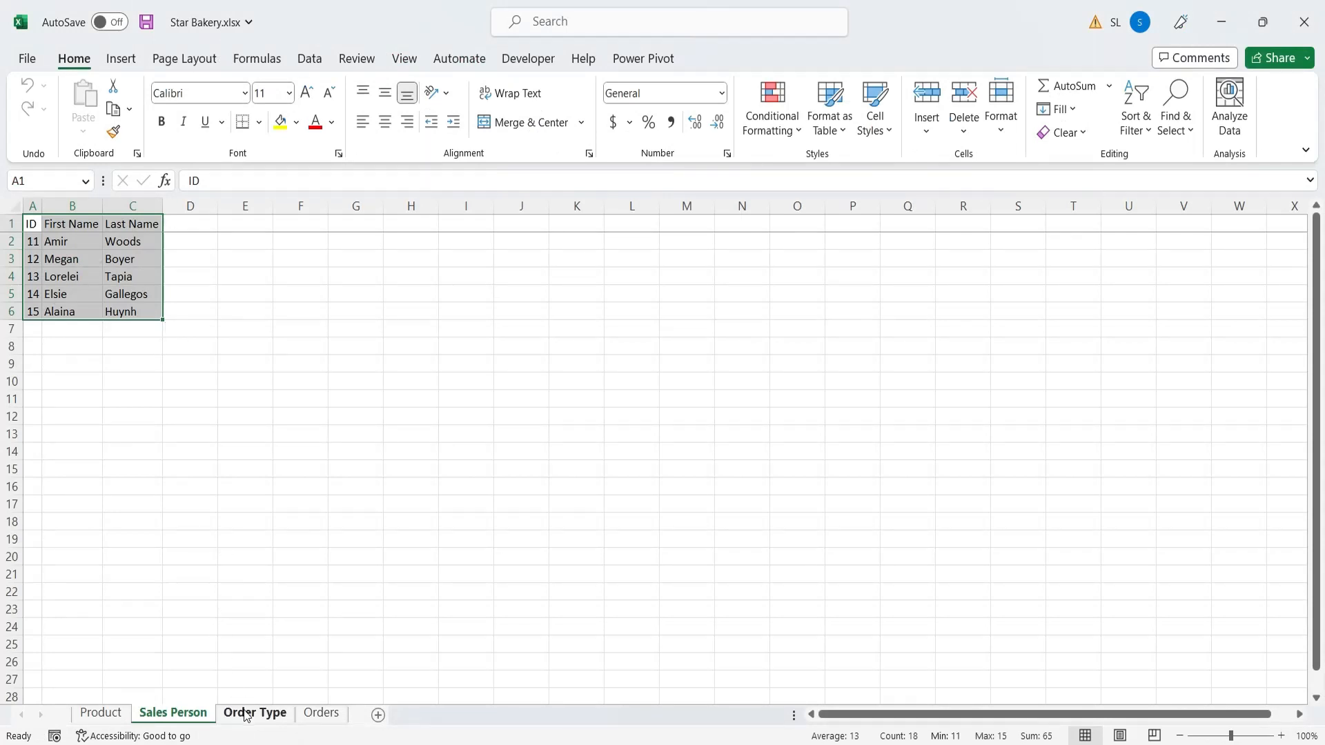
{"action": "left_click", "coordinate": [254, 712]}
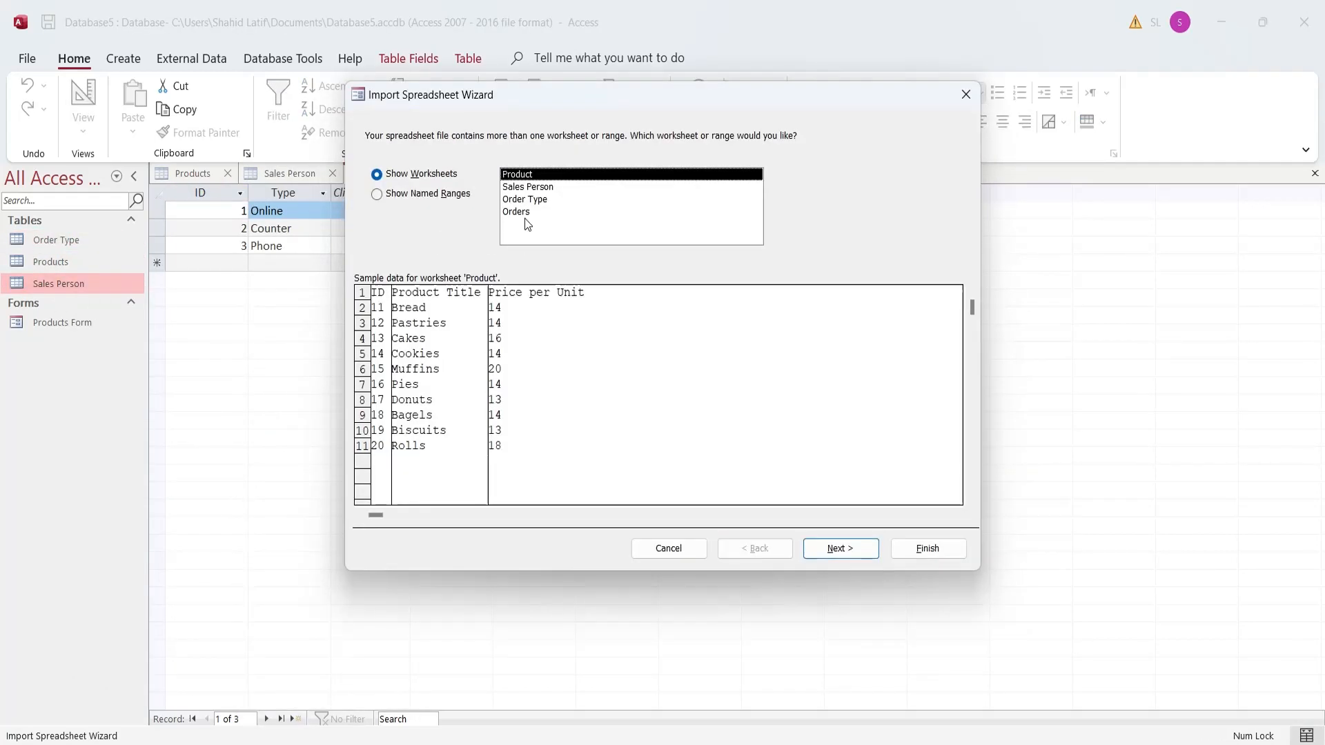
Import the Orders worksheet as a new Orders table, letting Access add the primary key
{"action": "left_click", "coordinate": [839, 548]}
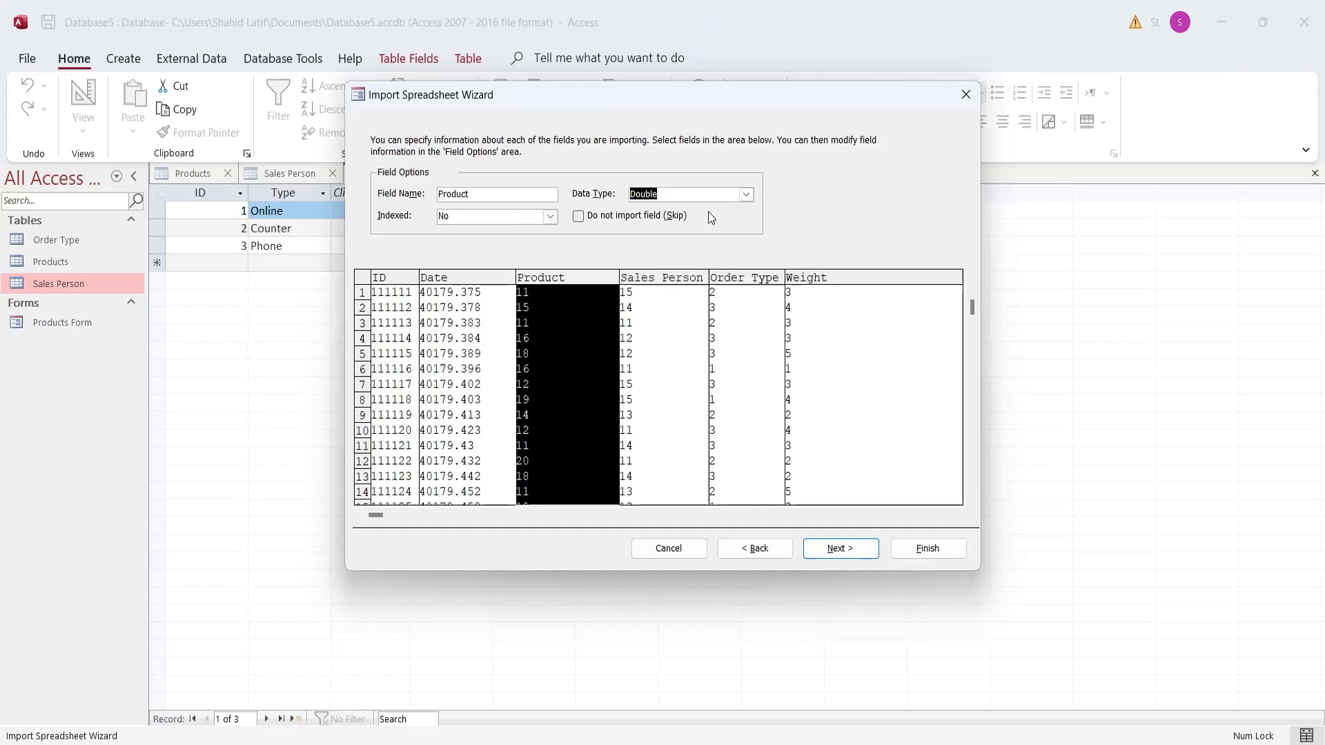
{"action": "left_click", "coordinate": [839, 547]}
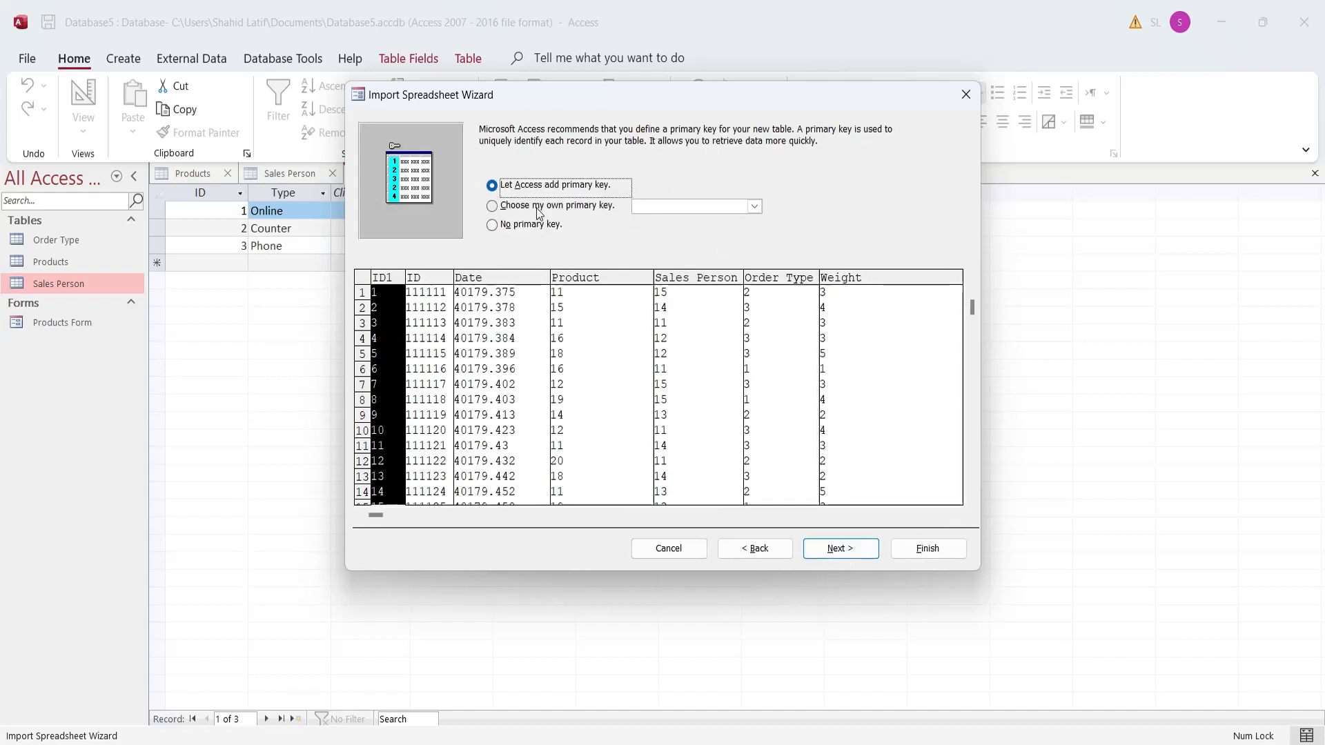
{"action": "left_click", "coordinate": [841, 548]}
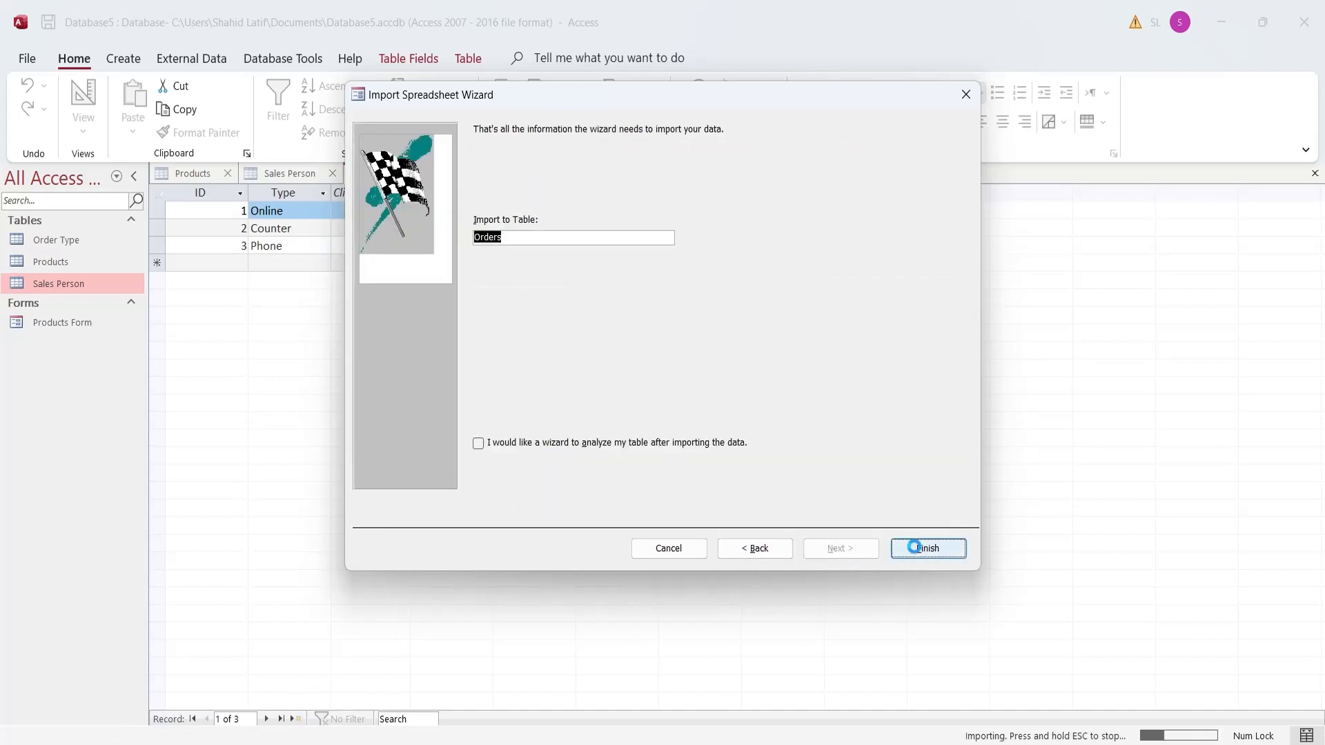
{"action": "left_click", "coordinate": [928, 547]}
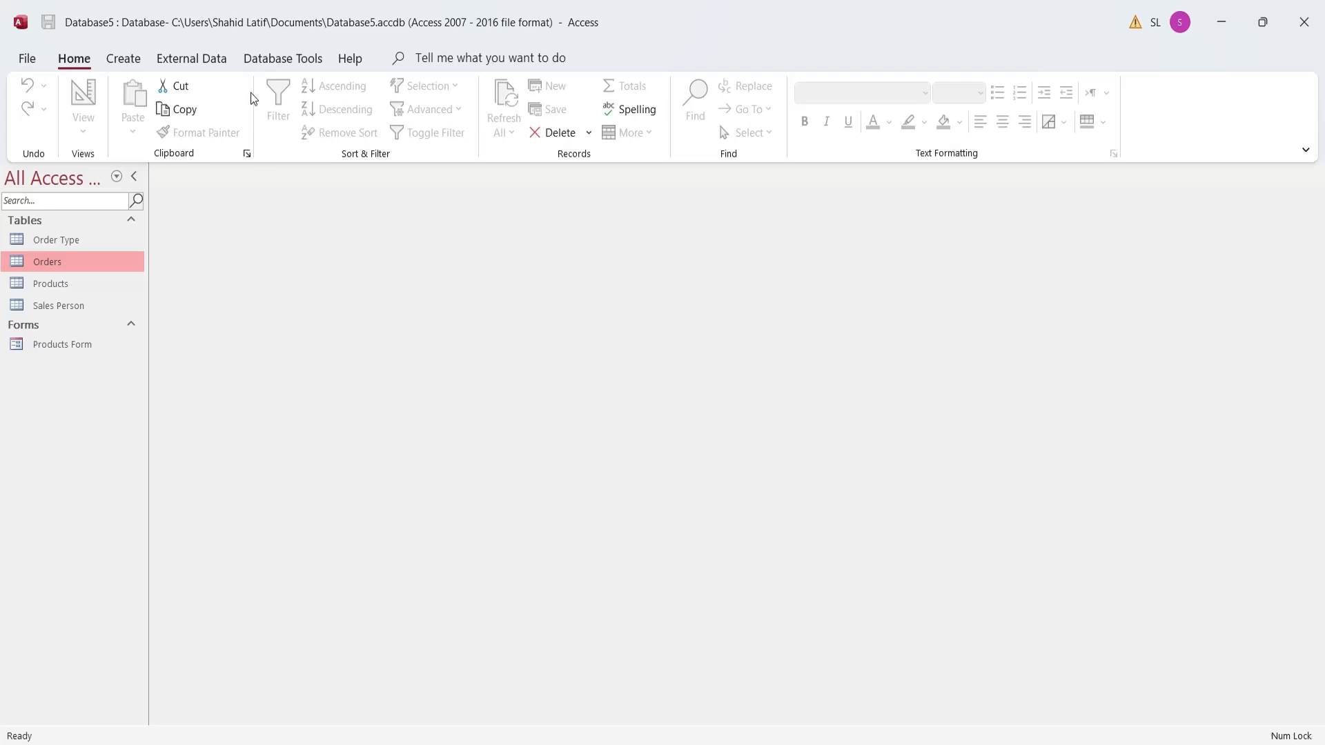
Add Orders, Order Type, Products and Sales Person to the Relationships layout
{"action": "left_click", "coordinate": [282, 58]}
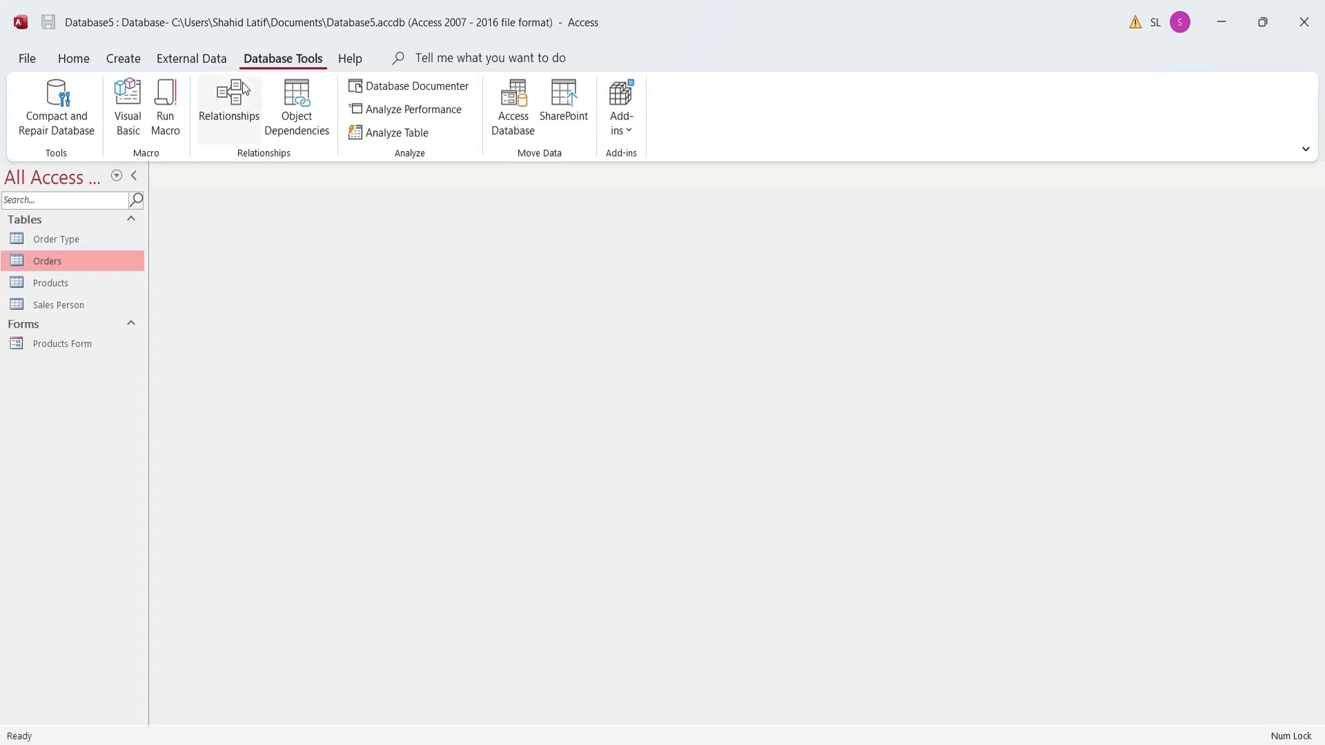
{"action": "left_click", "coordinate": [228, 106]}
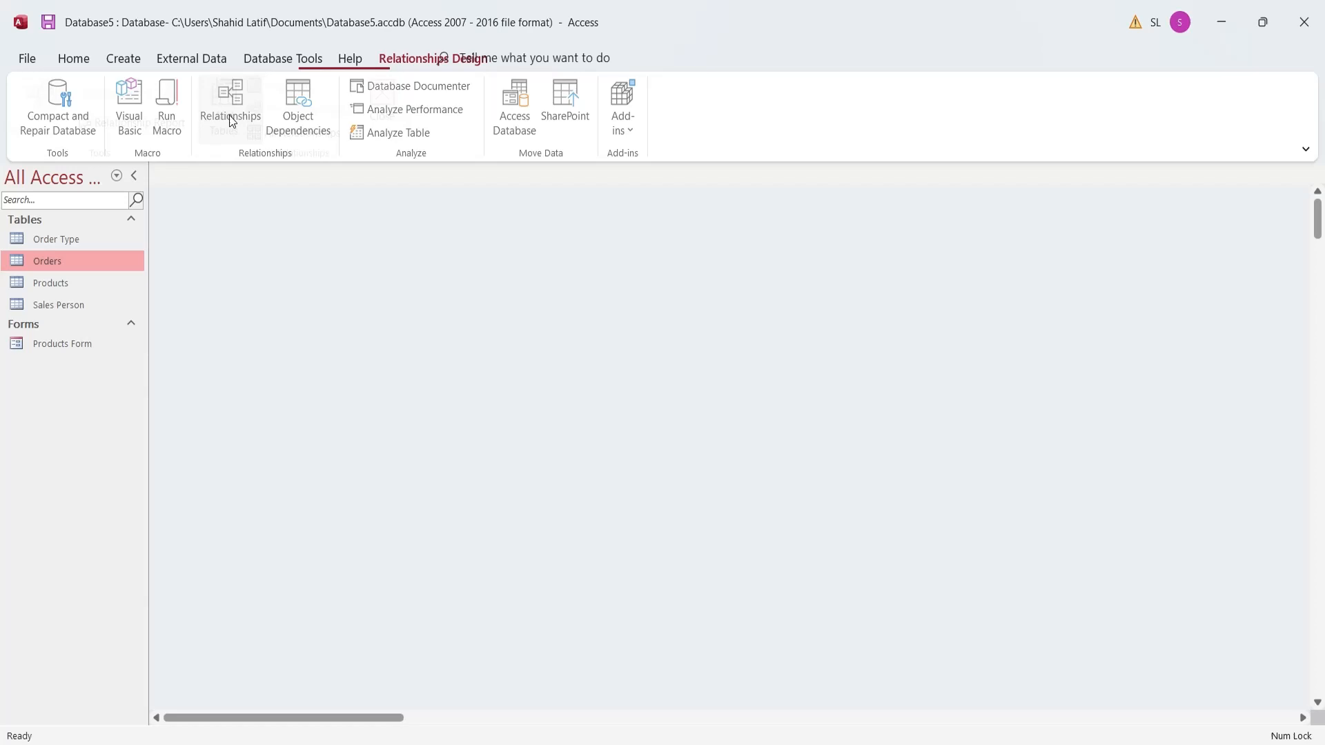
{"action": "left_click", "coordinate": [231, 107]}
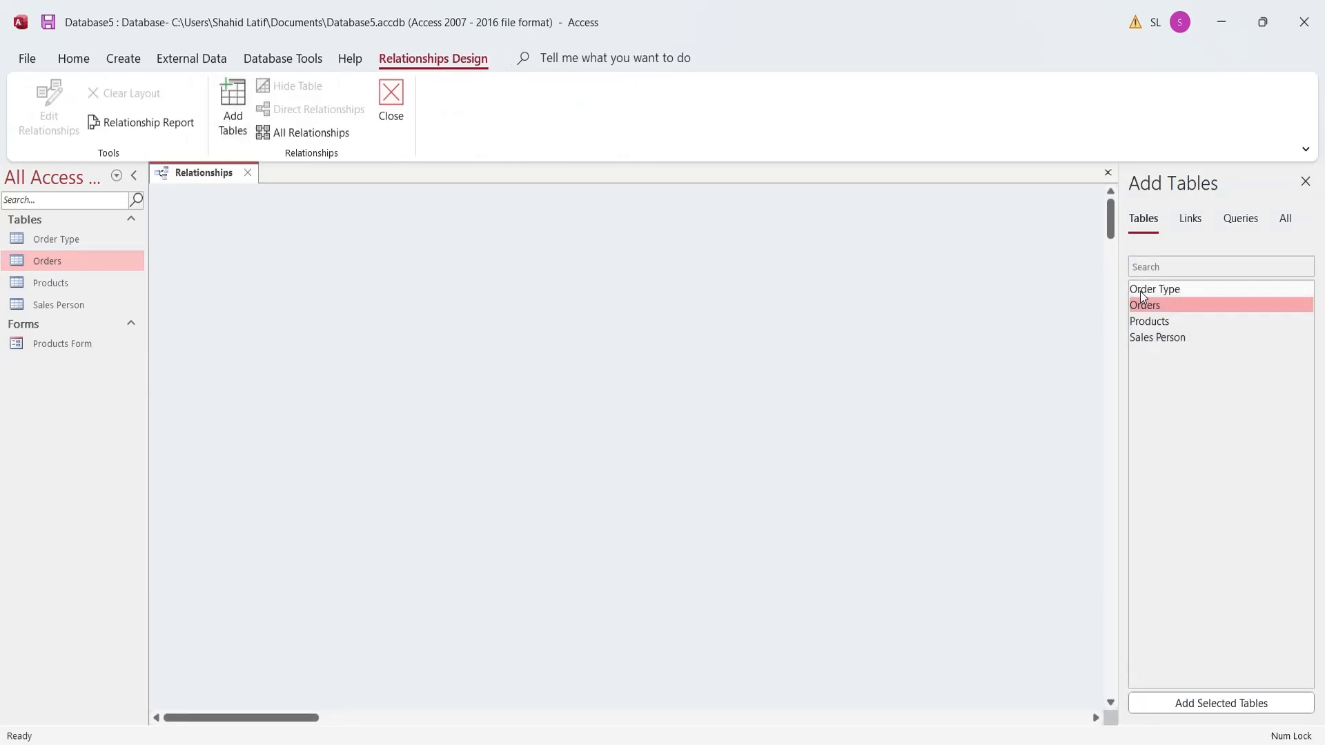
{"action": "left_click", "coordinate": [1218, 702]}
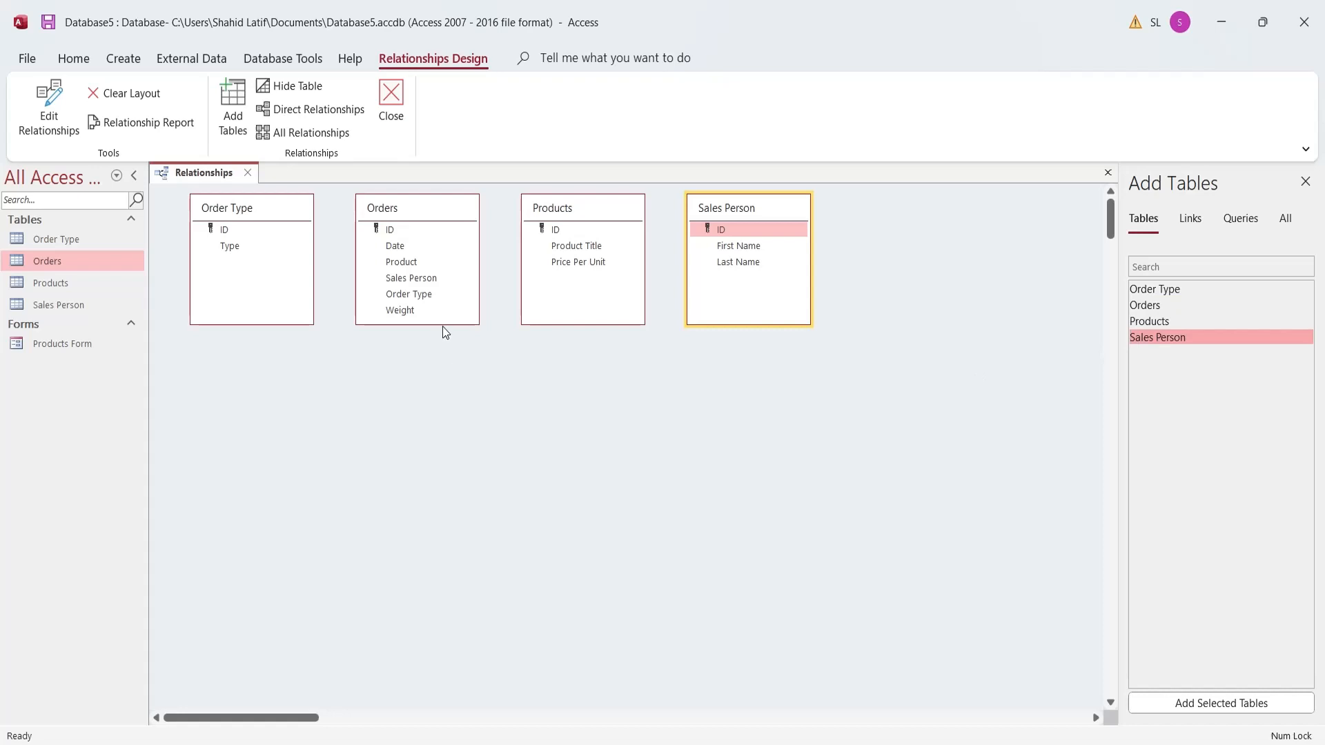
Create the Order Type and Sales Person ID relationships to the matching Orders fields
{"action": "left_click", "coordinate": [417, 229]}
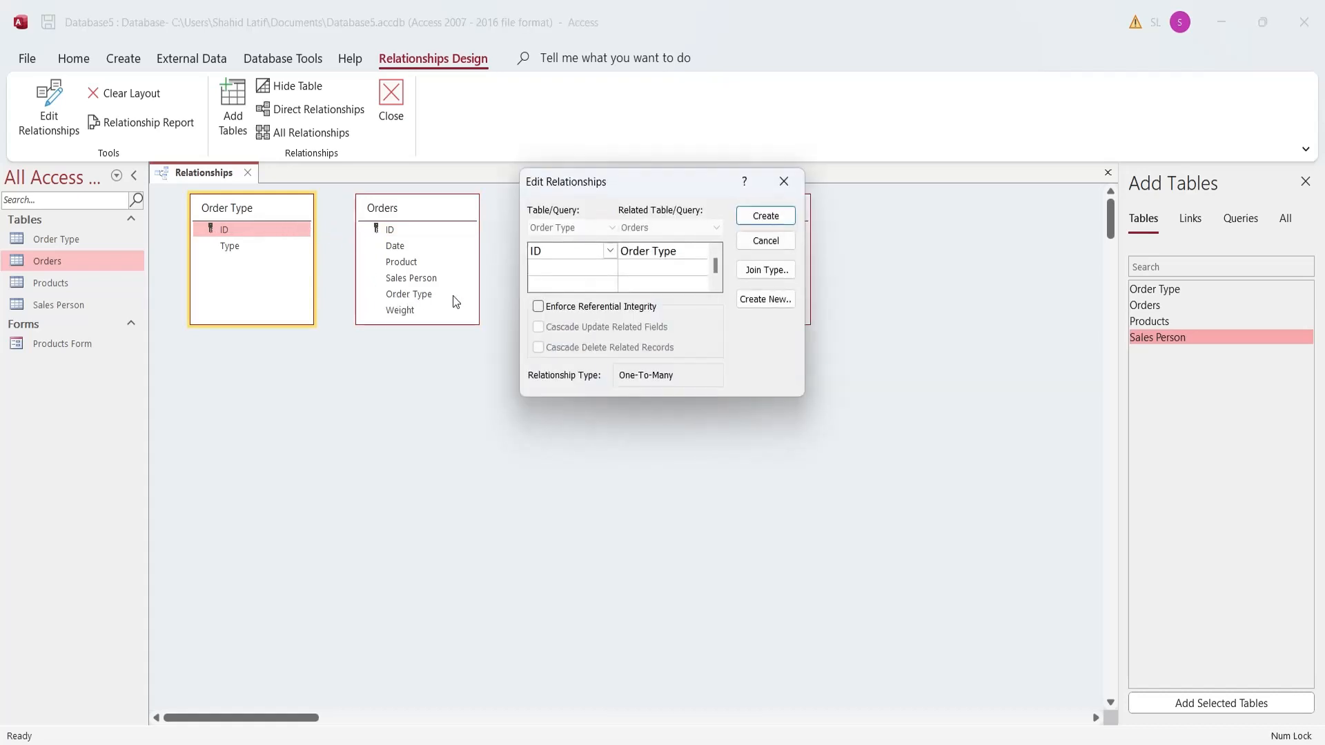
{"action": "left_click", "coordinate": [763, 216]}
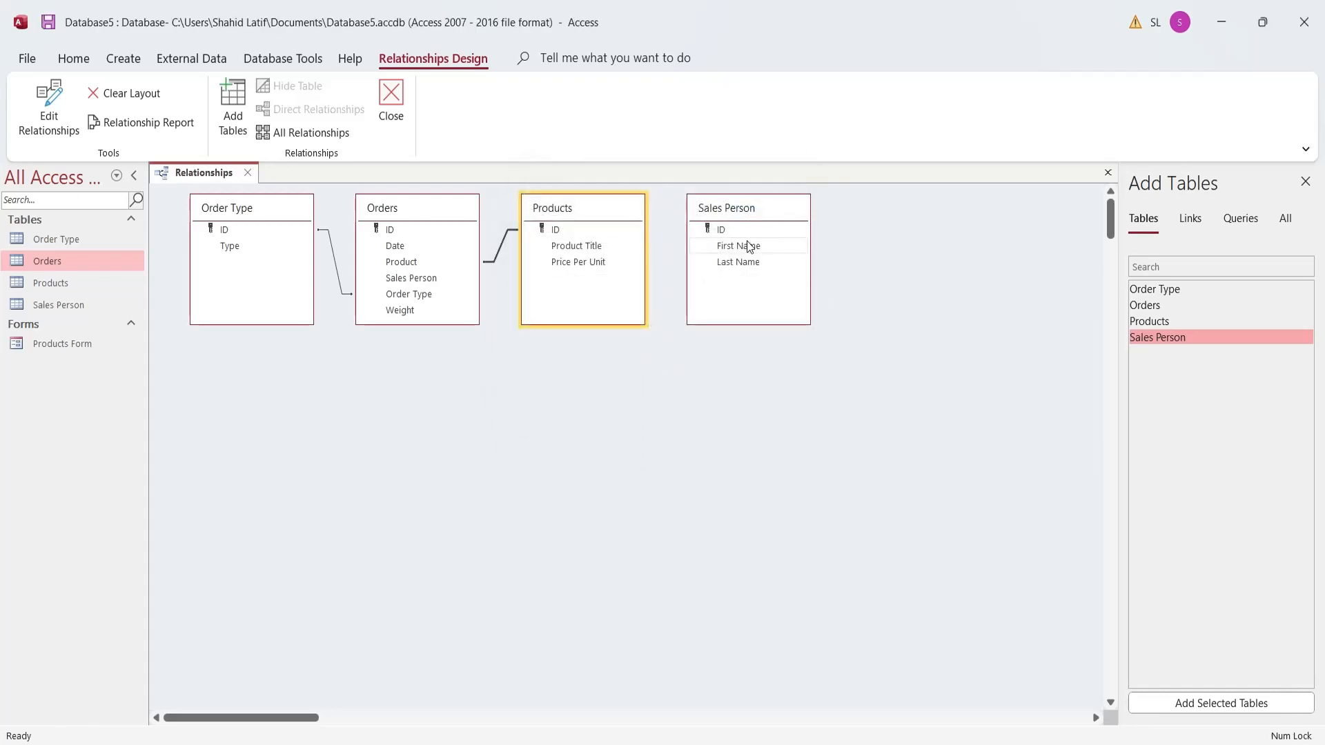
{"action": "left_click", "coordinate": [720, 229]}
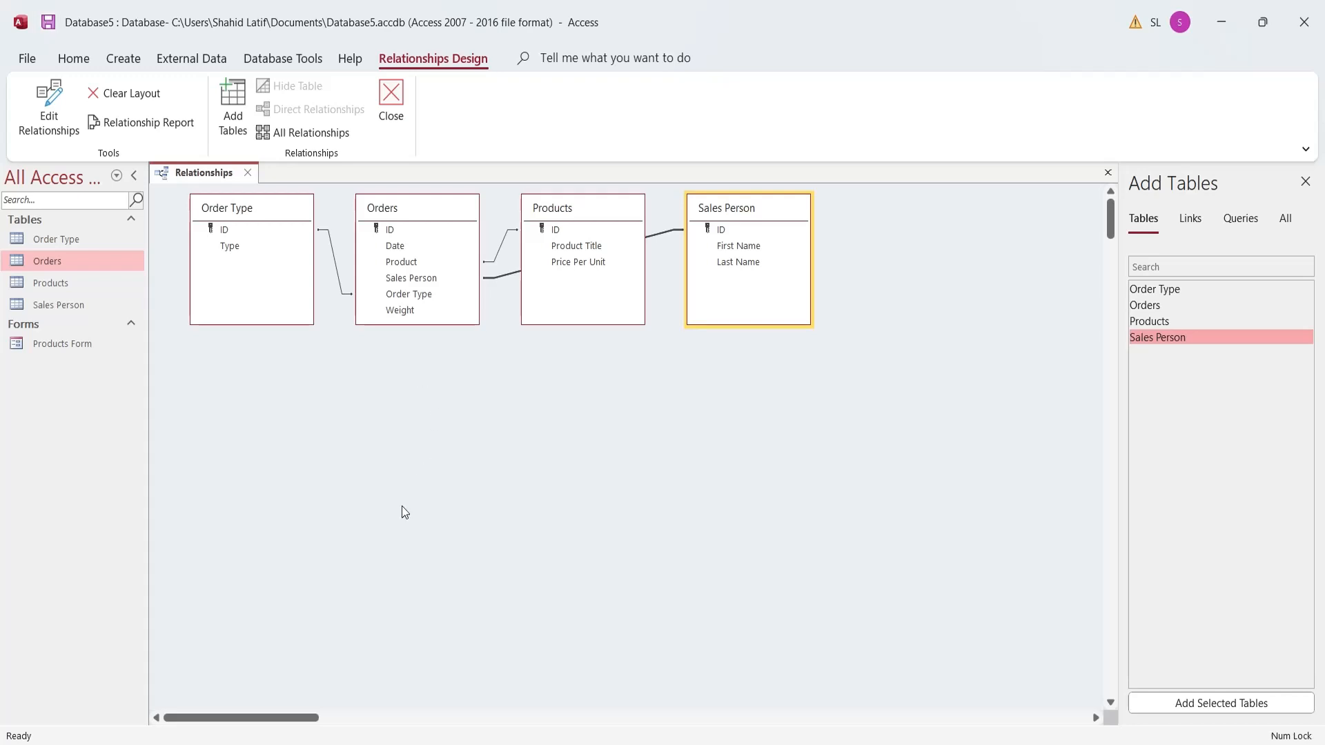
{"action": "mouse_move", "coordinate": [139, 122]}
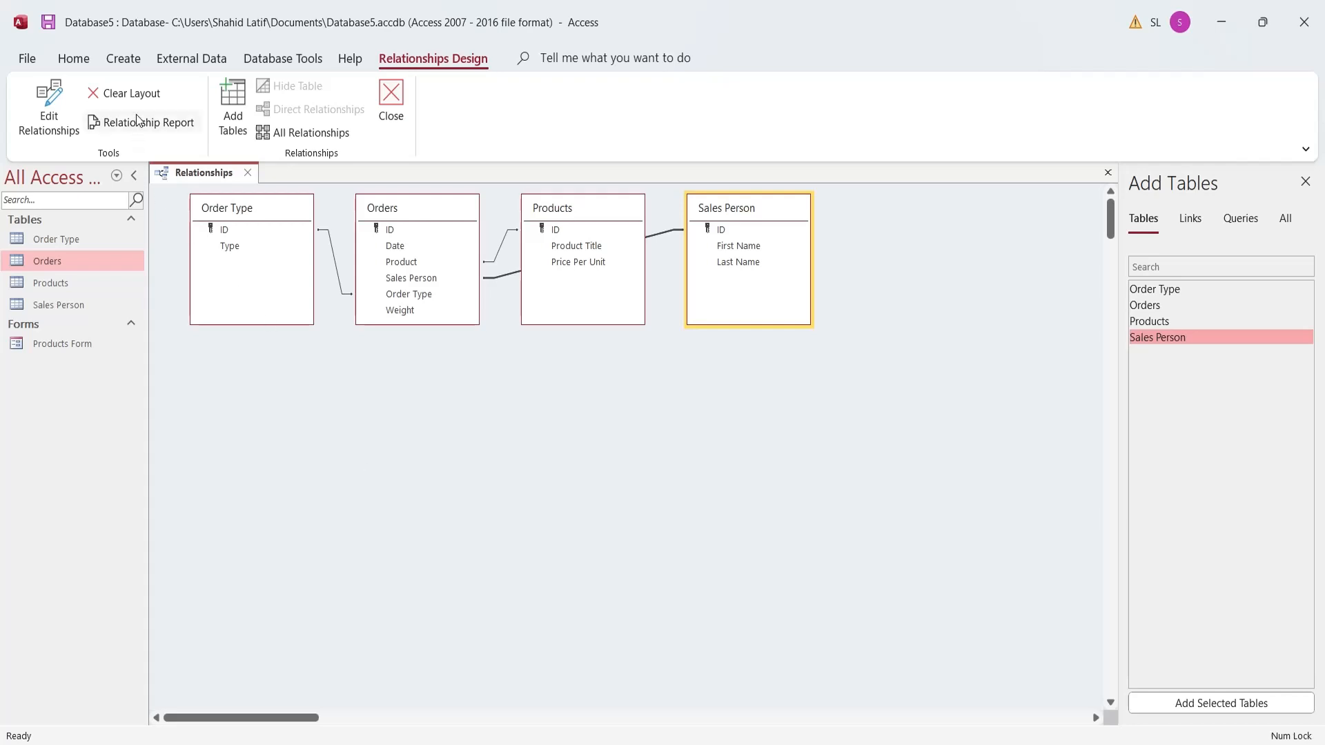
Start Query1 in design view on all four tables with ID, Date and Product Title fields
{"action": "left_click", "coordinate": [123, 57]}
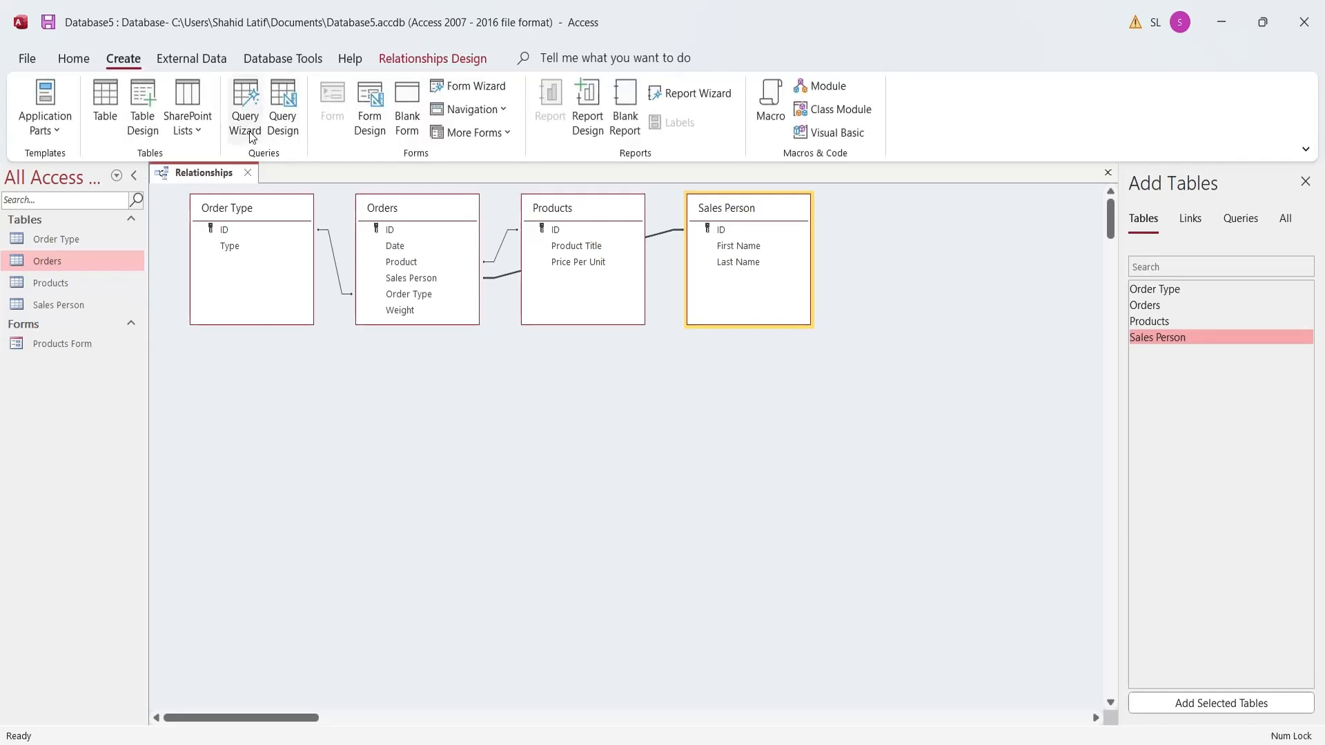
{"action": "mouse_move", "coordinate": [283, 110]}
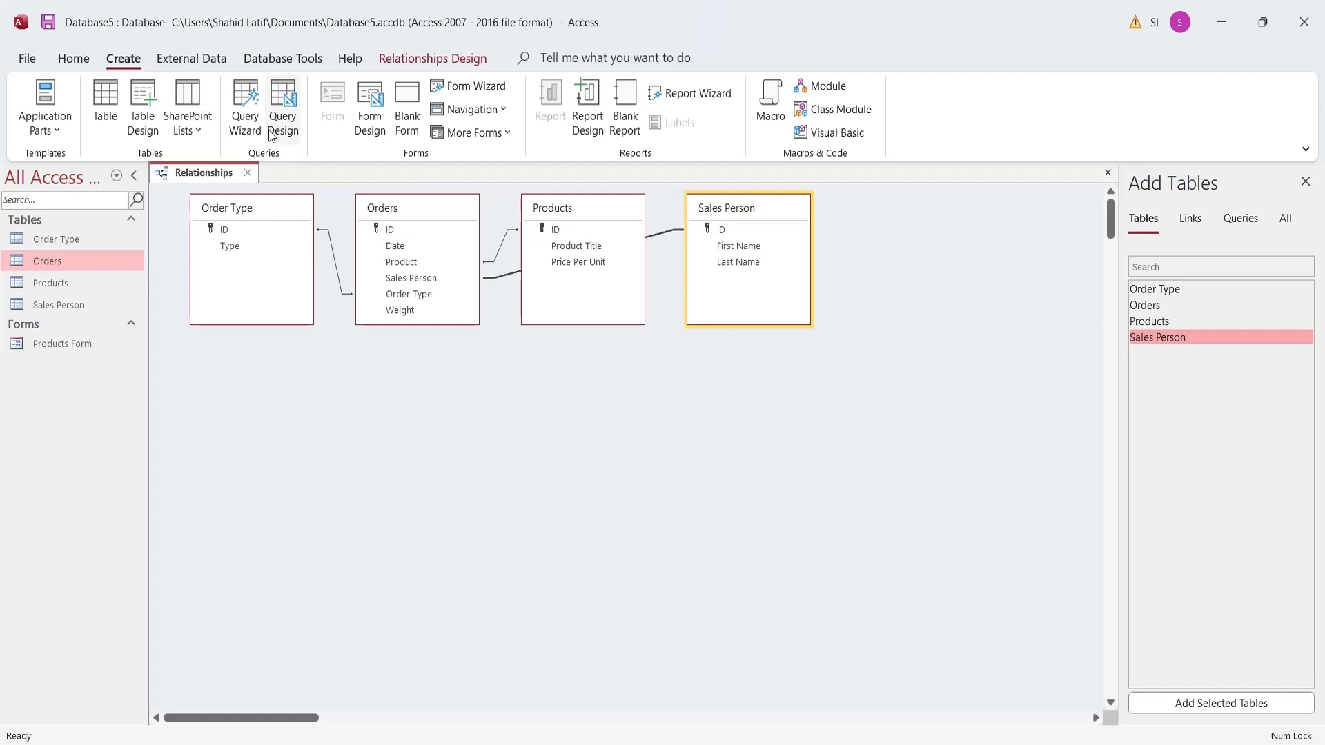
{"action": "left_click", "coordinate": [283, 107]}
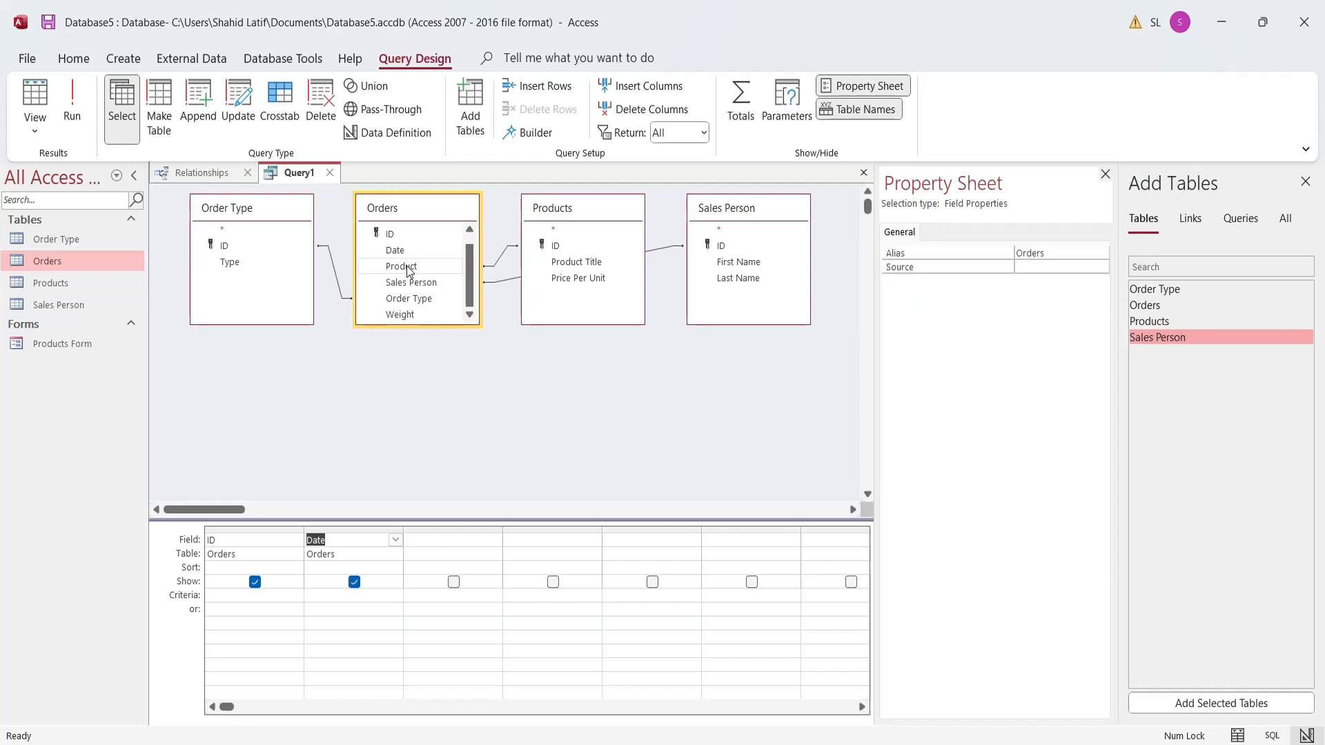
{"action": "left_click", "coordinate": [401, 265]}
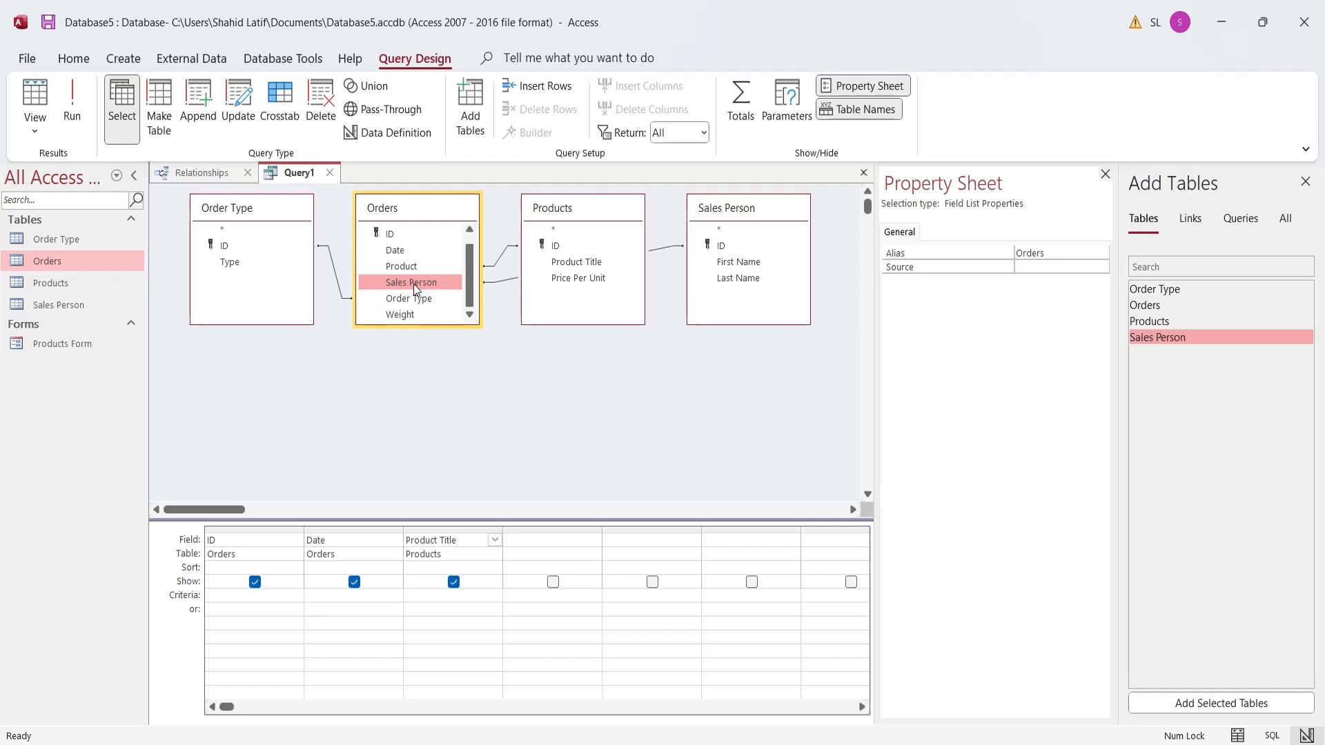
{"action": "mouse_move", "coordinate": [446, 292]}
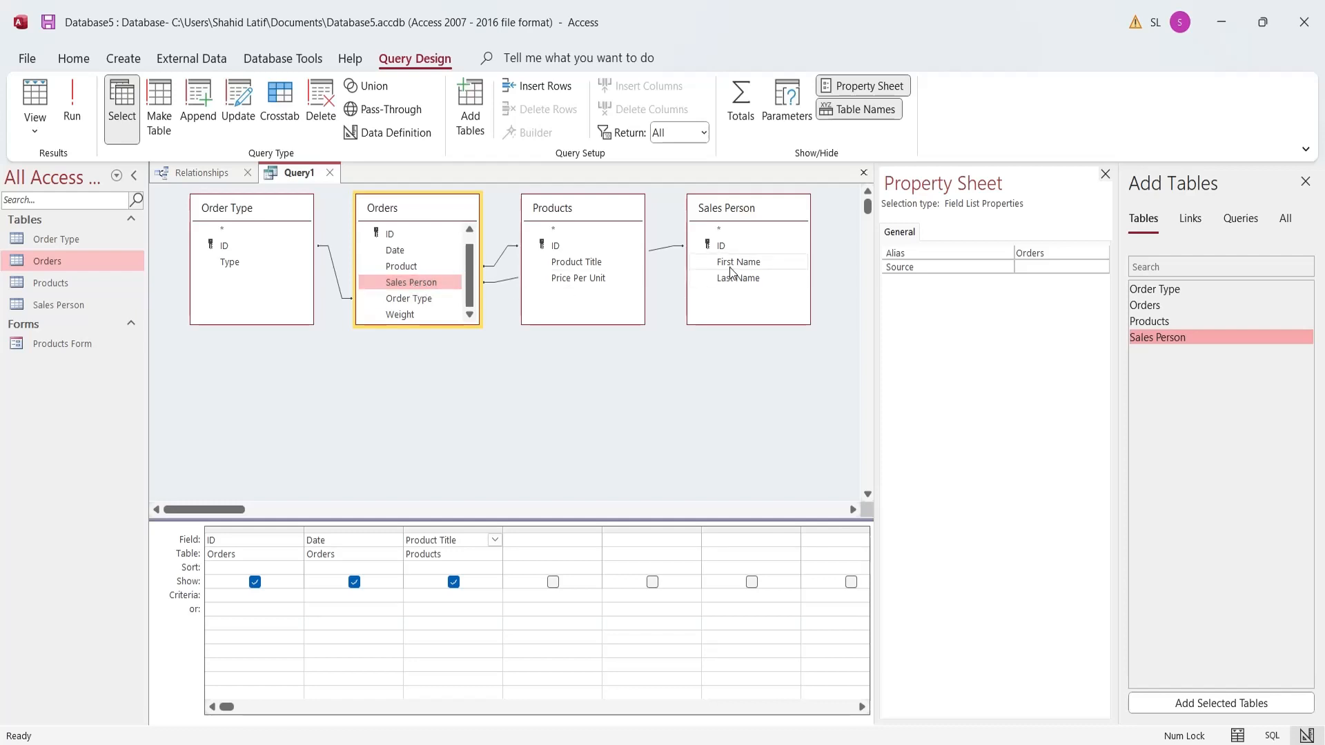
Add a Name column as [First Name]&" "&[Last Name], plus Price Per Unit from Products
{"action": "double_click", "coordinate": [736, 261]}
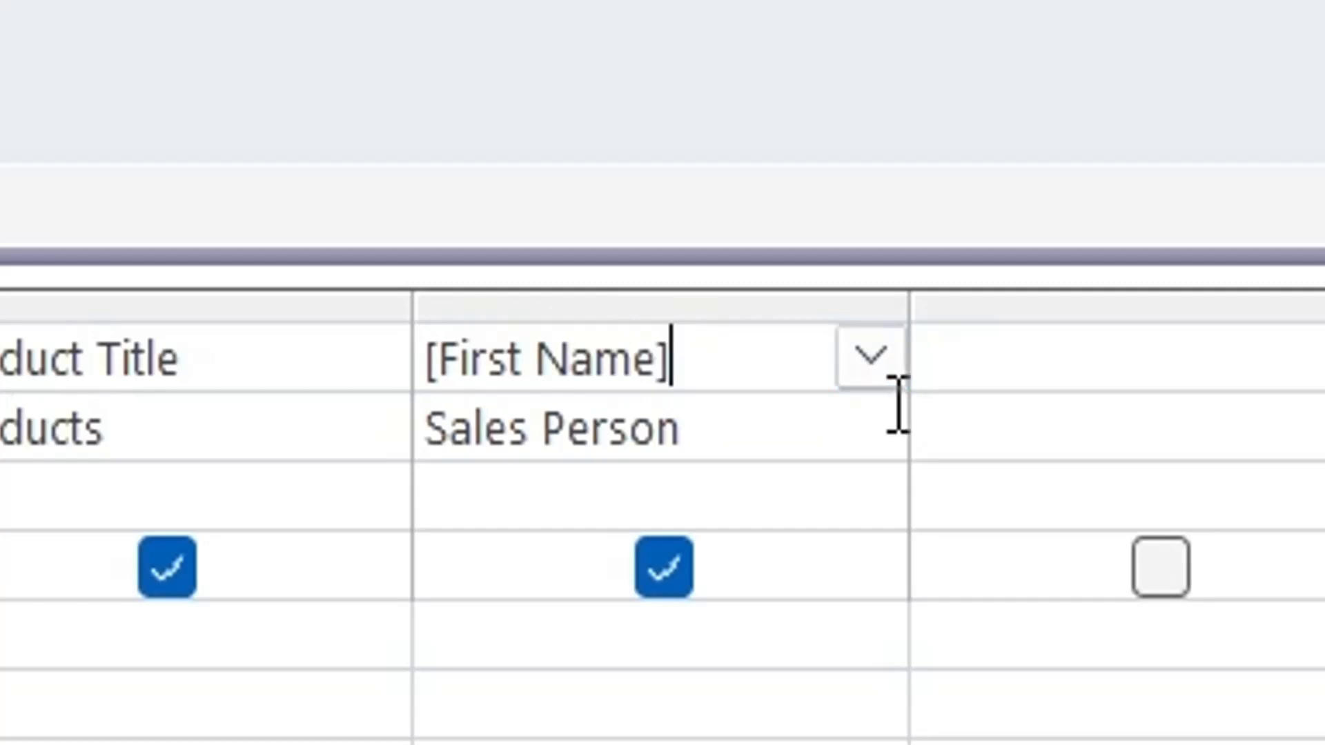
{"action": "type", "text": "&\""}
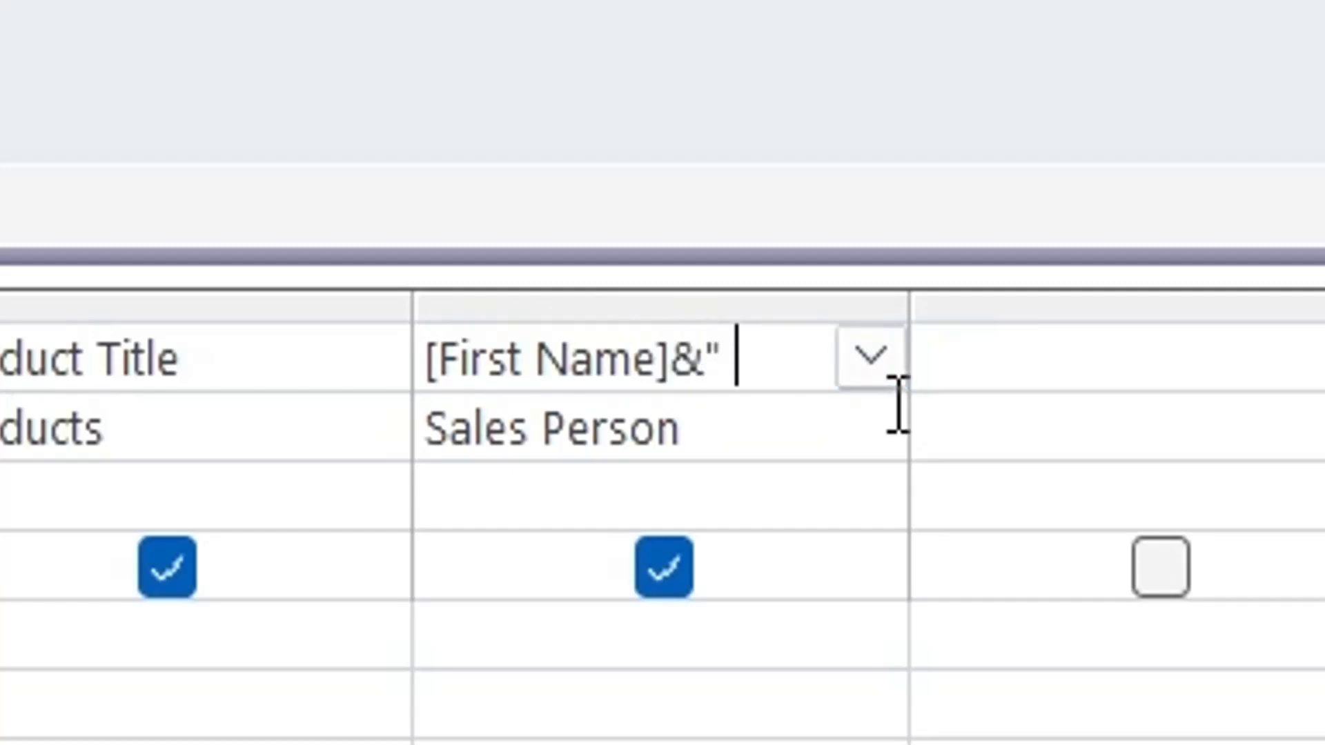
{"action": "type", "text": "\" \"&"}
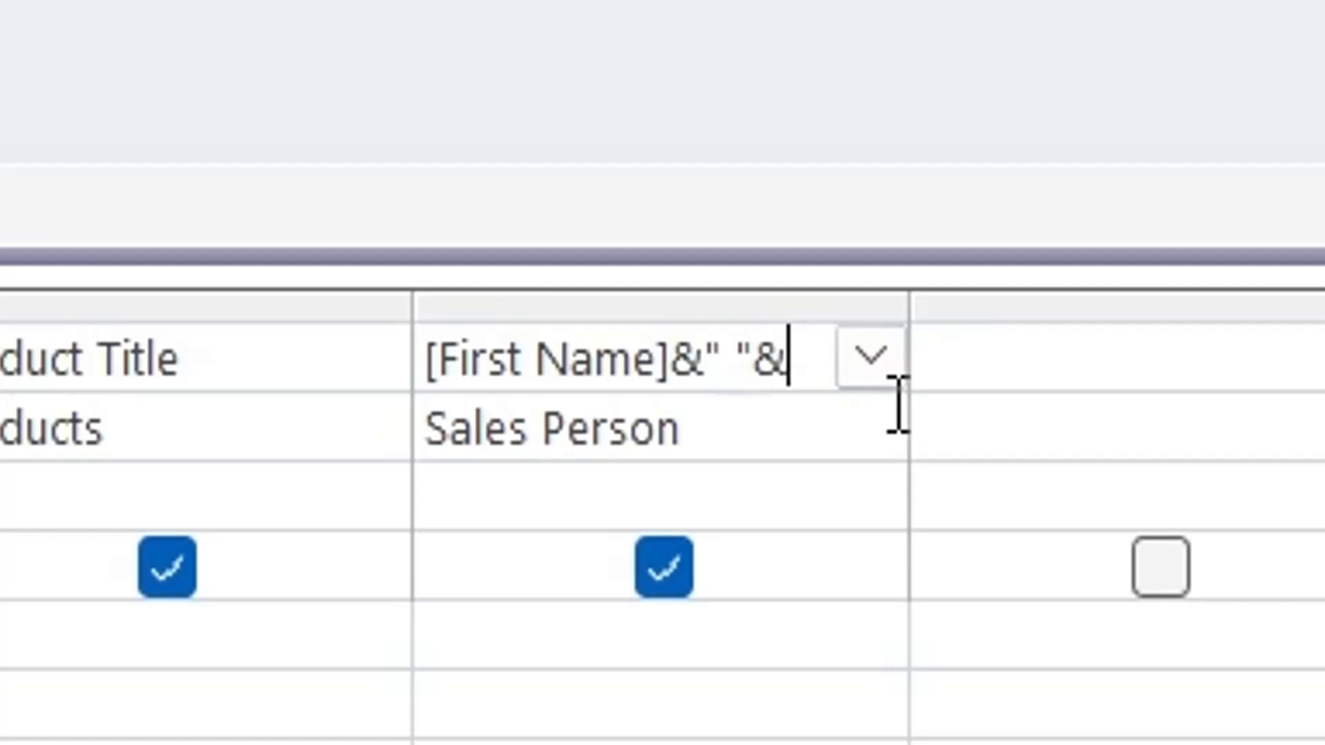
{"action": "type", "text": "[Last"}
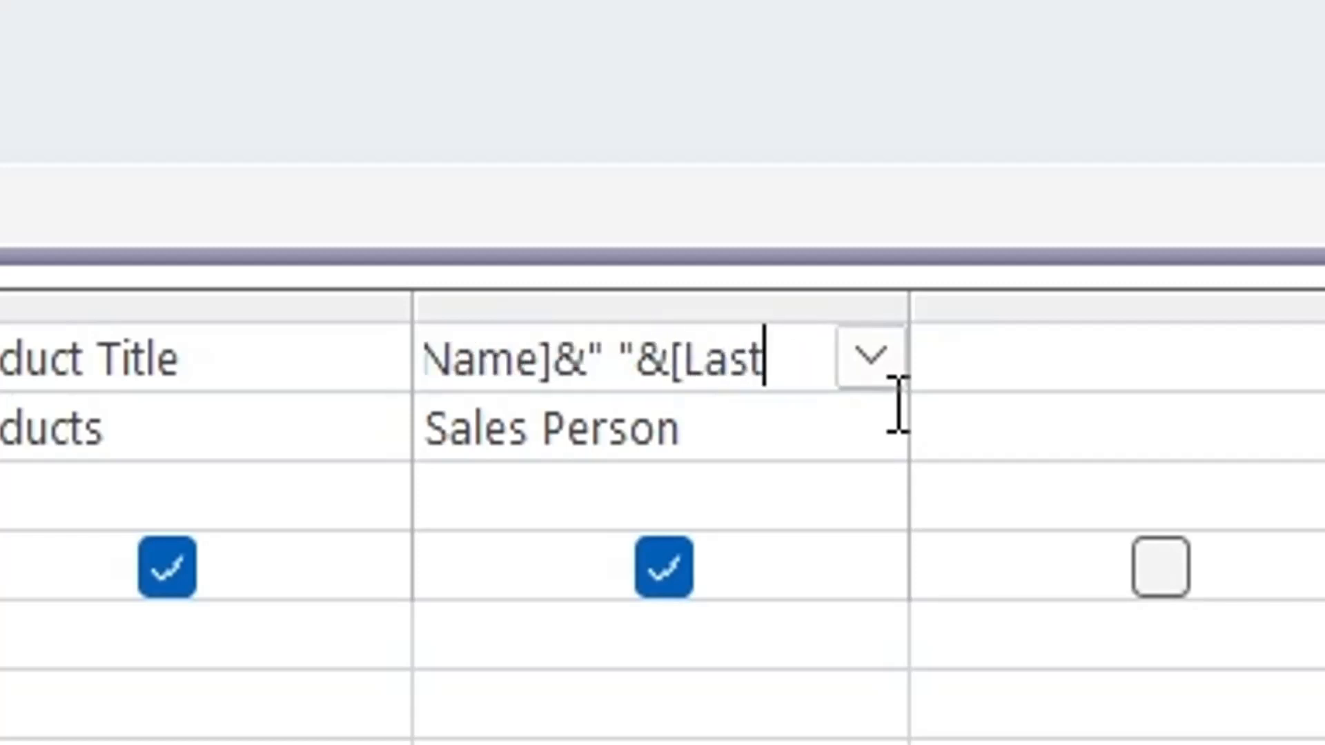
{"action": "type", "text": "Name"}
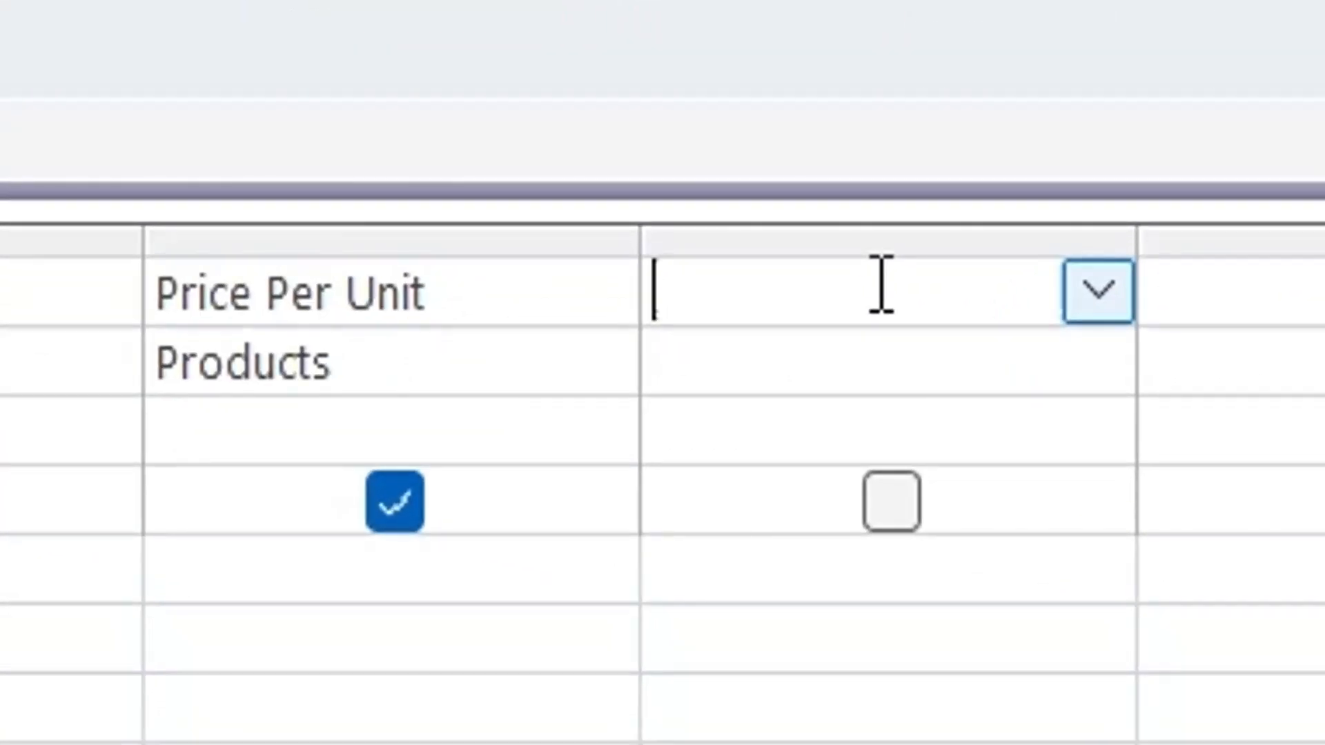
Enter the expression Price:[Weight]*[Price Per Unit] in the next query column
{"action": "type", "text": "Pri"}
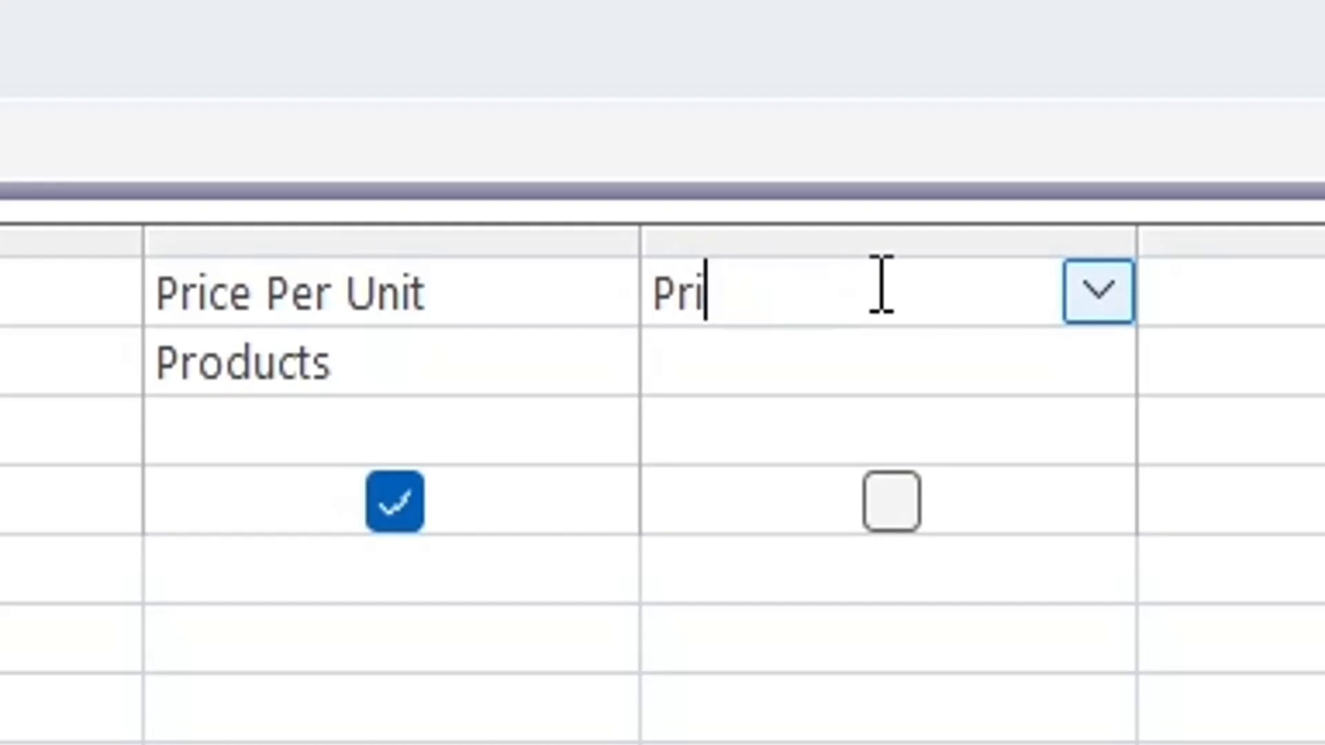
{"action": "type", "text": "ce:"}
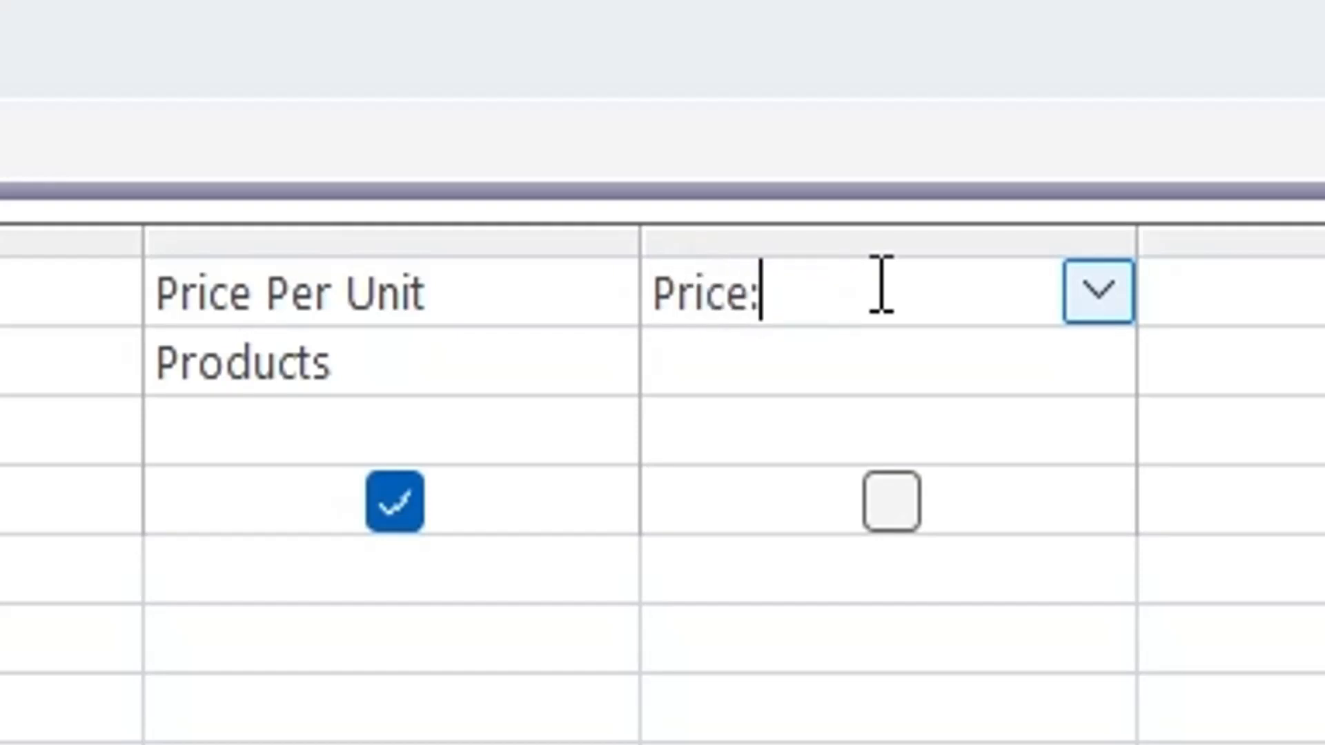
{"action": "type", "text": "[We"}
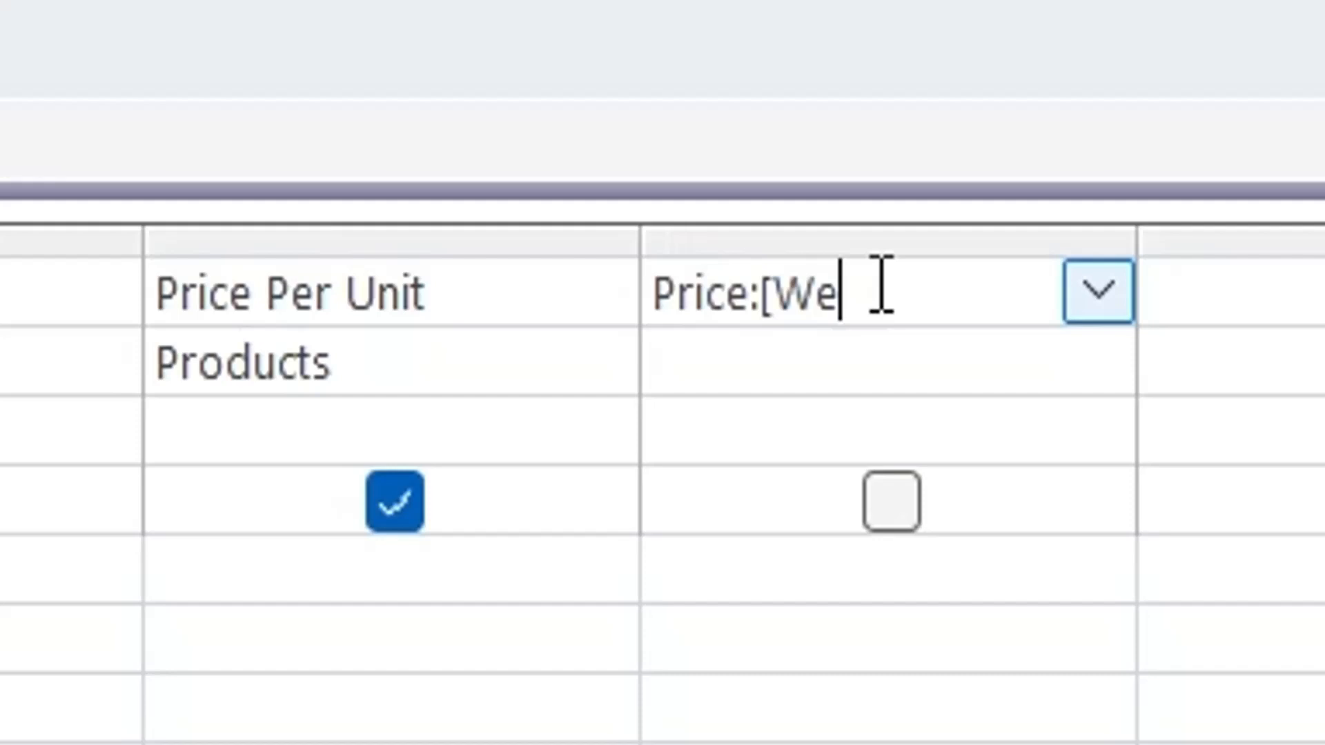
{"action": "type", "text": "ight]"}
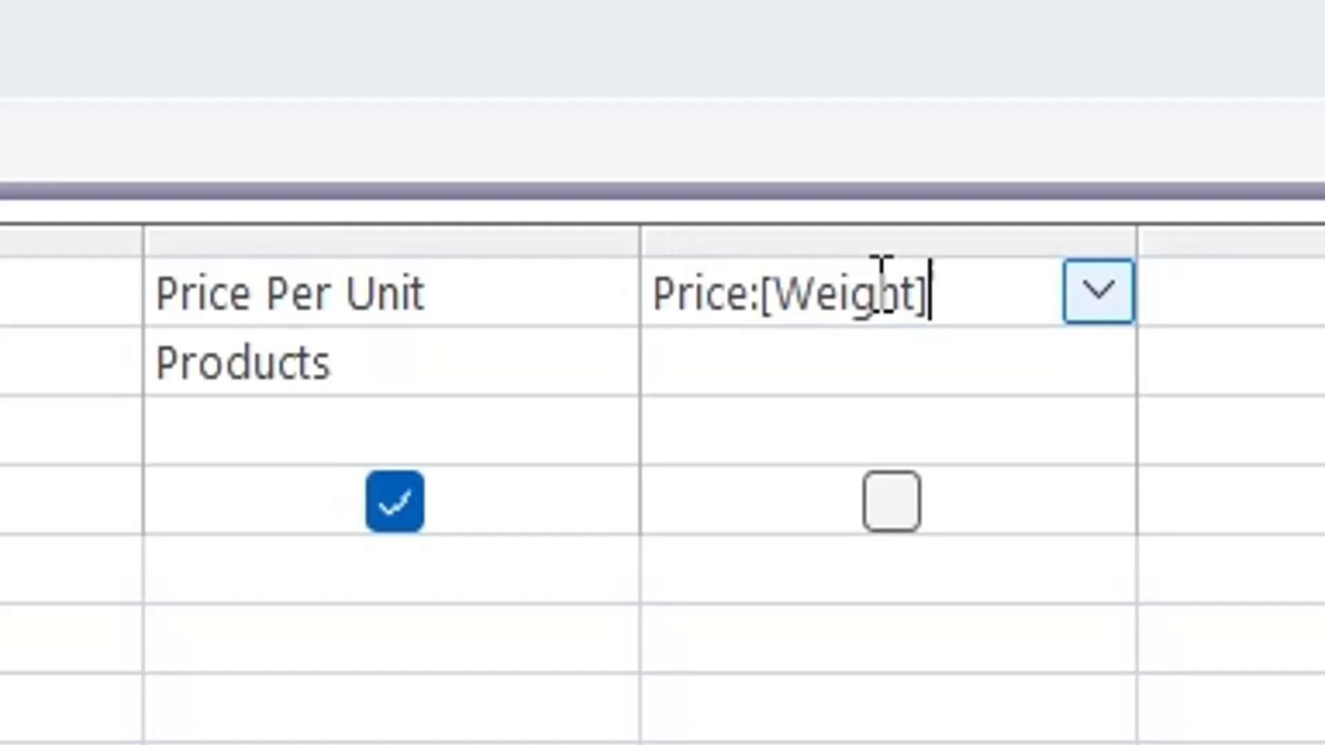
{"action": "type", "text": "*["}
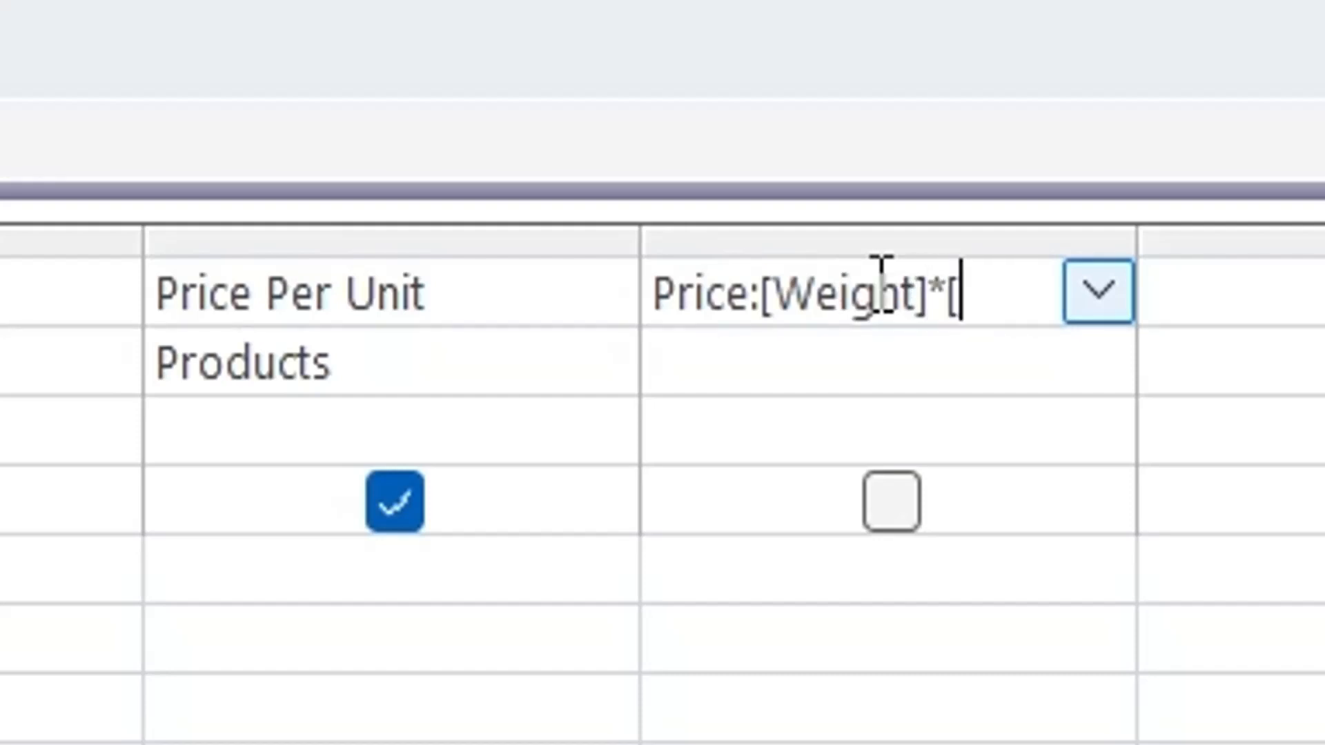
{"action": "type", "text": "Price P"}
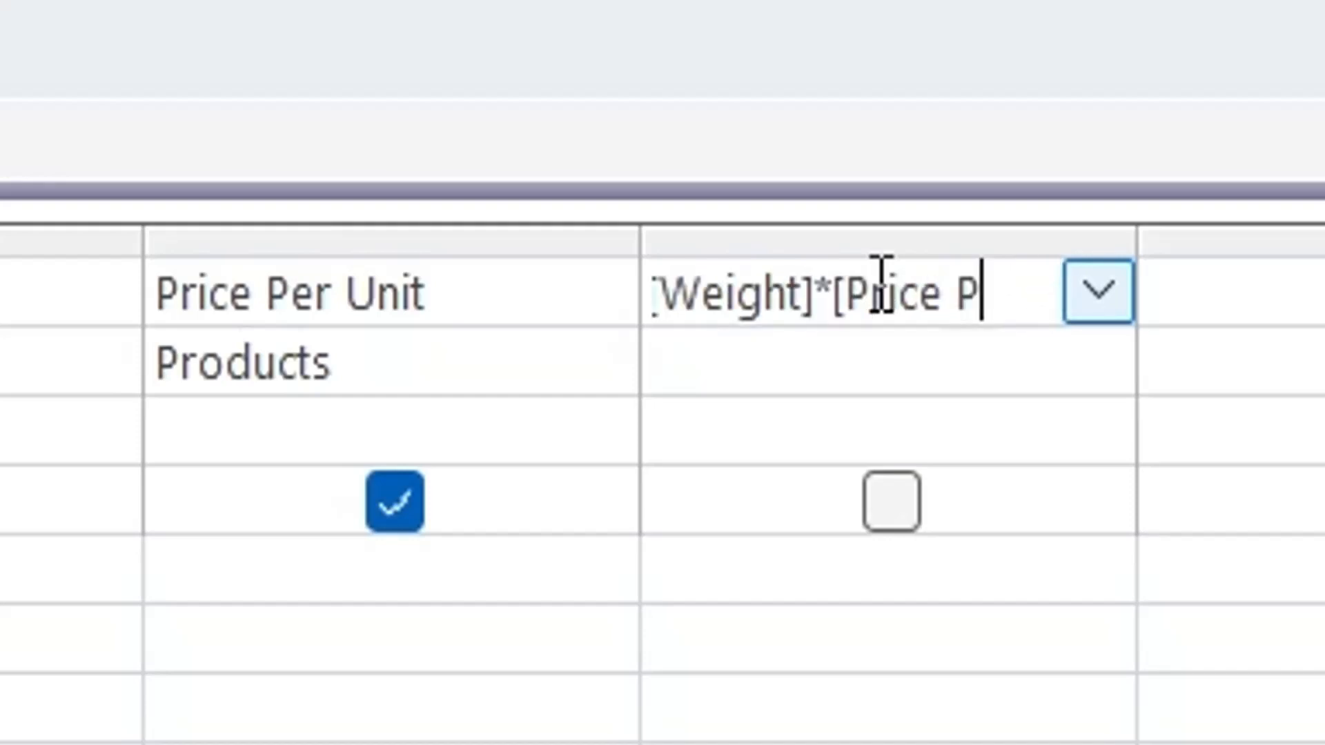
{"action": "type", "text": "er Unit"}
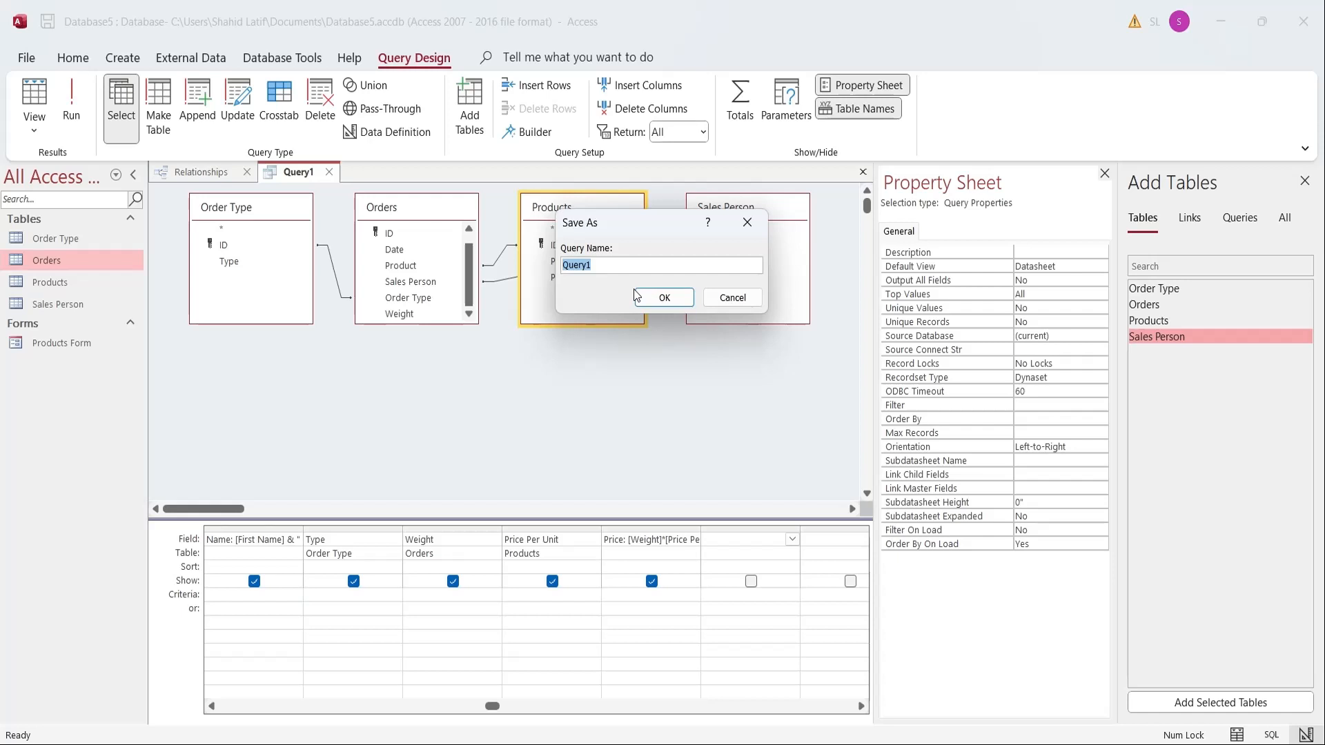
Save the query as Sales Query and close its design
{"action": "type", "text": "Sal"}
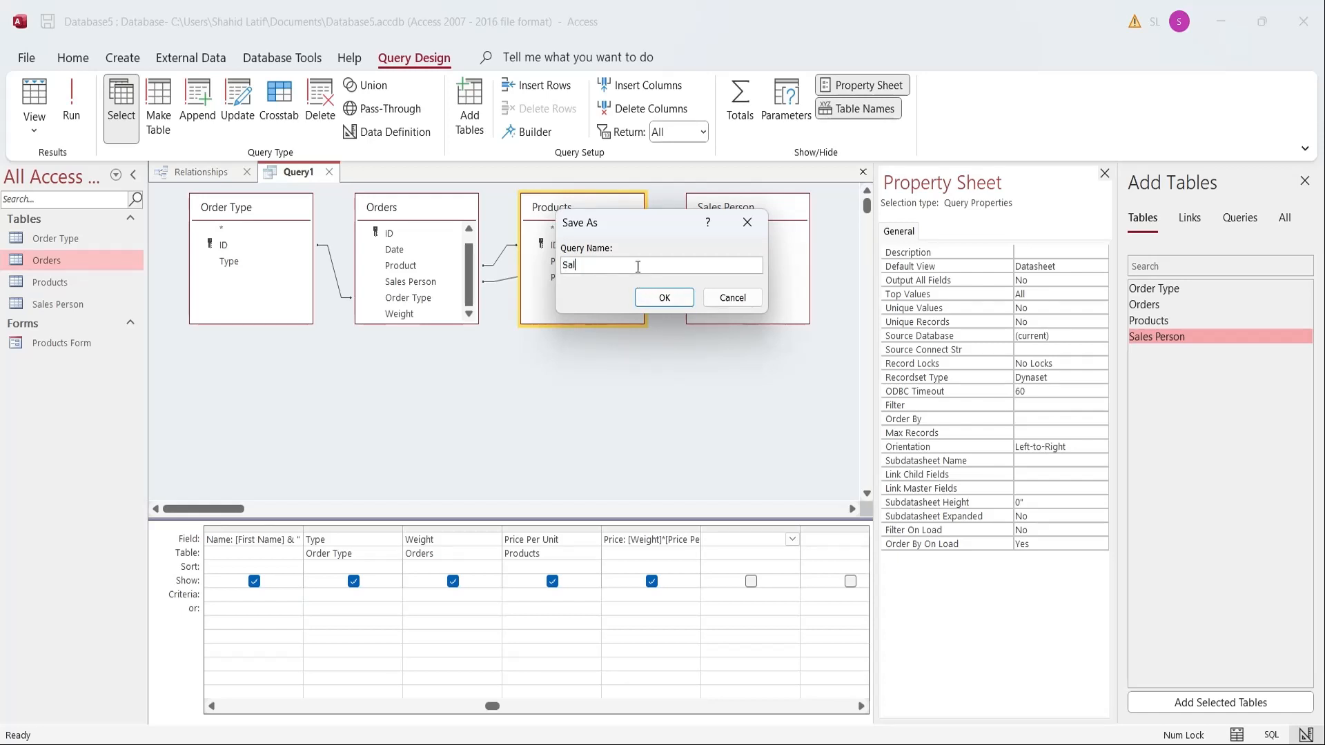
{"action": "type", "text": "Sales Quer"}
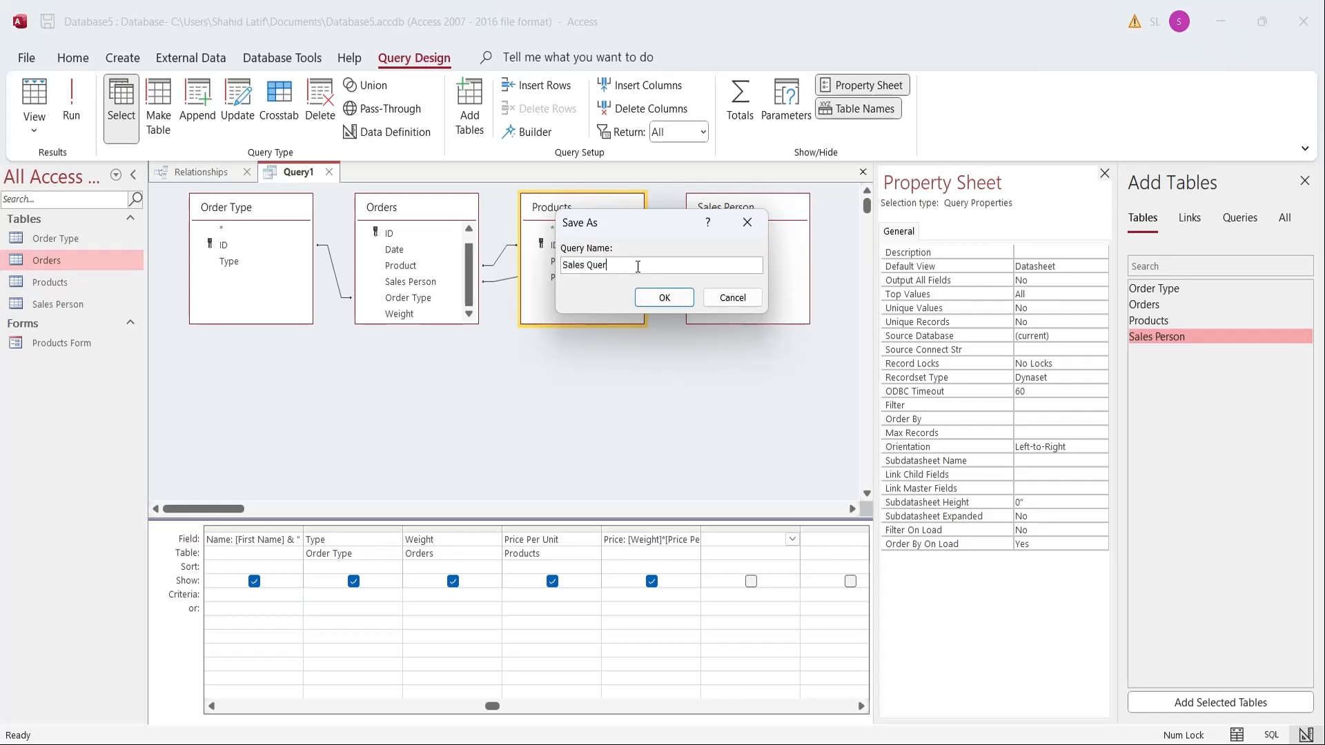
{"action": "left_click", "coordinate": [664, 298]}
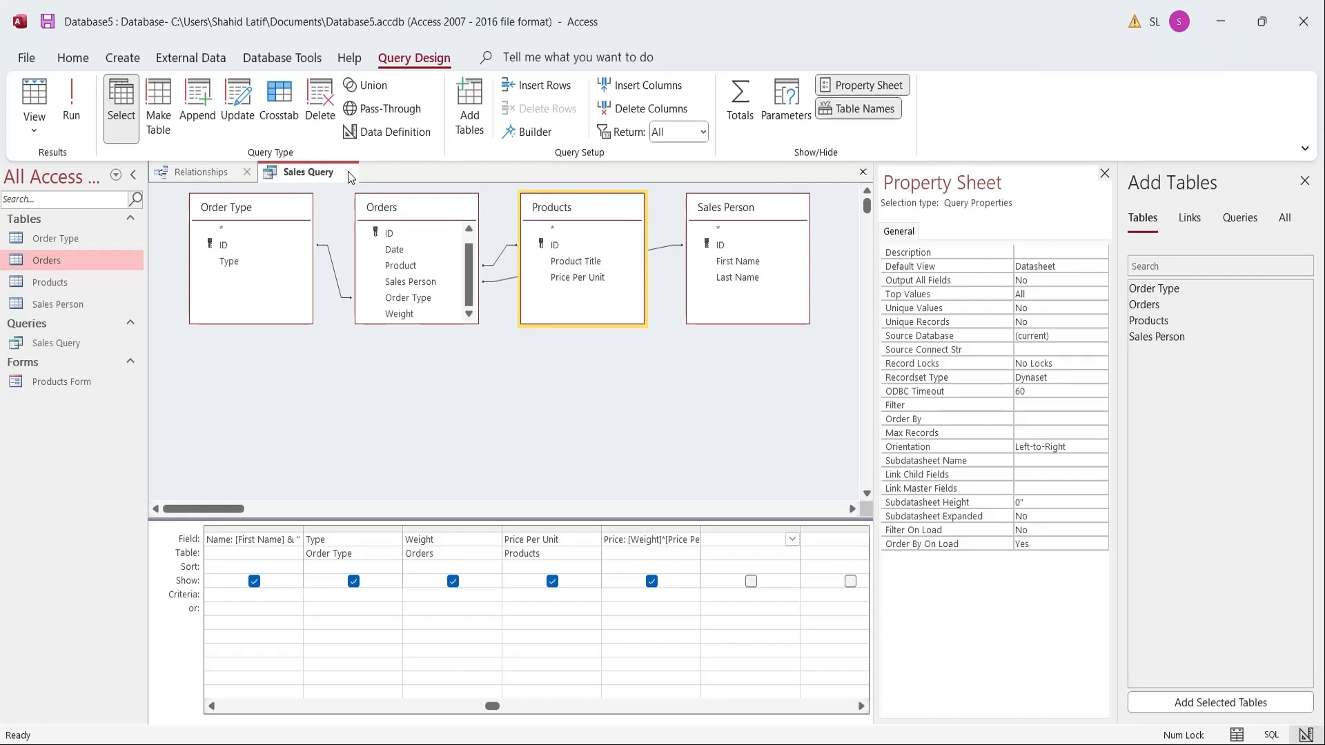
{"action": "left_click", "coordinate": [862, 172]}
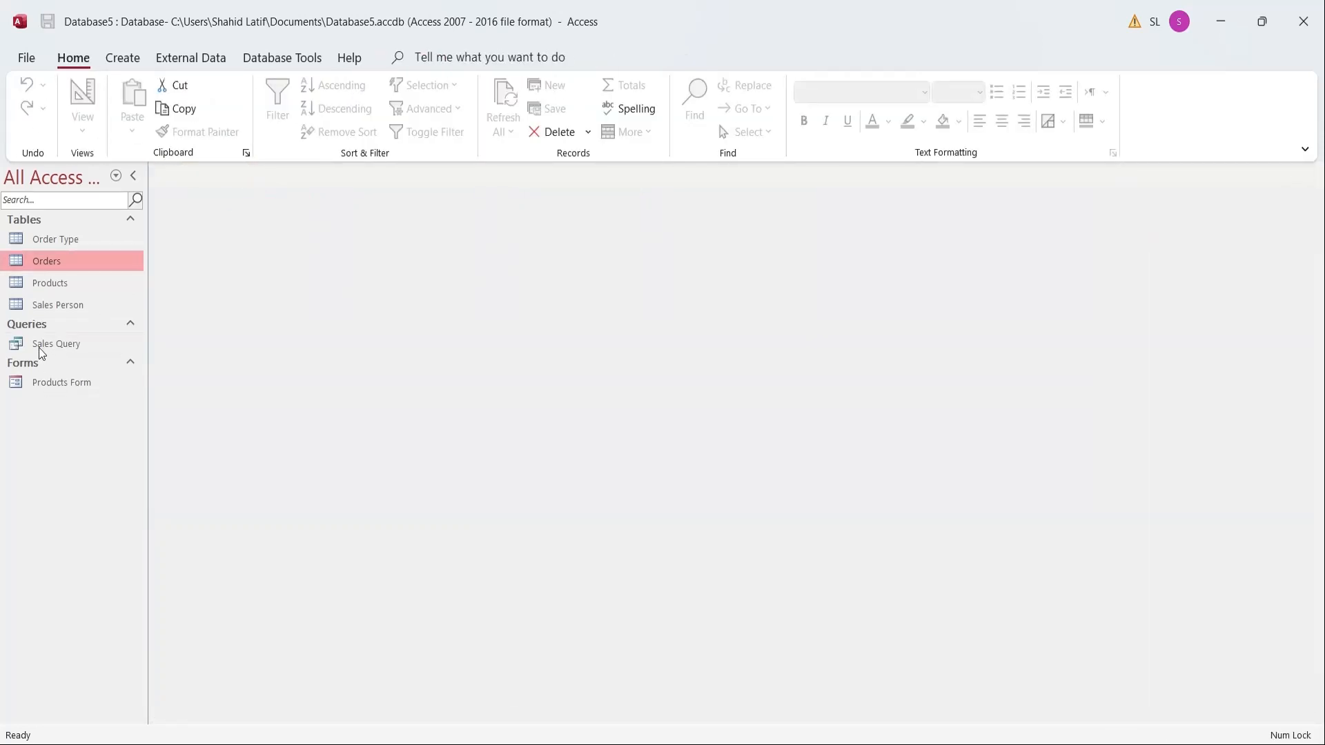
View Sales Query's results and check the computed Price values in a few records
{"action": "double_click", "coordinate": [55, 344]}
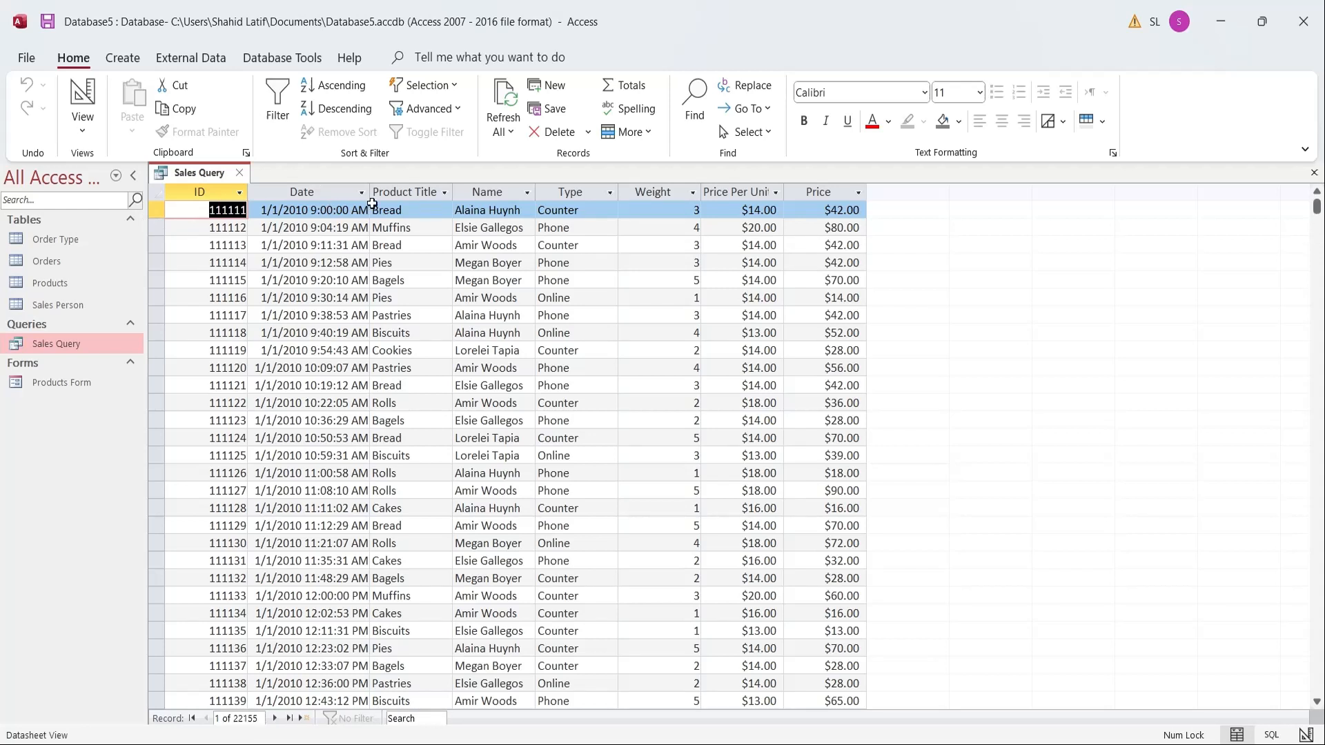
{"action": "mouse_move", "coordinate": [537, 210]}
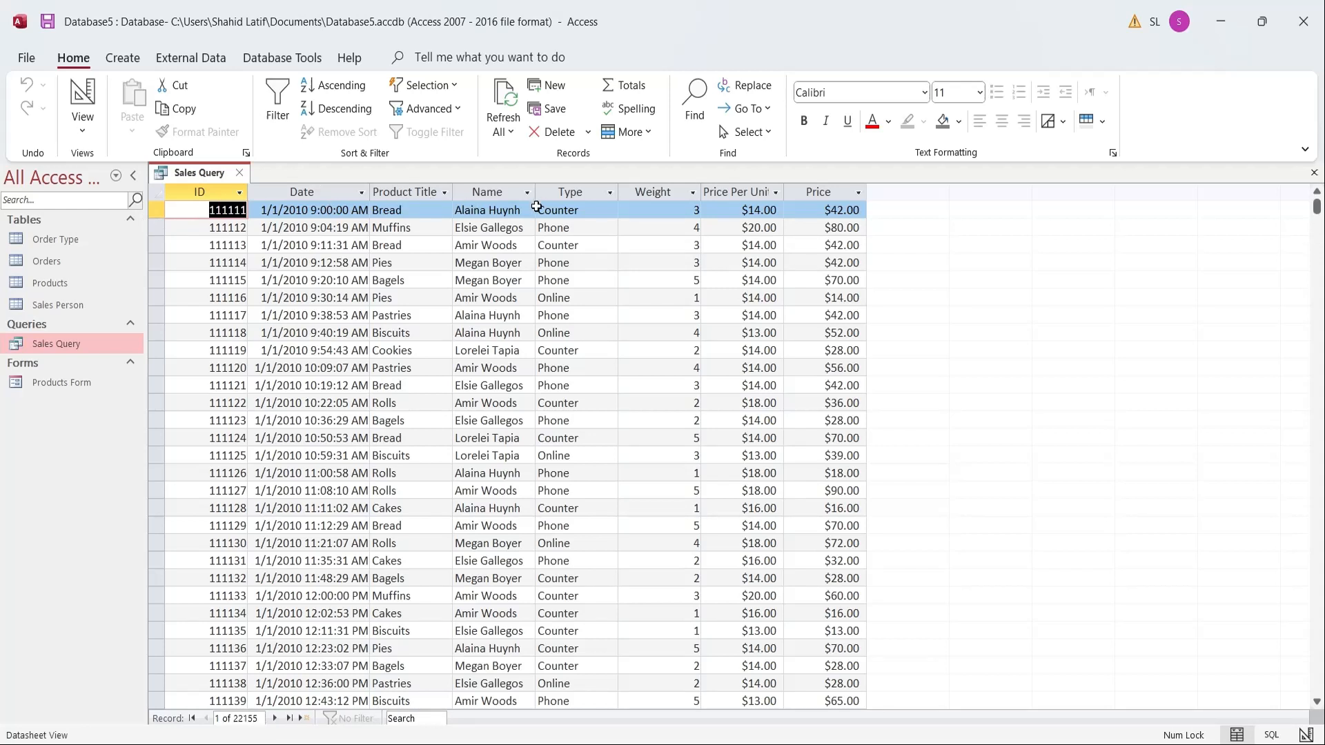
{"action": "mouse_move", "coordinate": [661, 209]}
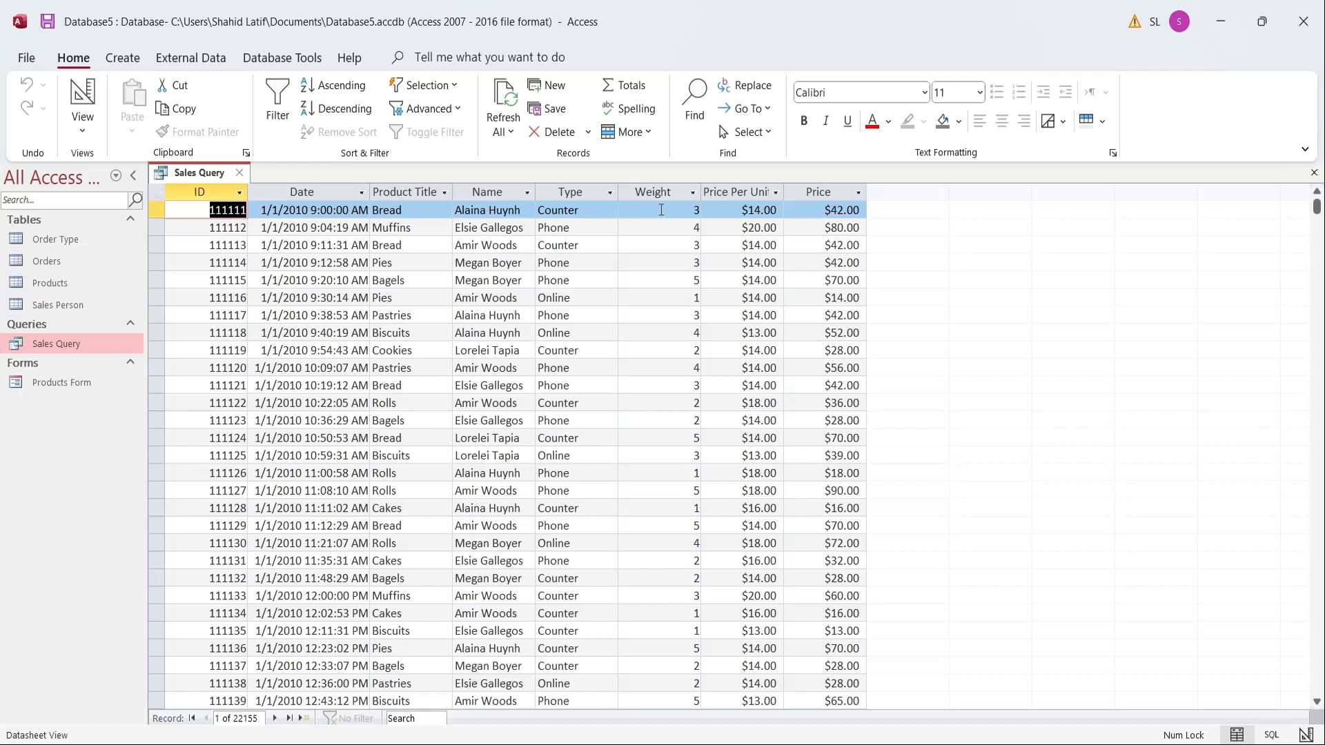
{"action": "mouse_move", "coordinate": [751, 209]}
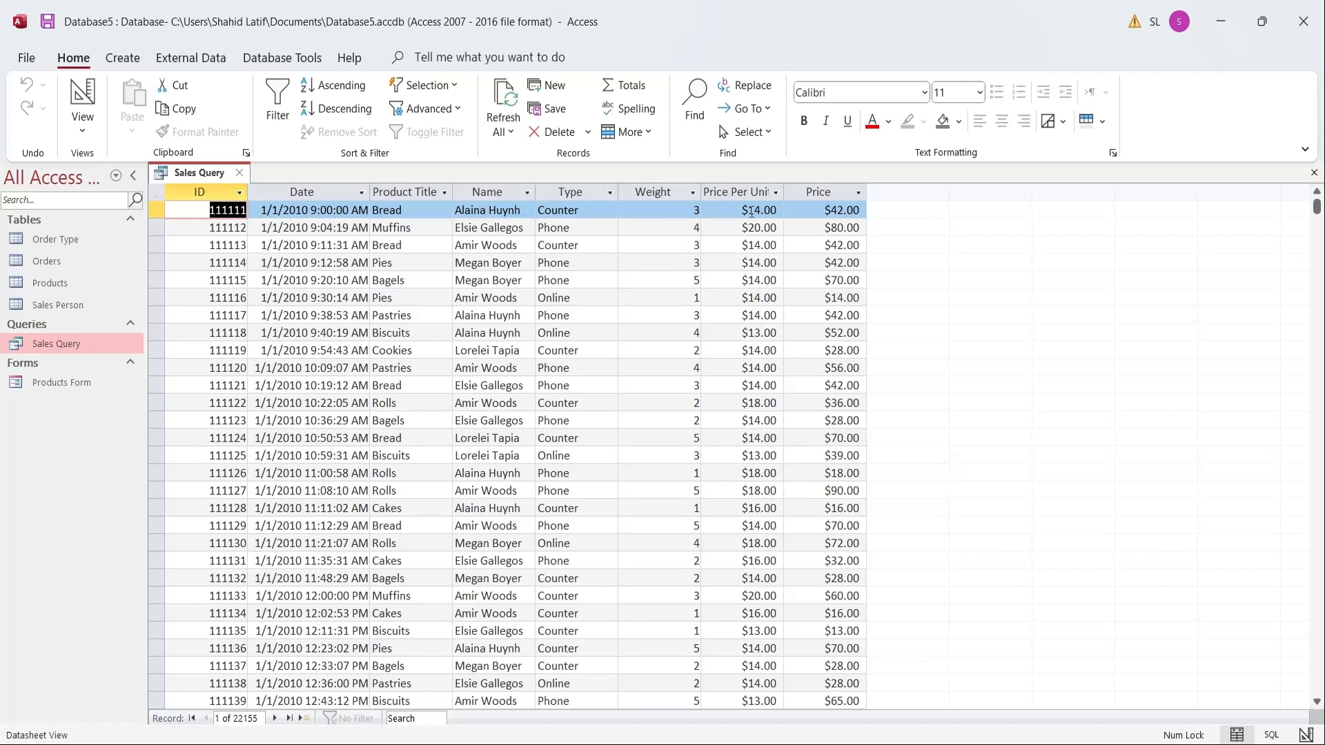
{"action": "left_click", "coordinate": [817, 210]}
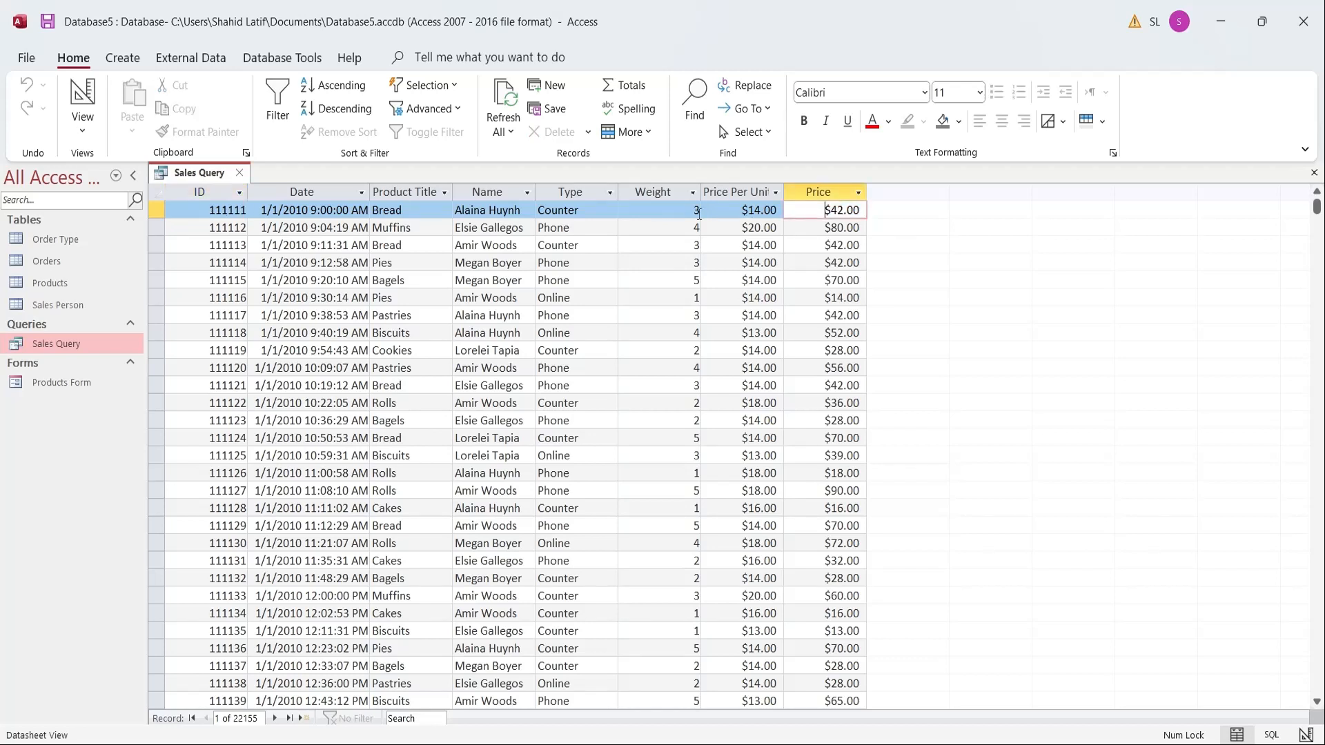
{"action": "left_click", "coordinate": [839, 245]}
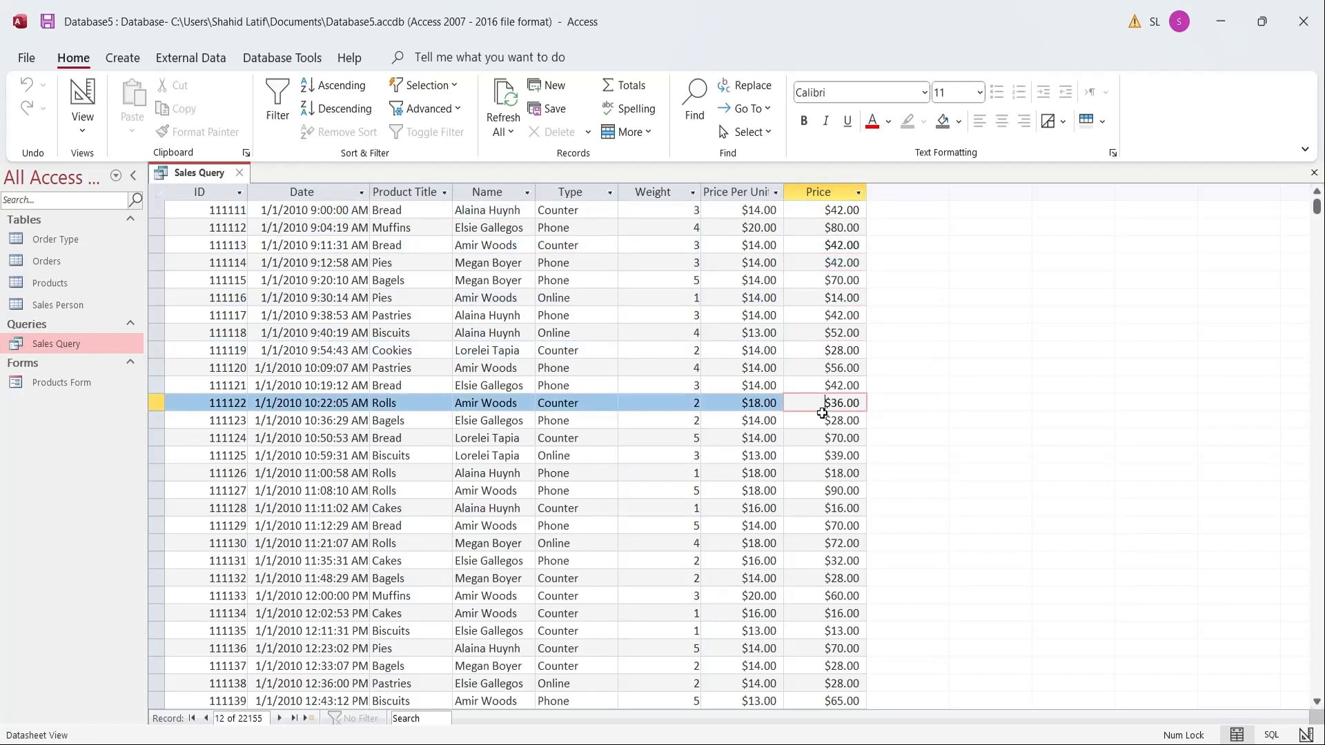
{"action": "mouse_move", "coordinate": [681, 467]}
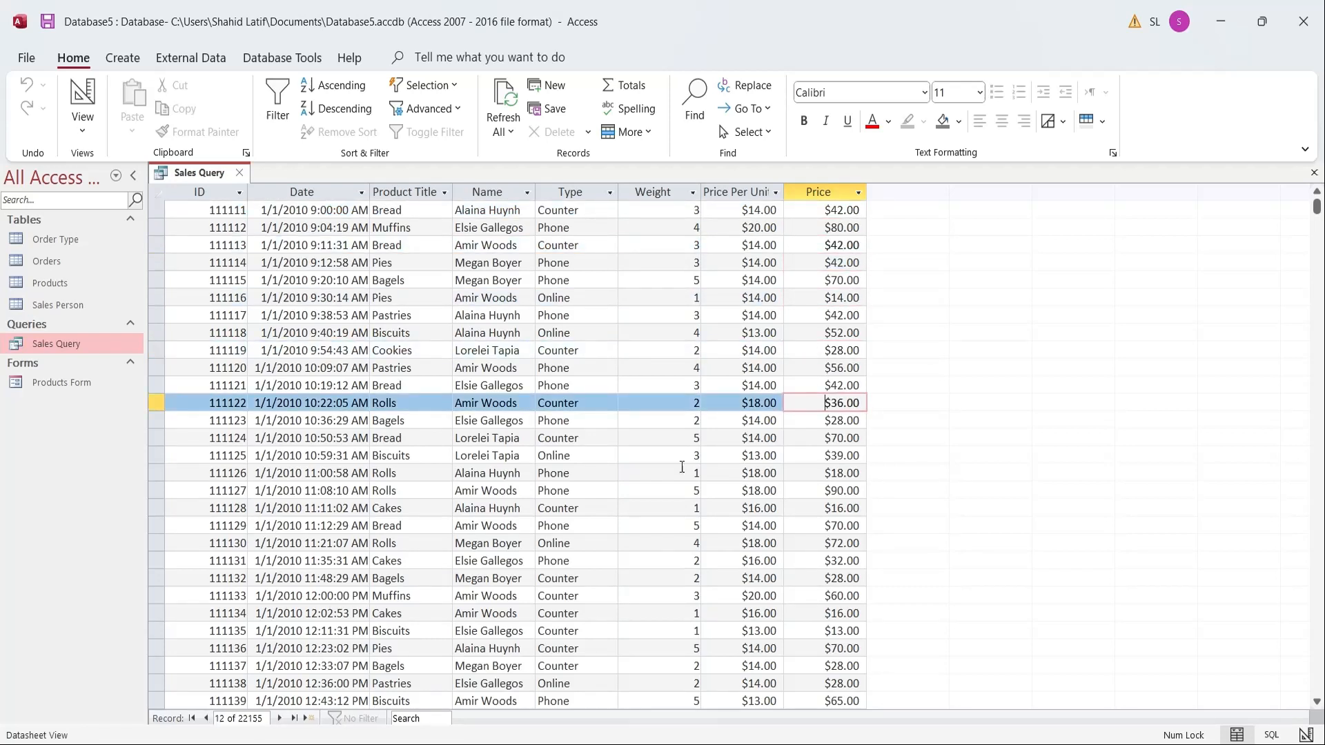
{"action": "mouse_move", "coordinate": [826, 531]}
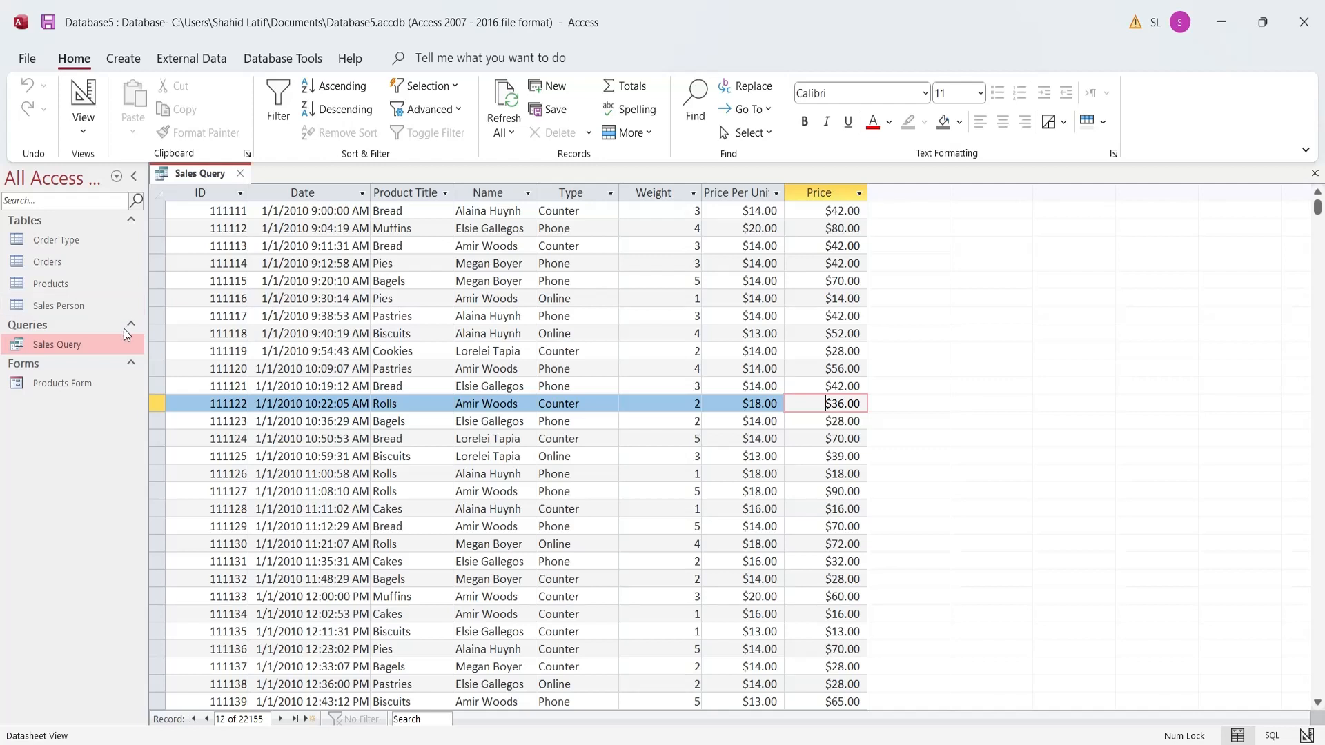
{"action": "left_click", "coordinate": [123, 58]}
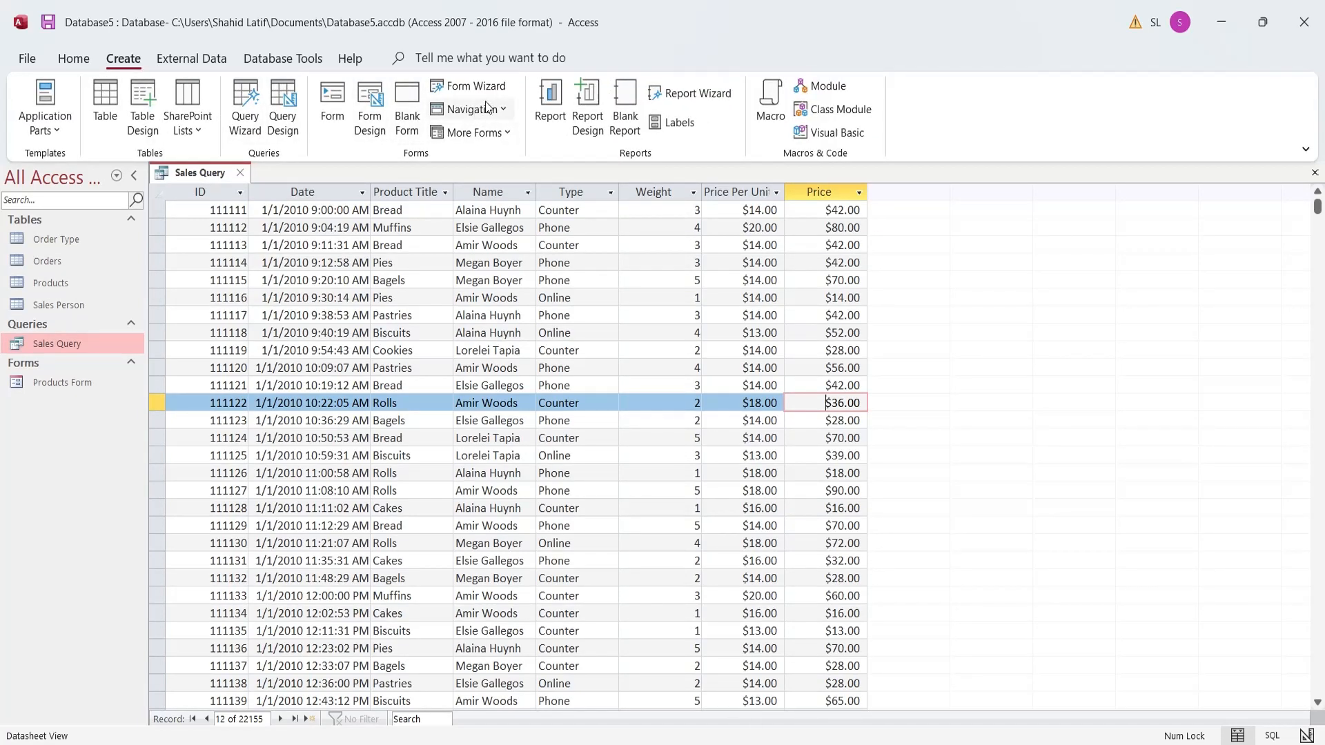
{"action": "mouse_move", "coordinate": [470, 85]}
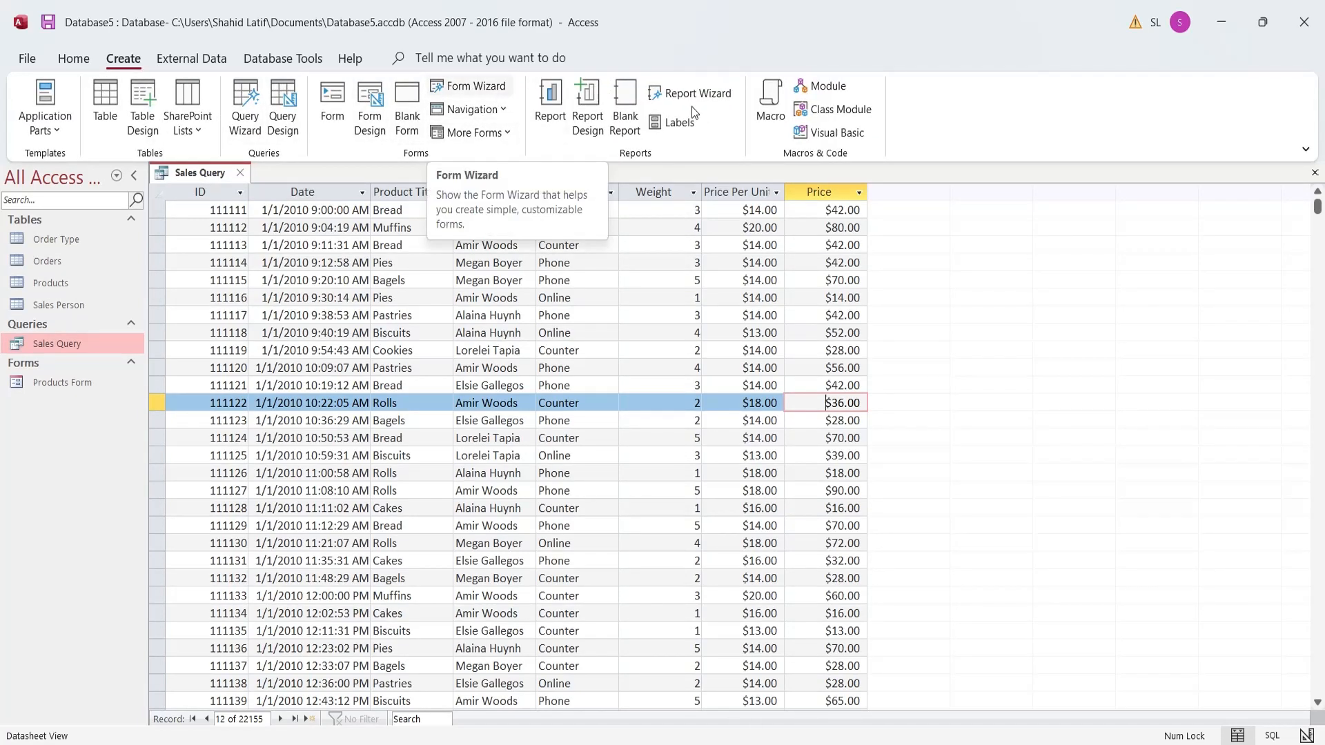
Begin a Report Wizard on Sales Query keeping only Product Title, Weight, Price Per Unit and Price
{"action": "left_click", "coordinate": [698, 93]}
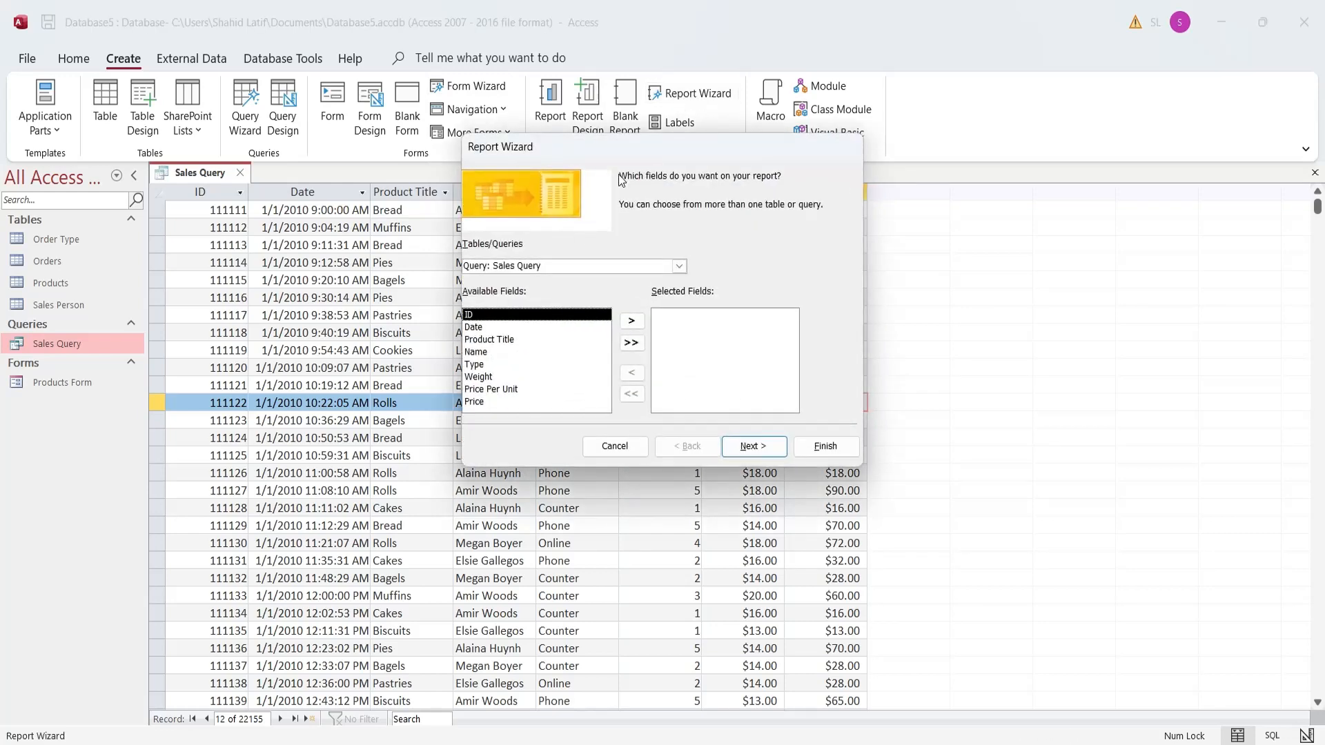
{"action": "left_click", "coordinate": [631, 342]}
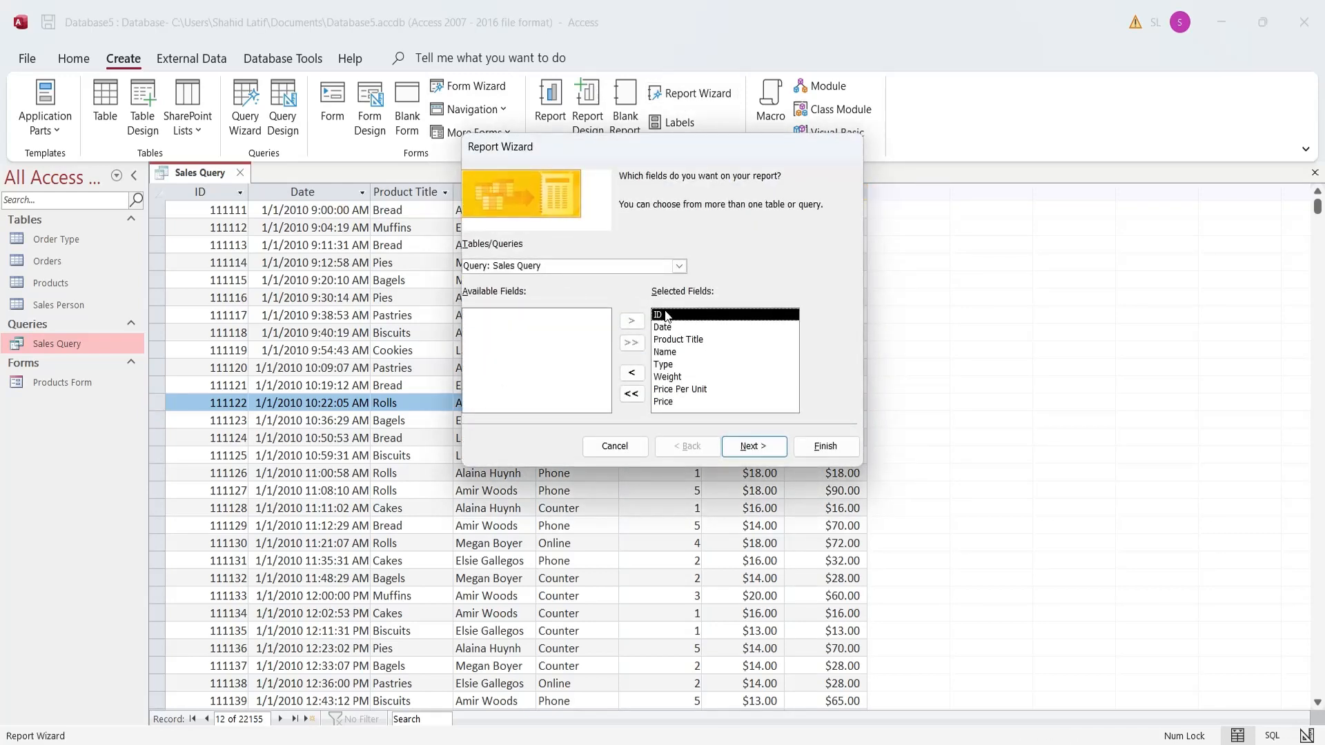
{"action": "left_click", "coordinate": [631, 374]}
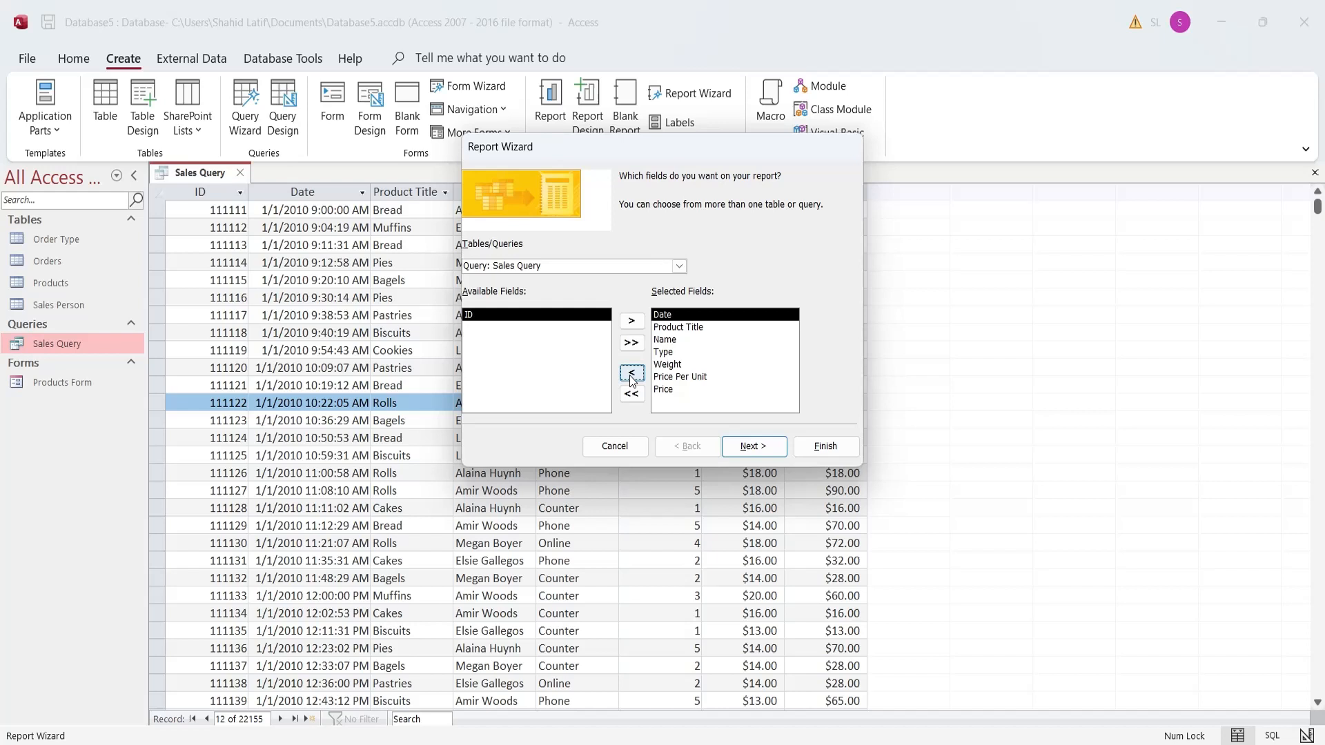
{"action": "left_click", "coordinate": [631, 374]}
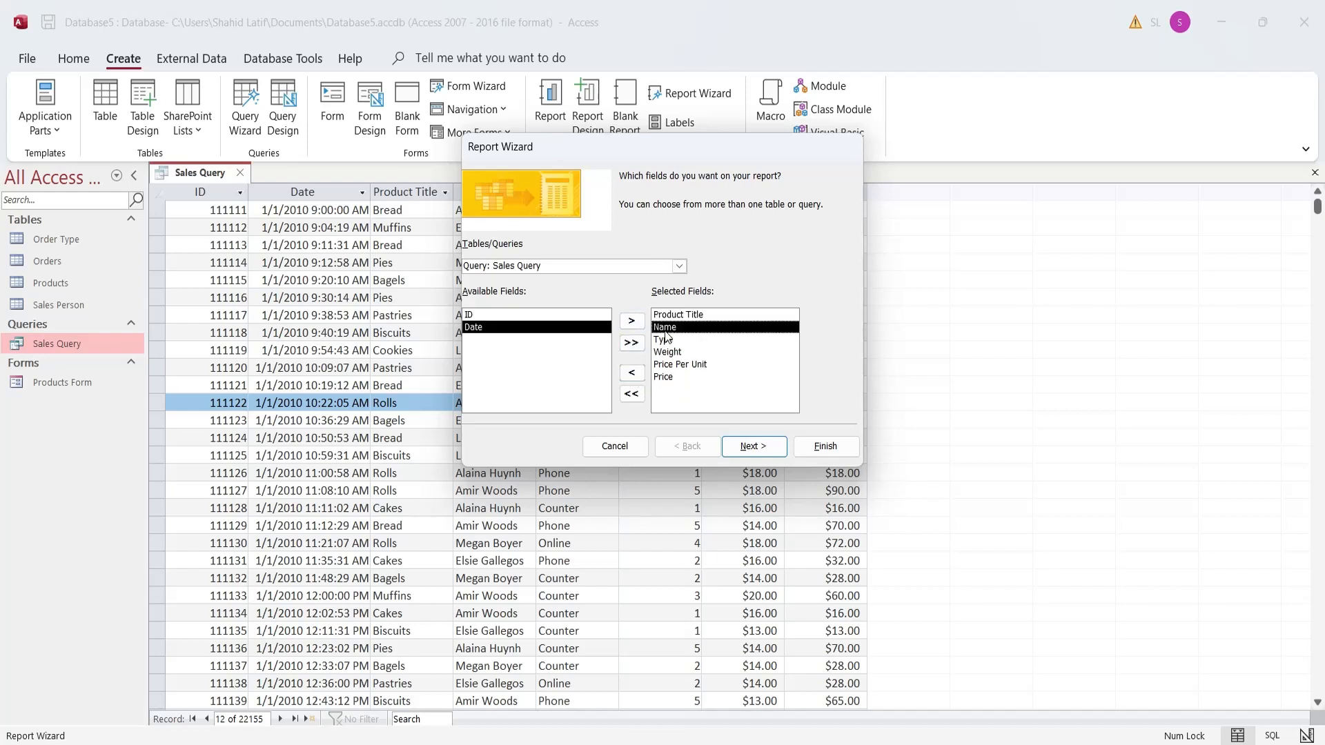
{"action": "left_click", "coordinate": [631, 373]}
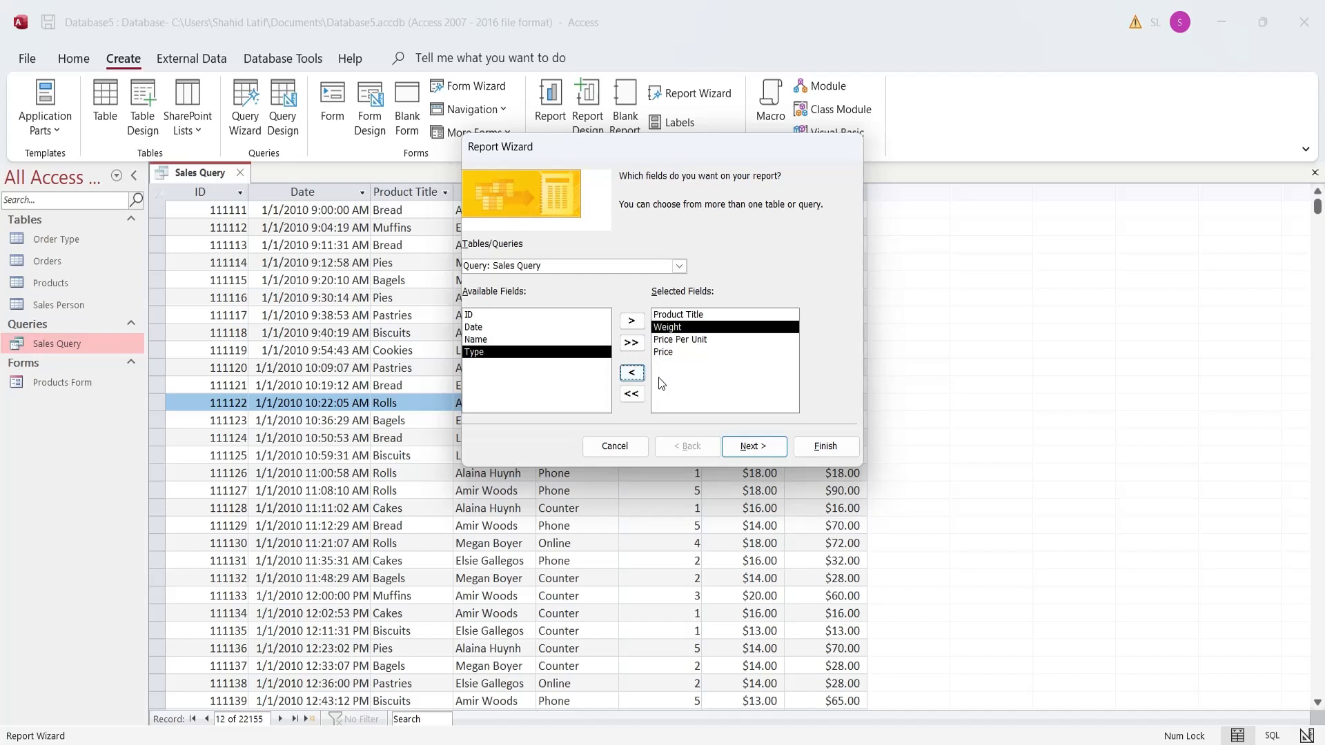
{"action": "left_click", "coordinate": [752, 446]}
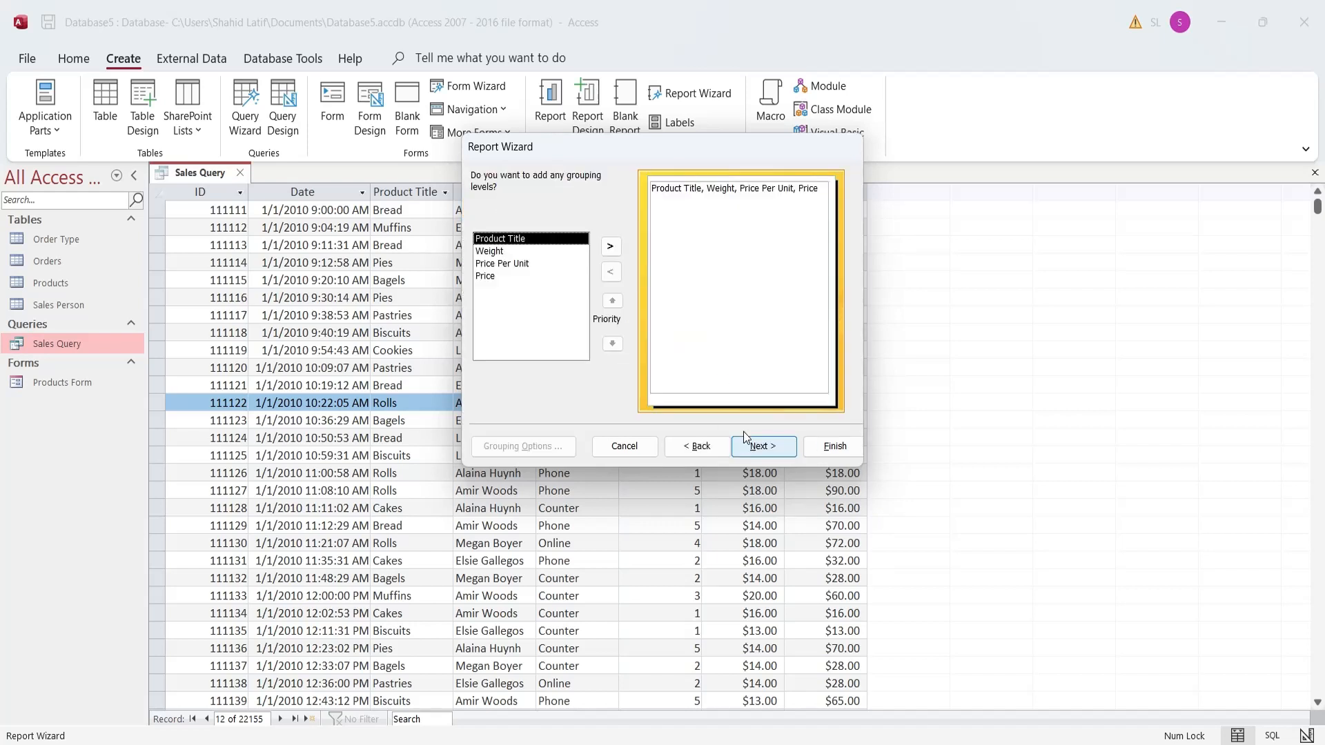
Group the report by Product Title and continue to the sort order and summary step
{"action": "left_click", "coordinate": [609, 246]}
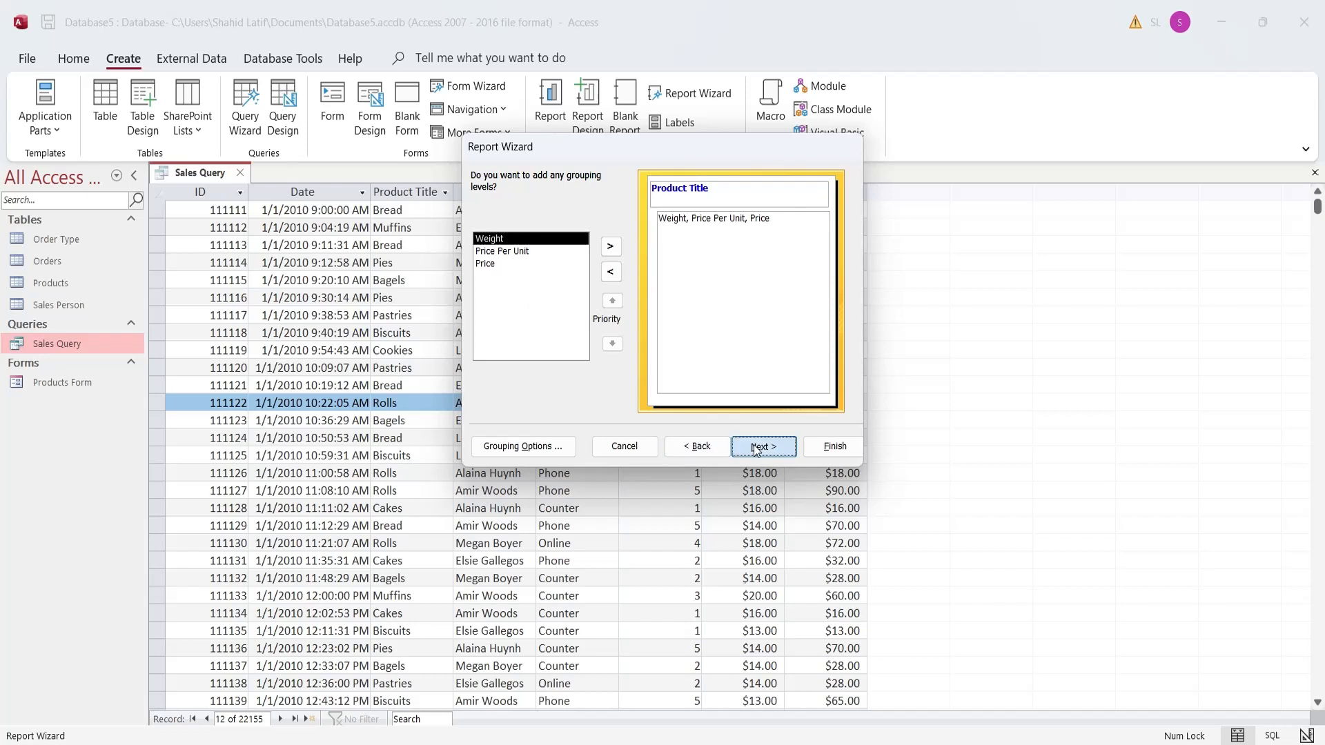
{"action": "left_click", "coordinate": [762, 446]}
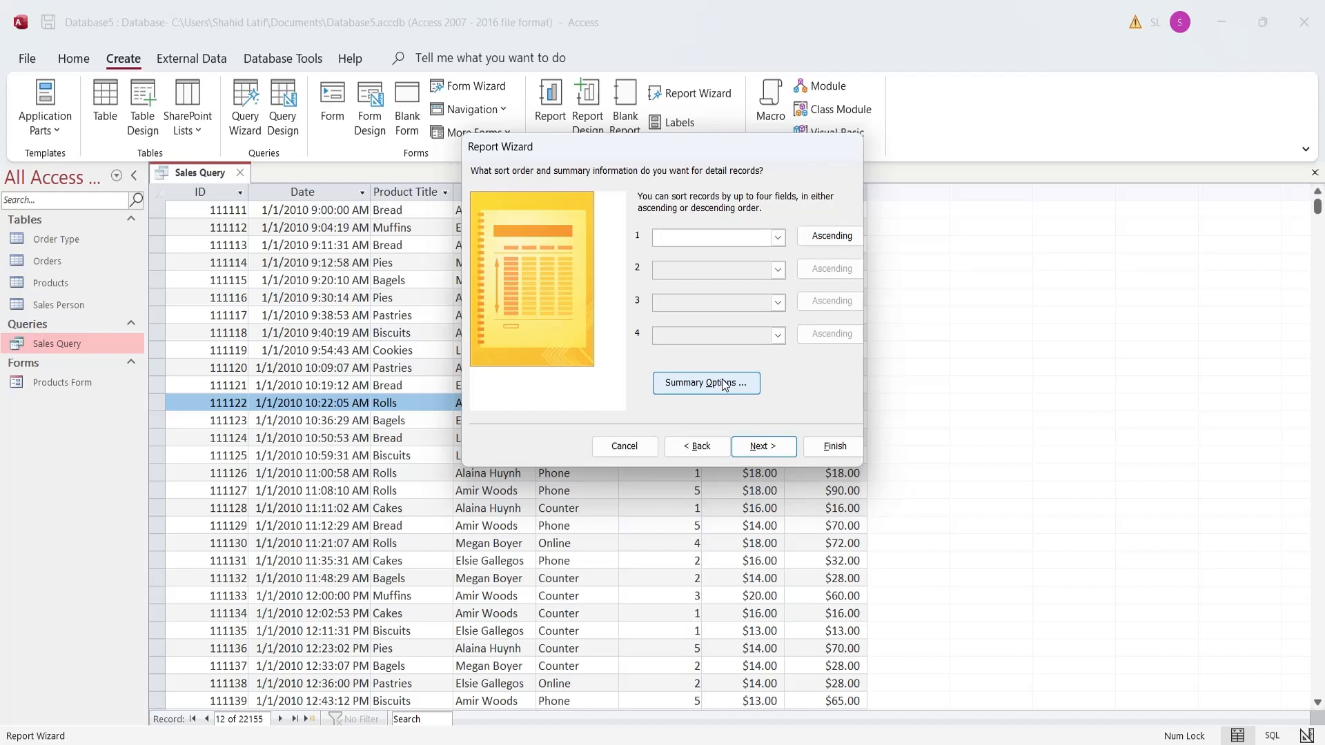
Set Summary Options to Avg Weight, Sum Price Per Unit and Price, Summary Only, and finish the wizard
{"action": "left_click", "coordinate": [705, 382]}
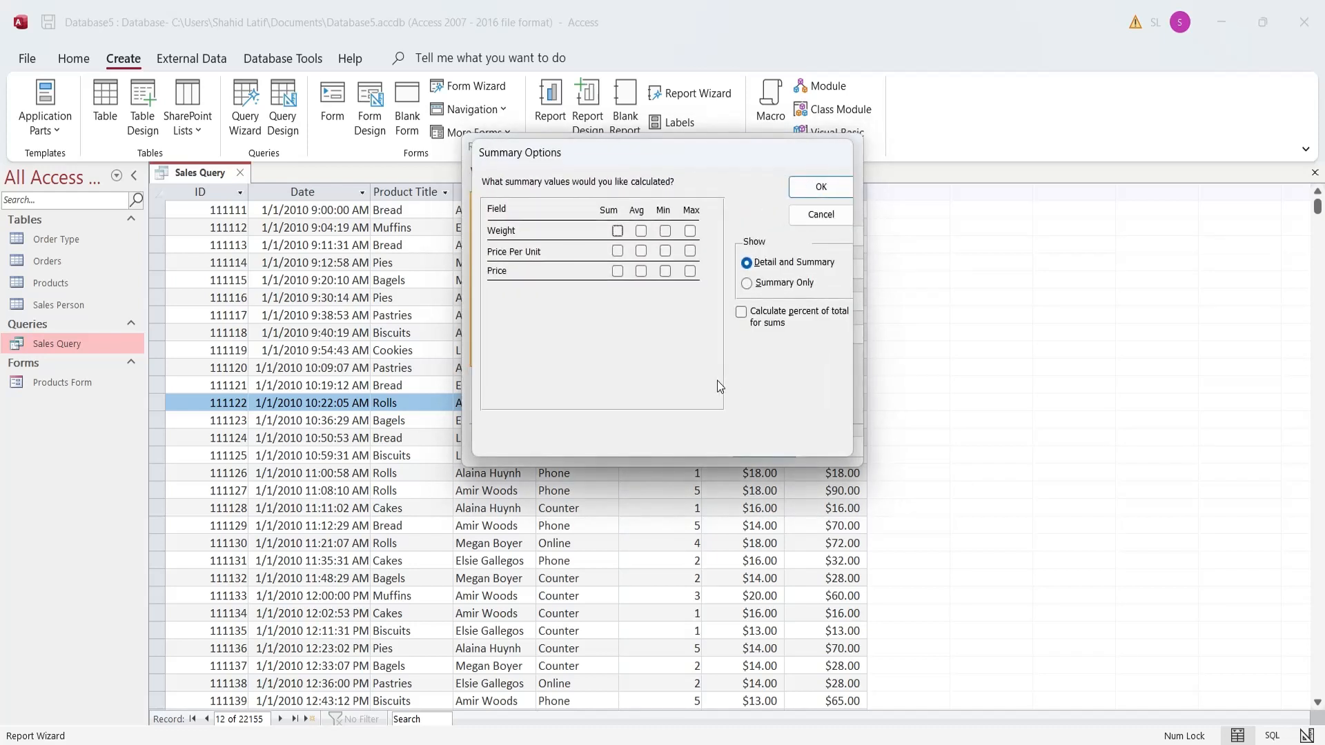
{"action": "left_click", "coordinate": [640, 230]}
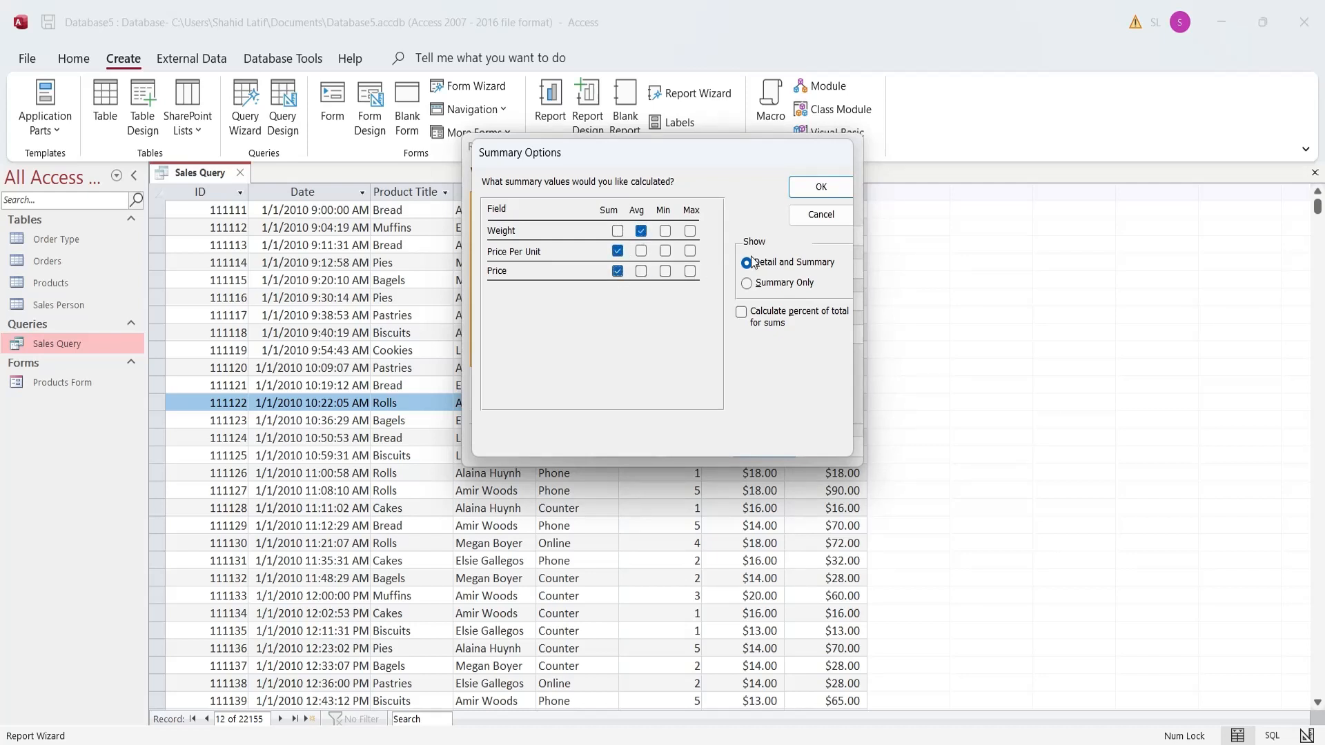
{"action": "mouse_move", "coordinate": [818, 186]}
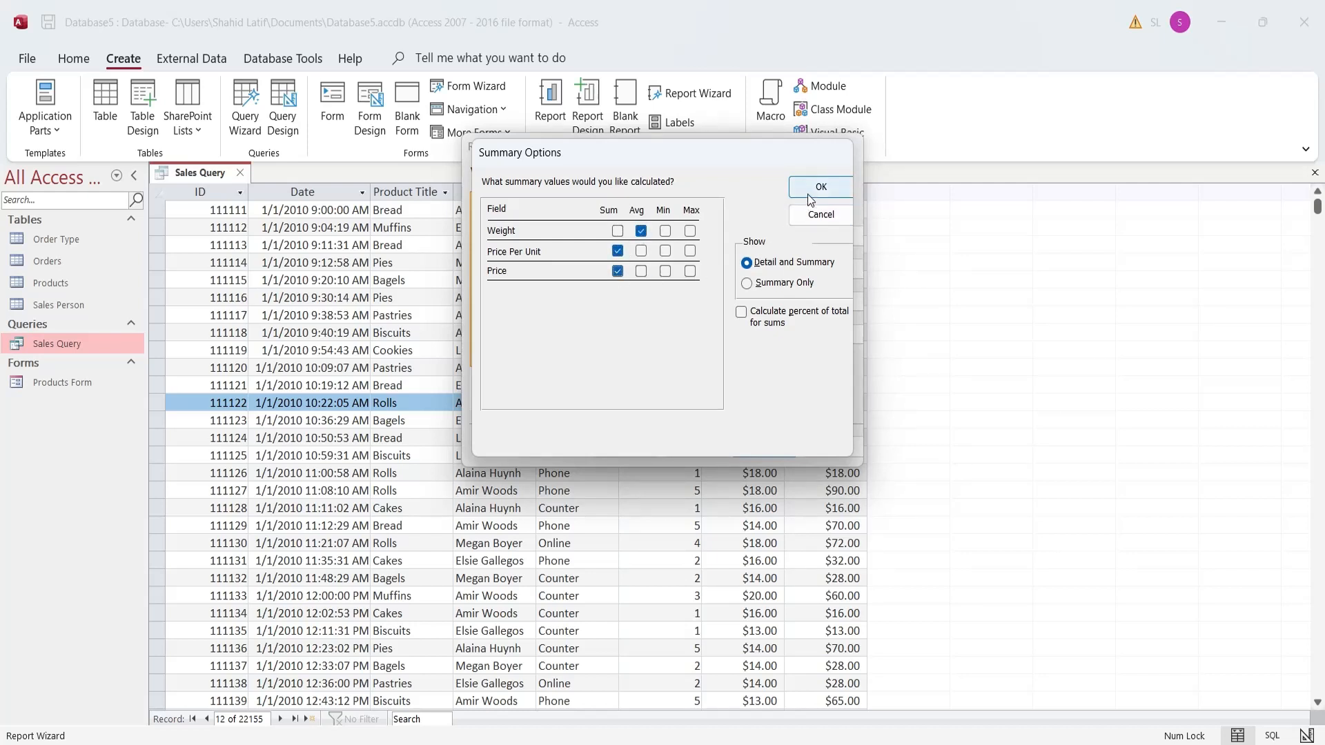
{"action": "left_click", "coordinate": [747, 283]}
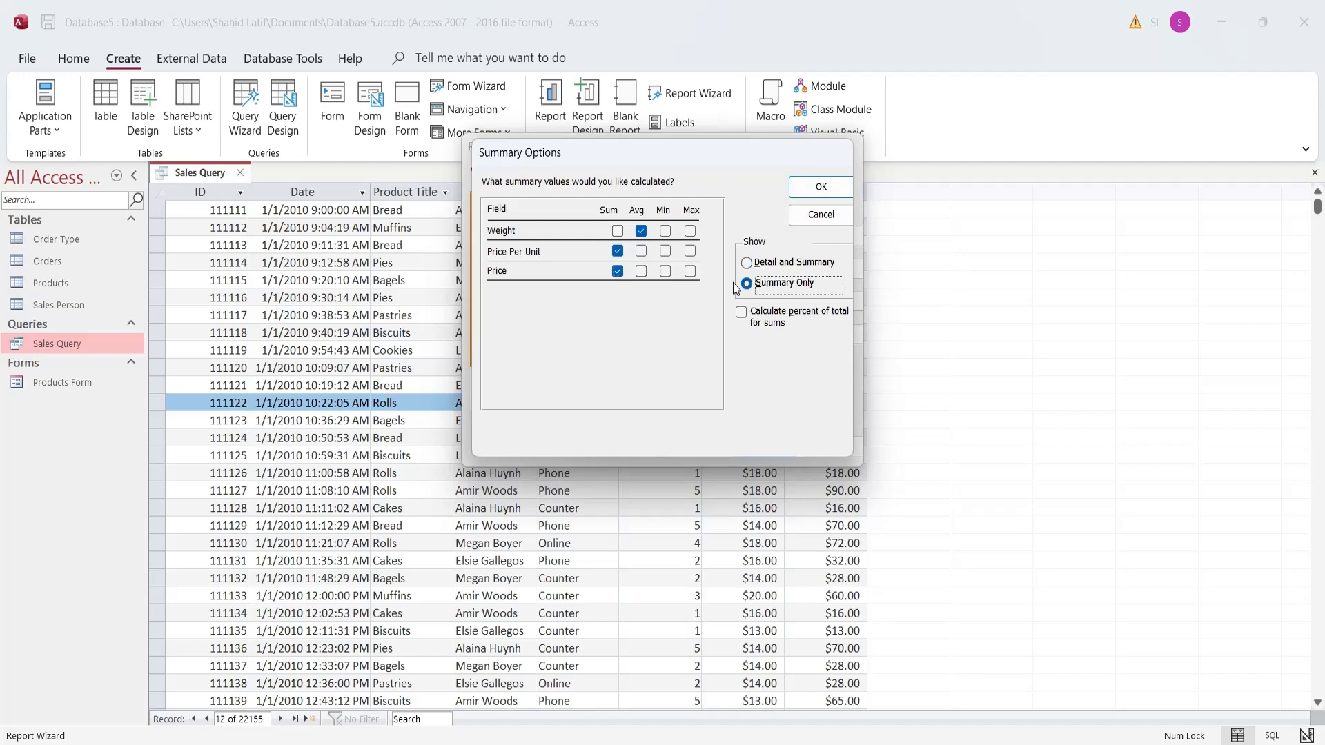
{"action": "left_click", "coordinate": [819, 186]}
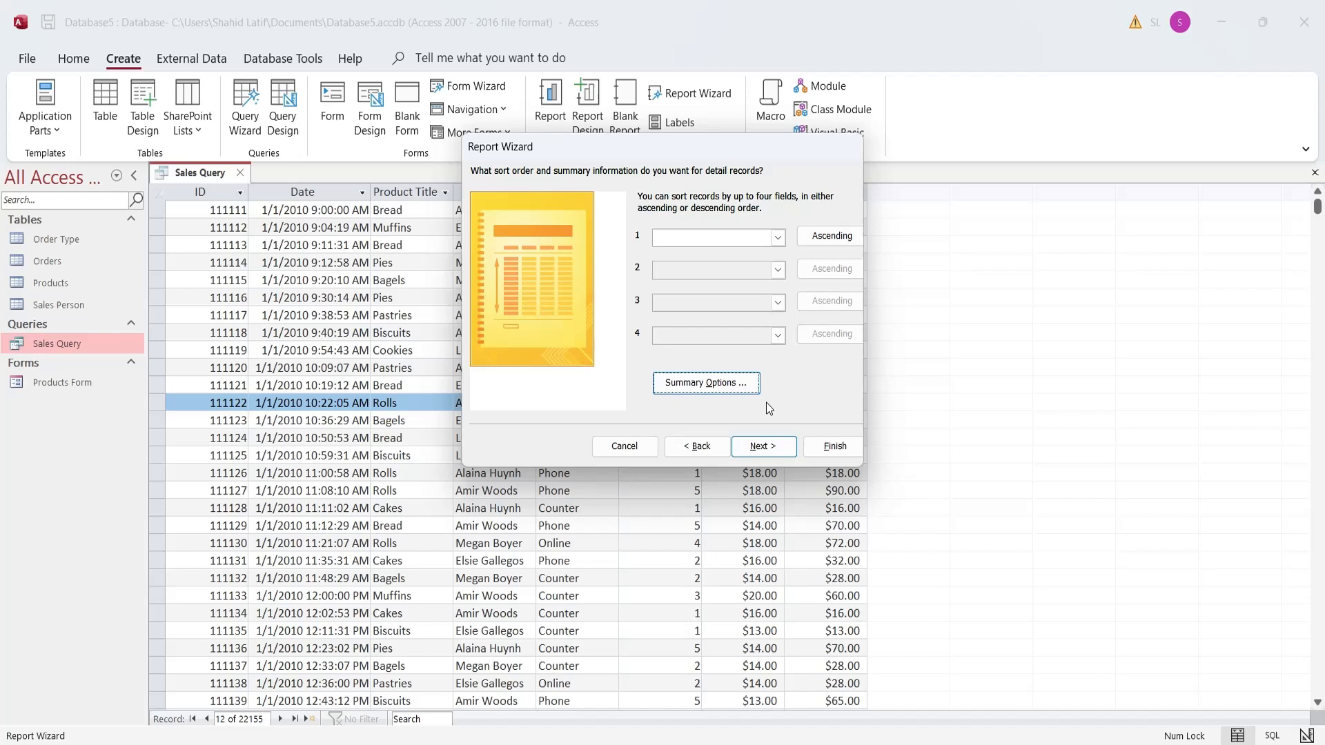
{"action": "left_click", "coordinate": [774, 236]}
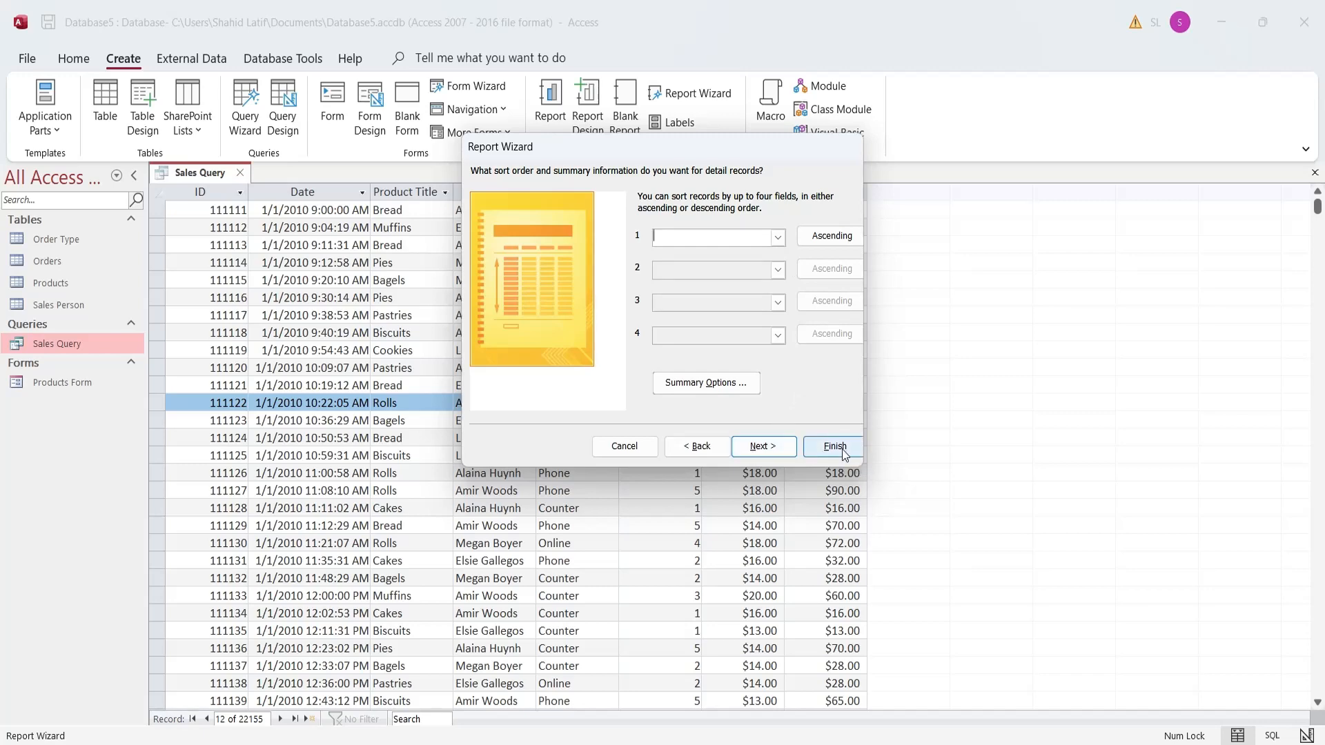
{"action": "left_click", "coordinate": [832, 446]}
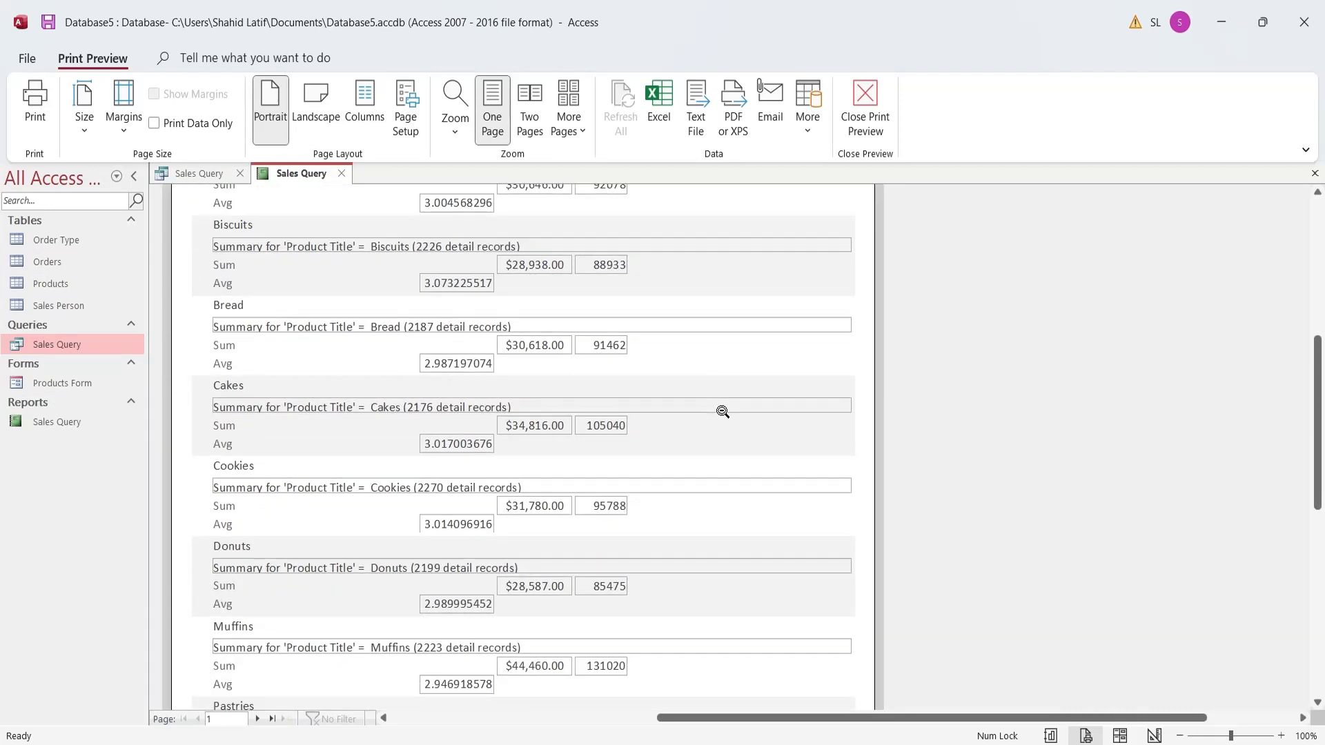
Scroll through the print preview of the Sales Query report
{"action": "scroll", "scroll_direction": "down", "scroll_amount": 3}
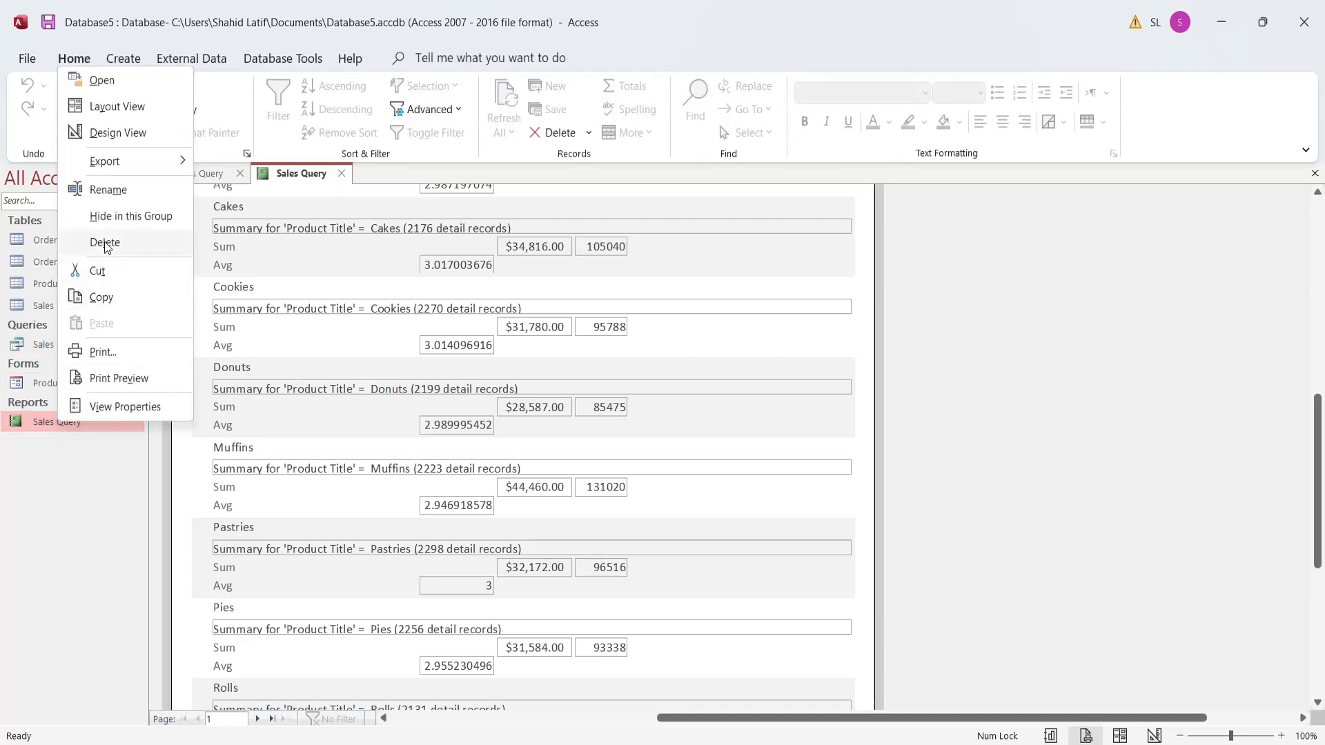
{"action": "mouse_move", "coordinate": [118, 132]}
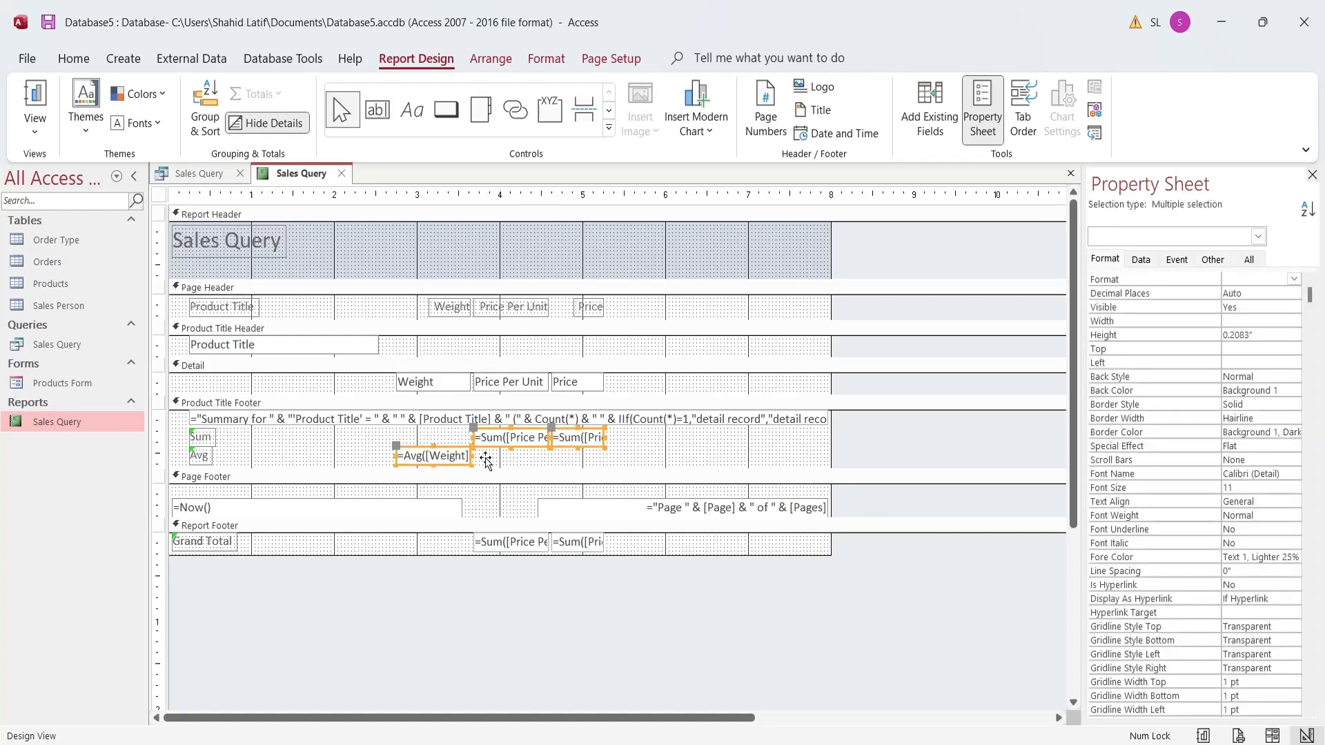
Move the Price sum, Price Per Unit sum and Weight average under their detail fields in the footer
{"action": "left_click", "coordinate": [220, 401]}
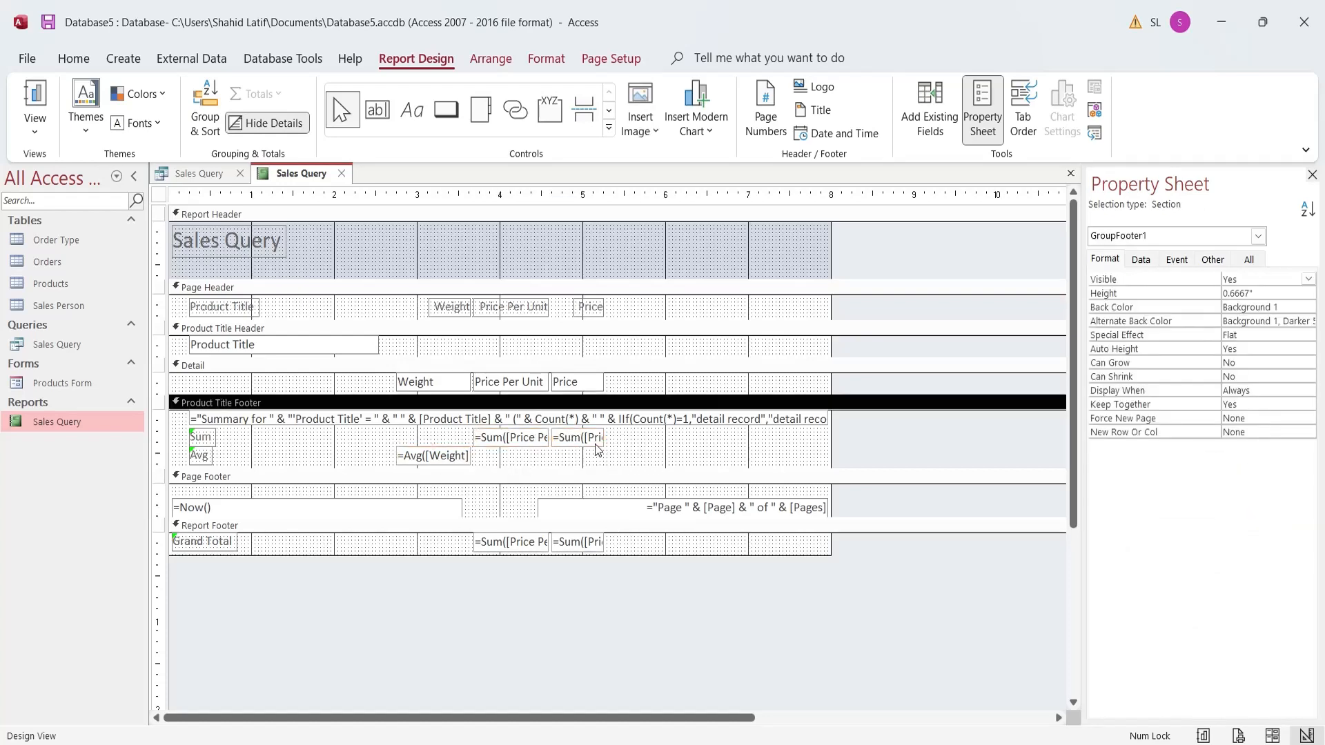
{"action": "left_click", "coordinate": [796, 438]}
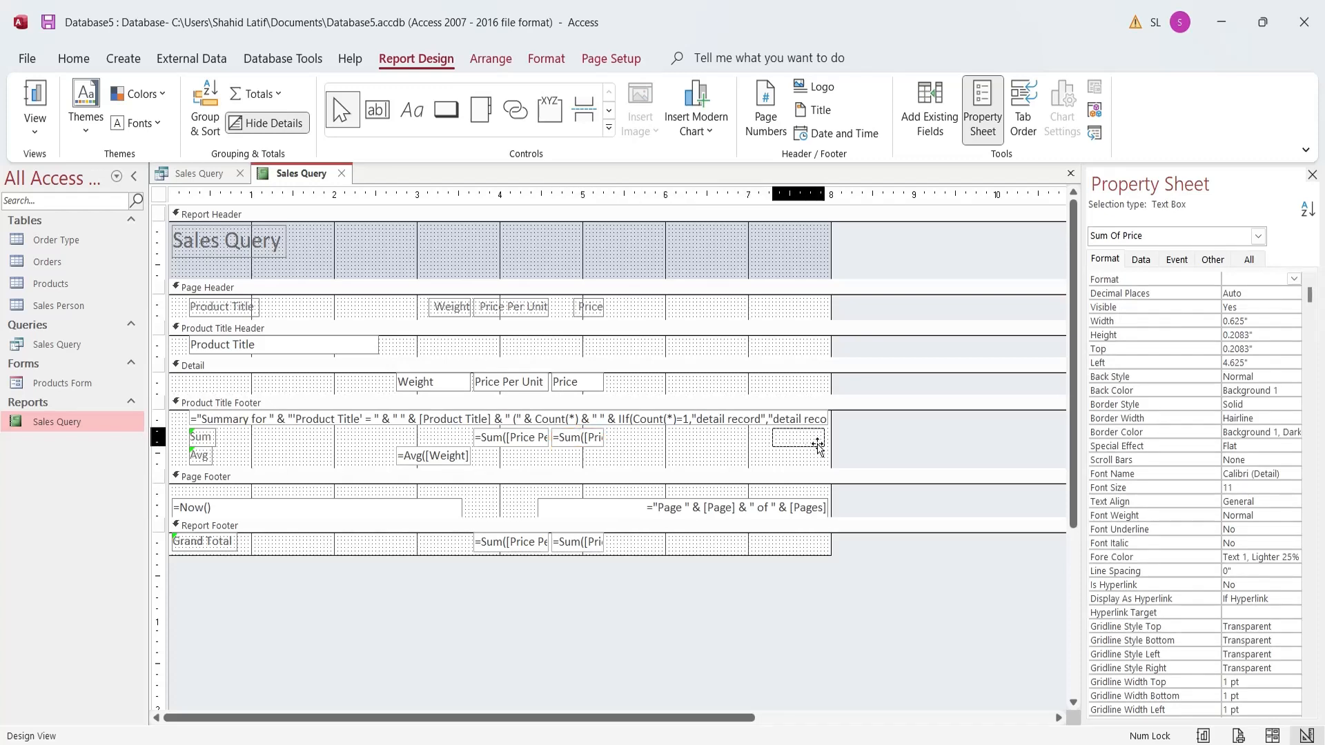
{"action": "left_click_drag", "start_coordinate": [799, 438], "coordinate": [795, 439]}
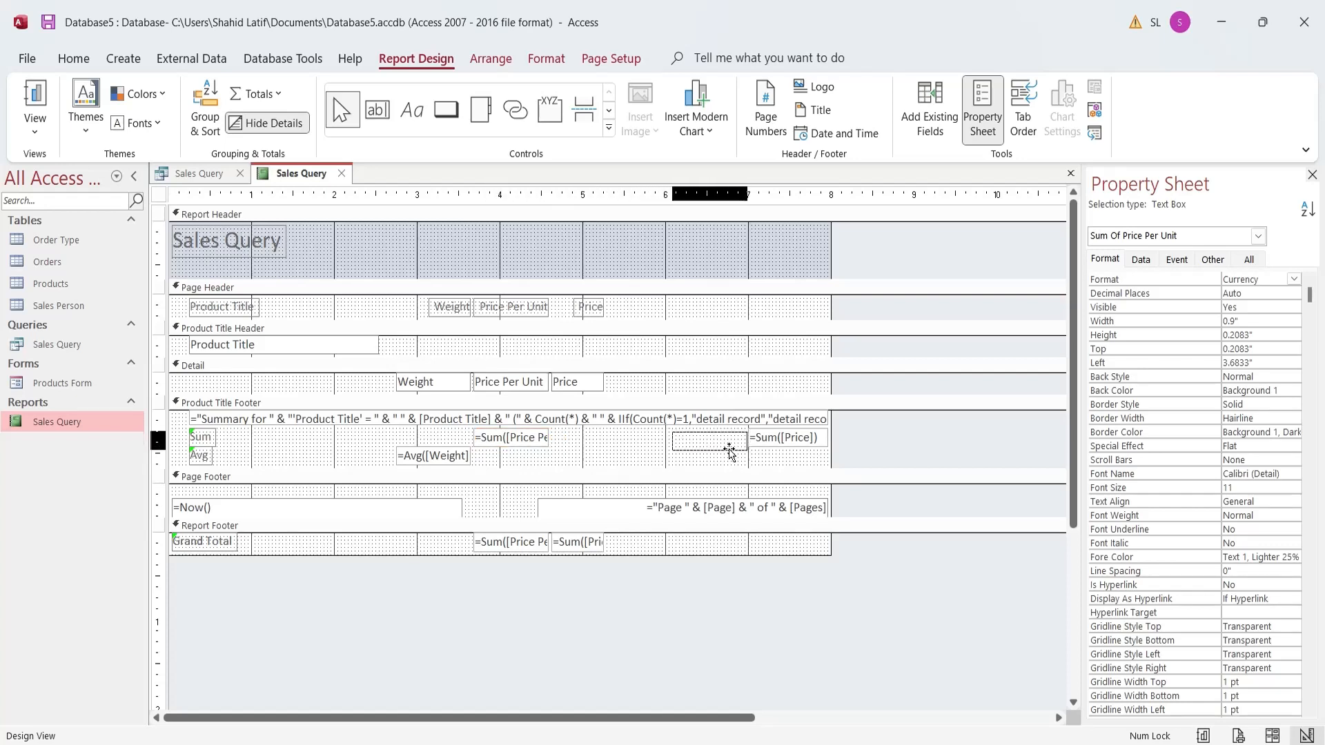
{"action": "left_click_drag", "start_coordinate": [728, 437], "coordinate": [693, 438]}
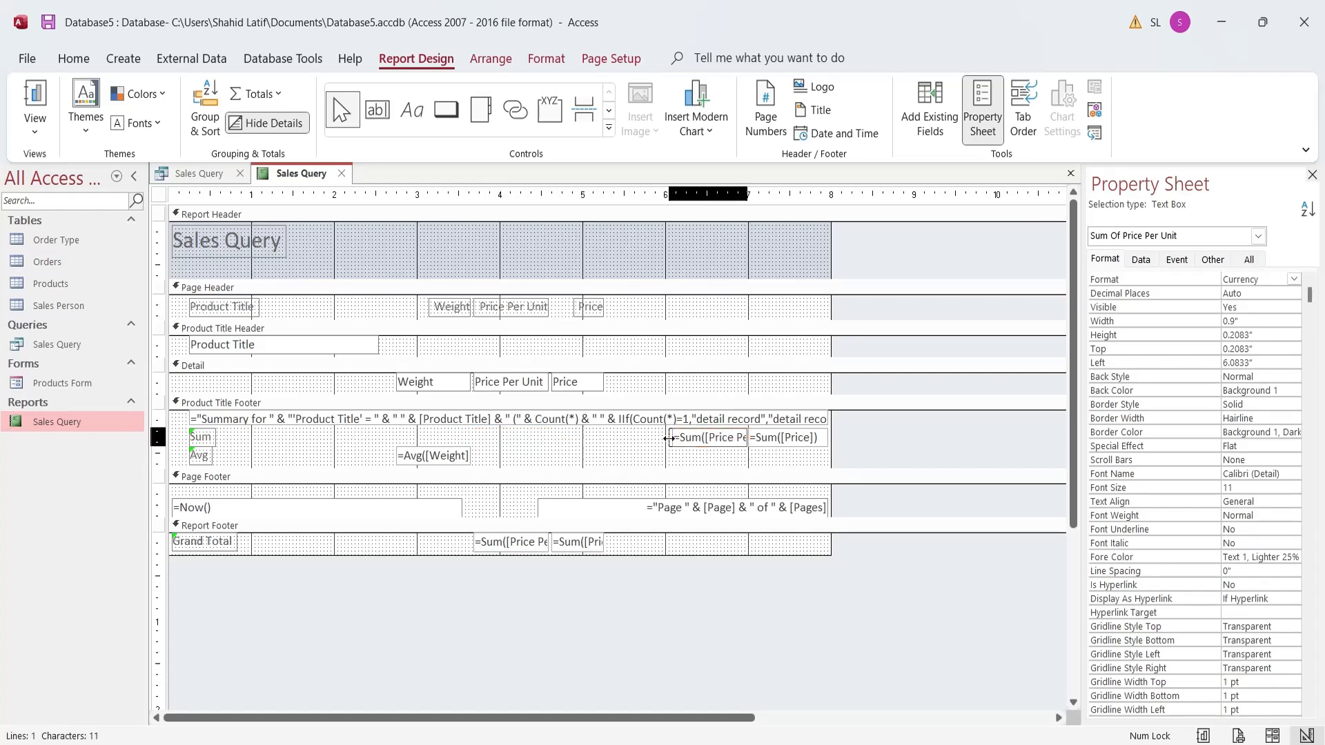
{"action": "left_click", "coordinate": [432, 456]}
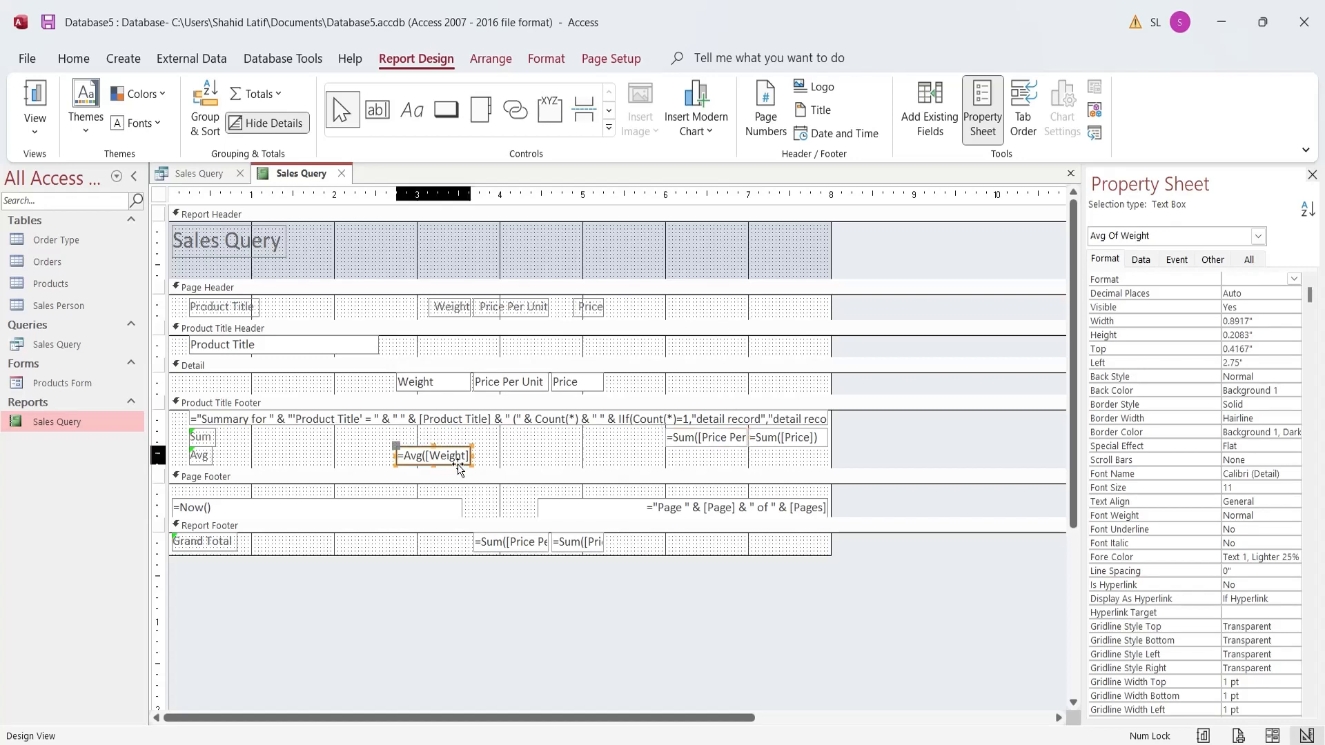
{"action": "left_click_drag", "start_coordinate": [447, 454], "coordinate": [625, 437]}
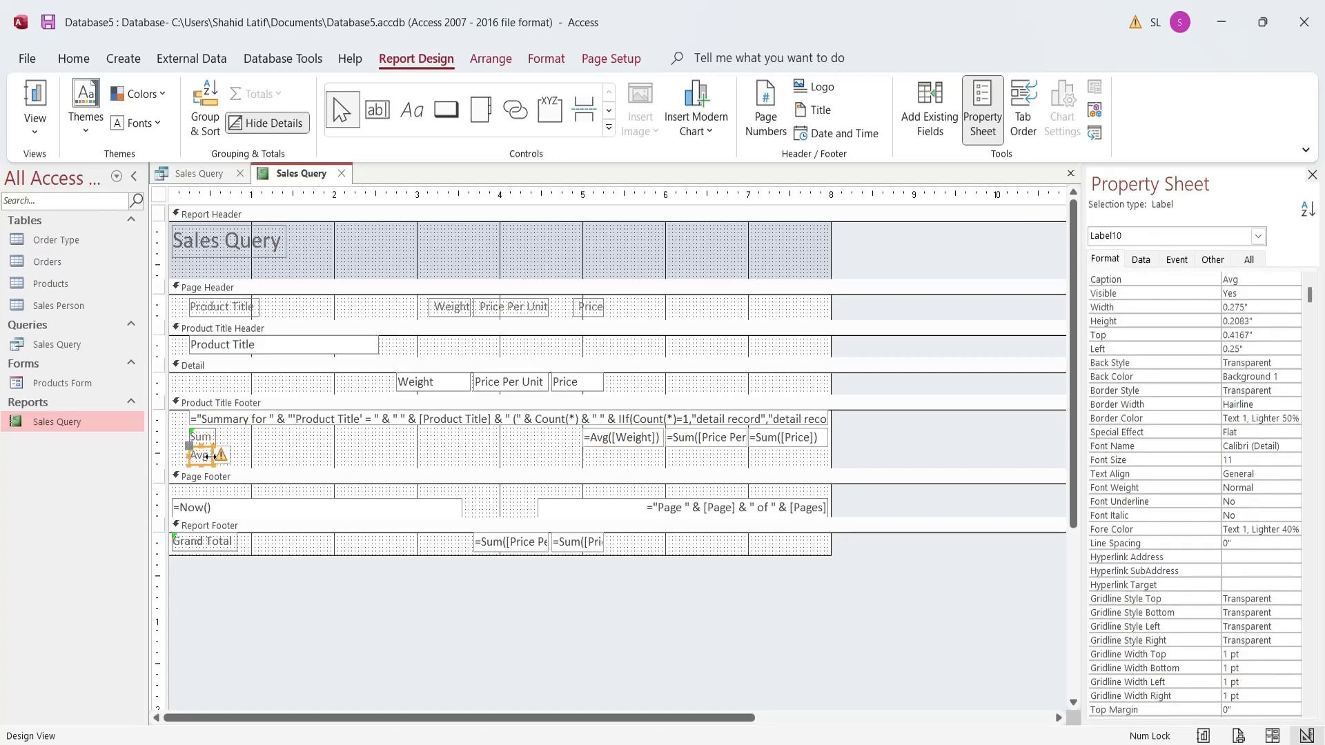
Reposition the footer's summary label as a single Sales line and return to Report View
{"action": "left_click", "coordinate": [202, 438]}
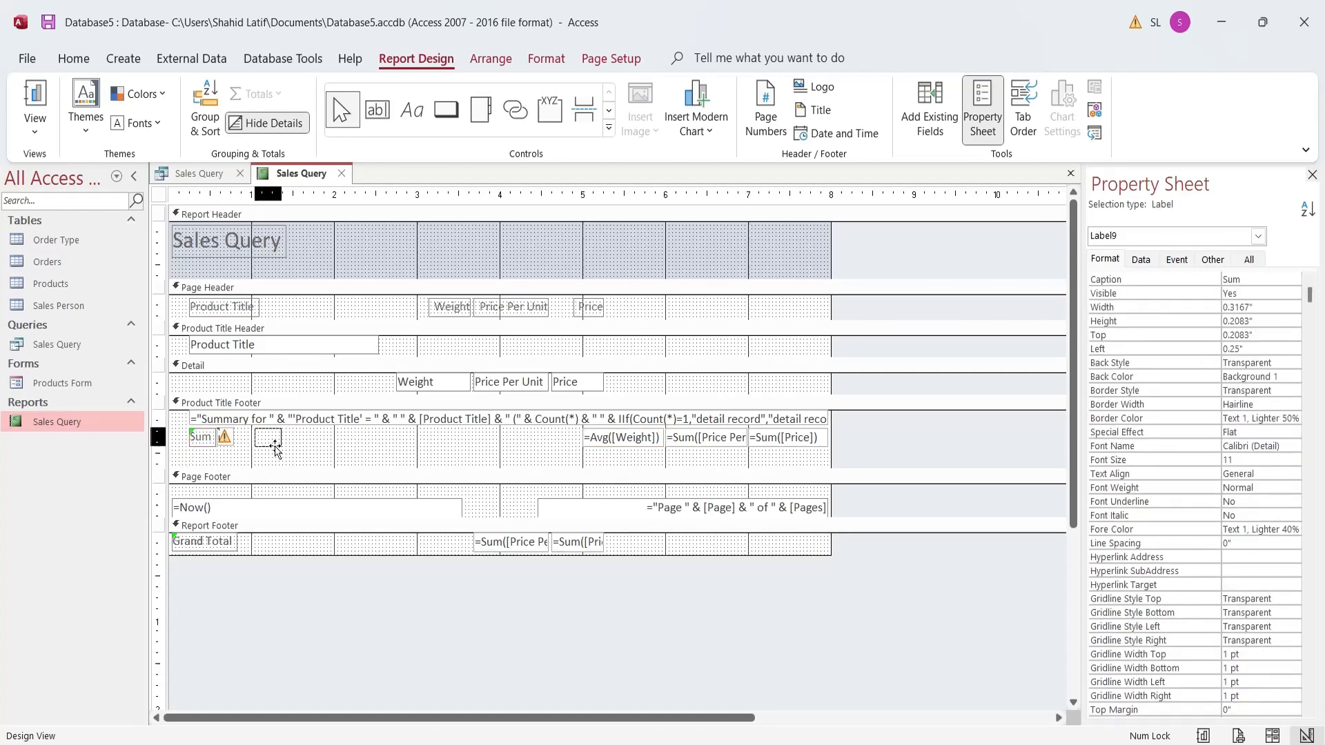
{"action": "left_click_drag", "start_coordinate": [203, 438], "coordinate": [263, 438]}
{"action": "type", "text": "Sales"}
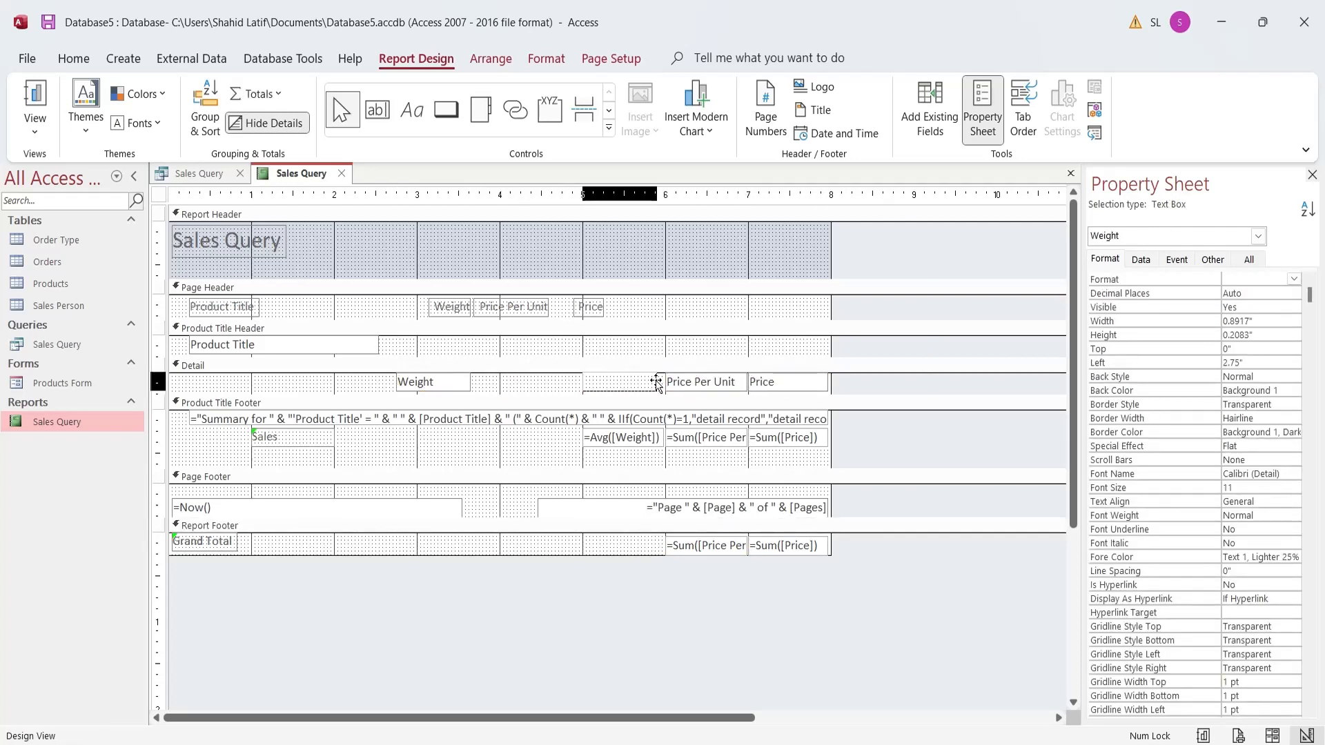
{"action": "left_click", "coordinate": [371, 437]}
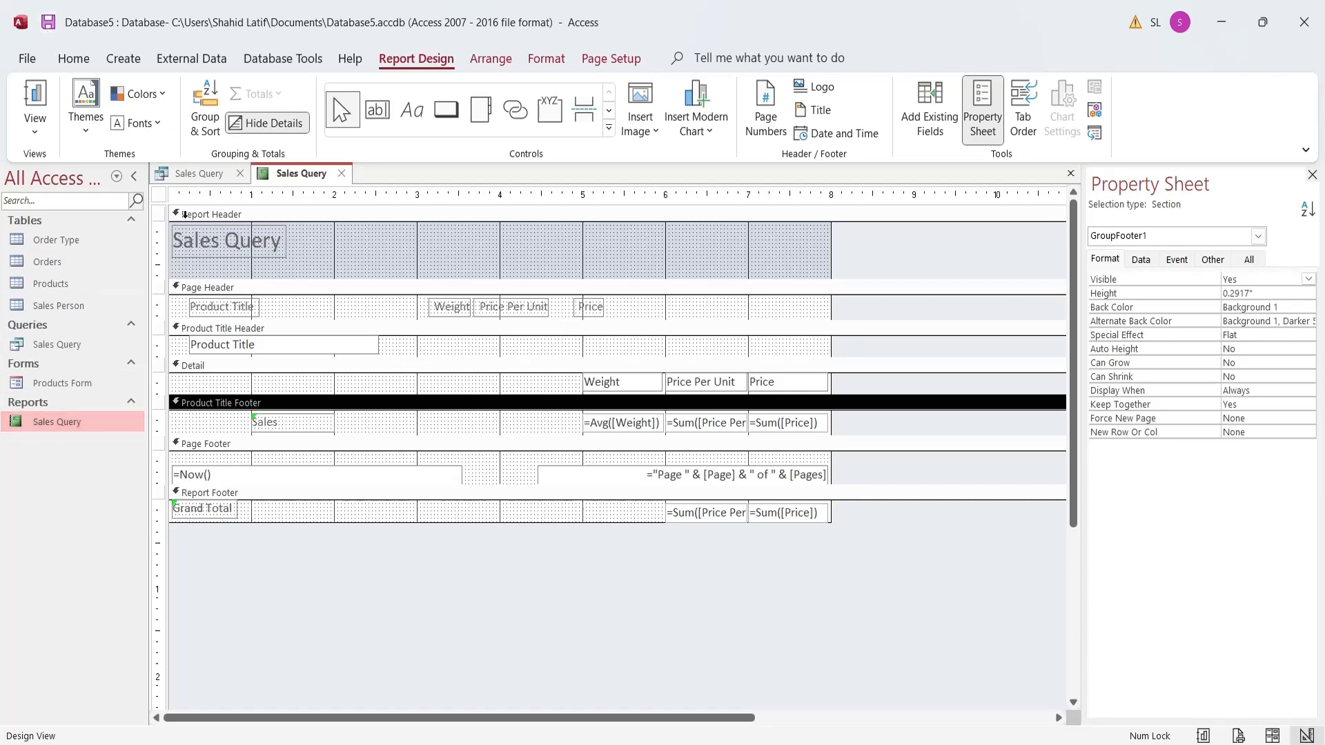
{"action": "left_click", "coordinate": [33, 100]}
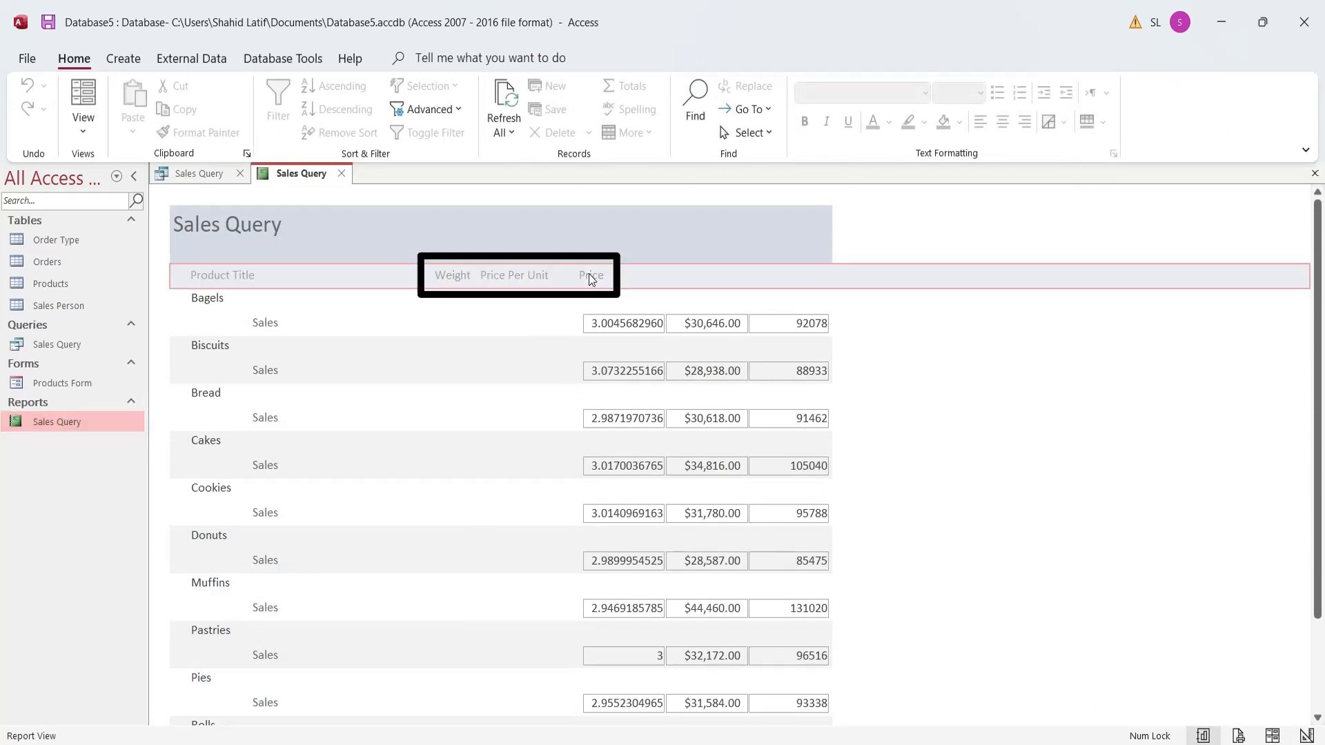
Reopen the Sales Query report in Design View from the navigation pane
{"action": "right_click", "coordinate": [57, 423]}
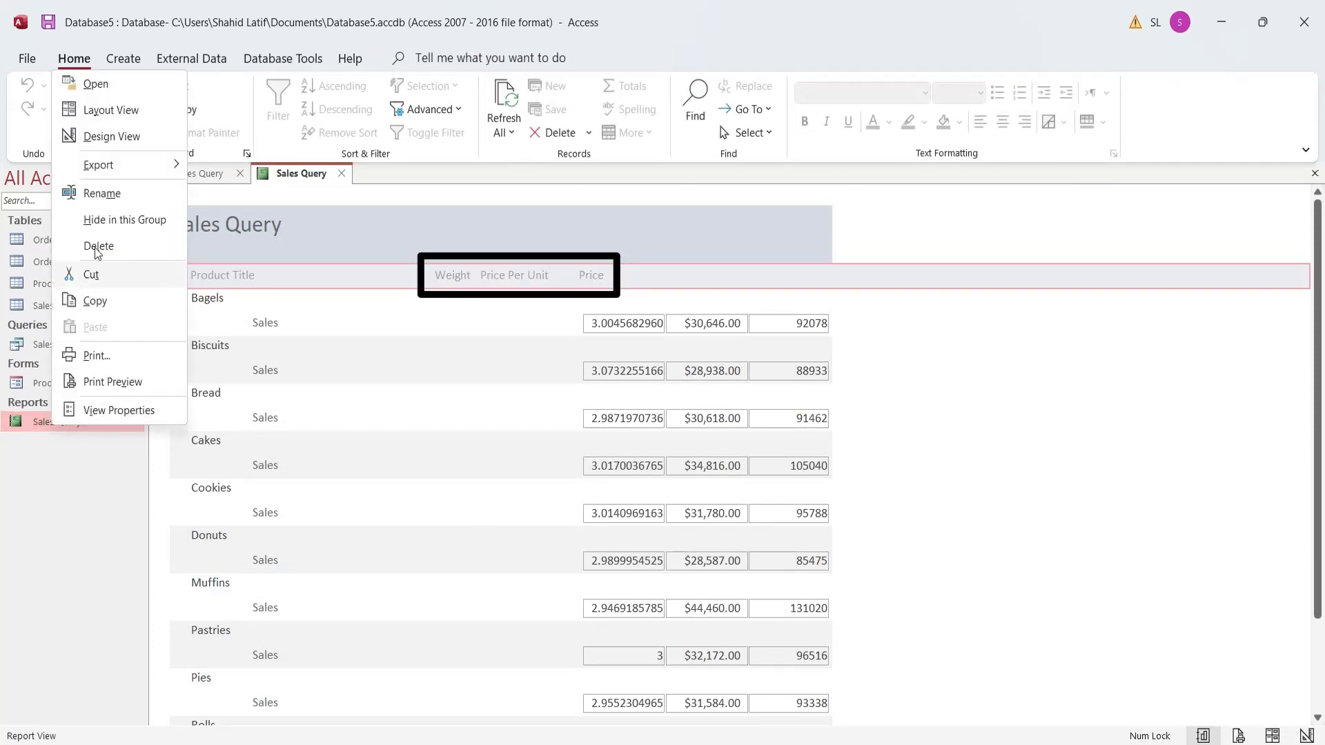
{"action": "left_click", "coordinate": [110, 137]}
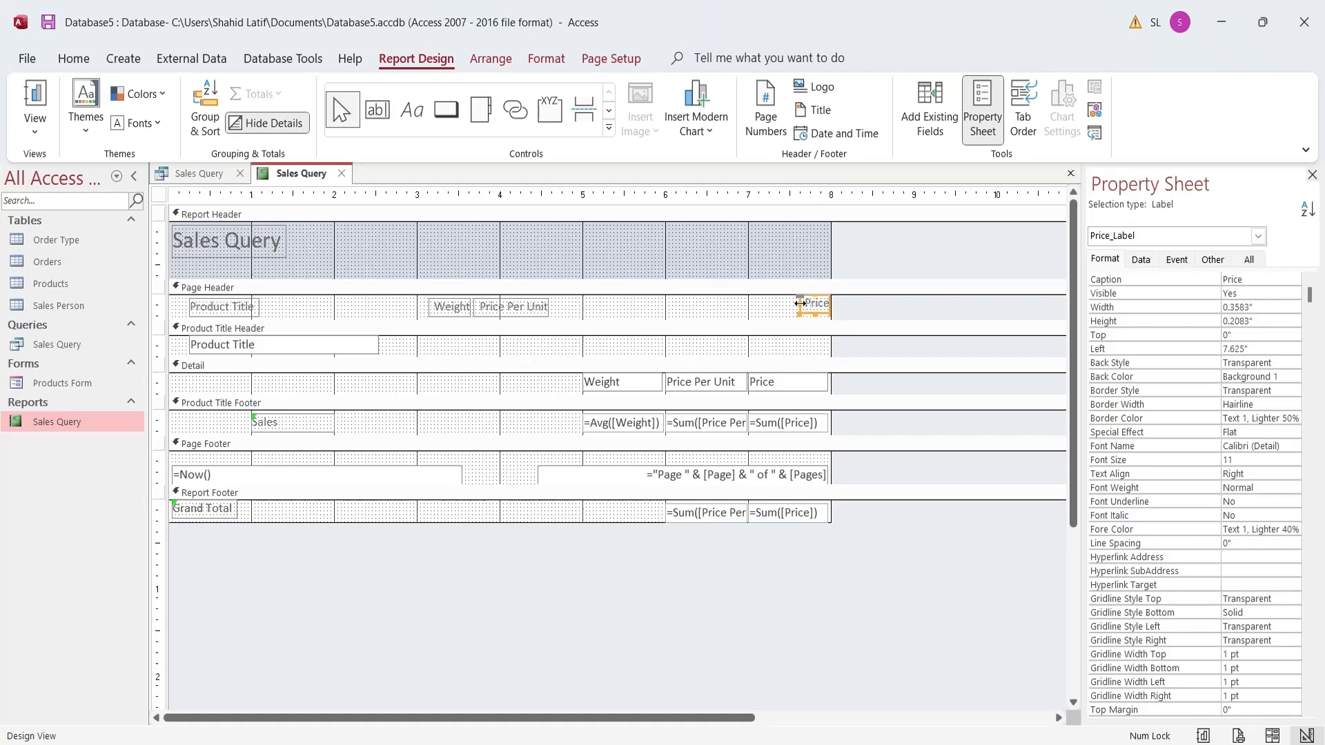
Resize the Price, Price Per Unit and Weight headings over their columns and check Report View down to the Grand Total
{"action": "left_click_drag", "start_coordinate": [796, 303], "coordinate": [746, 304]}
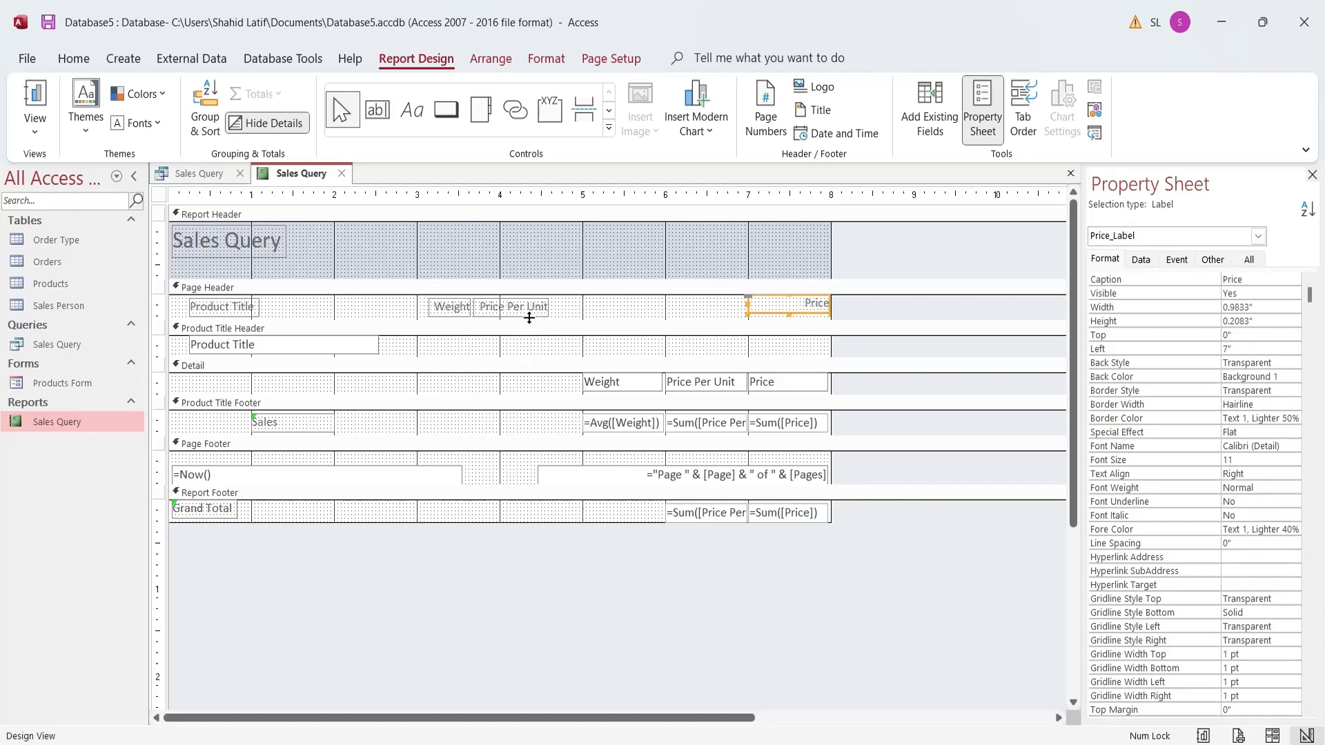
{"action": "left_click", "coordinate": [512, 306]}
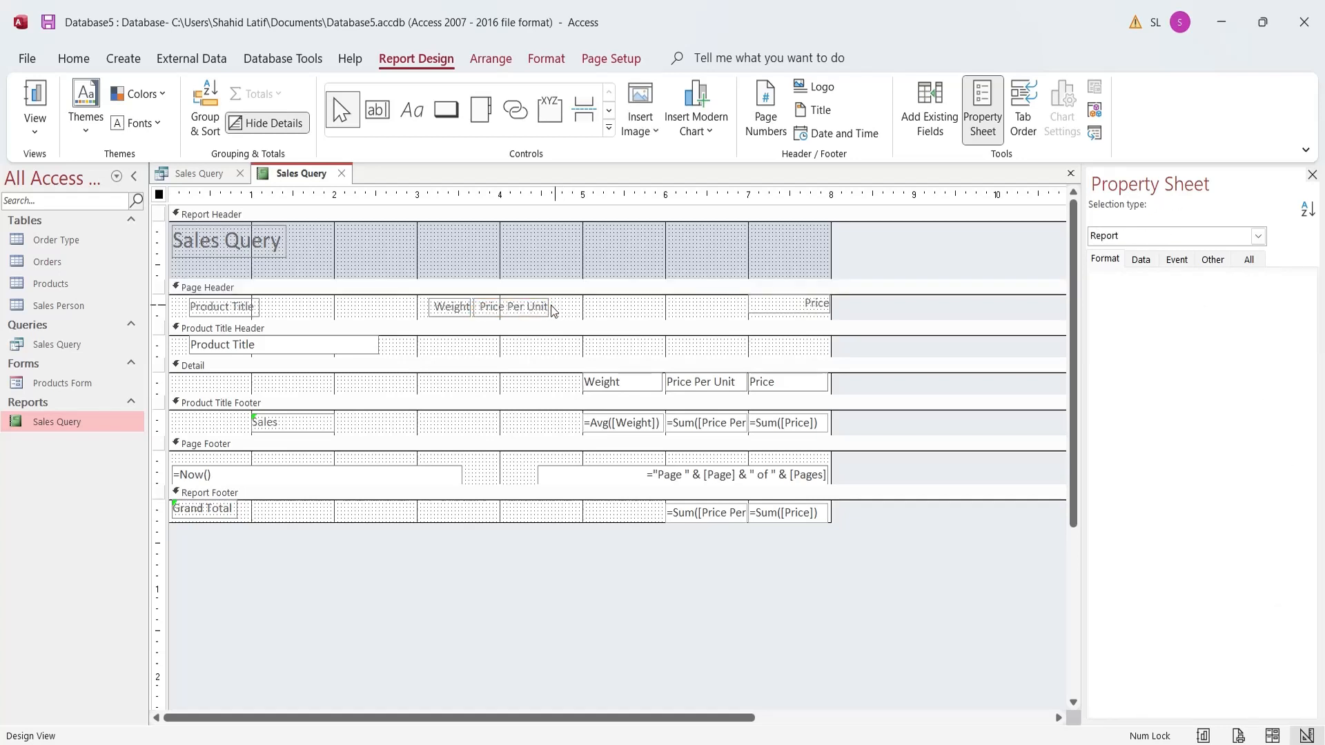
{"action": "left_click", "coordinate": [511, 306]}
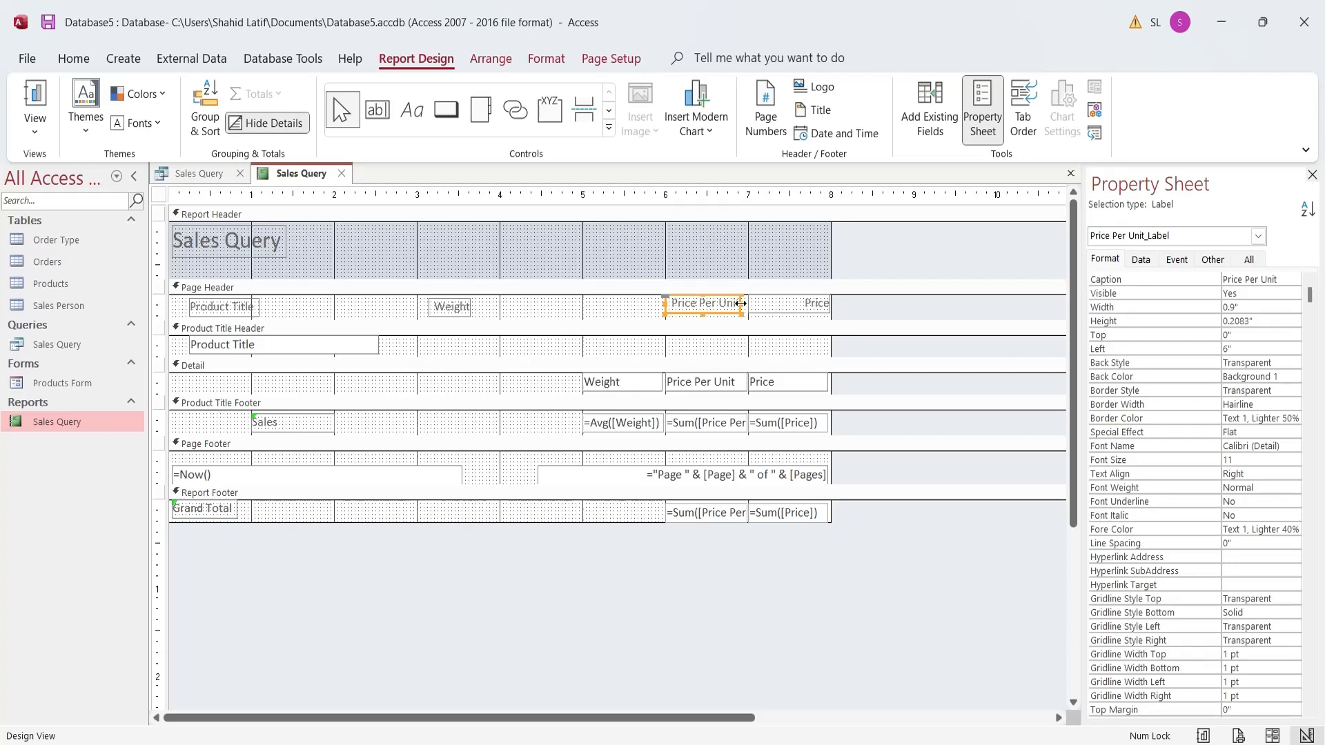
{"action": "left_click", "coordinate": [450, 306]}
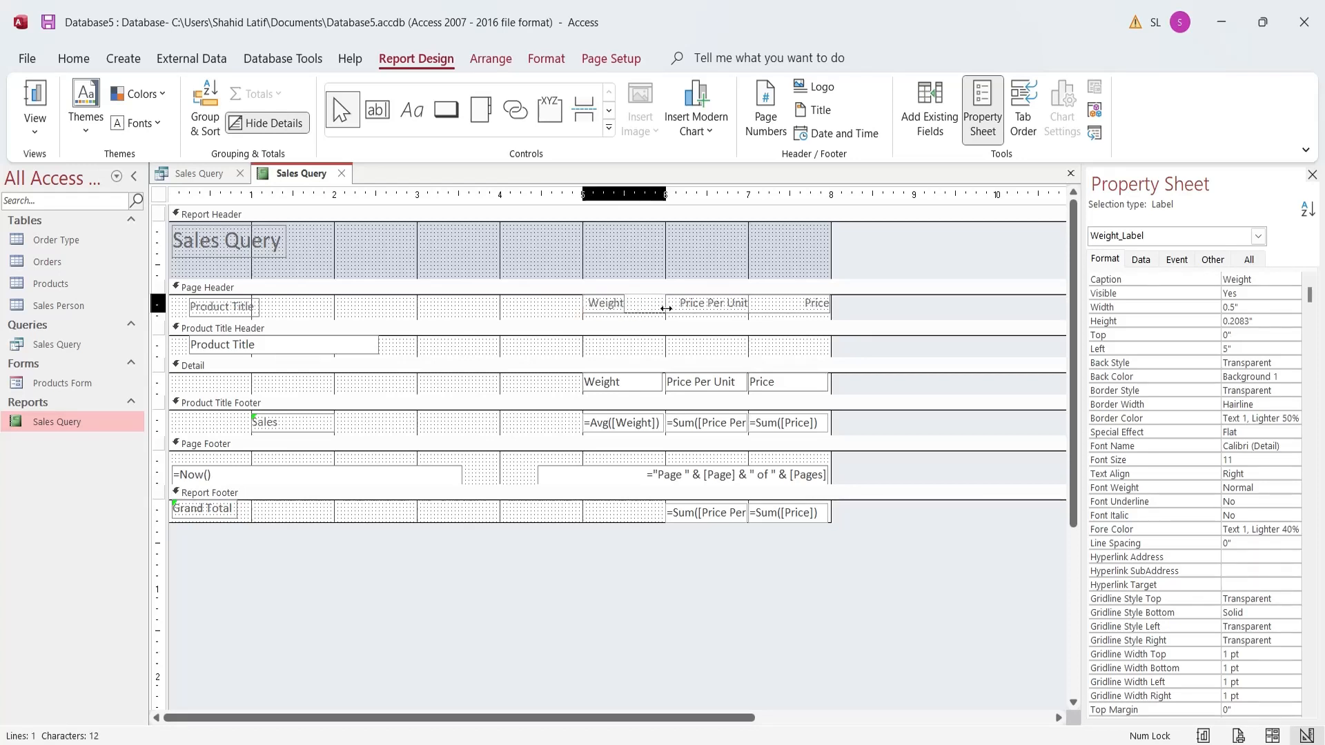
{"action": "left_click_drag", "start_coordinate": [625, 307], "coordinate": [665, 307]}
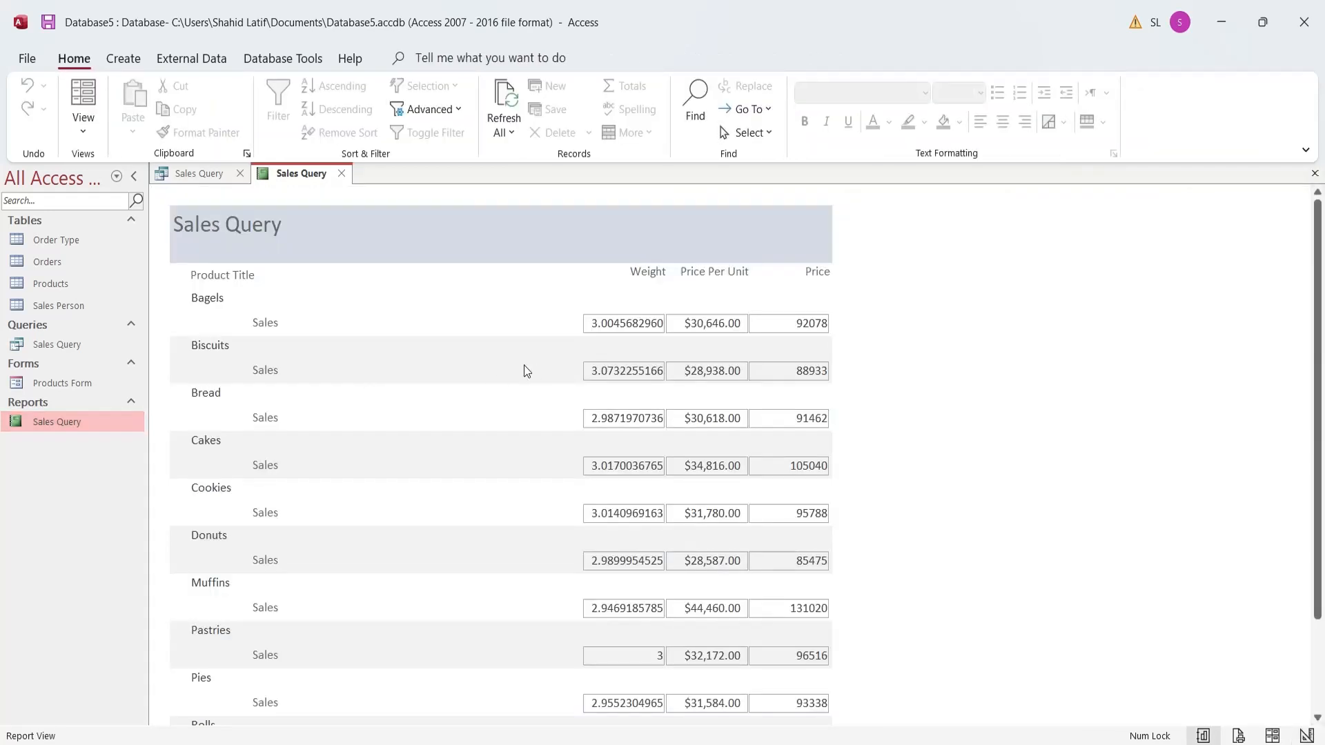
{"action": "scroll", "scroll_direction": "down", "scroll_amount": 3}
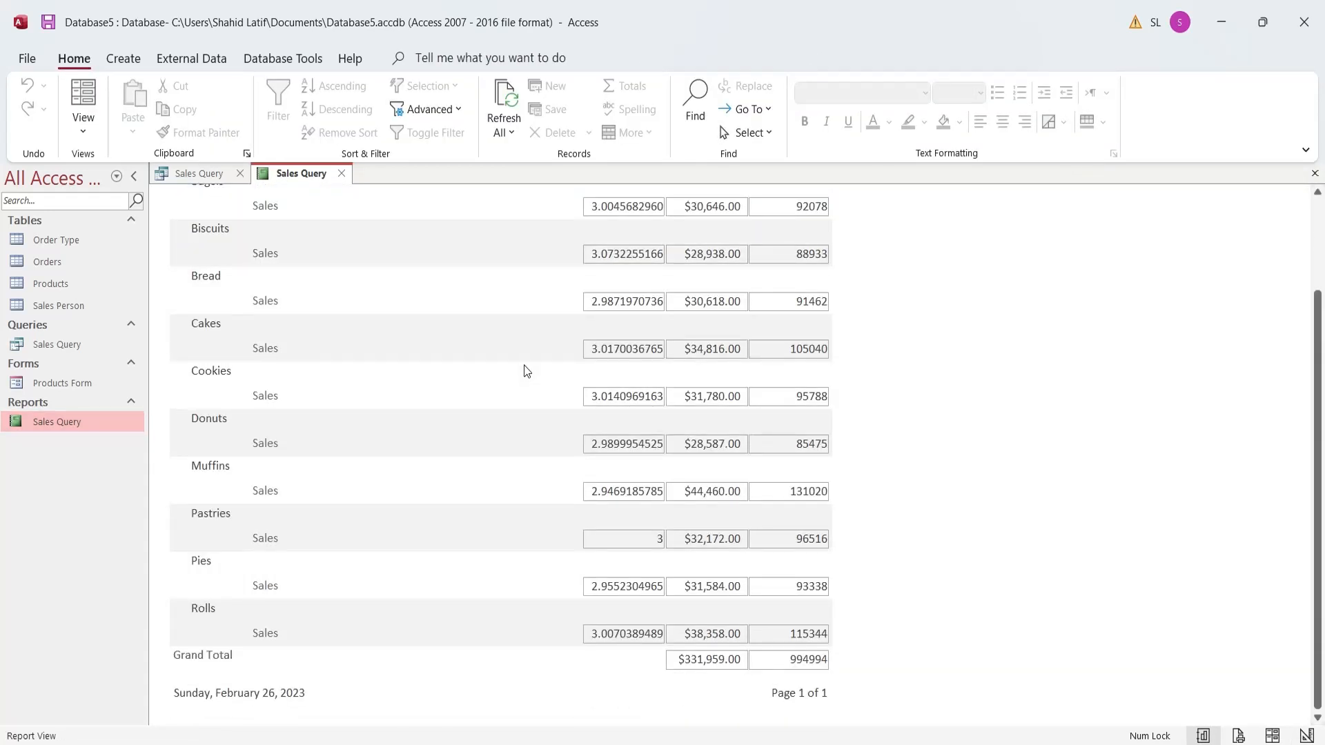